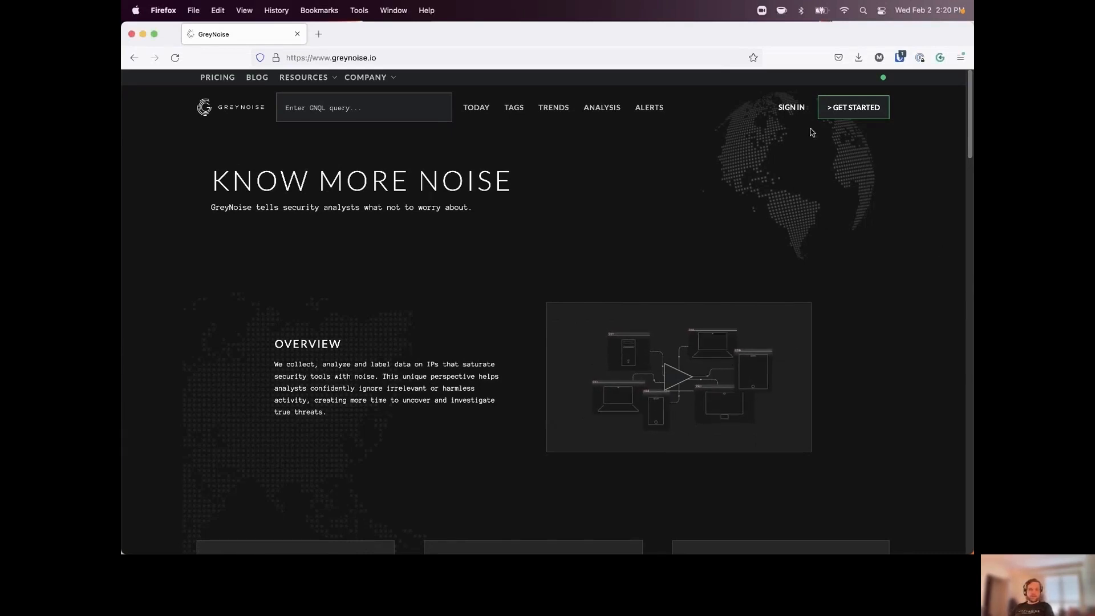
mouse_move(853, 108)
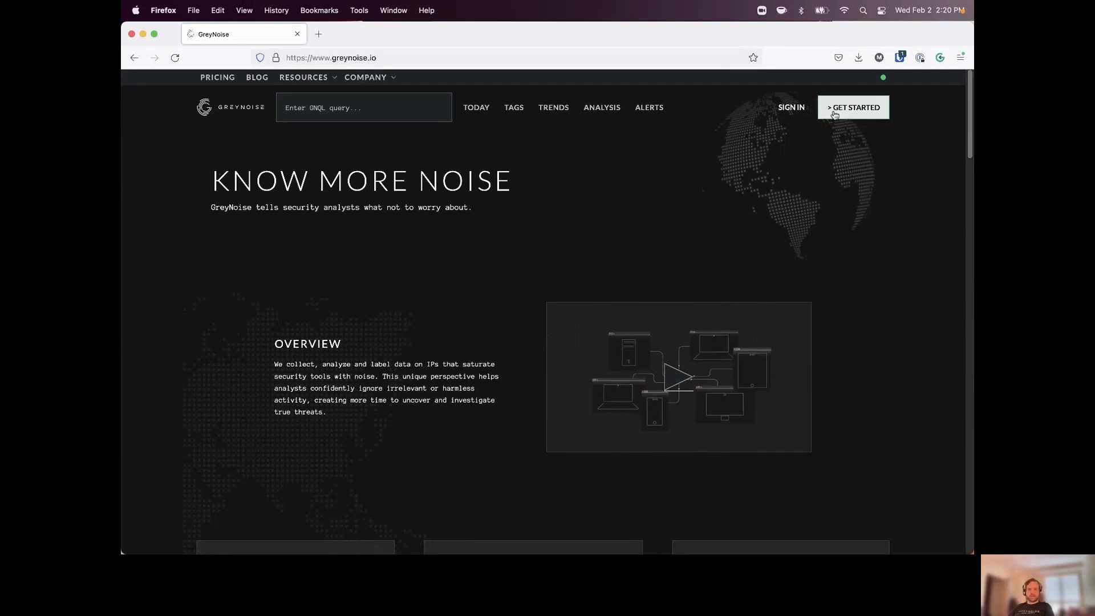
Start from GET STARTED and continue with Google, choosing the listed Google account to sign in
left_click(853, 107)
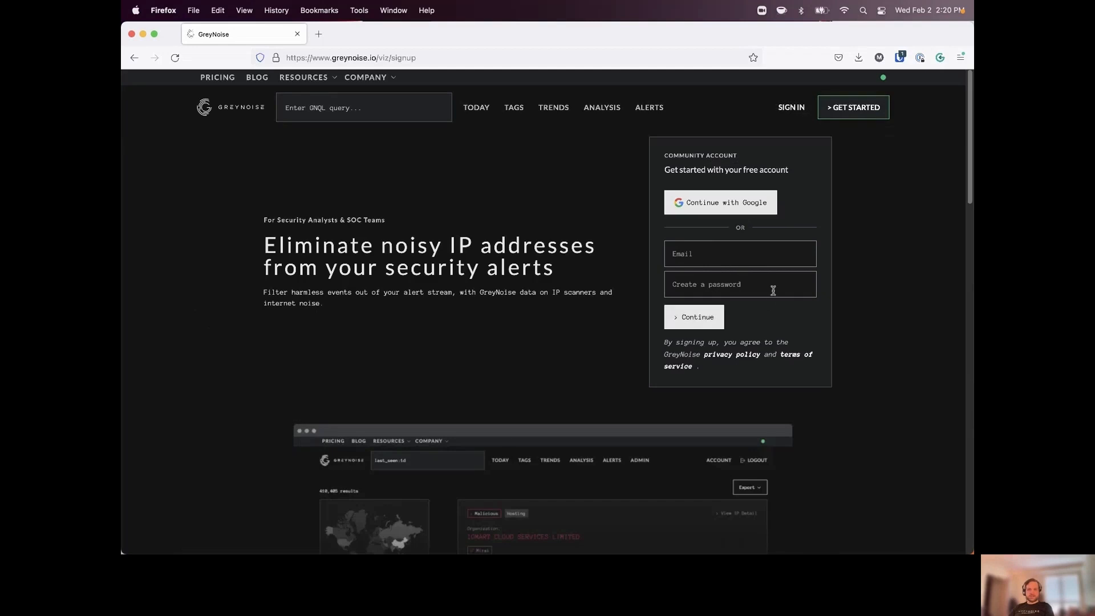
mouse_move(723, 241)
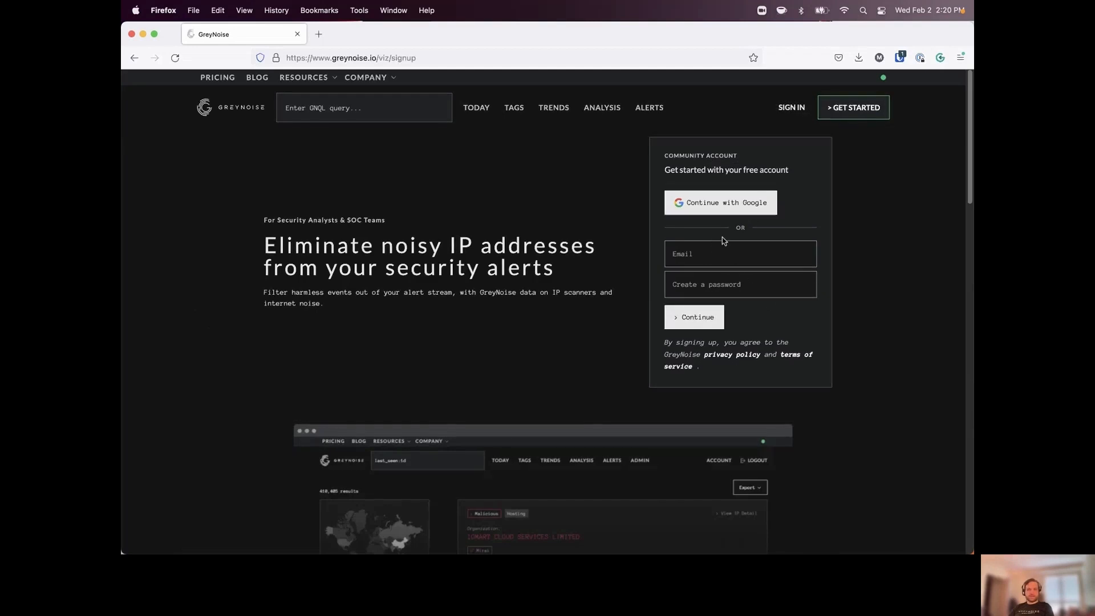
left_click(720, 203)
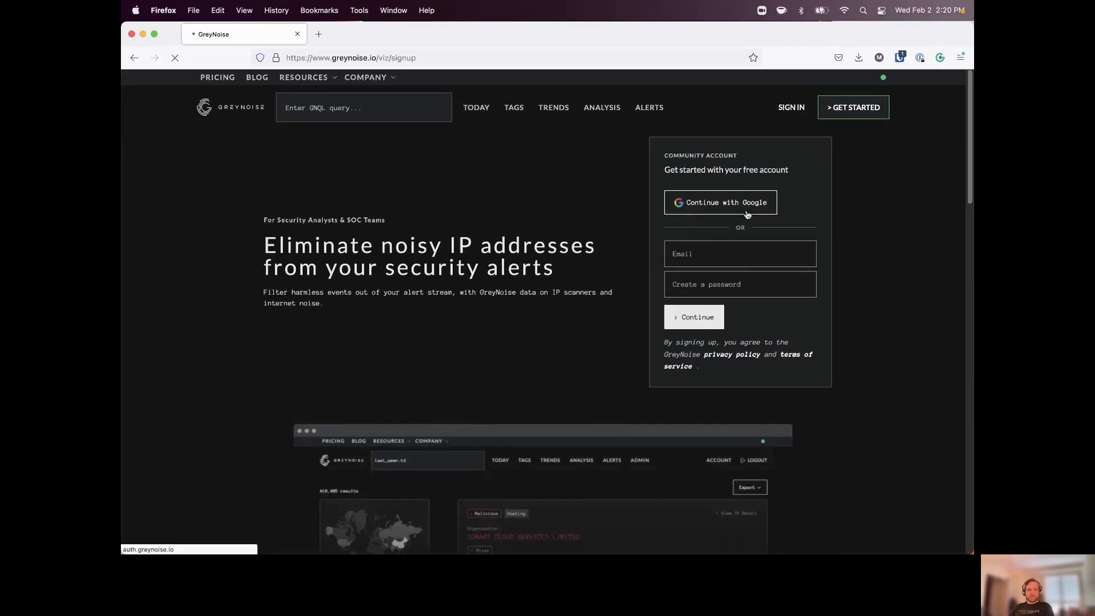
left_click(720, 202)
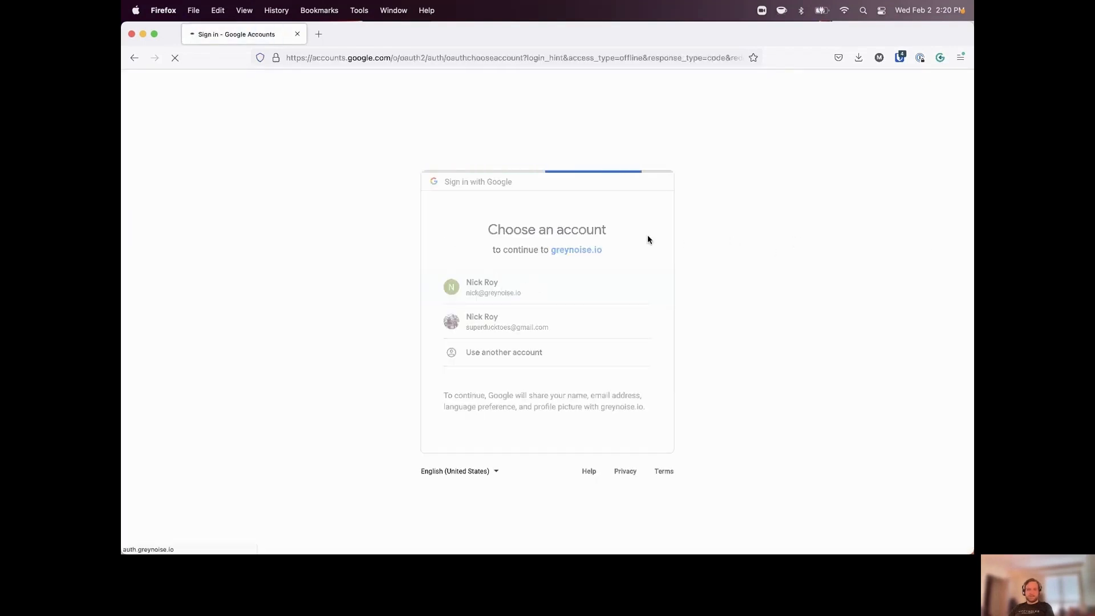
left_click(481, 286)
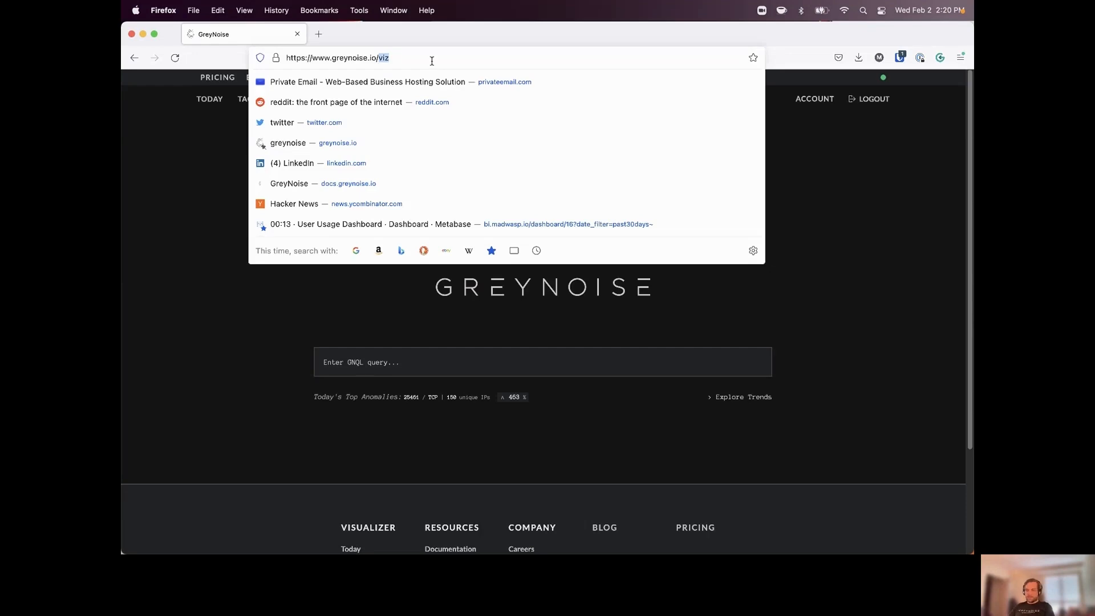
Load greynoise.io and scroll through the Overview, How It Works and RIOT sections, returning to the top
key("Return")
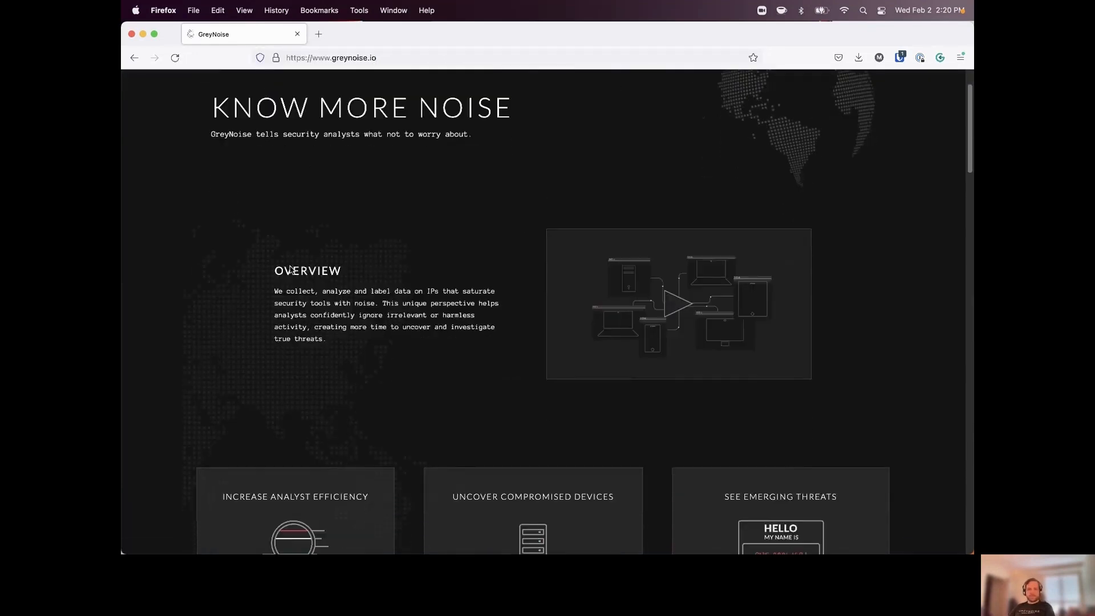
scroll("down", 3)
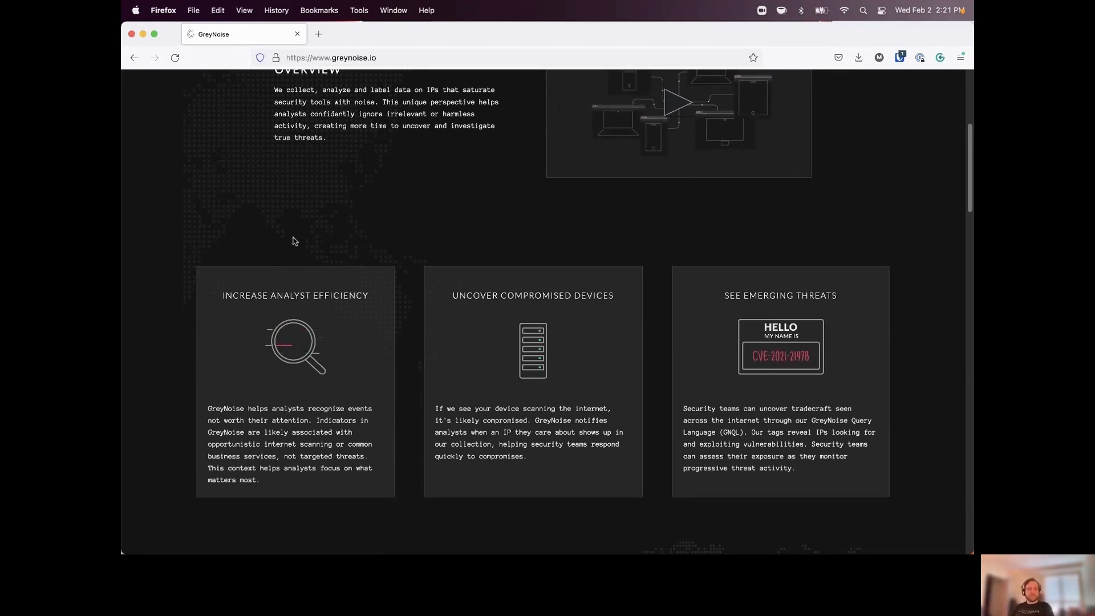
scroll("down", 3)
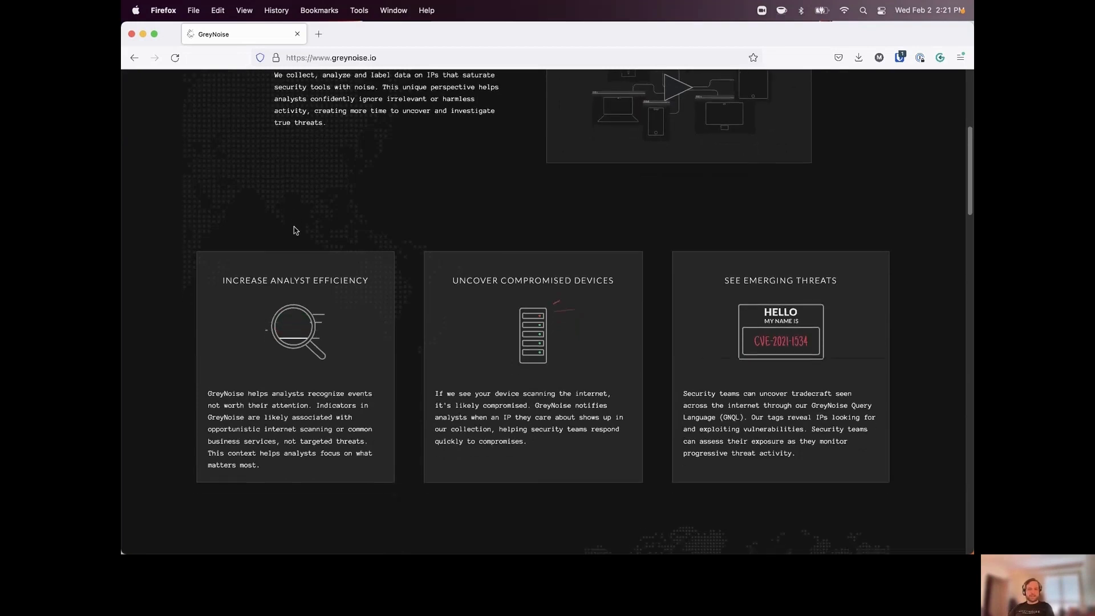
scroll("down", 3)
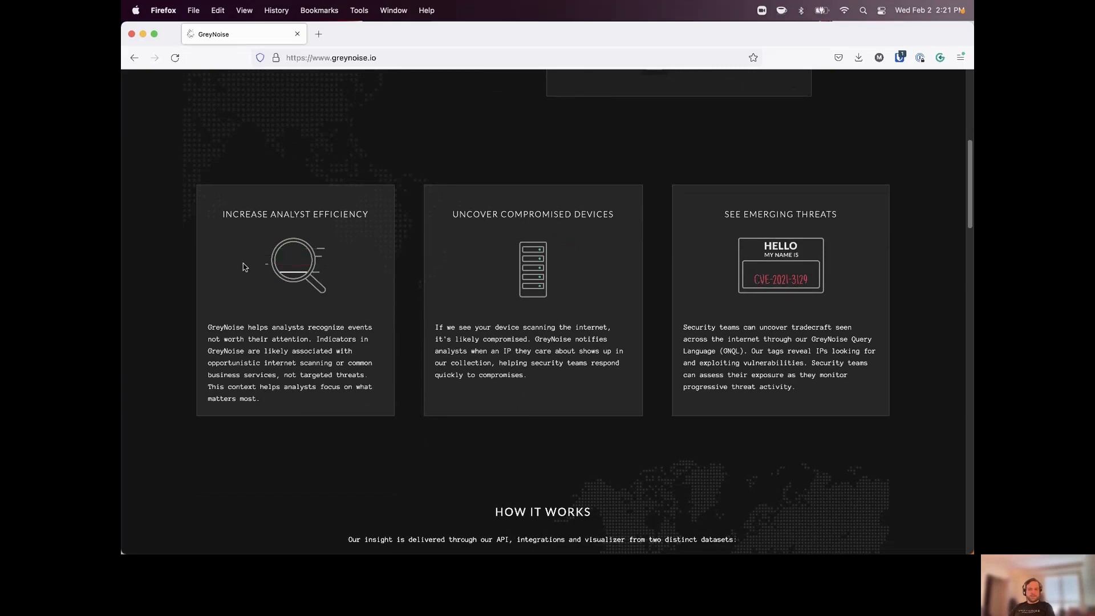
scroll("down", 3)
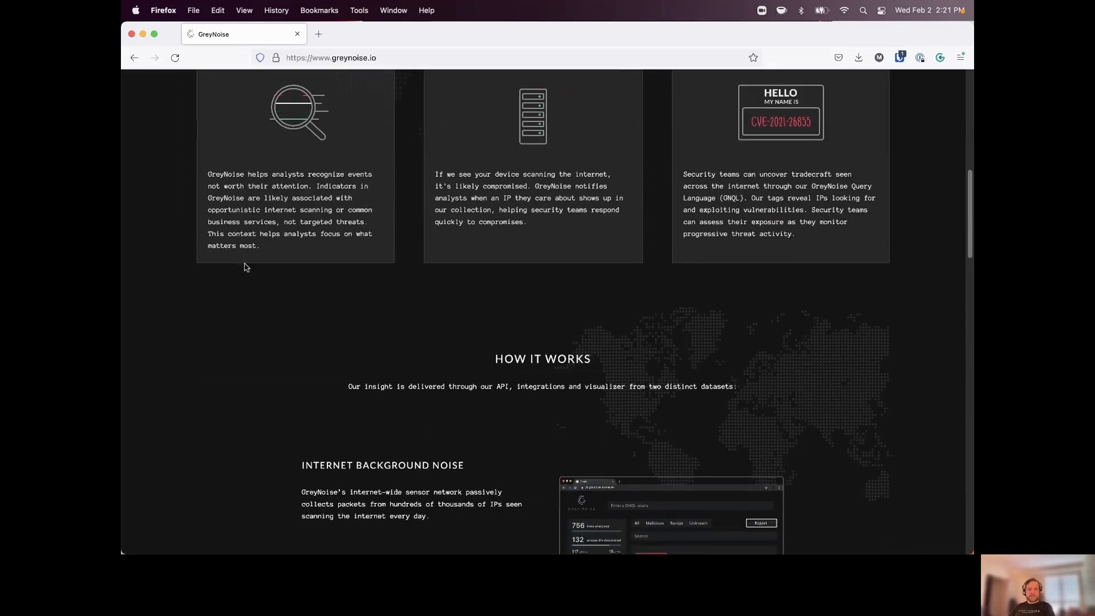
scroll("down", 3)
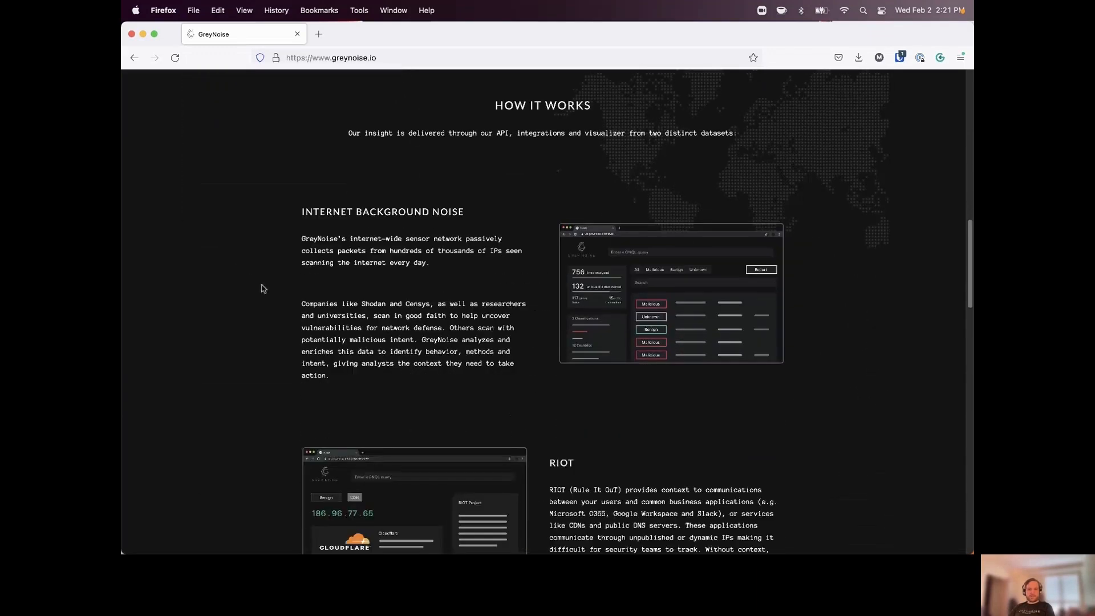
mouse_move(284, 303)
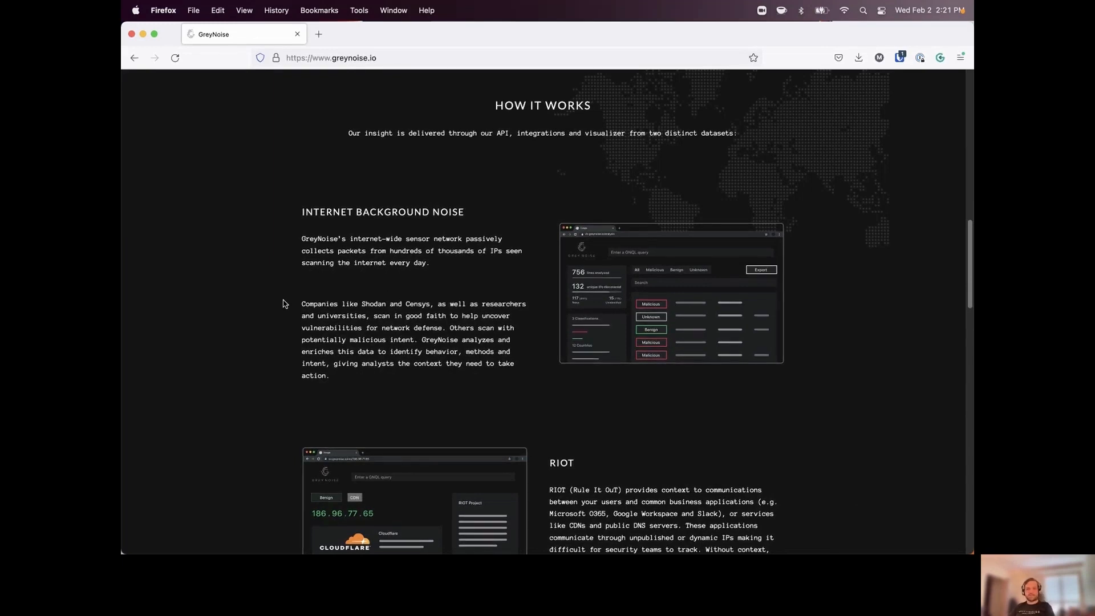
scroll("down", 3)
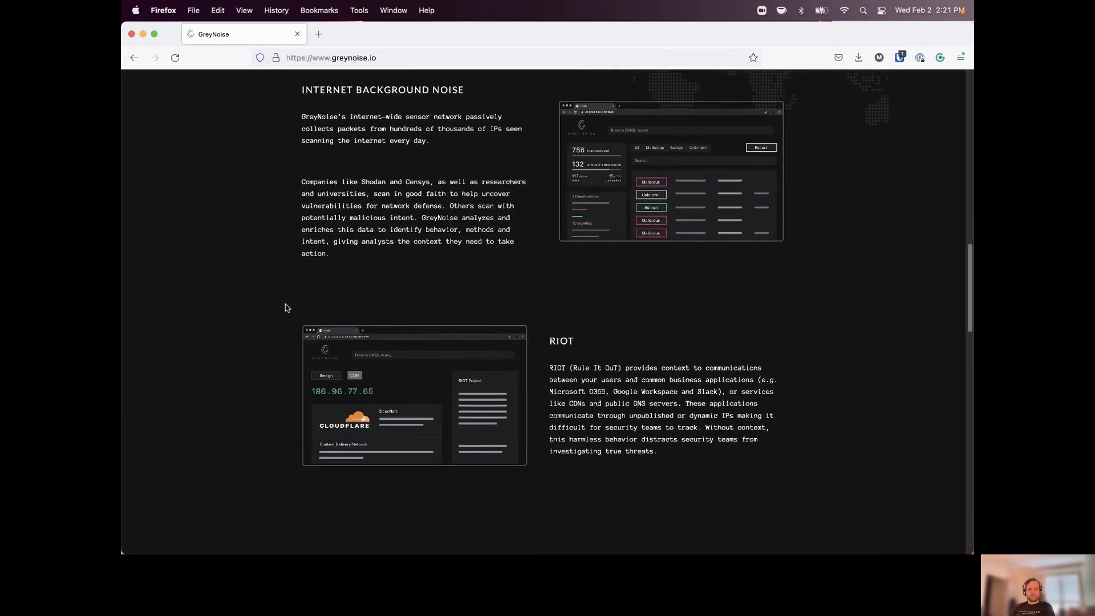
mouse_move(313, 307)
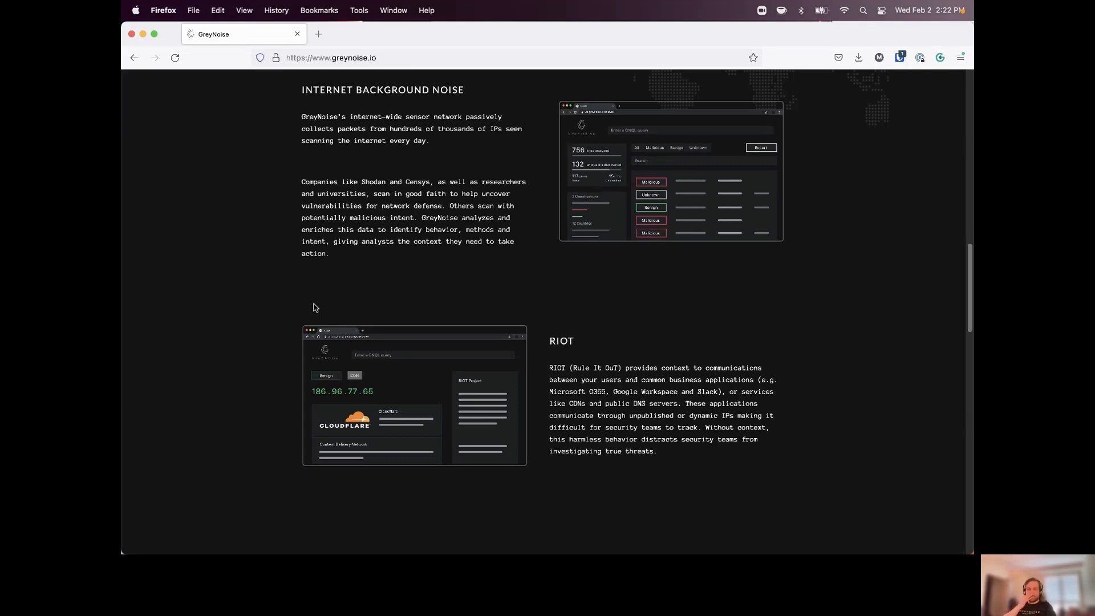
mouse_move(402, 327)
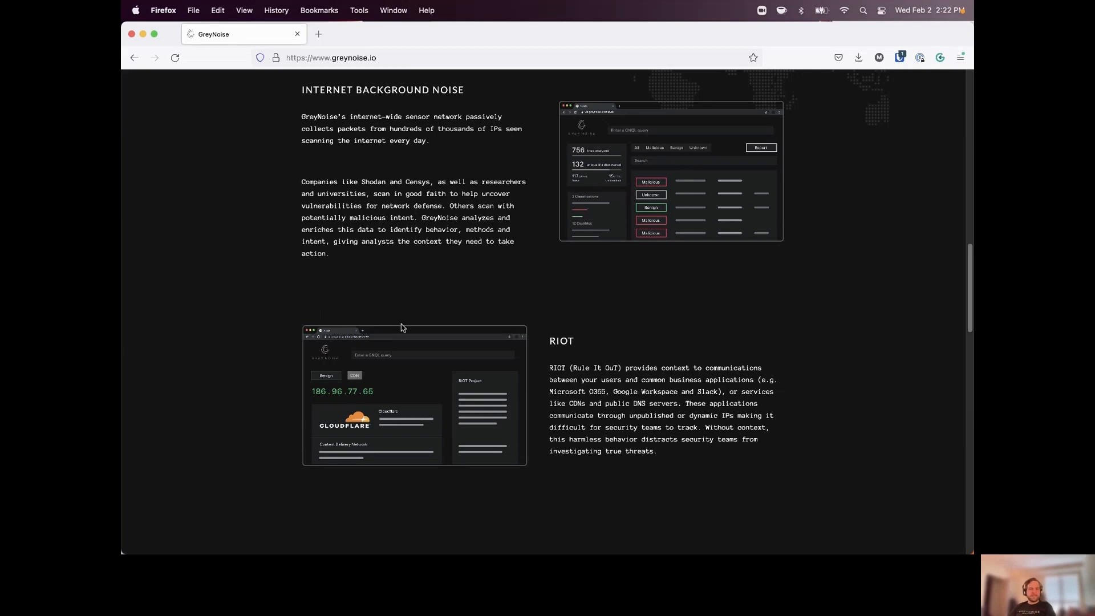
mouse_move(486, 322)
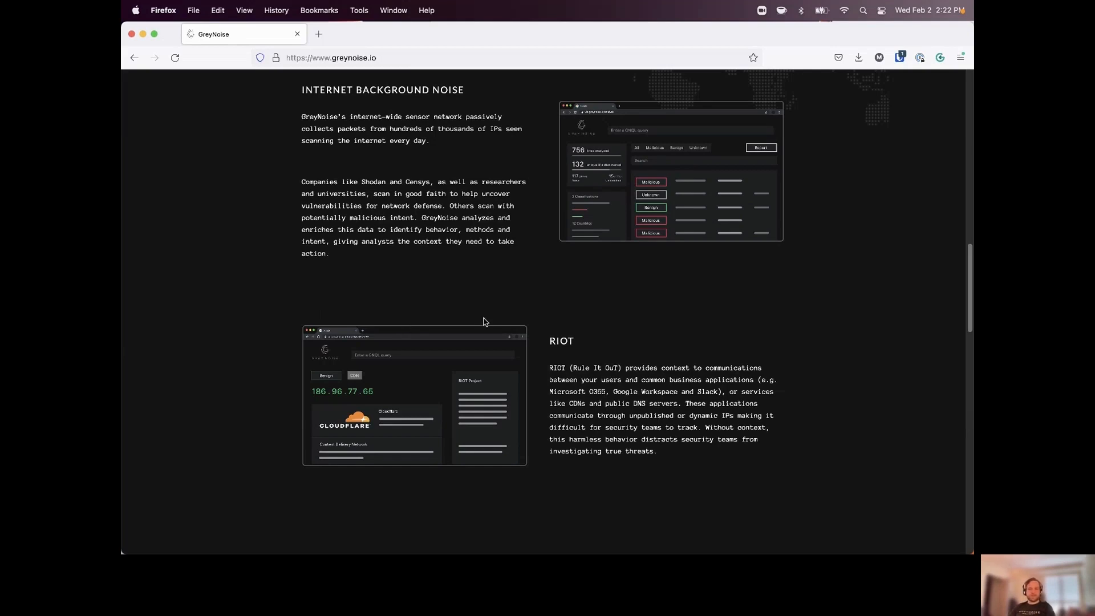
mouse_move(647, 328)
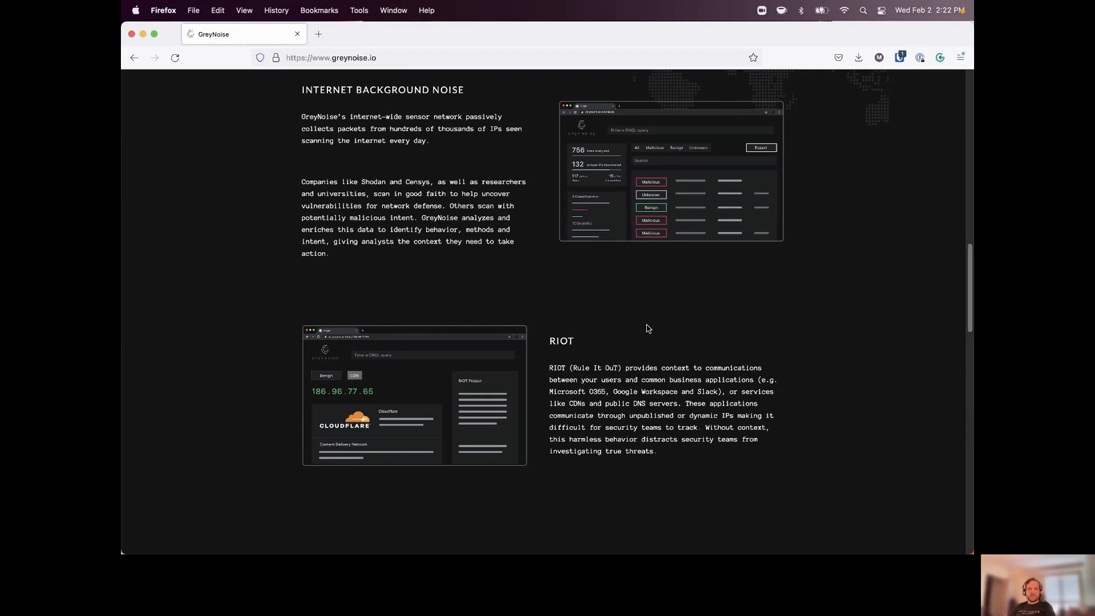
mouse_move(618, 312)
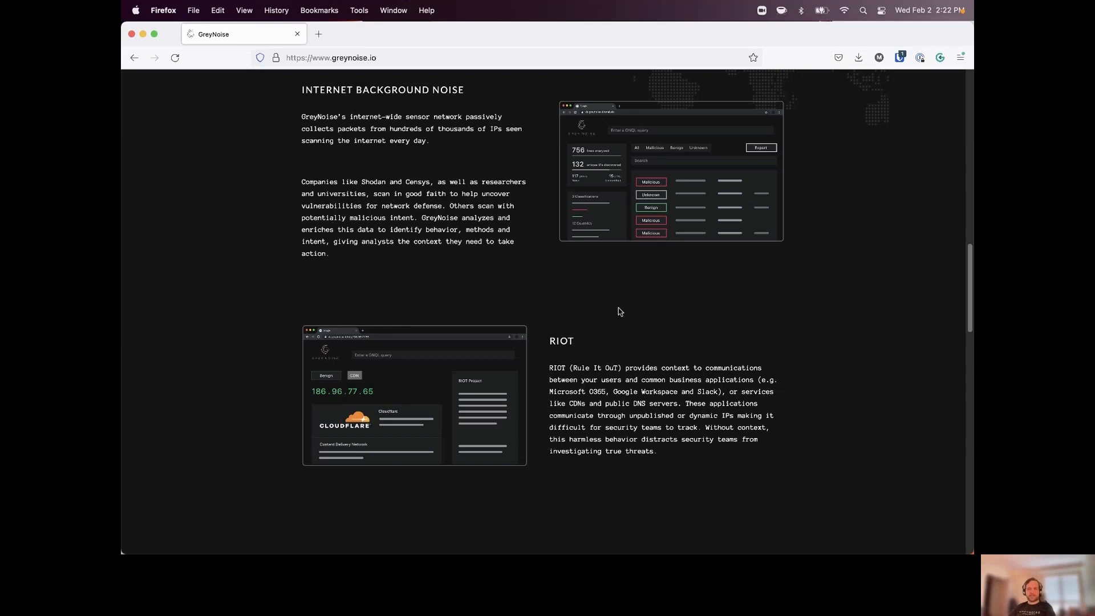
scroll("up", 3)
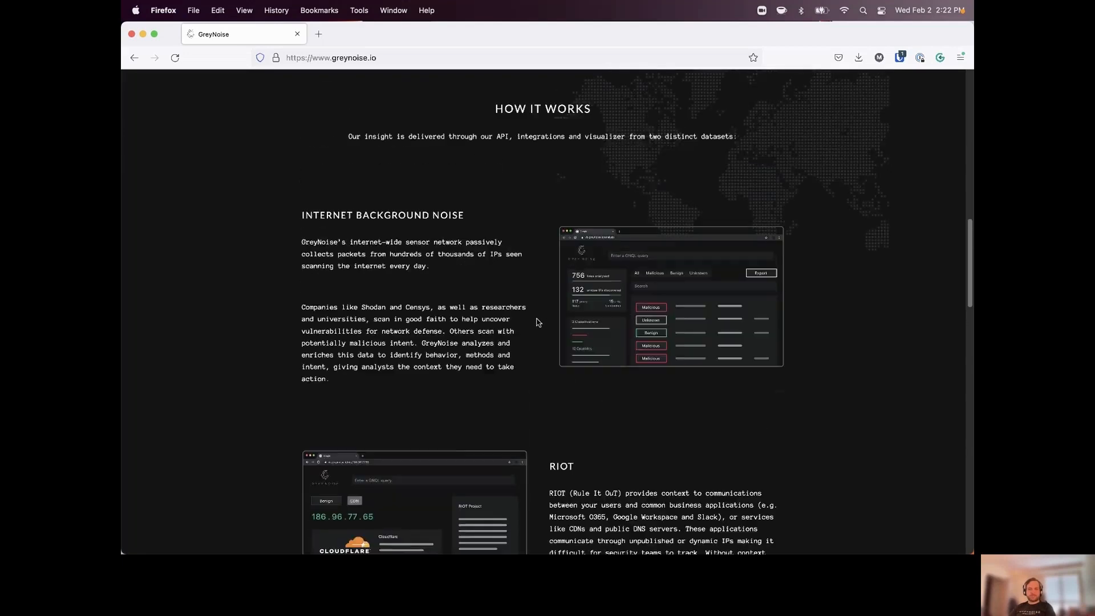
scroll("up", 3)
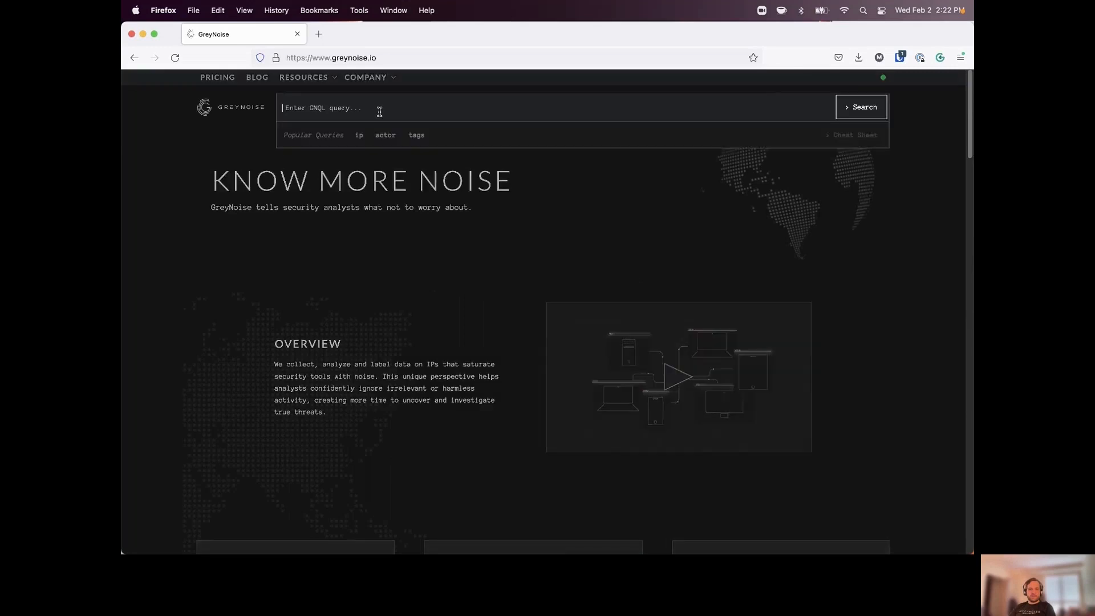
Run the GNQL query last_seen:1d to list the 231,497 IPs seen in the past day
type("last_seen:1d")
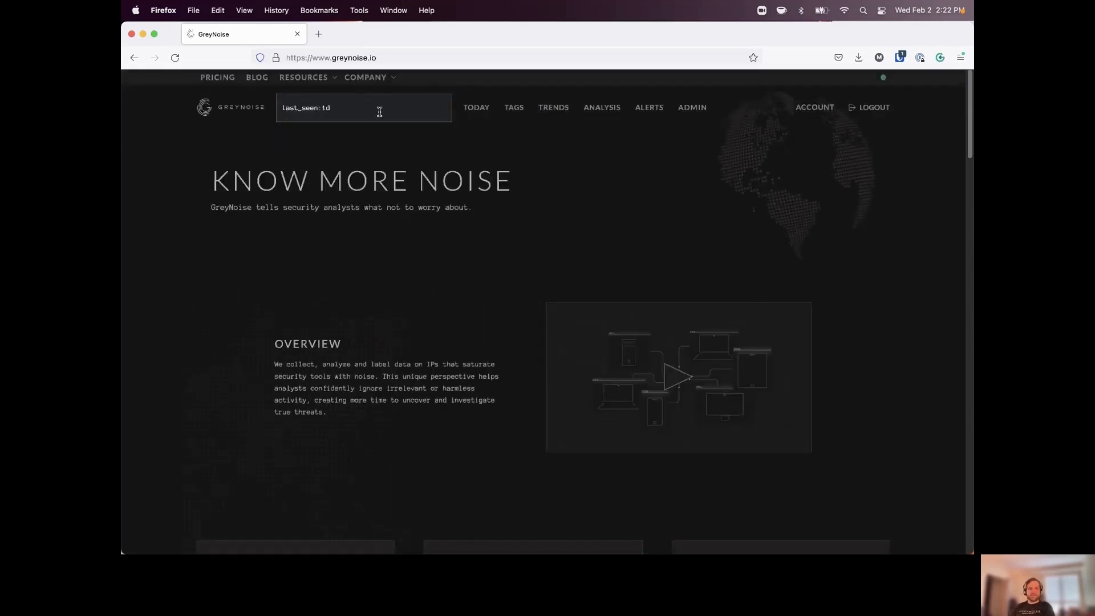
key("Return")
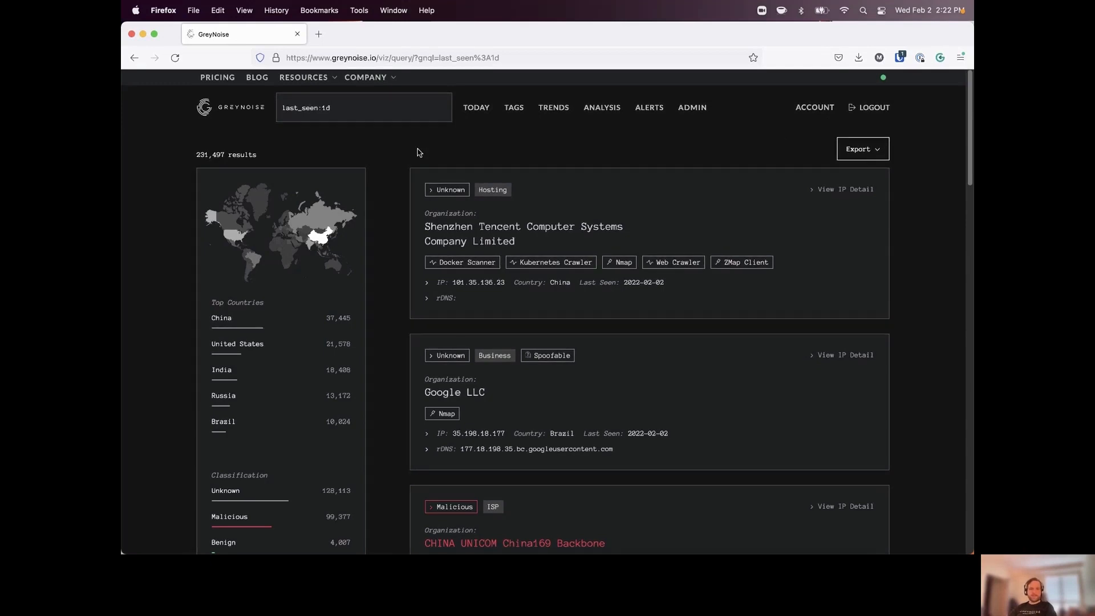
mouse_move(349, 161)
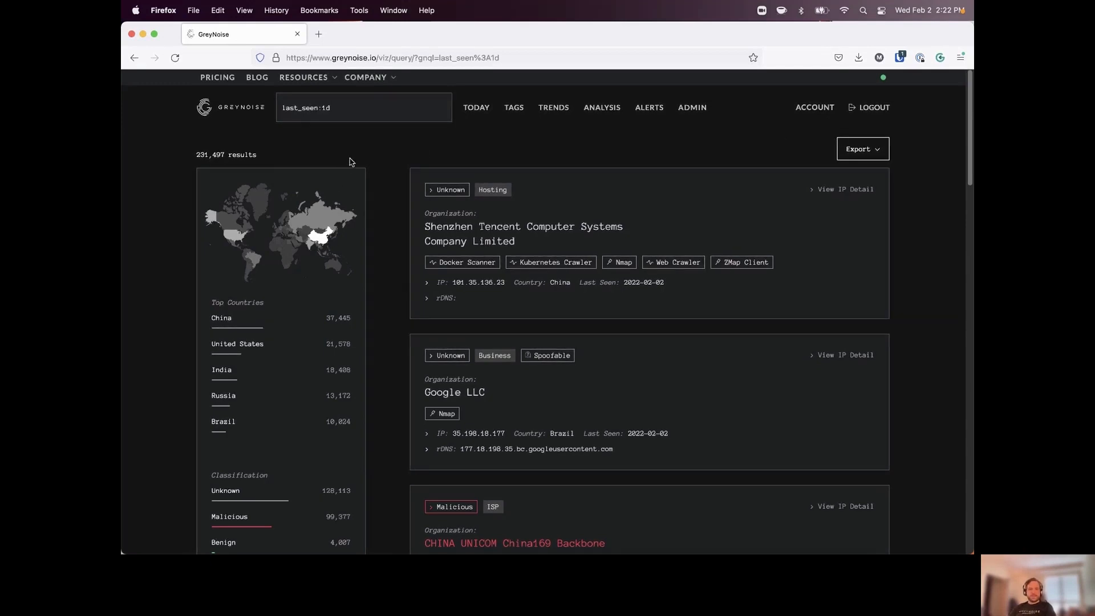
mouse_move(390, 163)
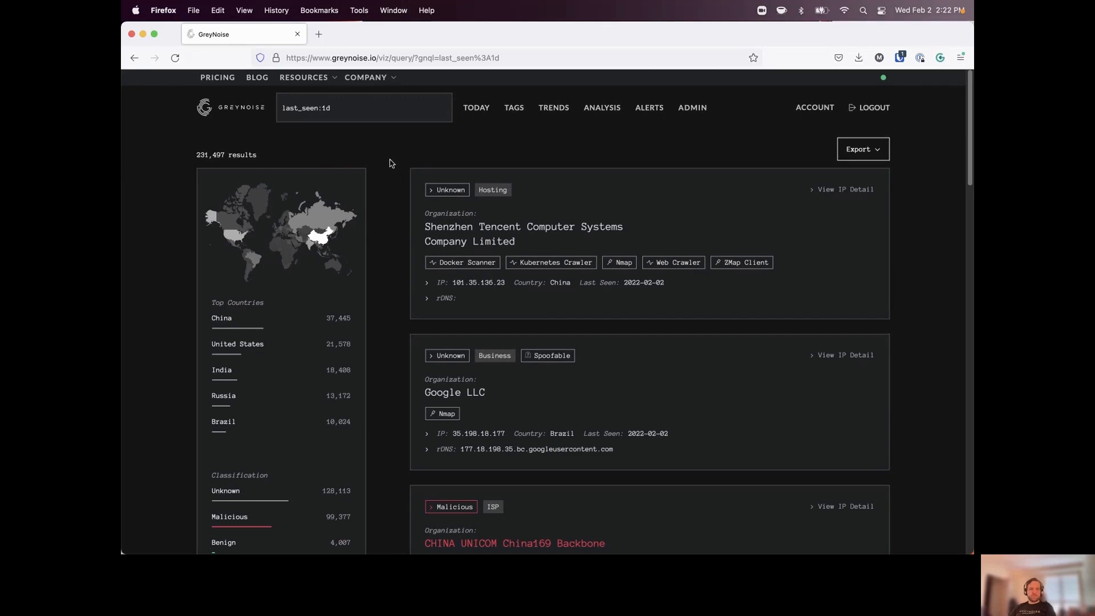
mouse_move(396, 182)
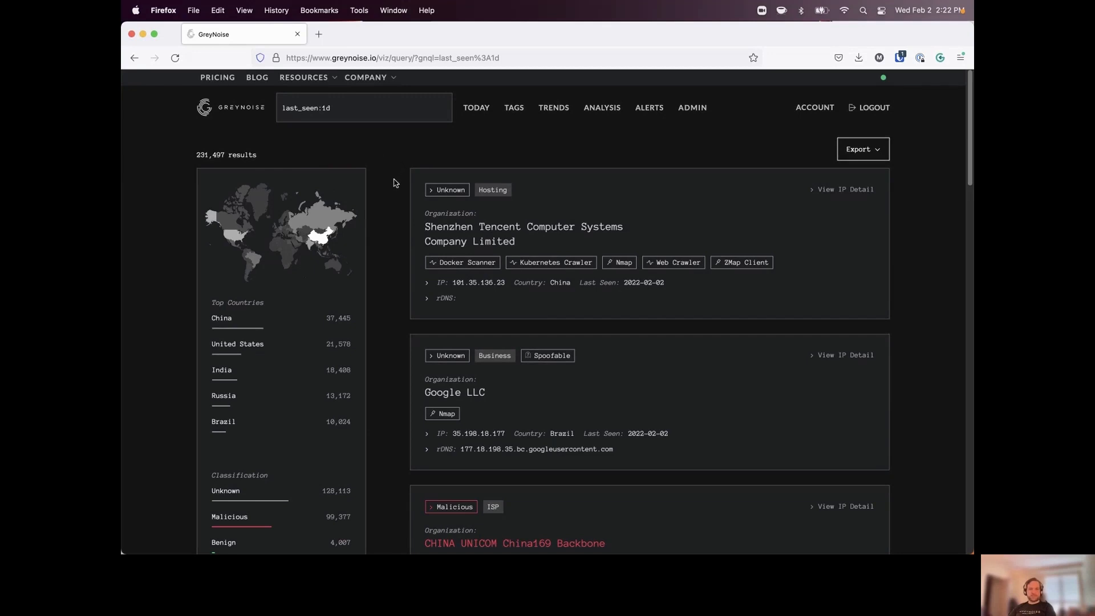
Scroll the sidebar facets to see Classification, Spoofable, Top Tags like SMBv1 Crawler and EternalBlue, and Top OS
scroll("down", 3)
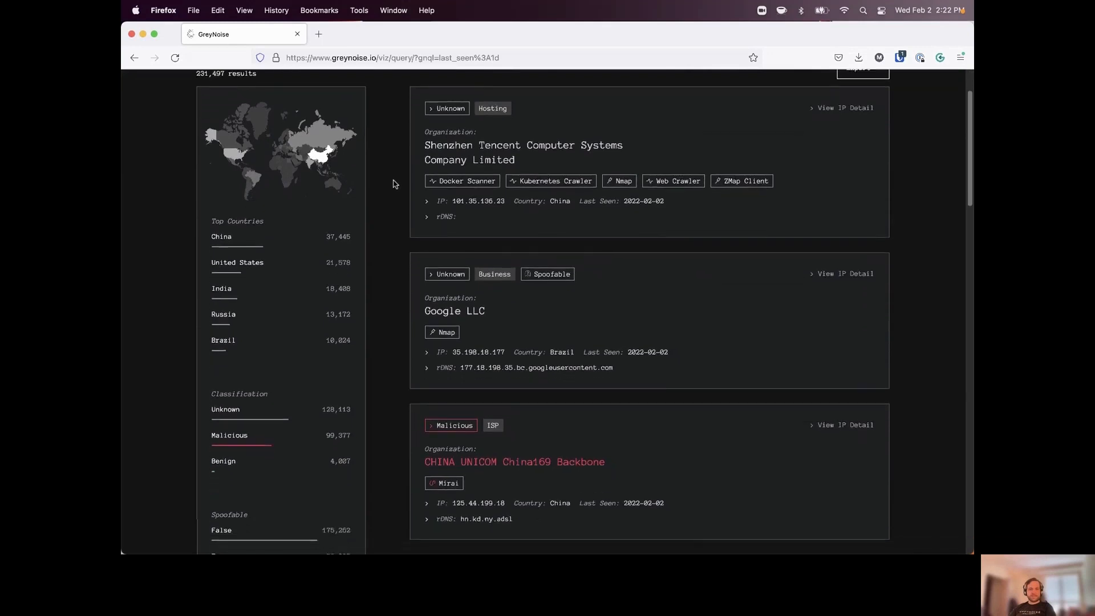
scroll("down", 3)
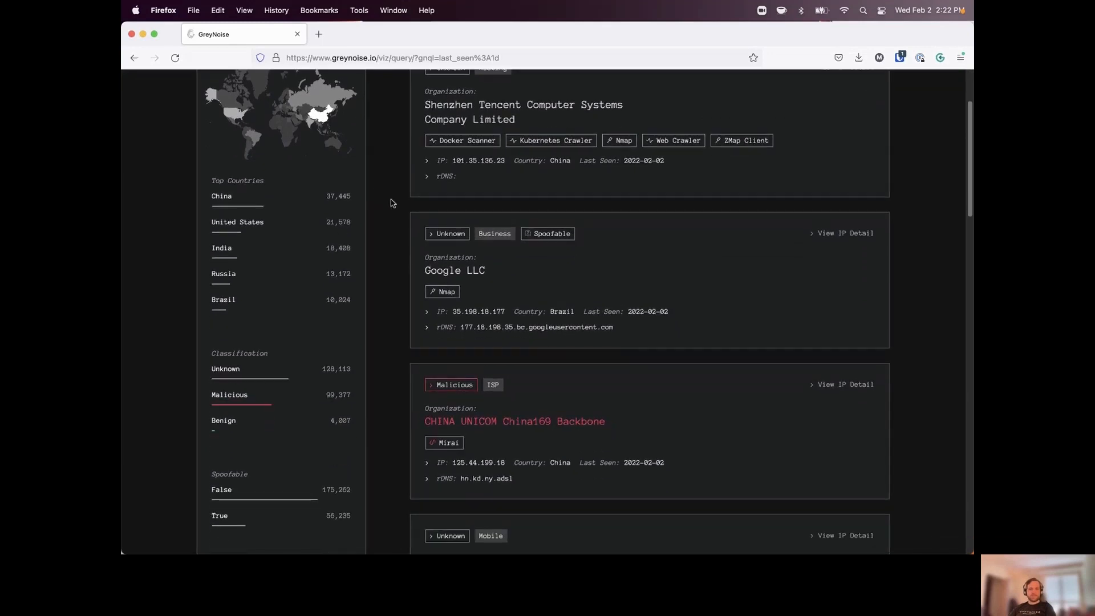
mouse_move(292, 201)
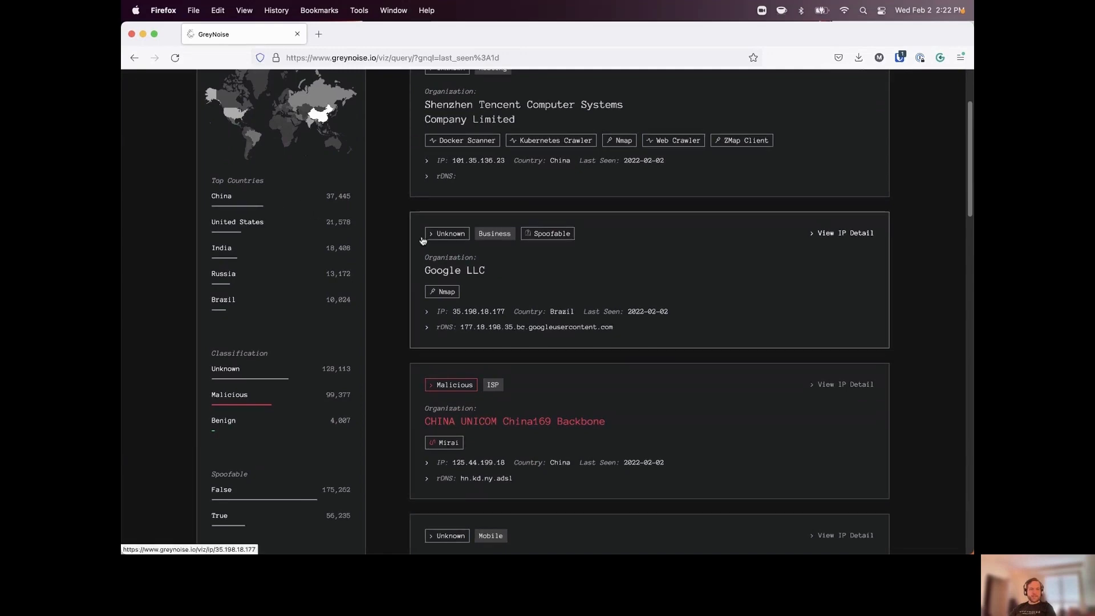
scroll("down", 3)
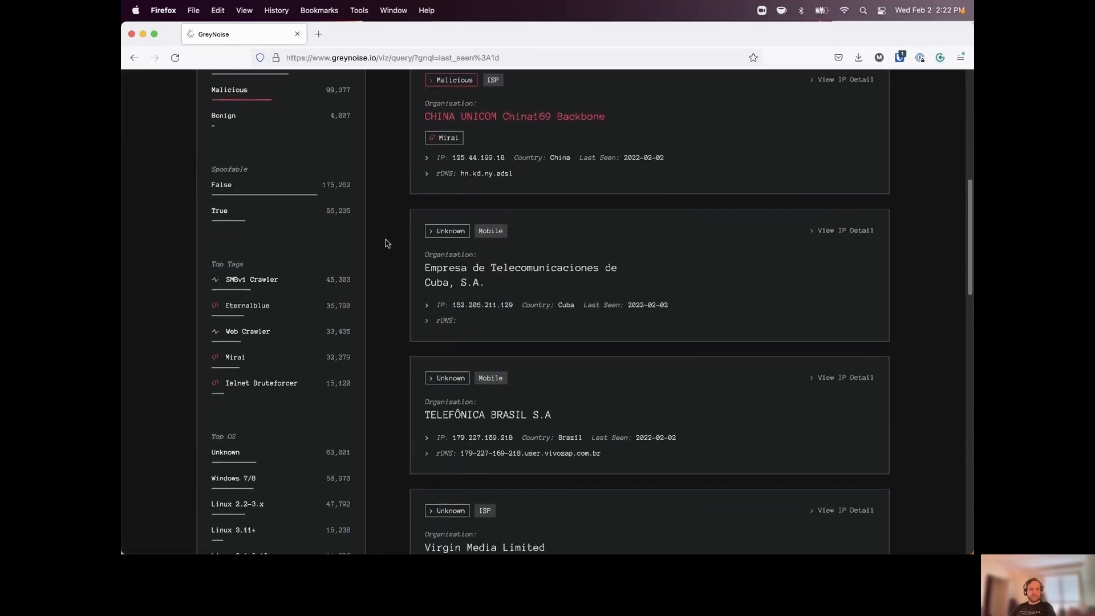
scroll("down", 3)
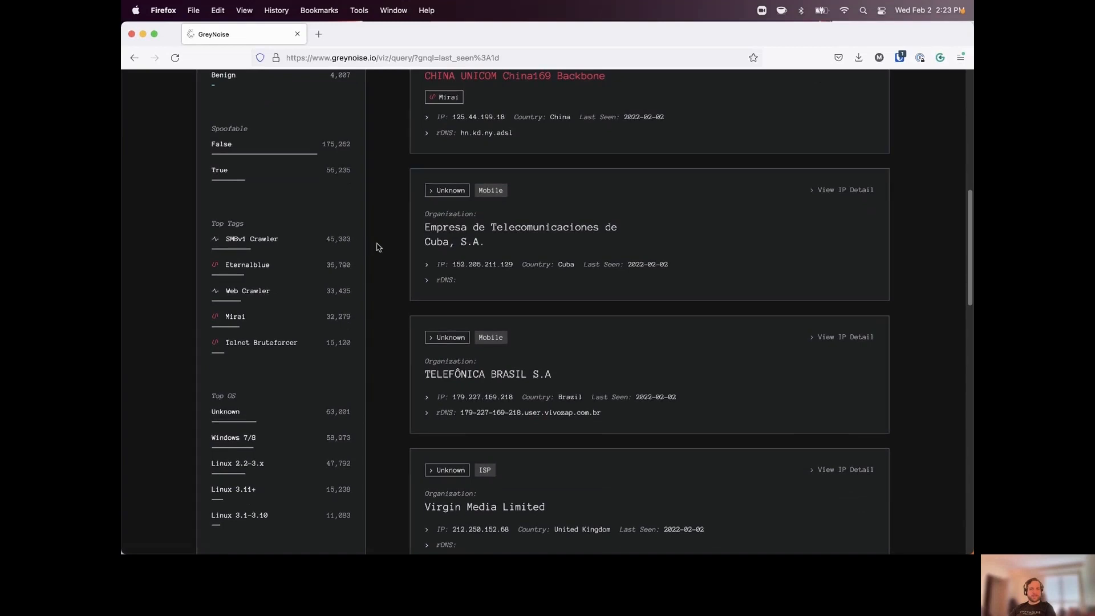
mouse_move(356, 282)
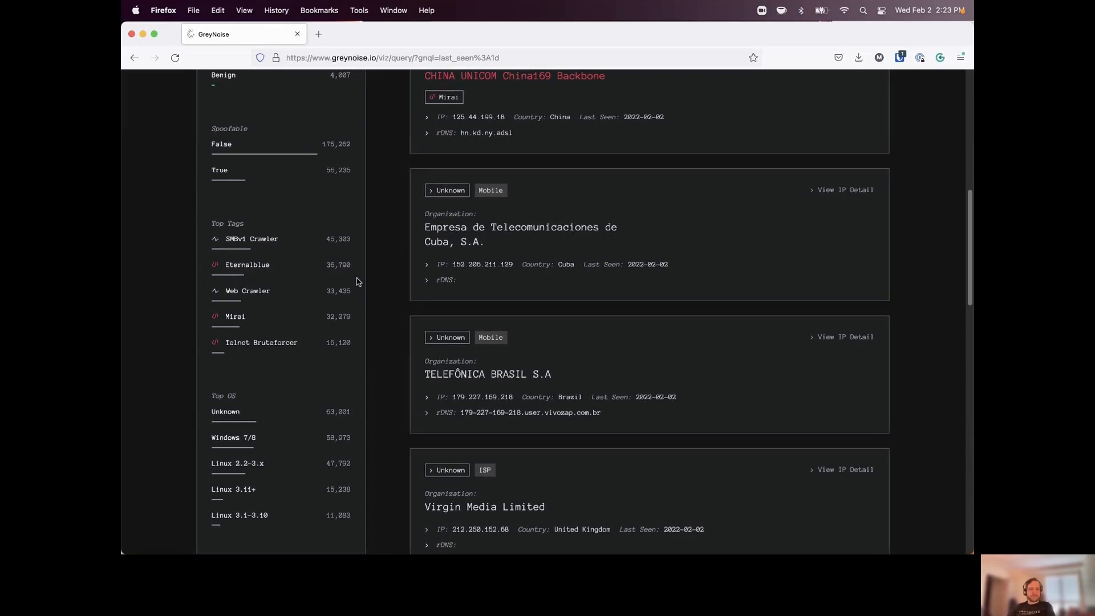
mouse_move(370, 260)
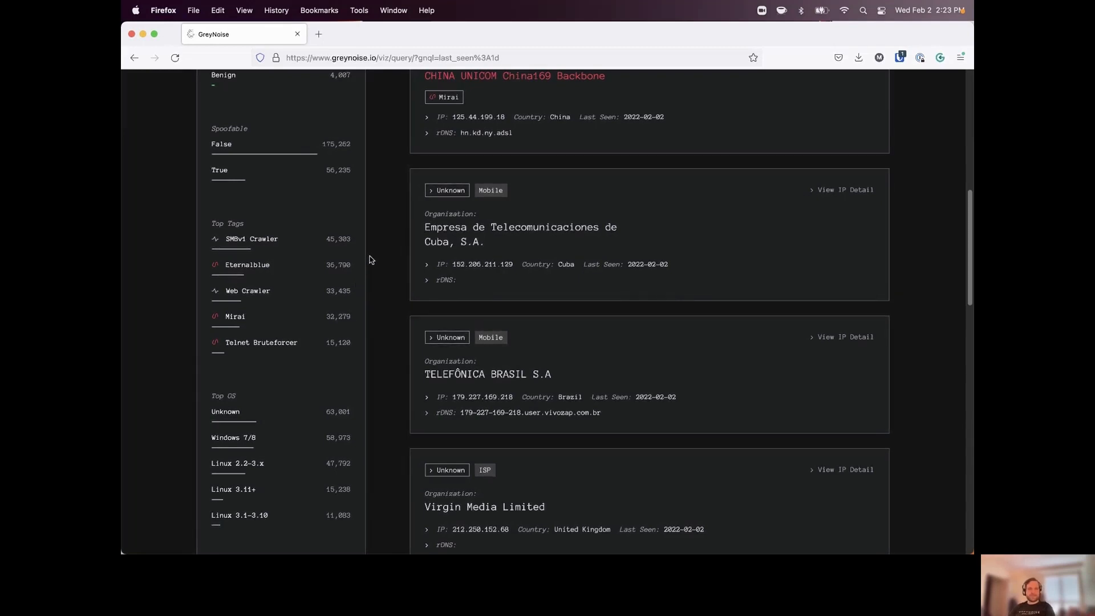
scroll("up", 3)
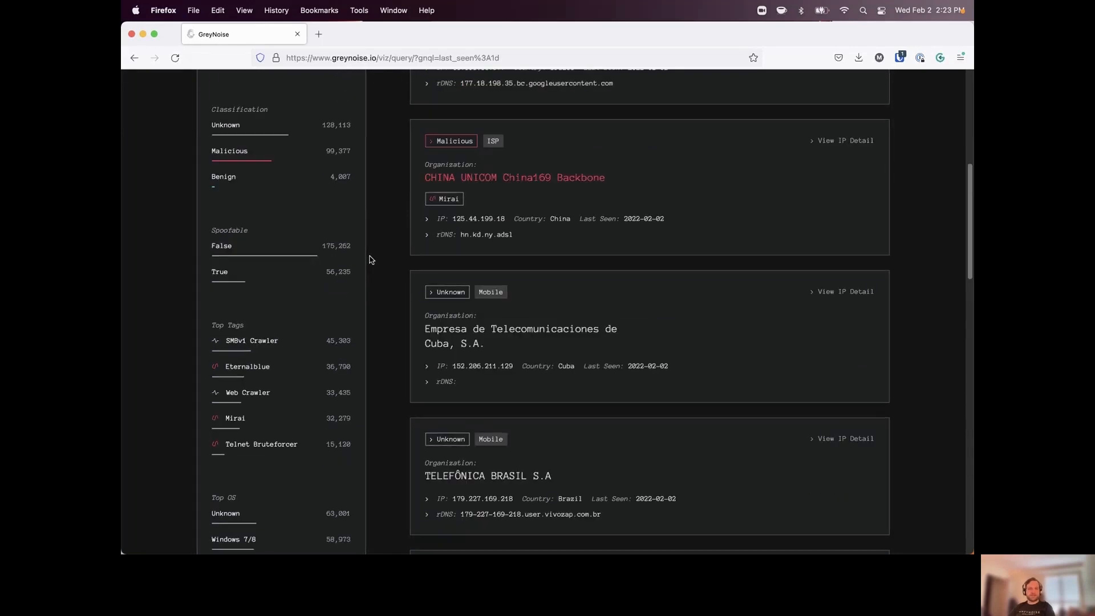
scroll("up", 3)
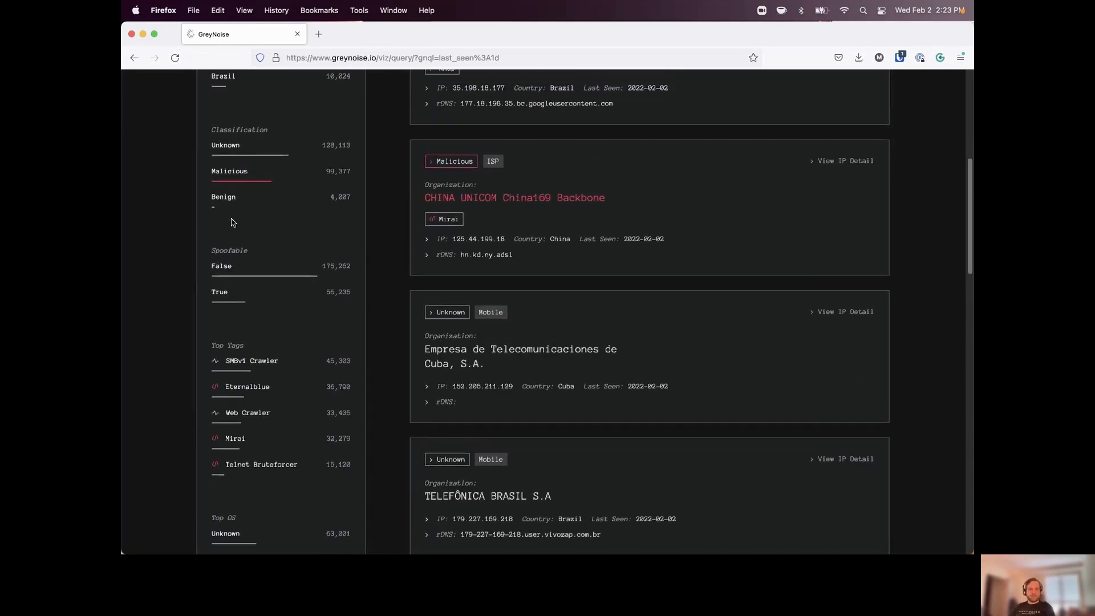
Add classification:benign to the query and browse the 4,007 results, mostly Alpha Strike Labs entries
left_click(222, 197)
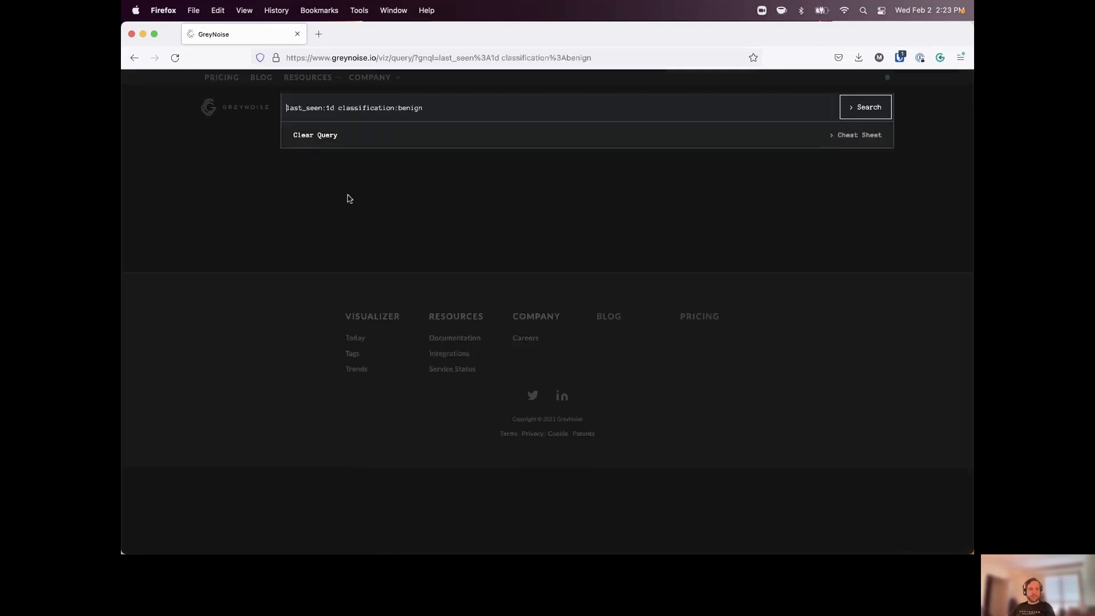
left_click(865, 108)
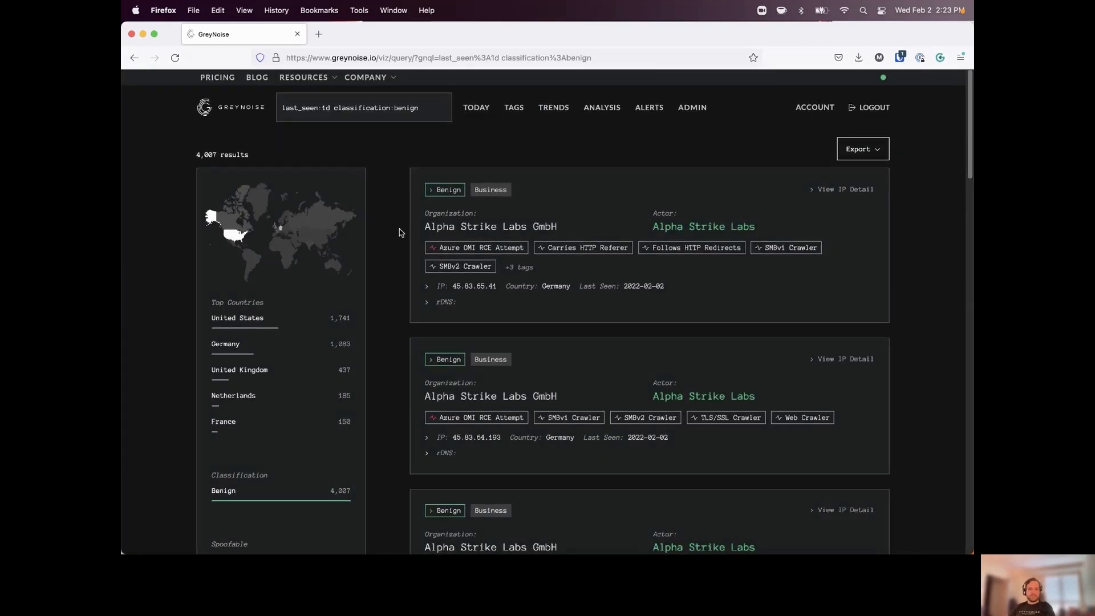
scroll("down", 3)
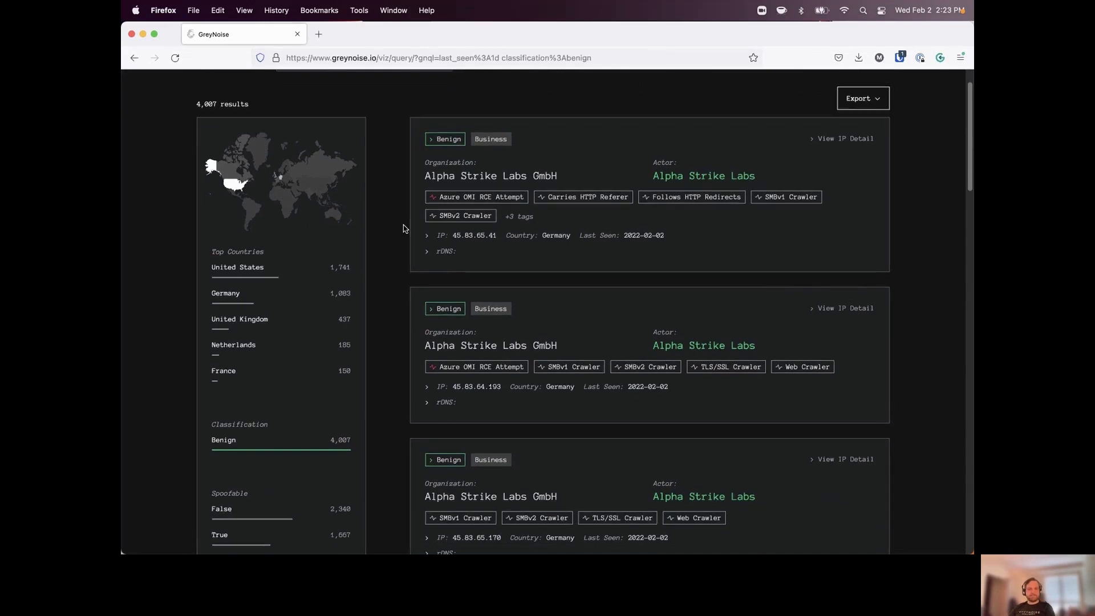
scroll("down", 3)
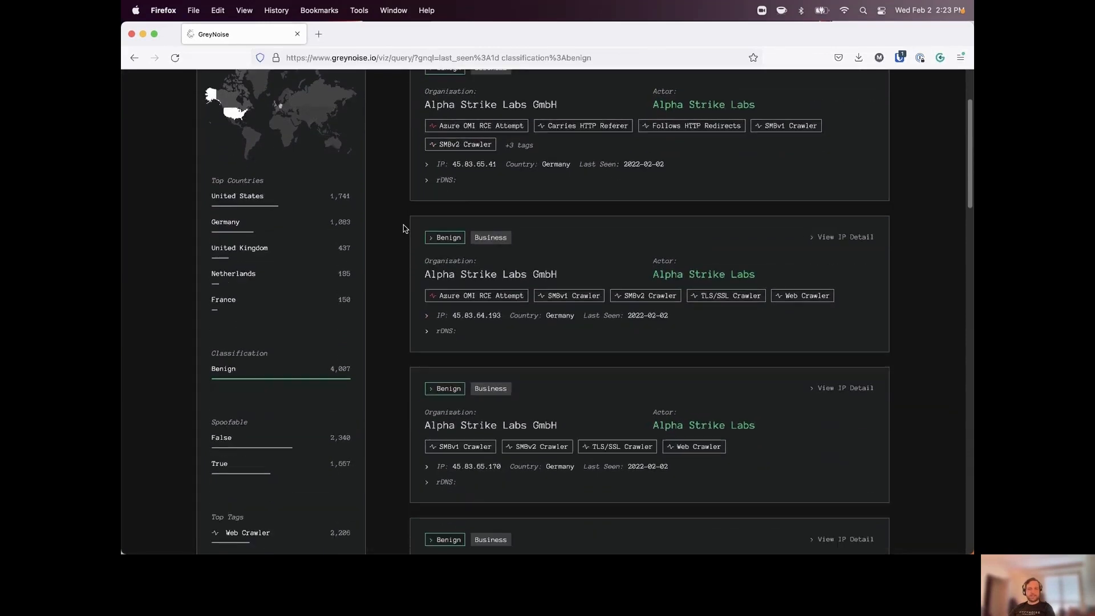
scroll("down", 3)
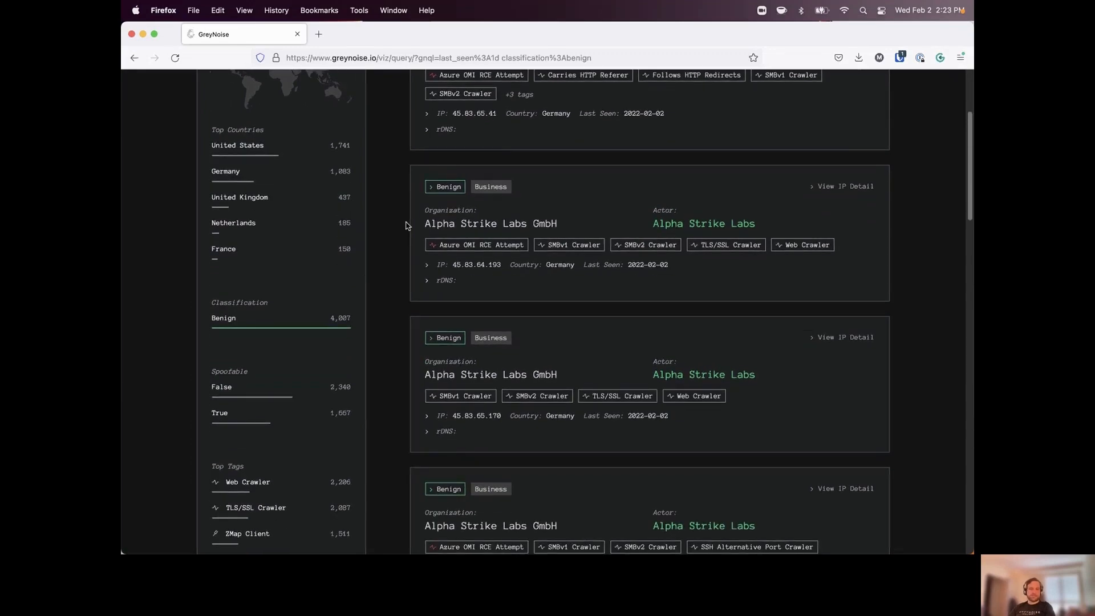
scroll("down", 3)
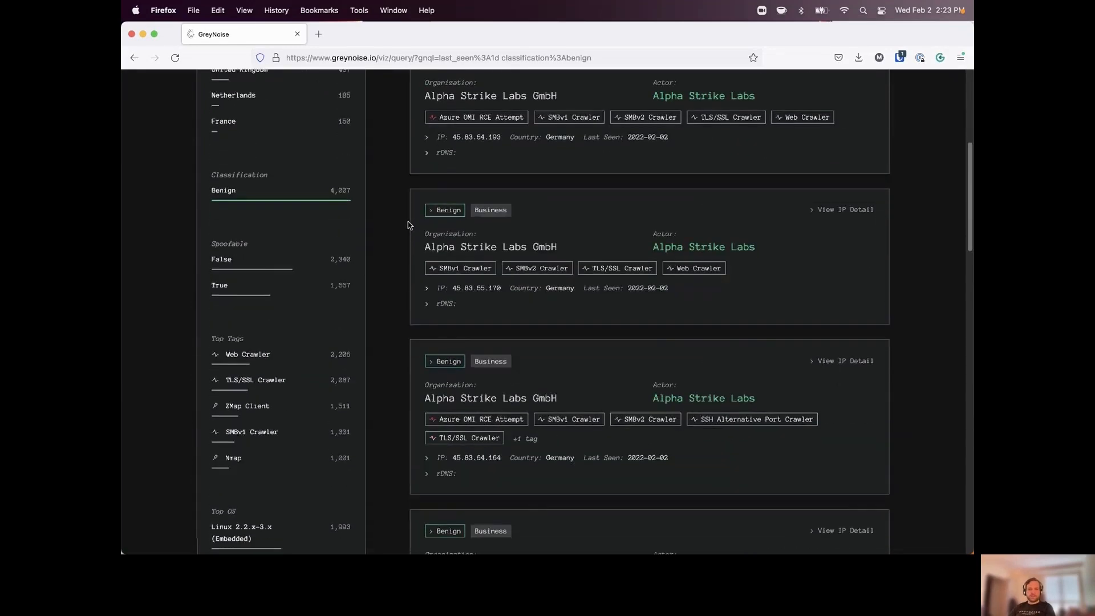
scroll("down", 3)
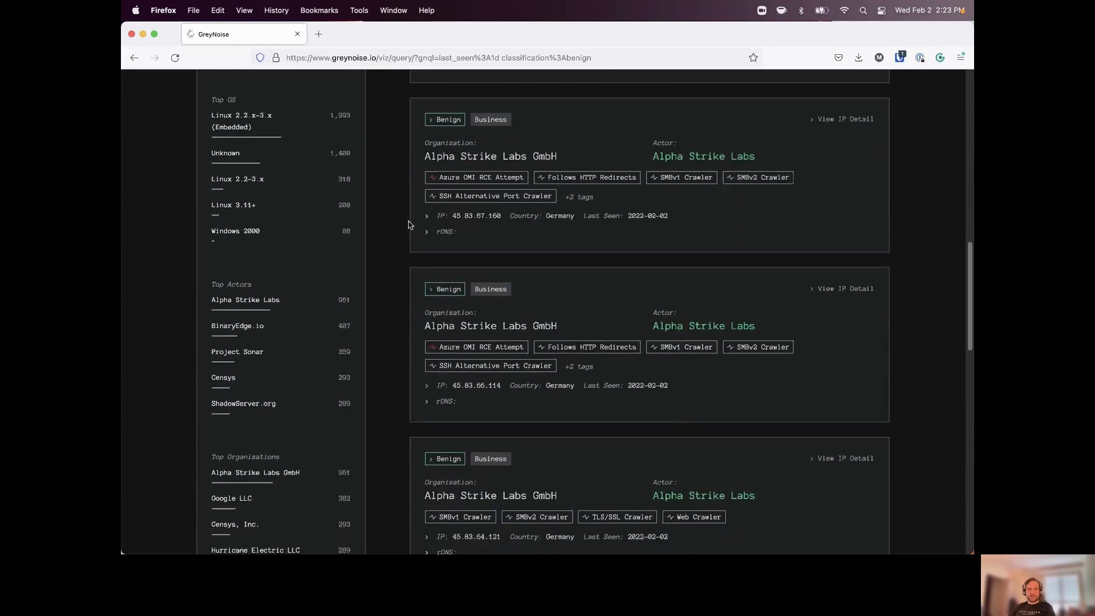
scroll("down", 3)
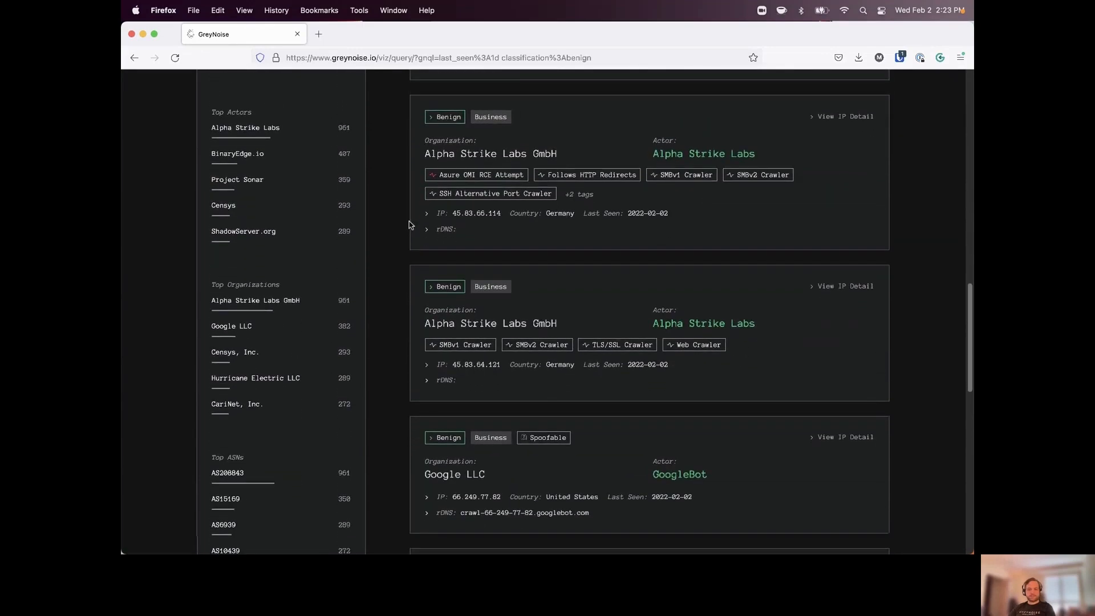
mouse_move(520, 297)
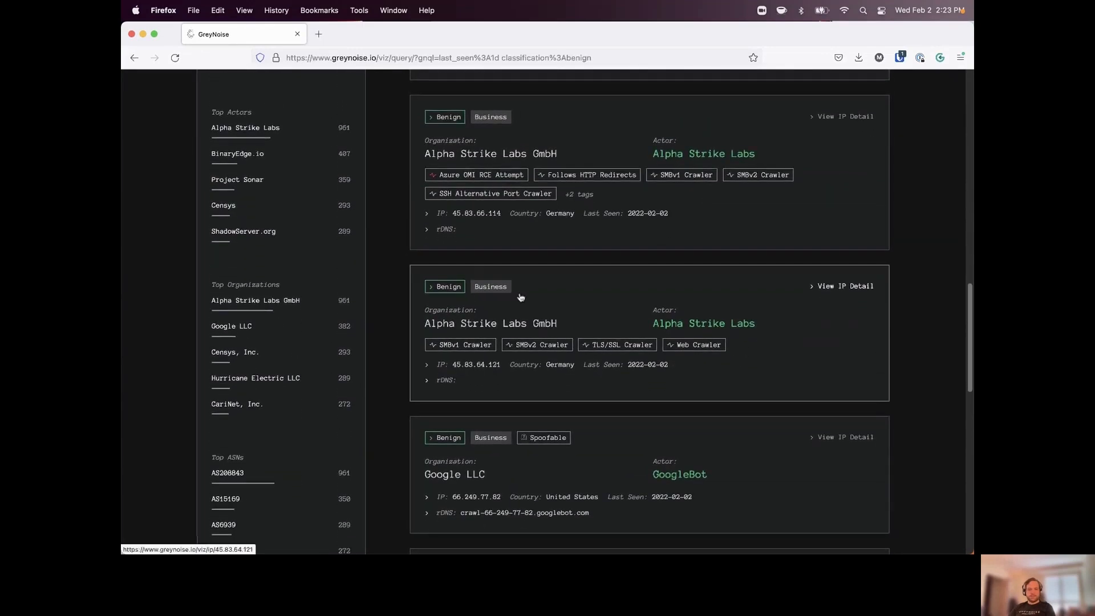
View the detail page for 45.83.64.121 and scroll its Observed Activity, Ports Scanned and JA3 Fingerprints
left_click(845, 285)
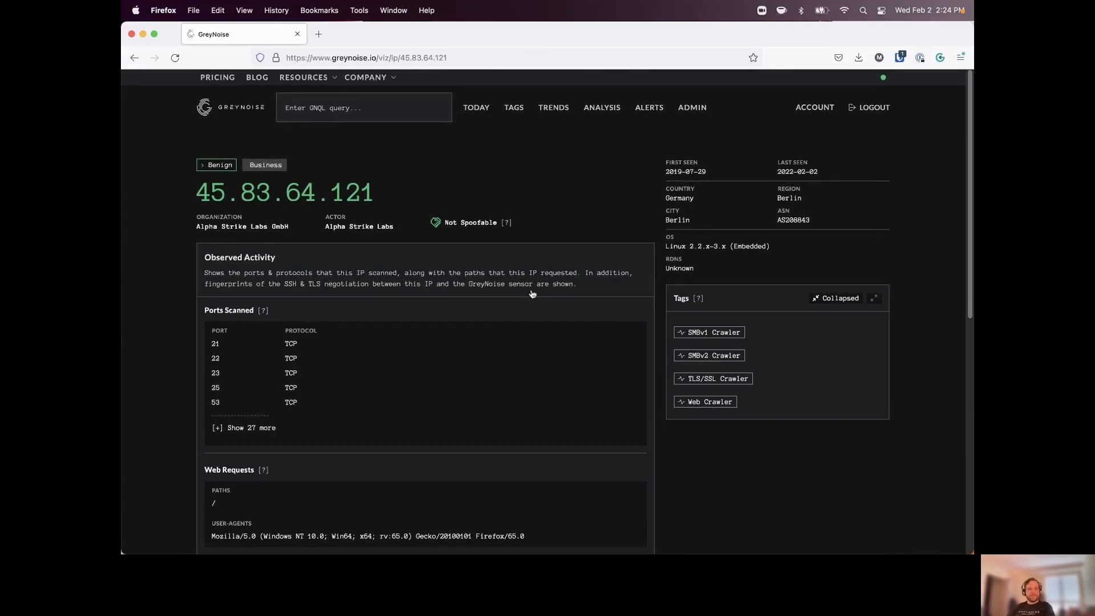
mouse_move(403, 305)
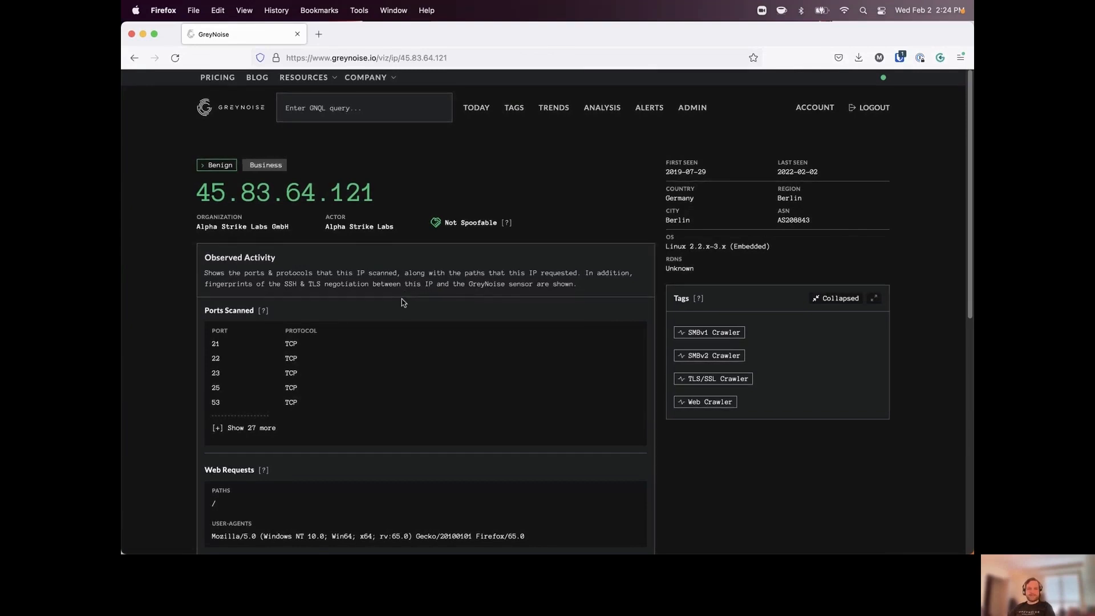
mouse_move(408, 291)
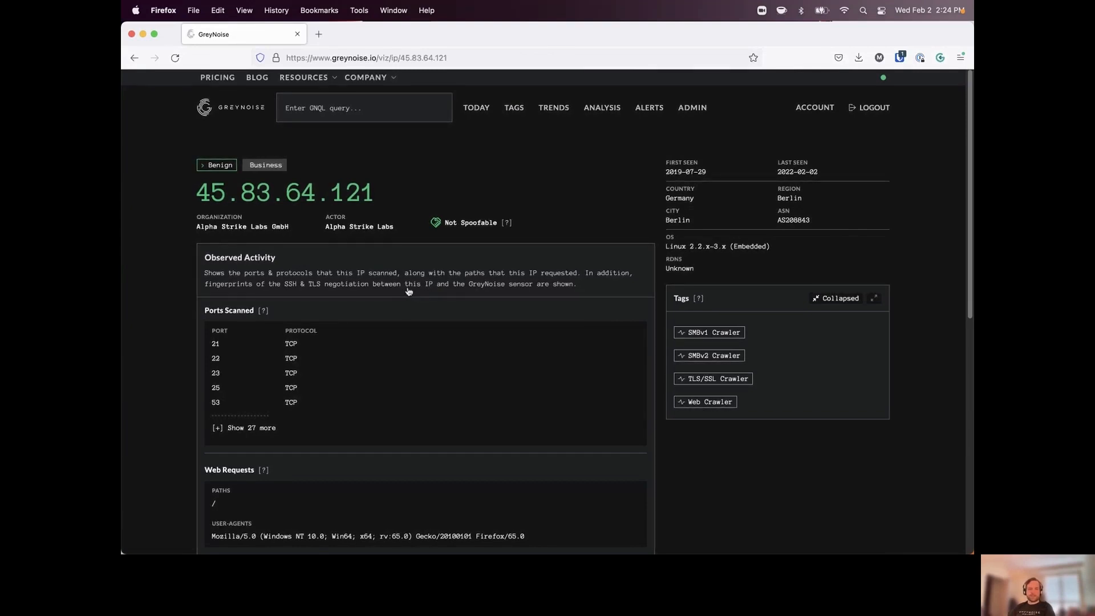
mouse_move(306, 269)
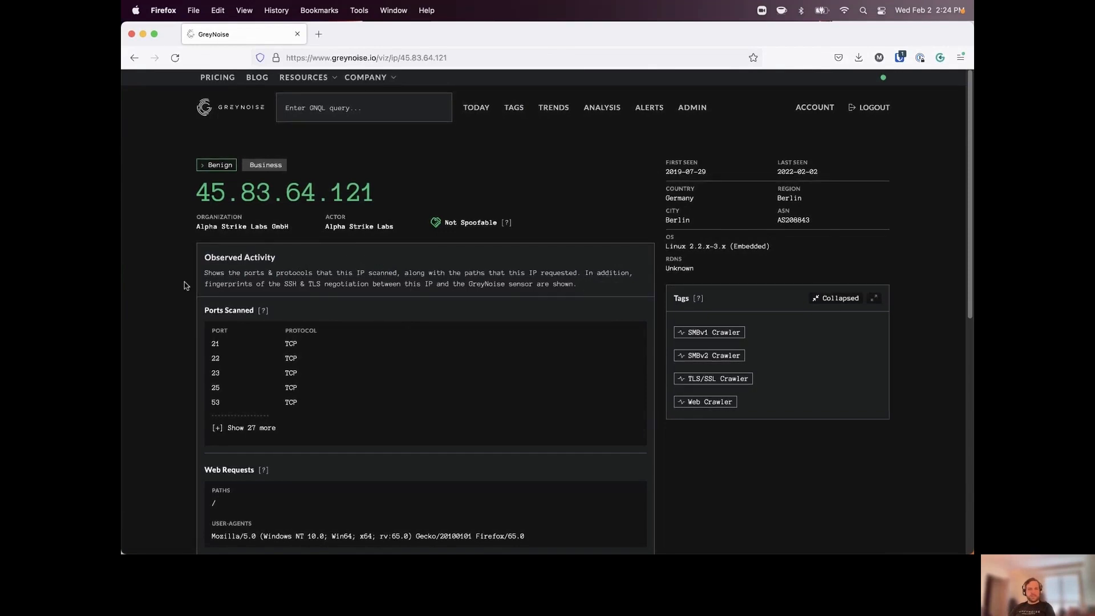
scroll("down", 3)
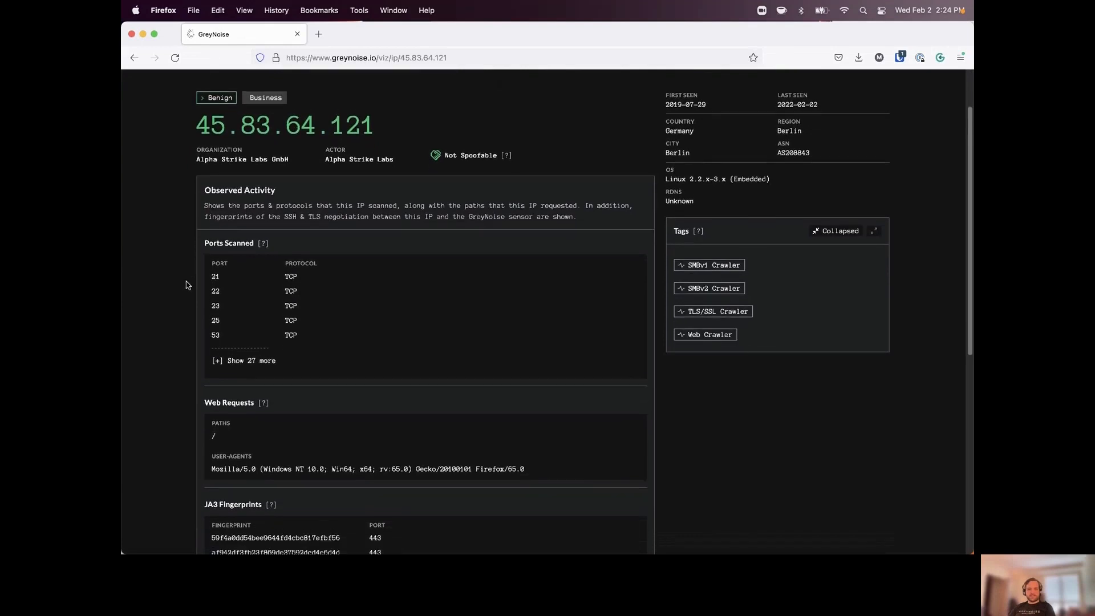
scroll("up", 3)
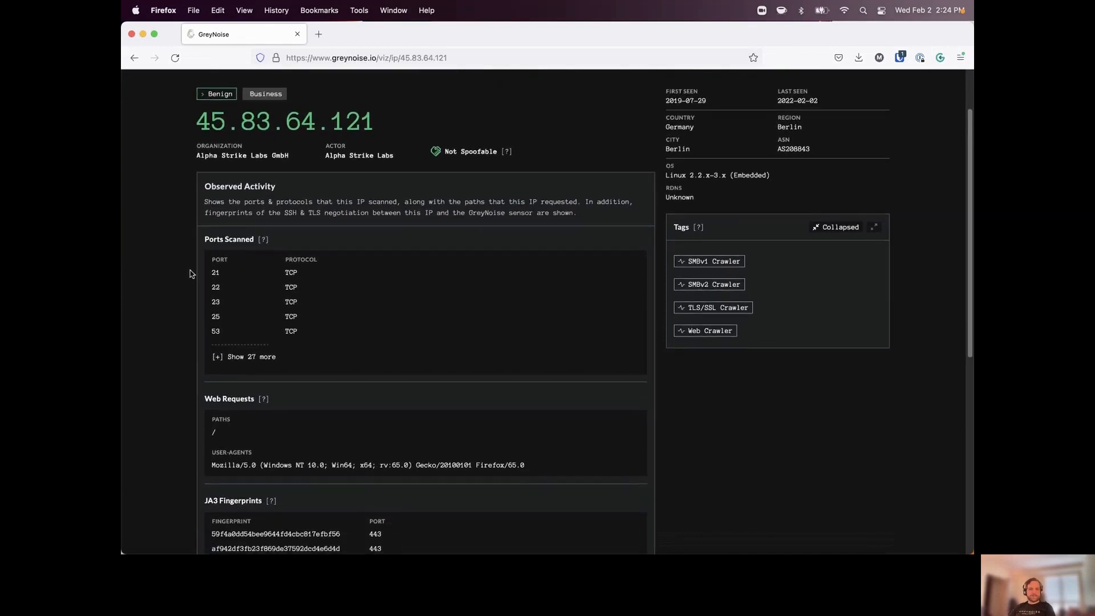
scroll("down", 3)
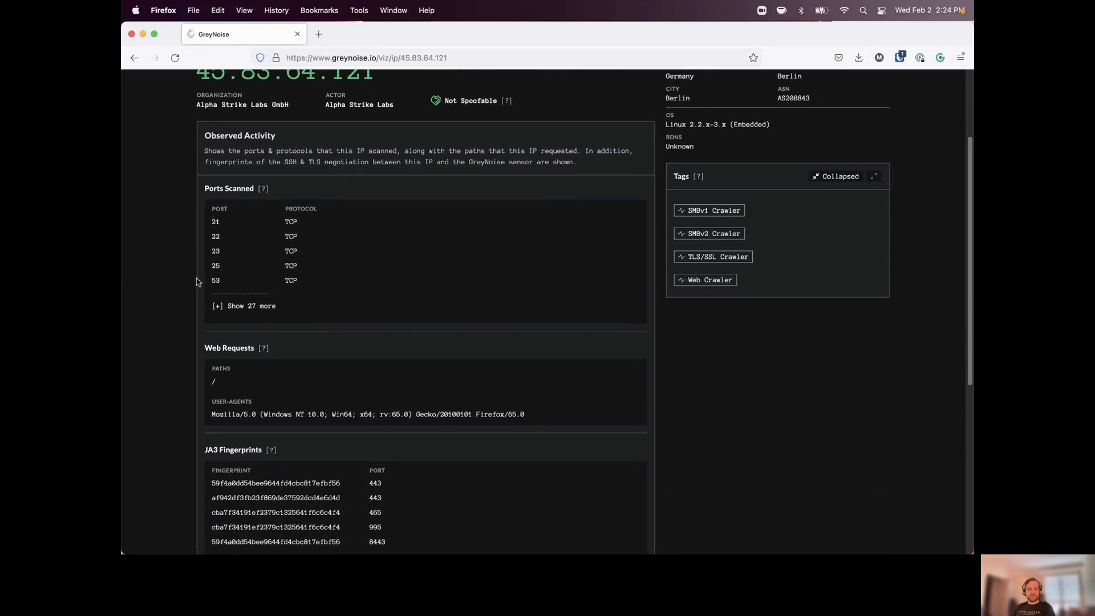
mouse_move(355, 227)
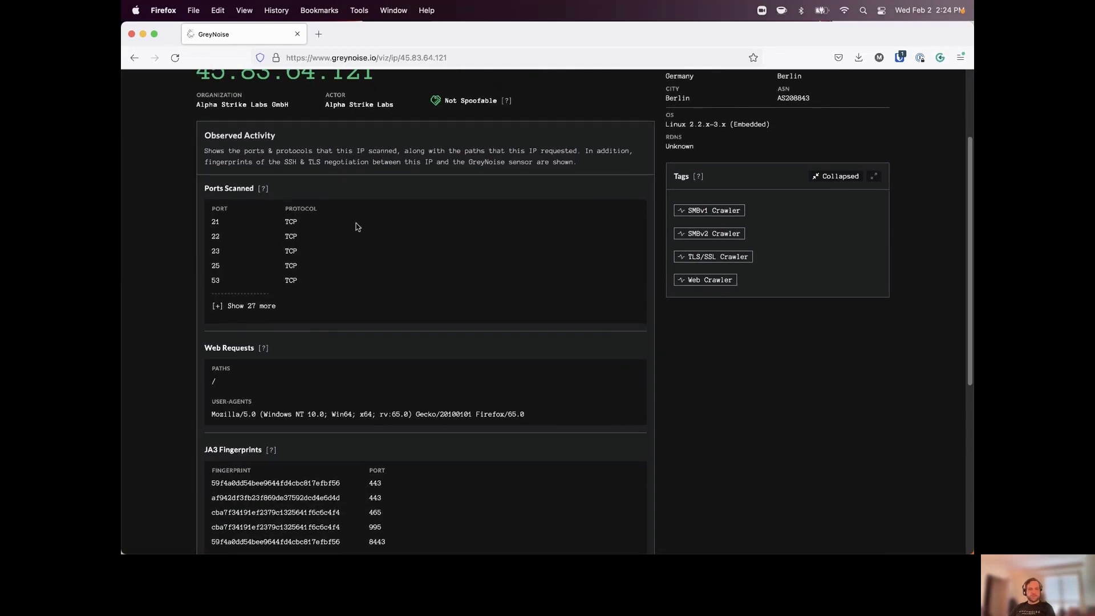
mouse_move(188, 383)
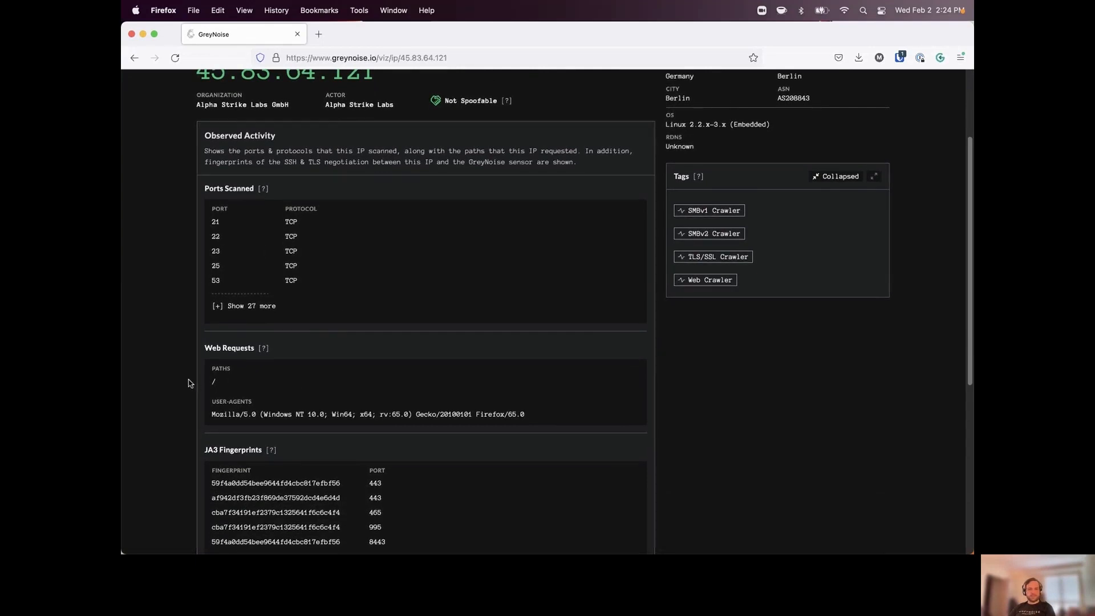
scroll("down", 3)
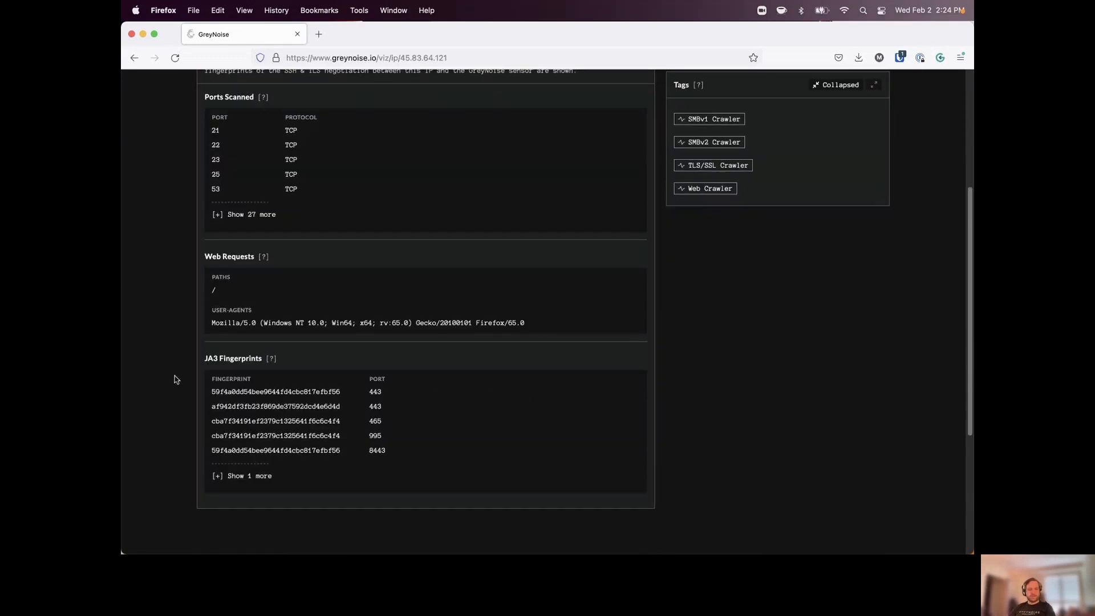
mouse_move(276, 370)
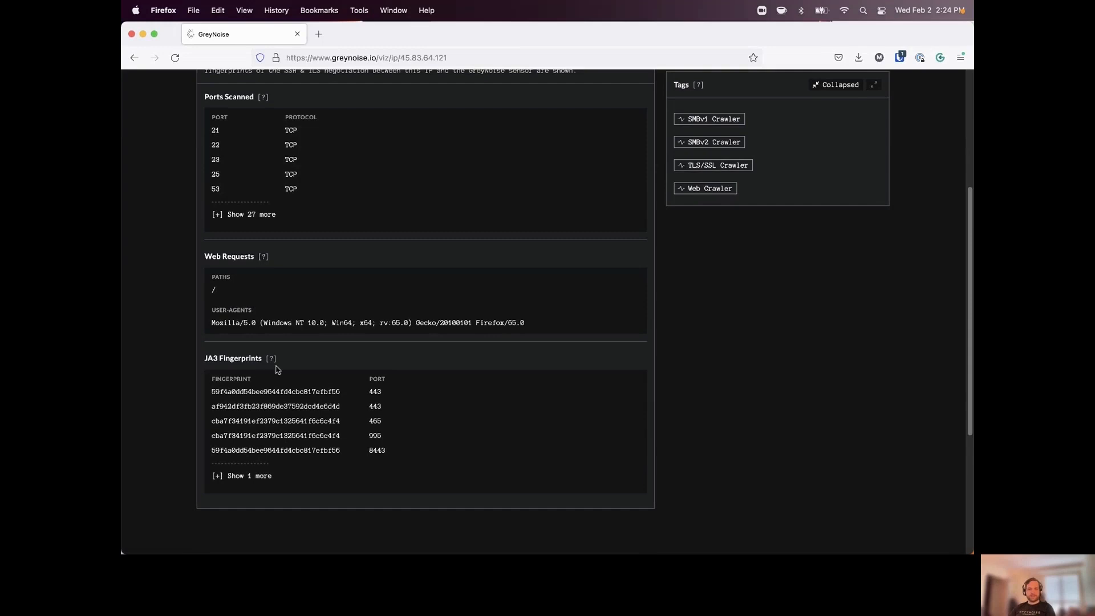
scroll("up", 3)
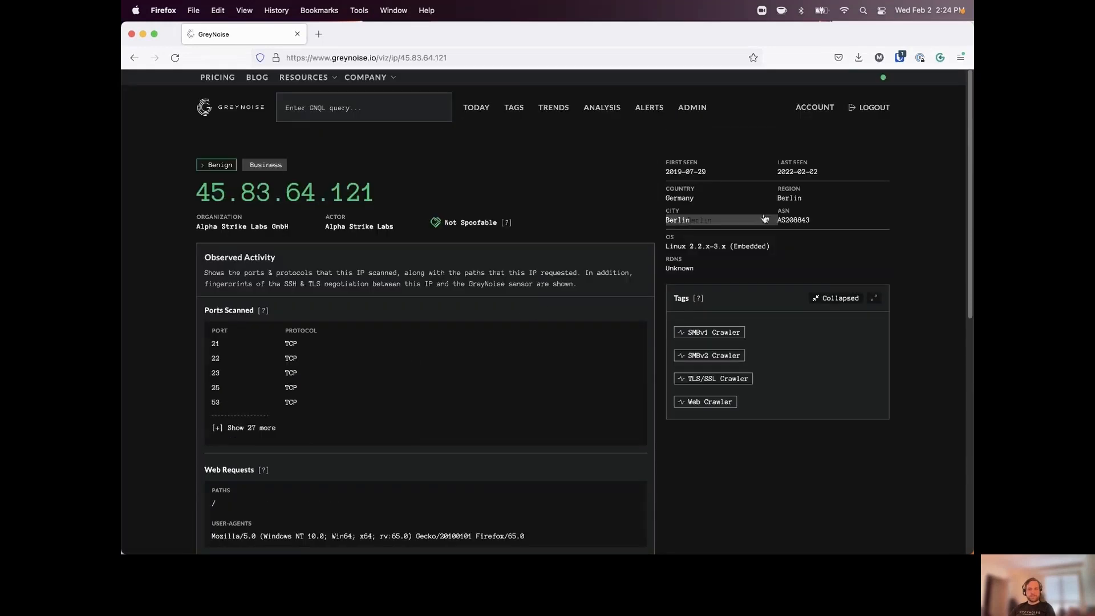
mouse_move(906, 170)
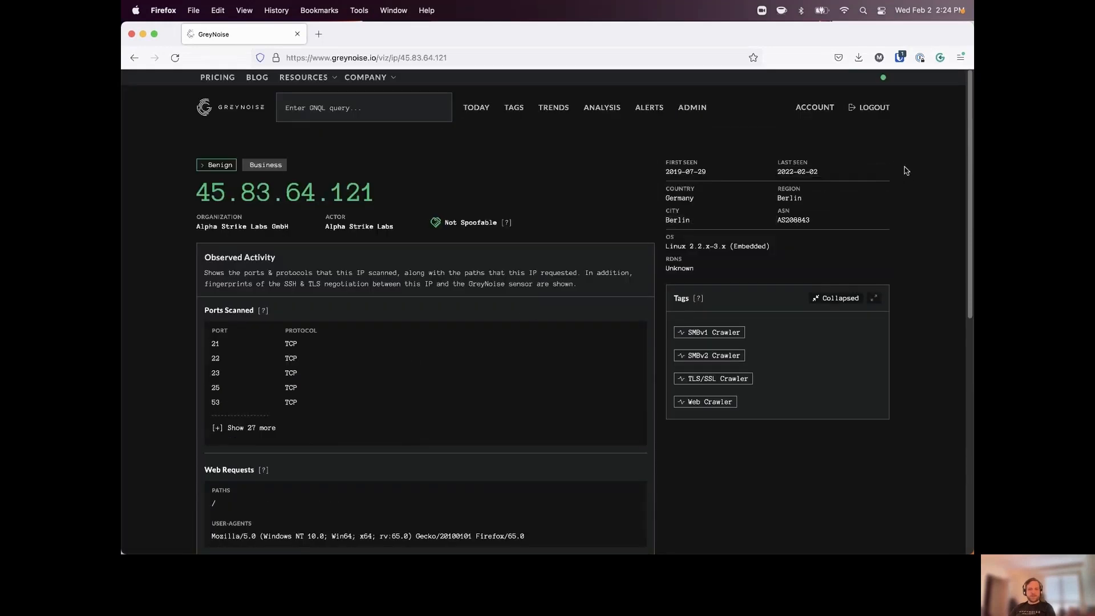
mouse_move(944, 170)
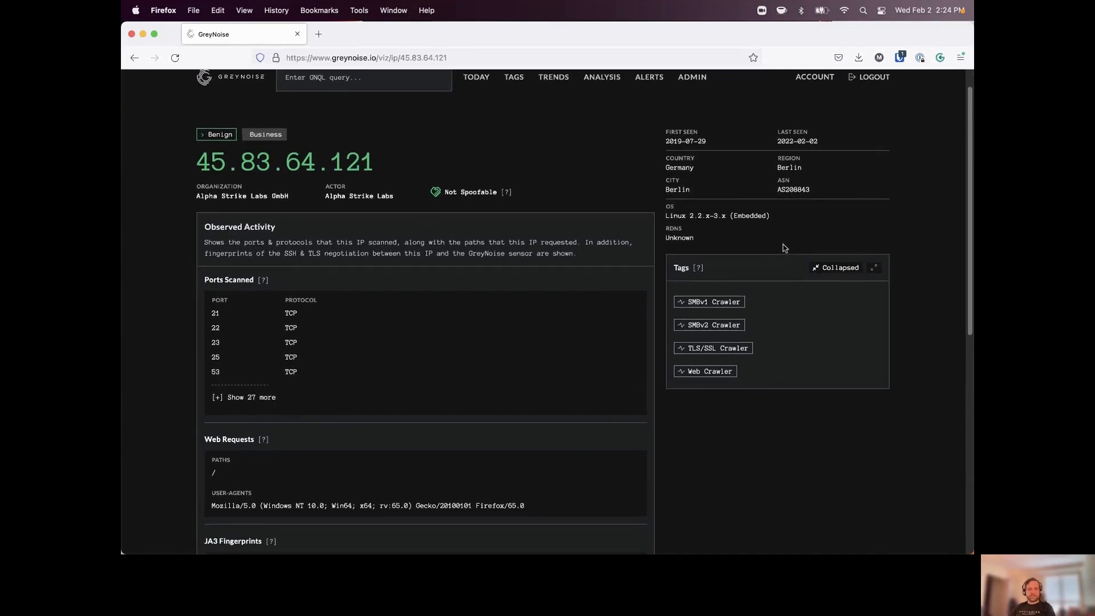
mouse_move(789, 305)
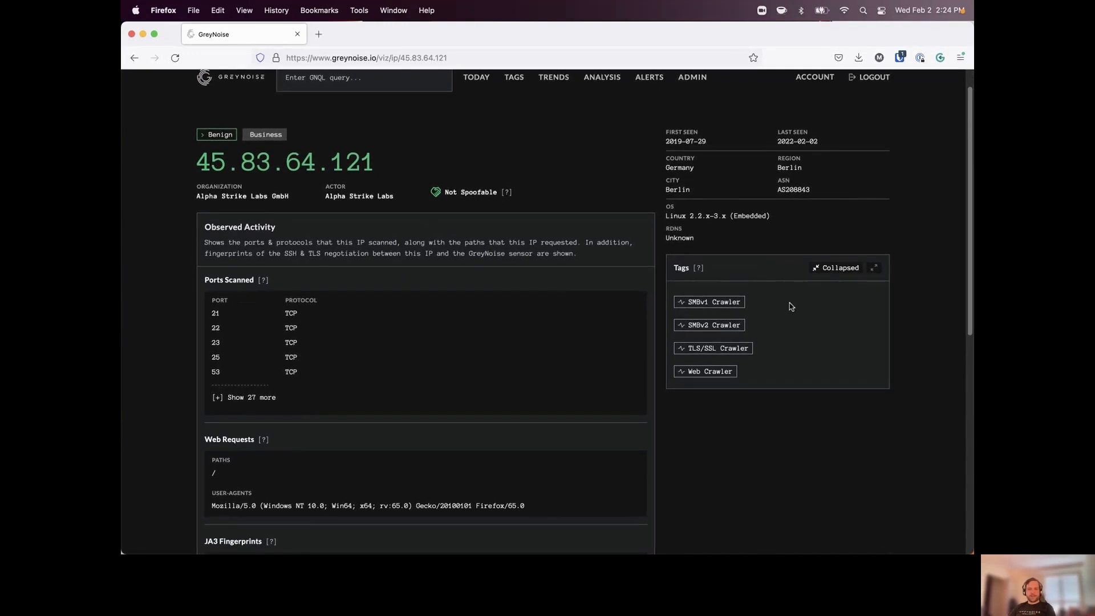
mouse_move(771, 405)
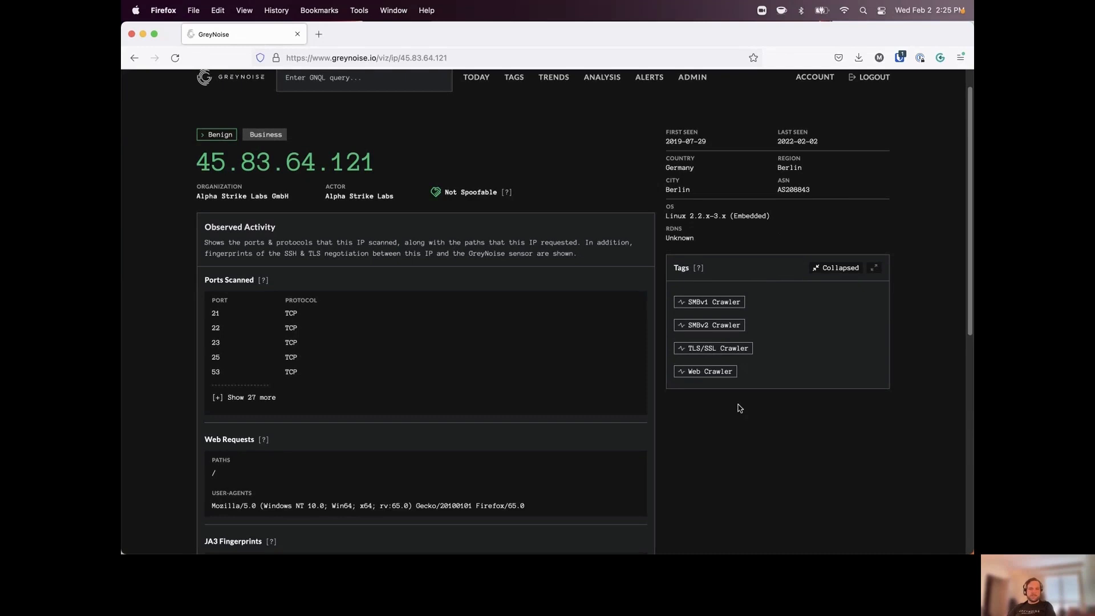
mouse_move(453, 208)
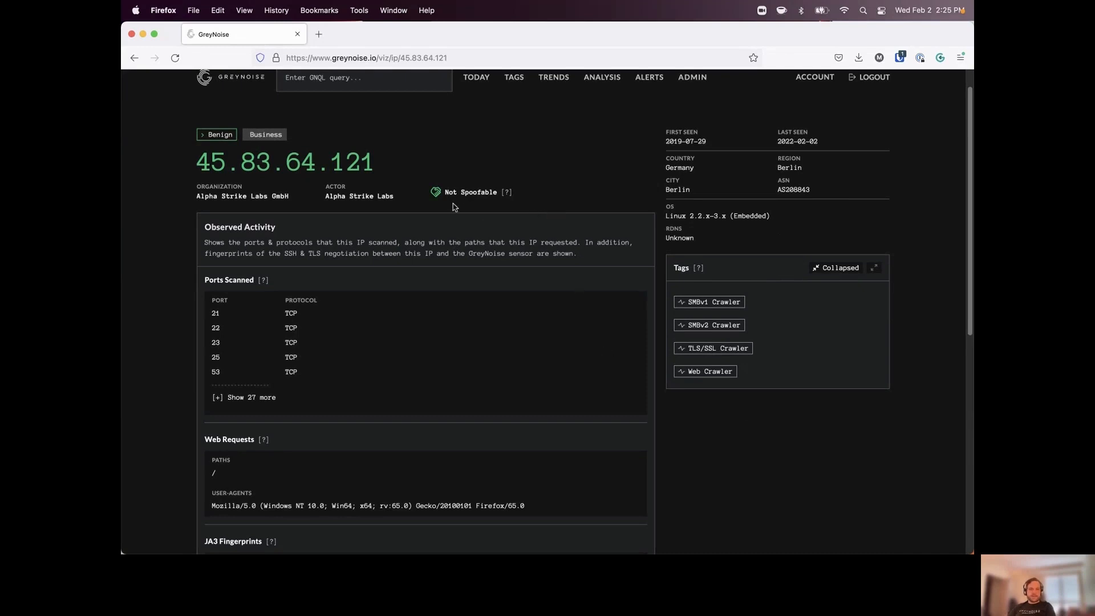
mouse_move(516, 210)
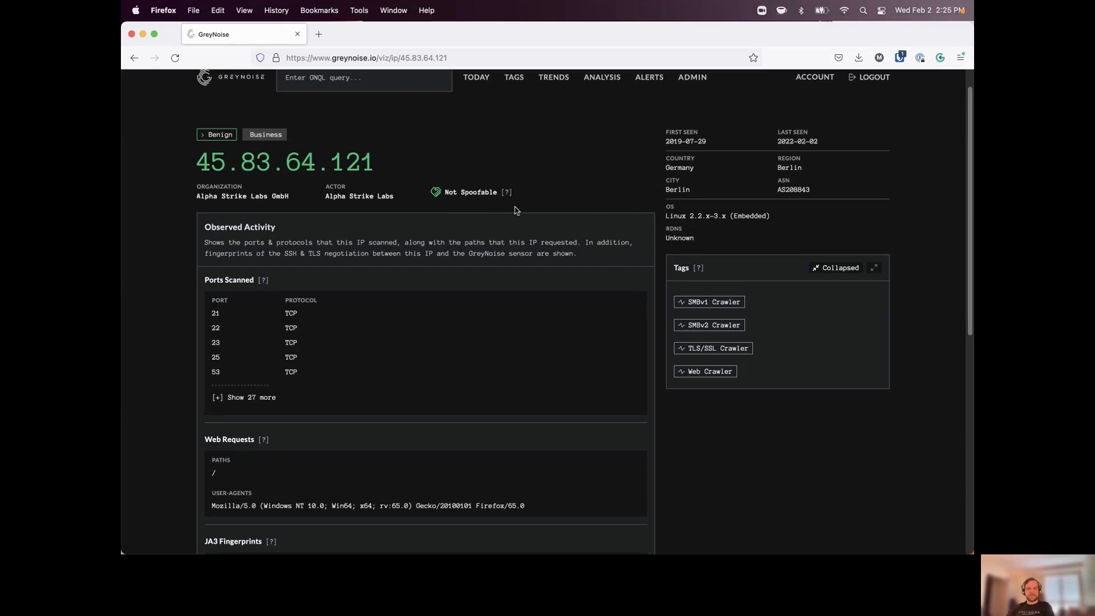
mouse_move(584, 174)
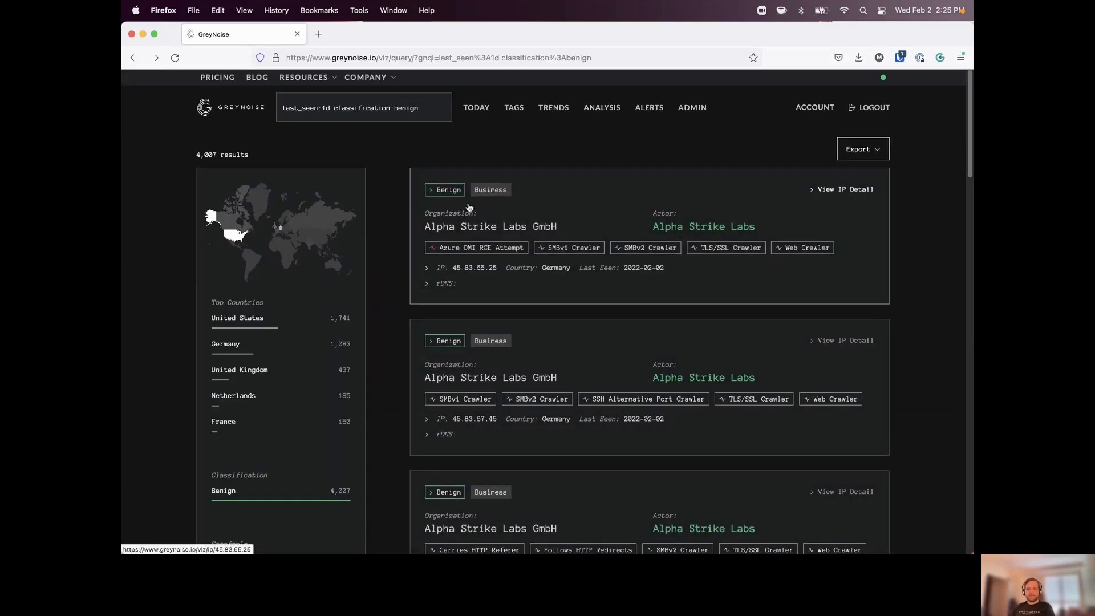
mouse_move(531, 254)
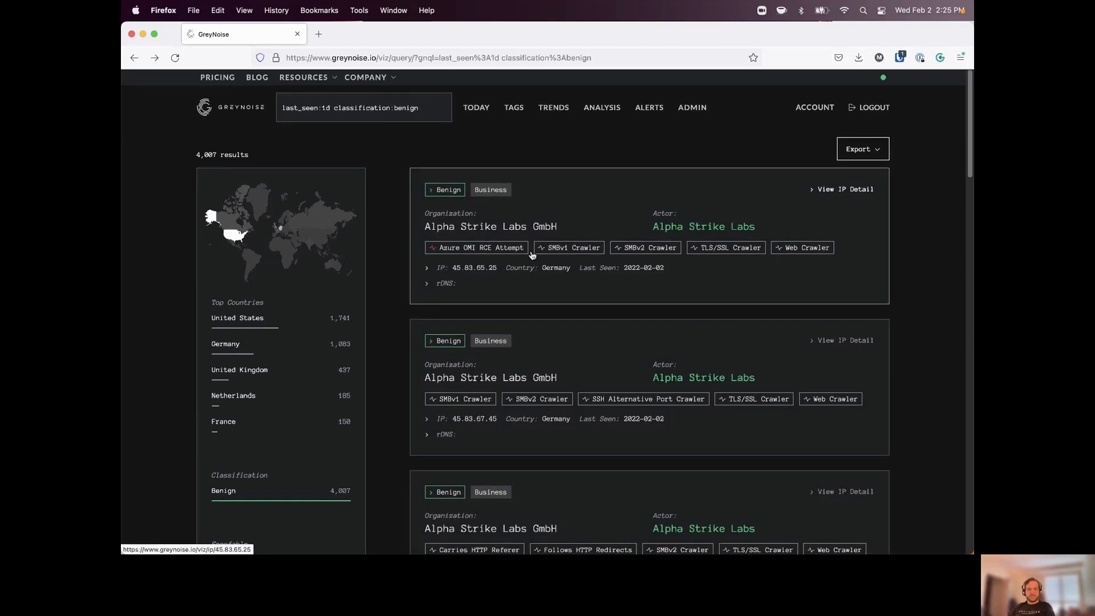
scroll("down", 3)
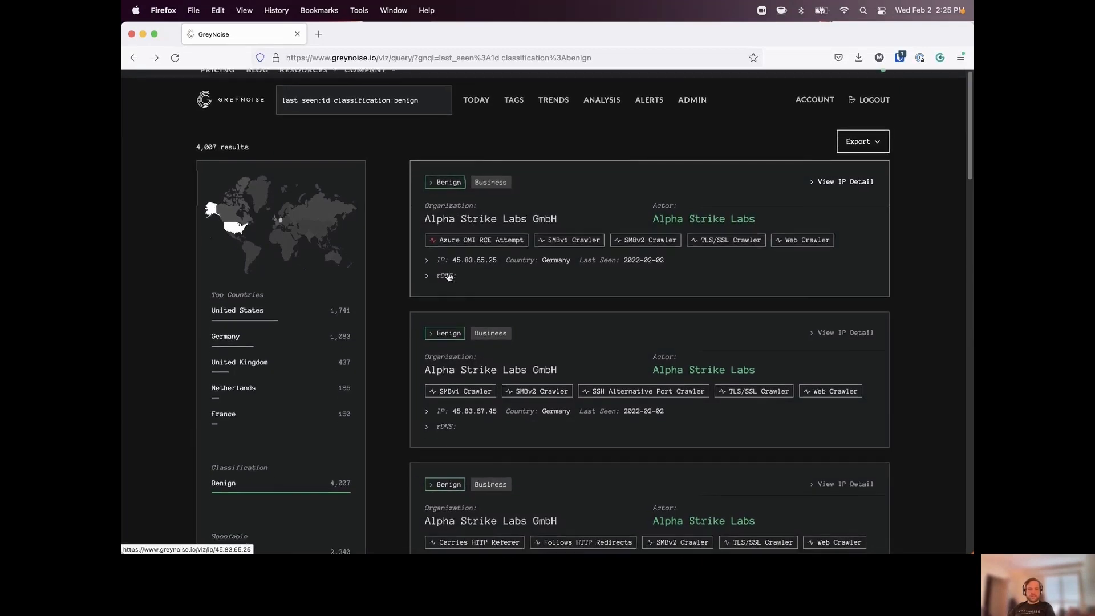
scroll("down", 3)
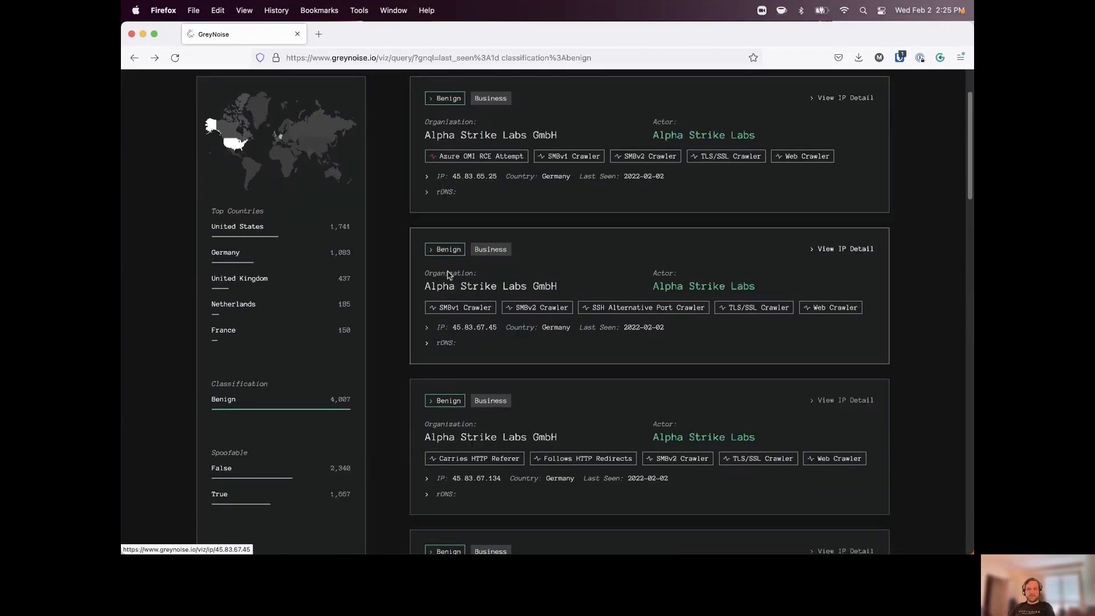
scroll("down", 3)
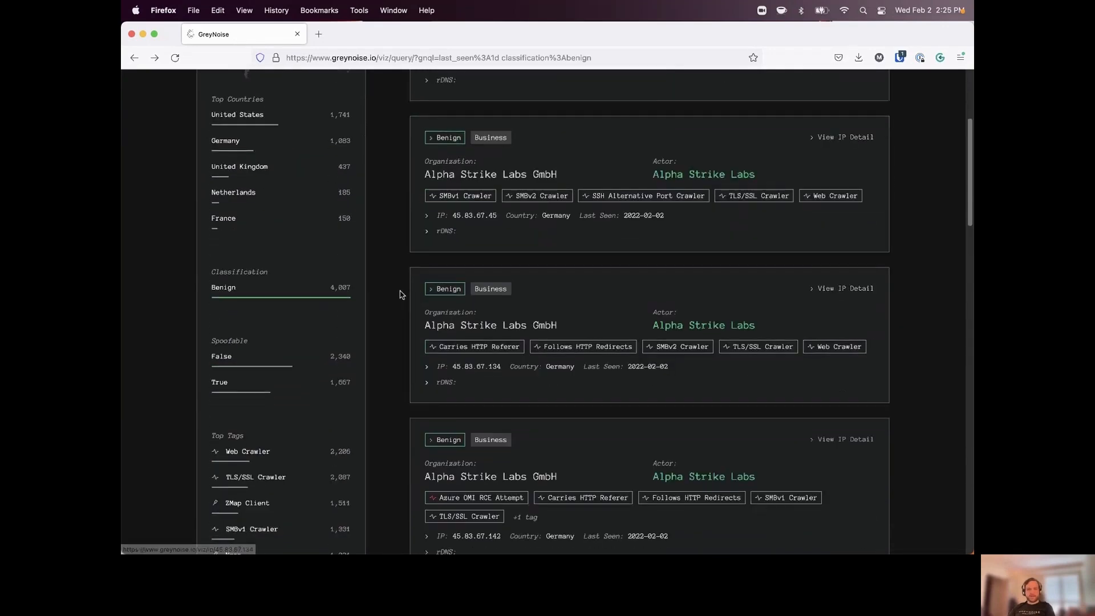
scroll("down", 3)
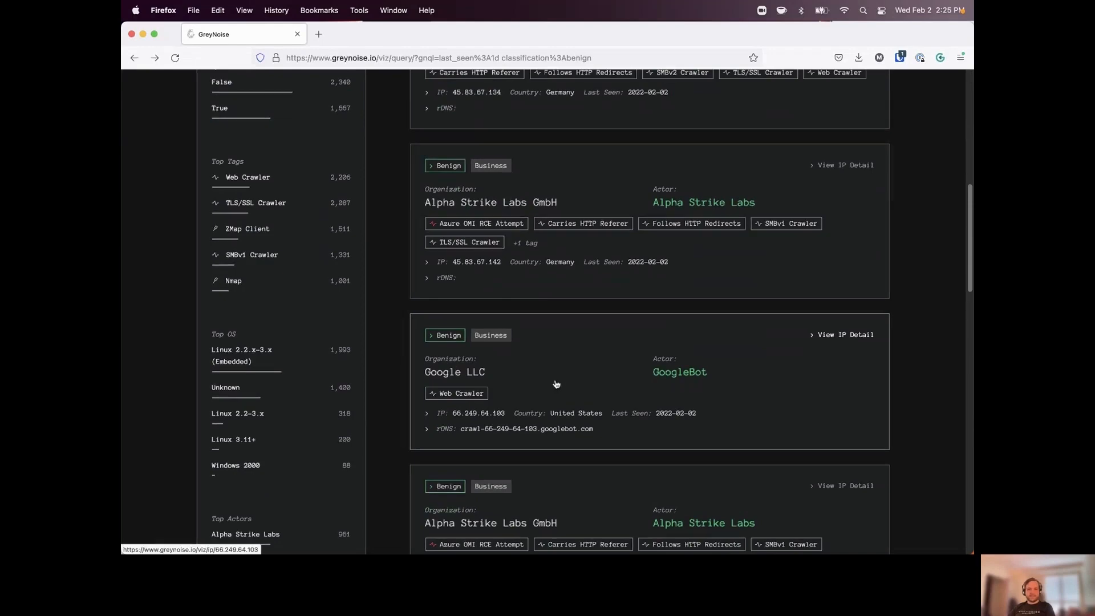
scroll("down", 3)
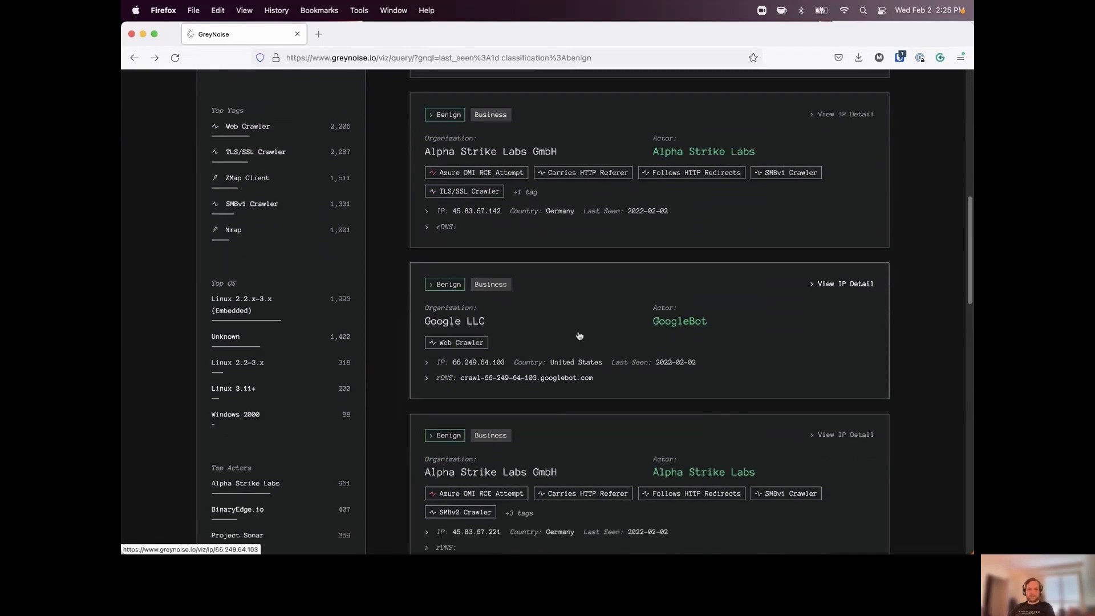
View the detail page for GoogleBot IP 66.249.64.103 showing ports 53 and 80 and robots.txt requests
left_click(479, 362)
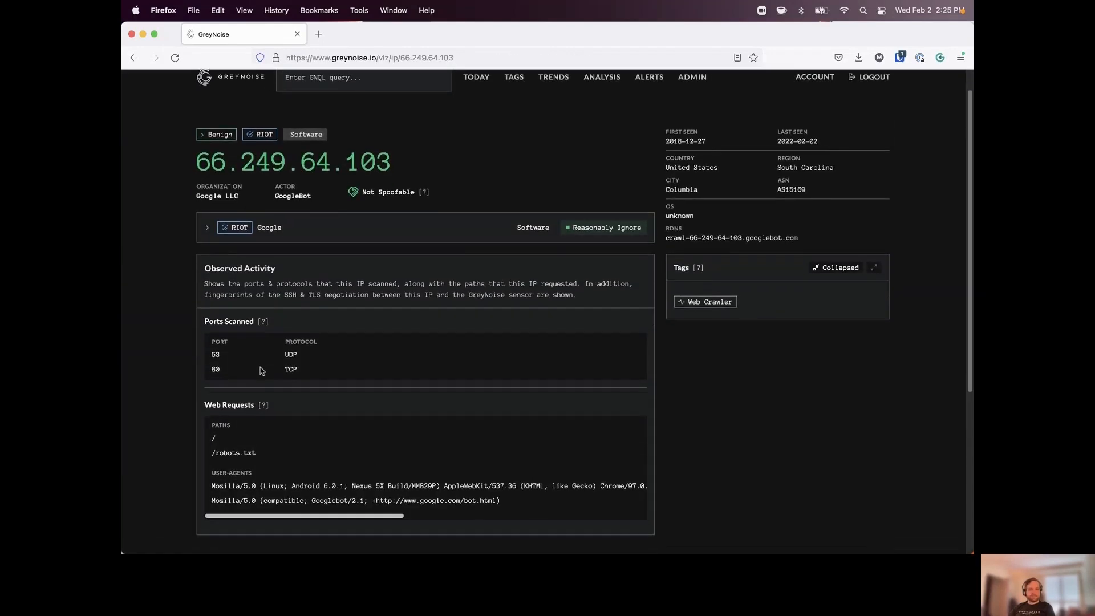
mouse_move(338, 351)
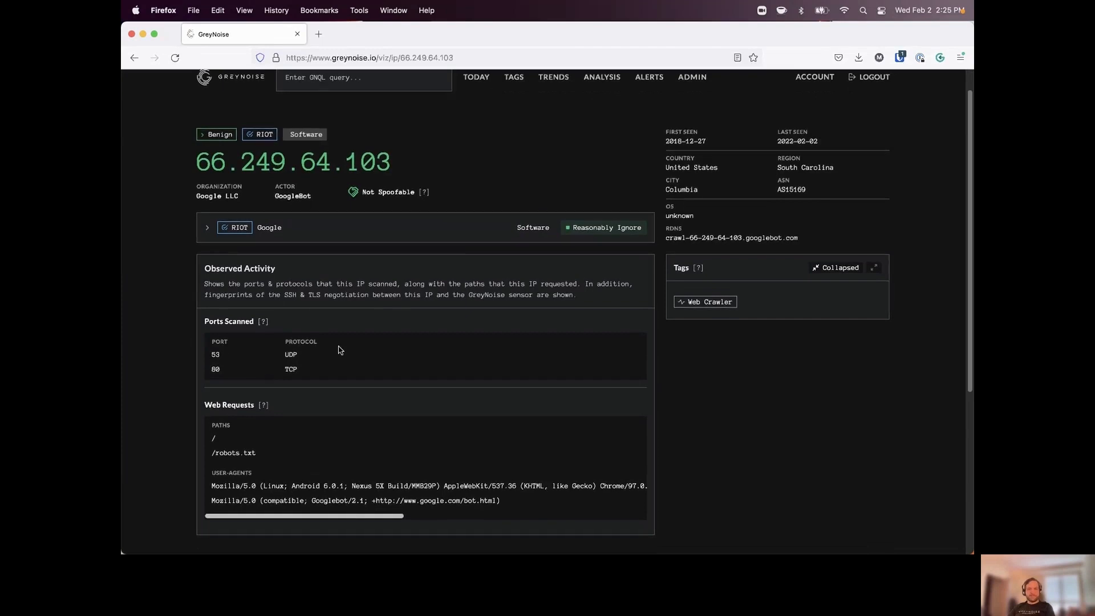
scroll("down", 3)
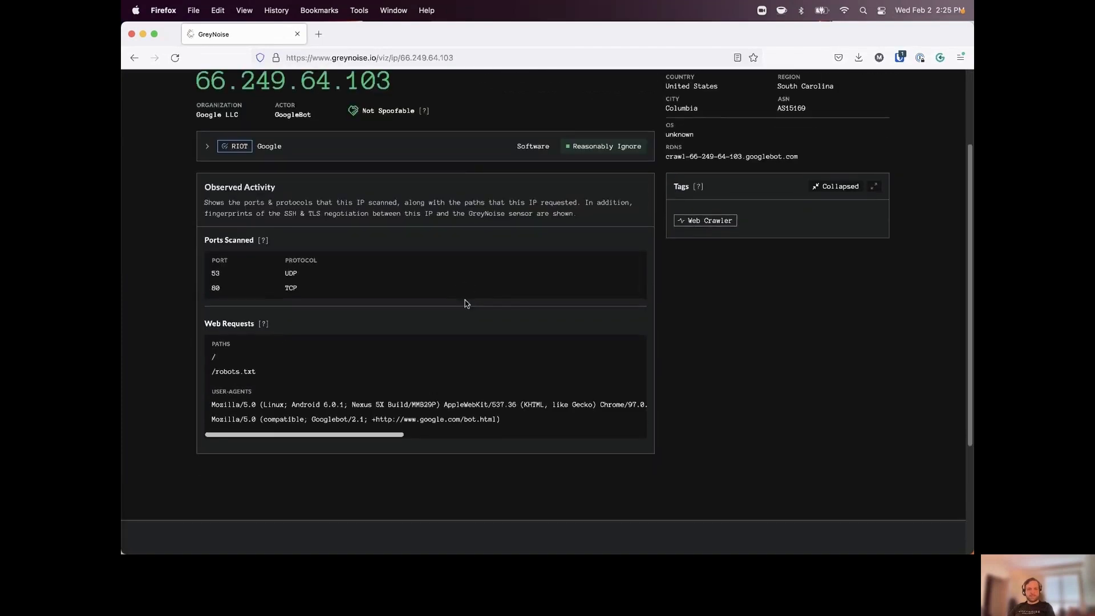
mouse_move(509, 301)
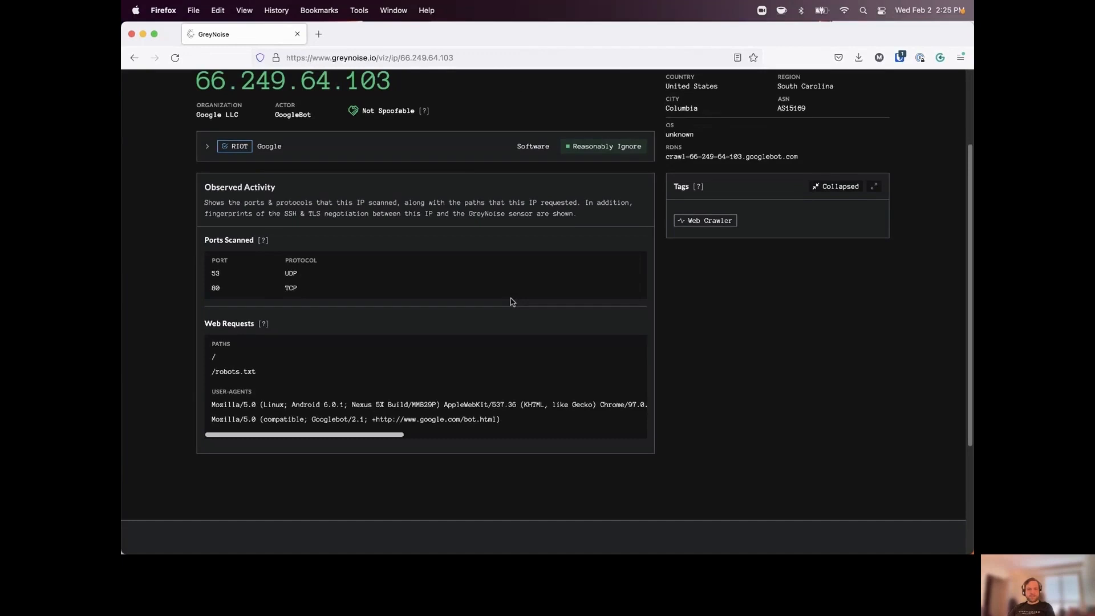
scroll("up", 3)
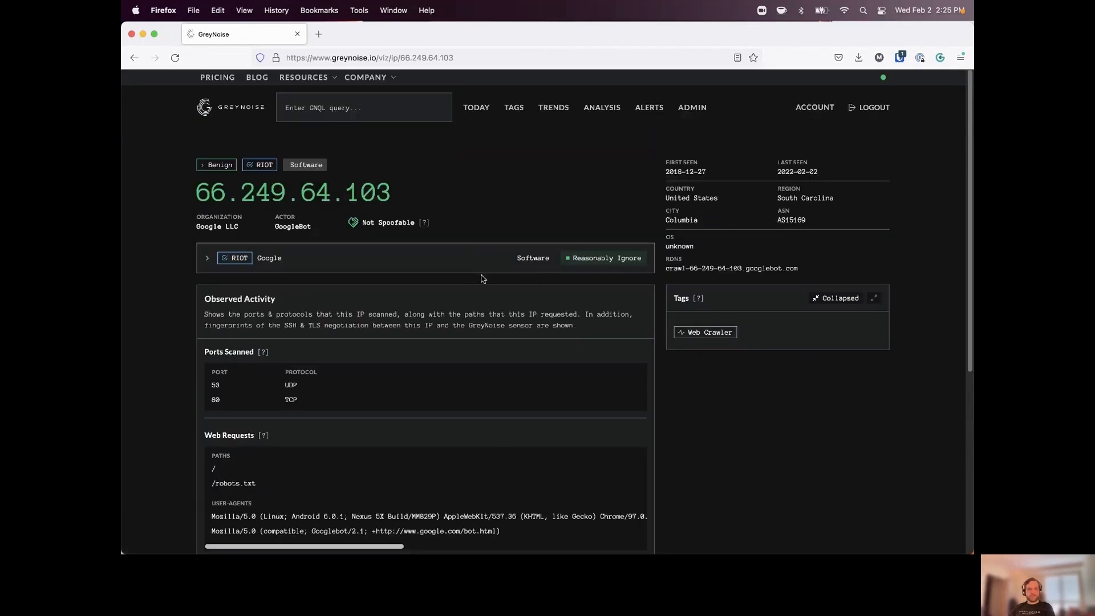
mouse_move(585, 217)
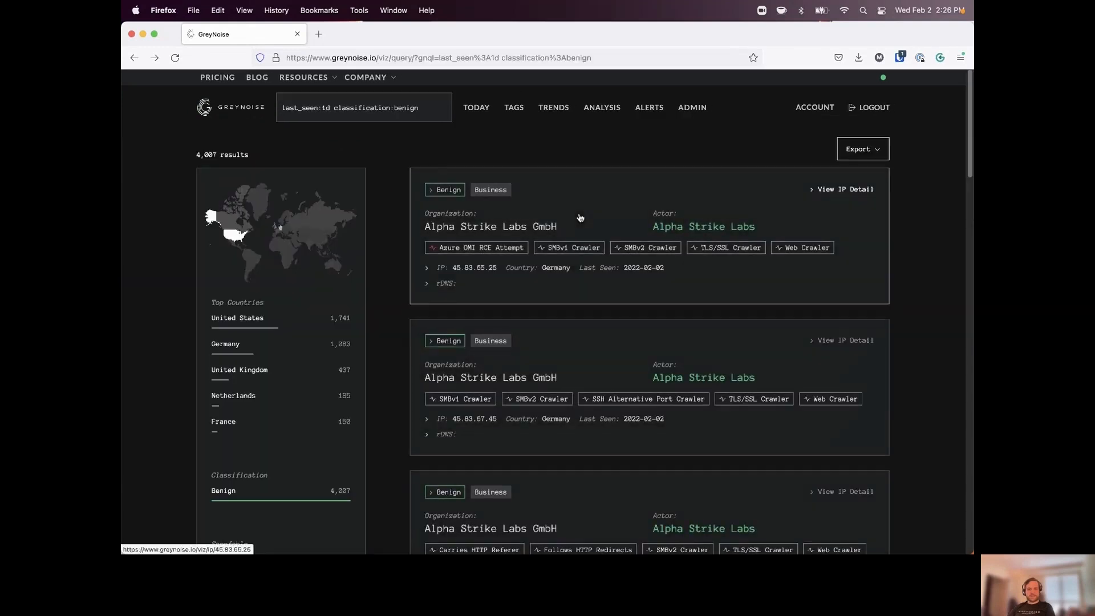
mouse_move(608, 145)
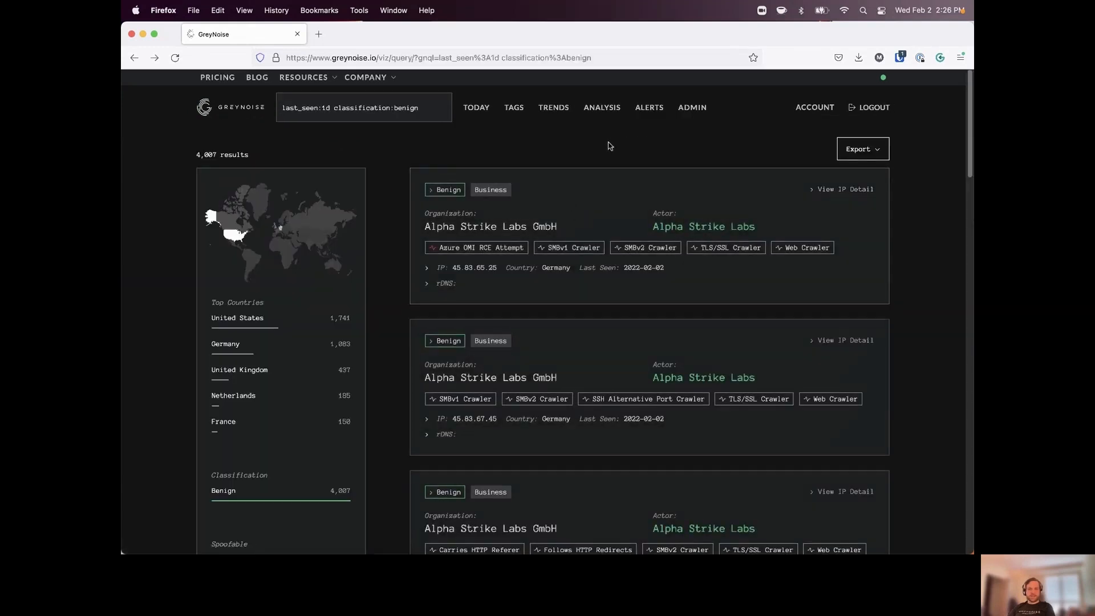
Scroll the unfiltered last_seen:1d results showing all 231,497 IPs
scroll("down", 3)
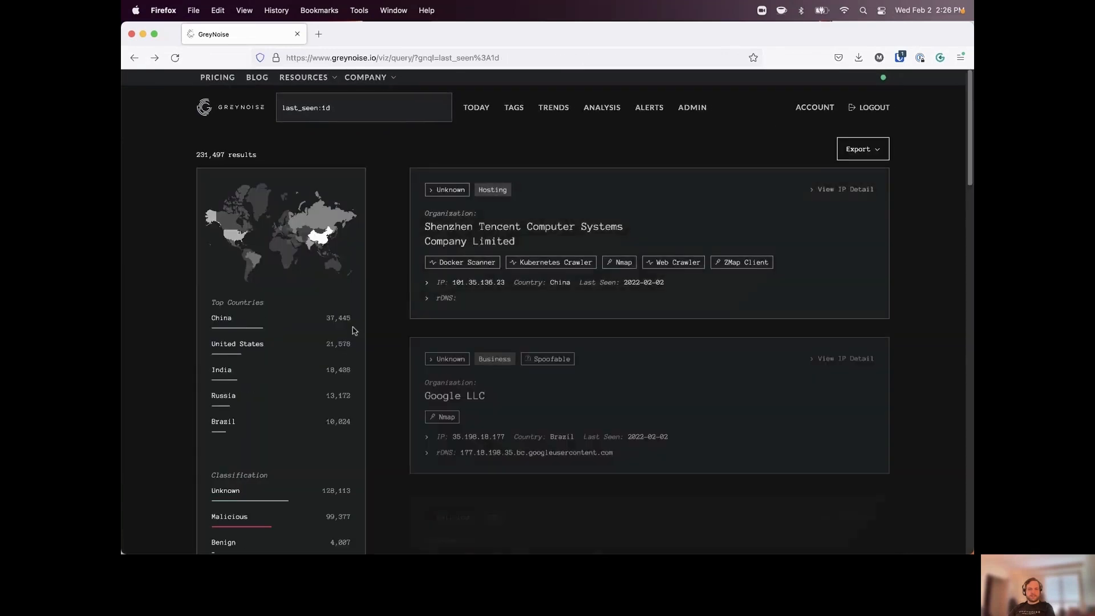
scroll("down", 3)
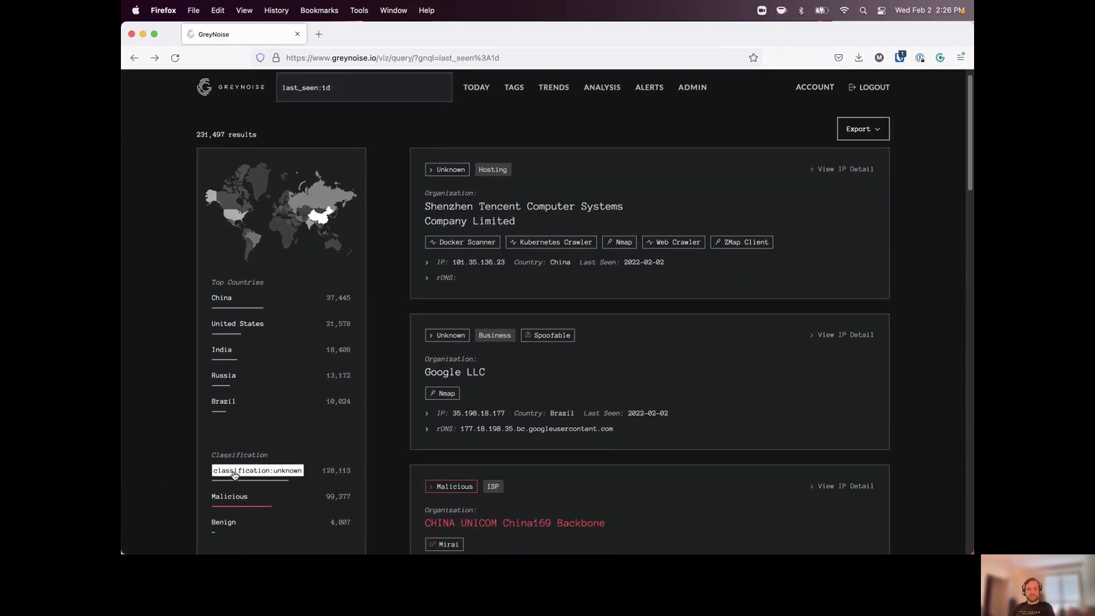
Filter with classification:unknown to show the 128,113 unknown IPs led by China, the US and India
left_click(257, 470)
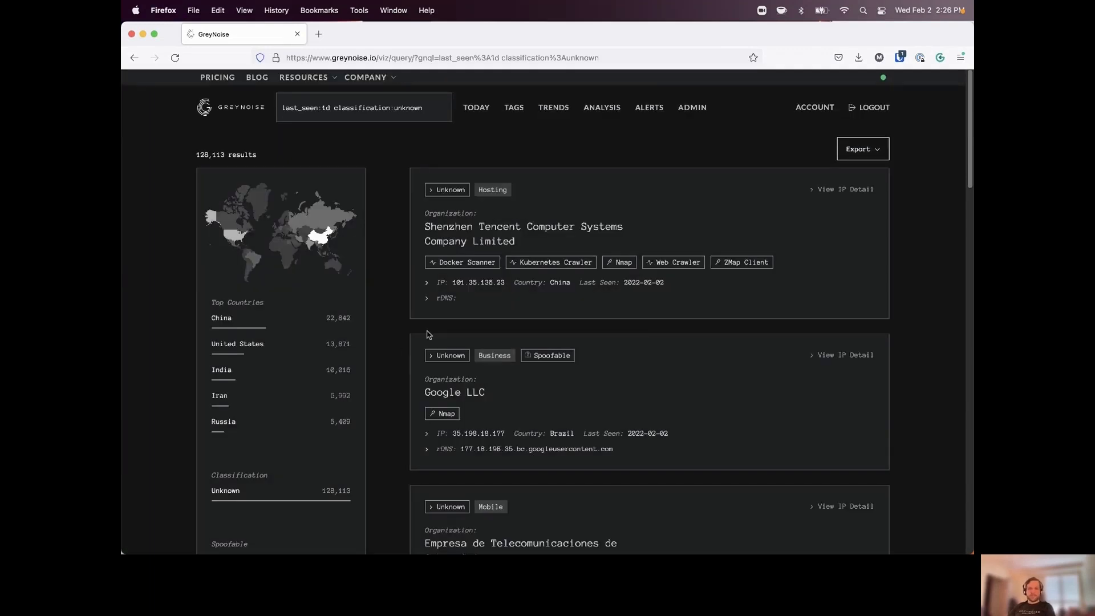
mouse_move(403, 313)
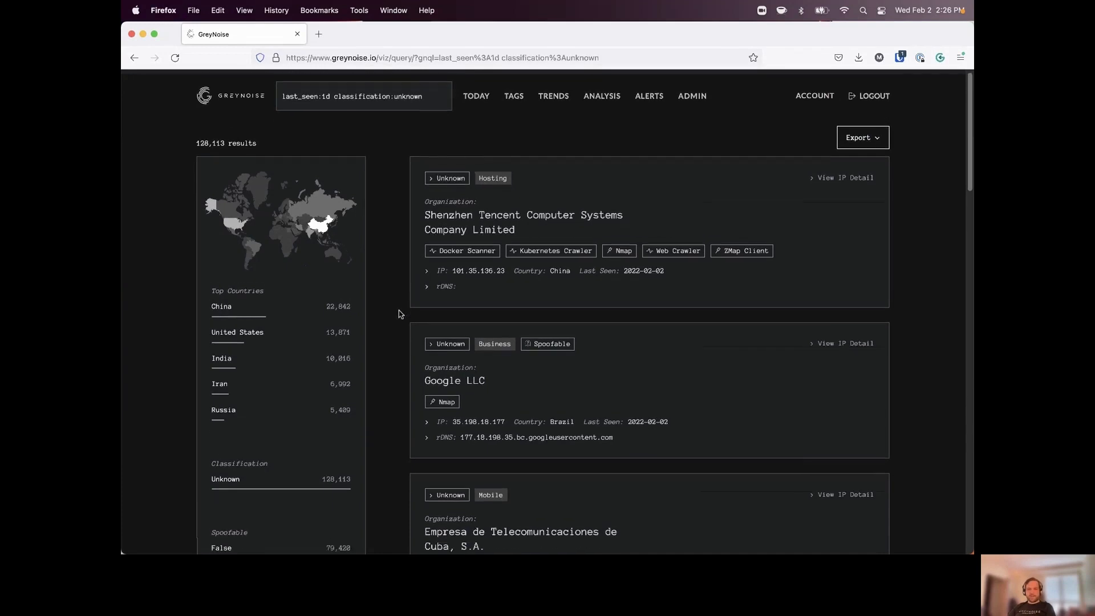
scroll("down", 3)
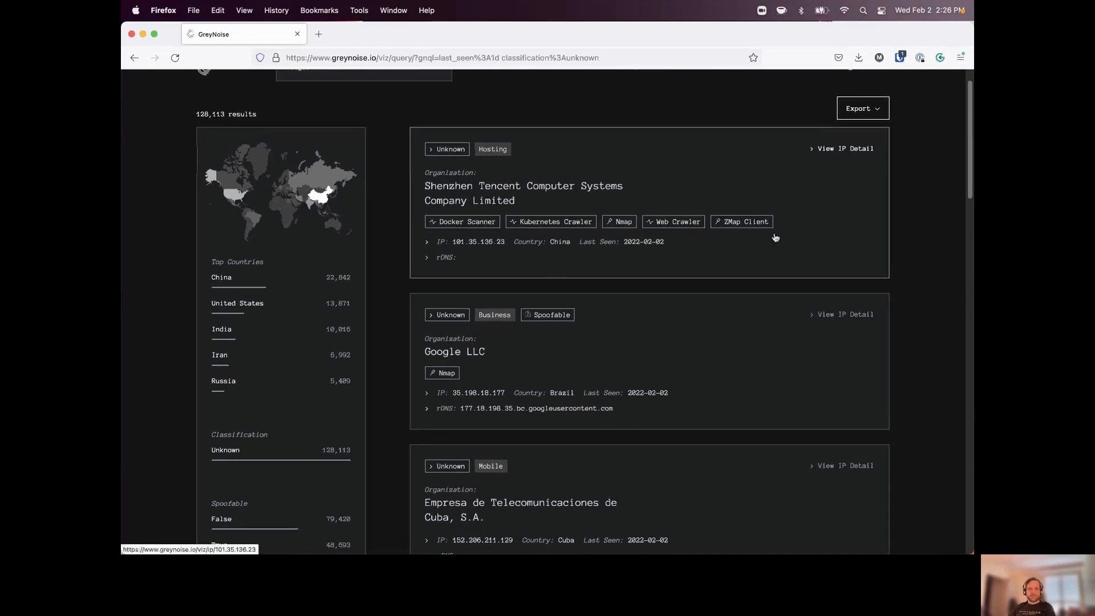
left_click(844, 148)
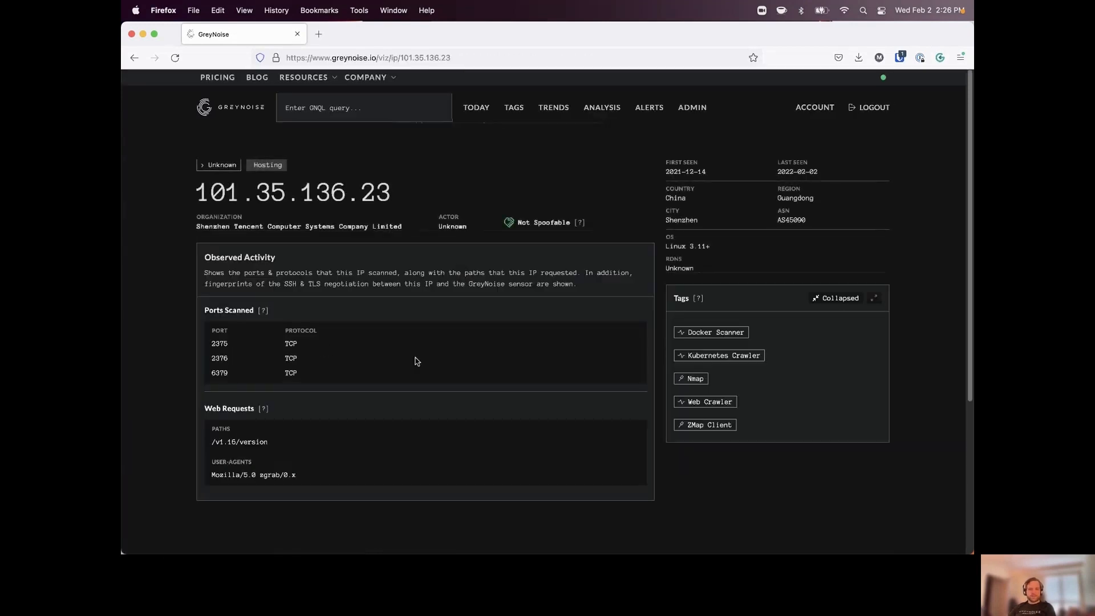
mouse_move(376, 421)
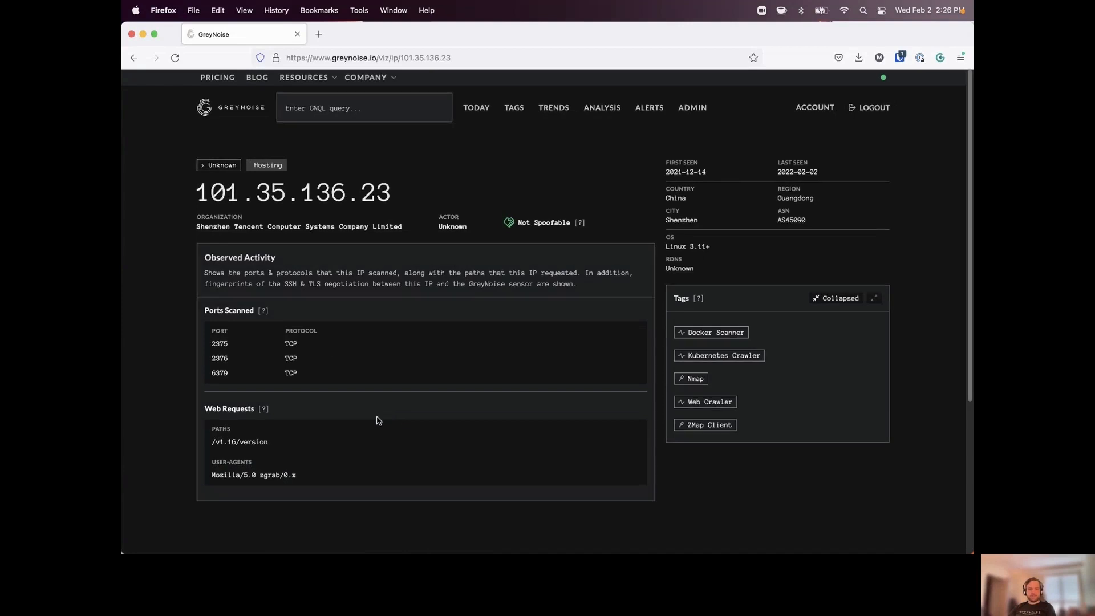
mouse_move(374, 364)
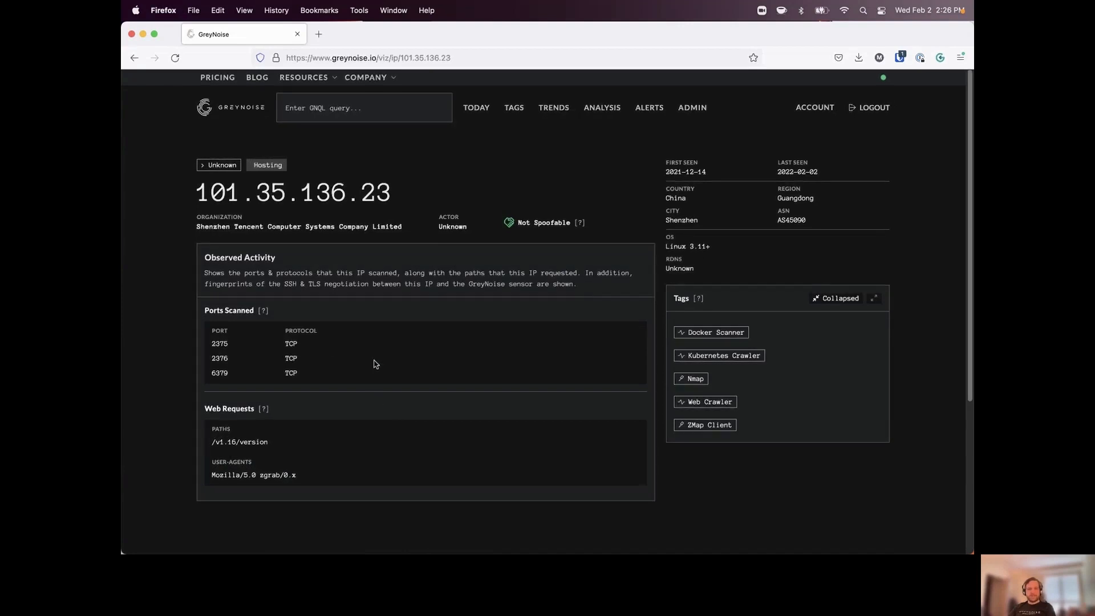
mouse_move(363, 381)
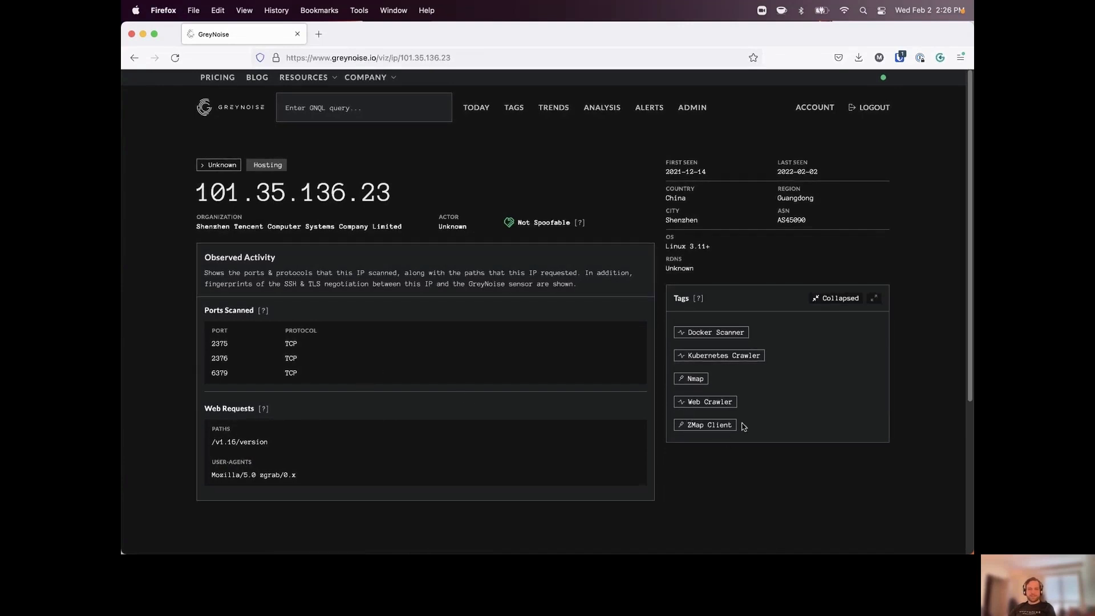
mouse_move(802, 425)
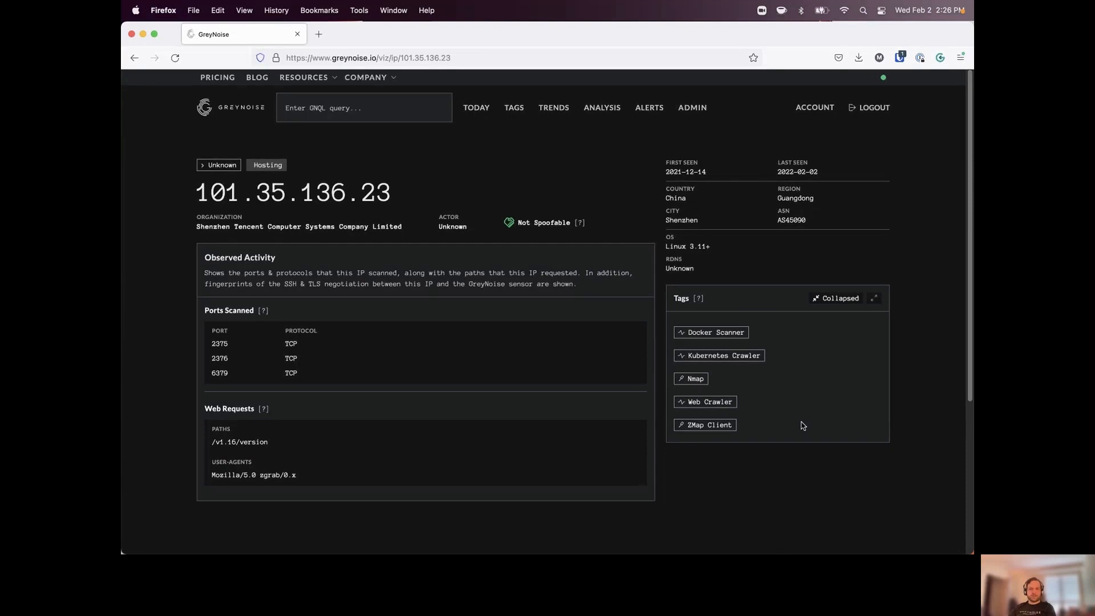
mouse_move(696, 442)
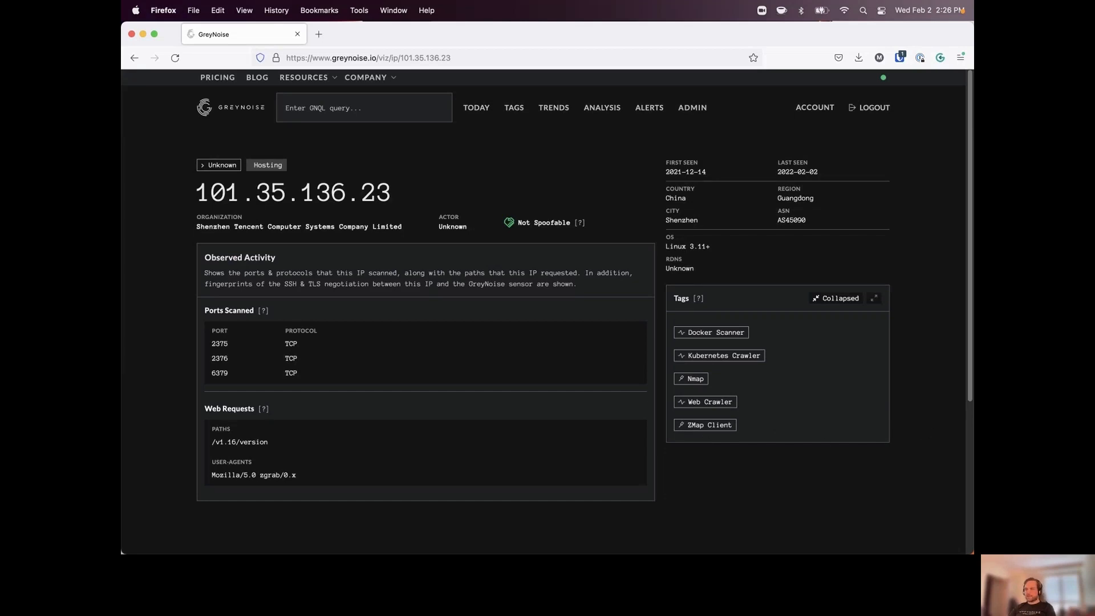
mouse_move(586, 397)
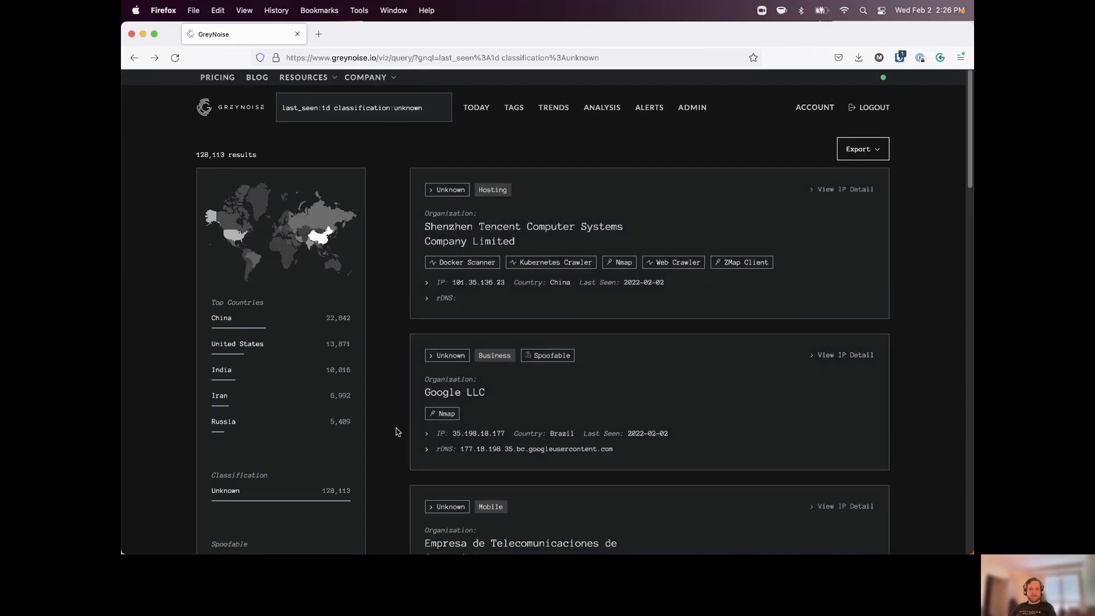
Scroll the unknown results to the Google LLC IP 35.198.18.177 seen from Brazil
scroll("down", 3)
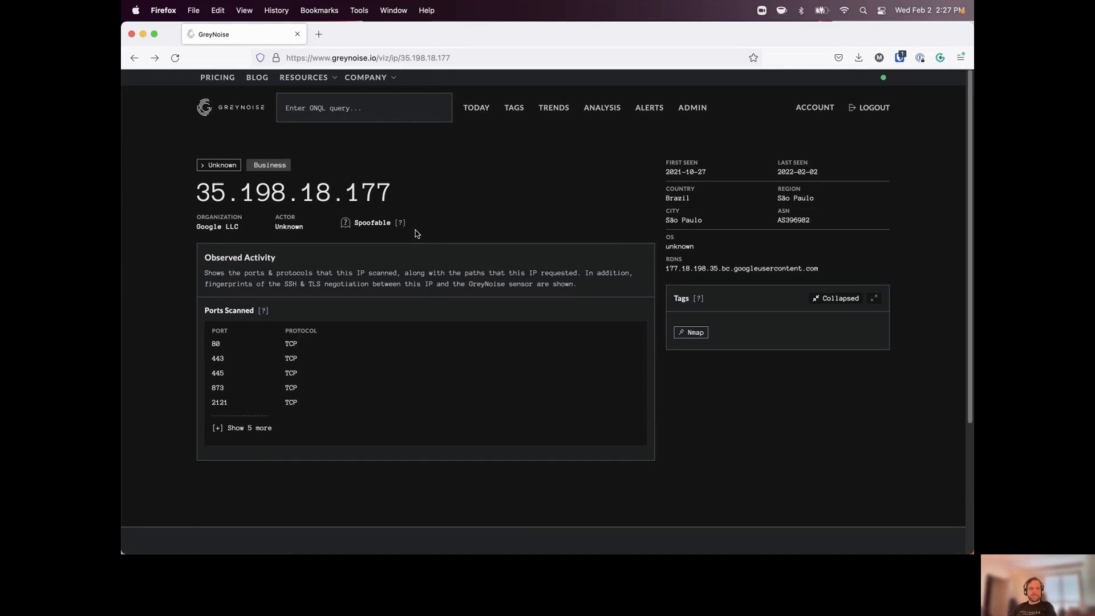
mouse_move(446, 223)
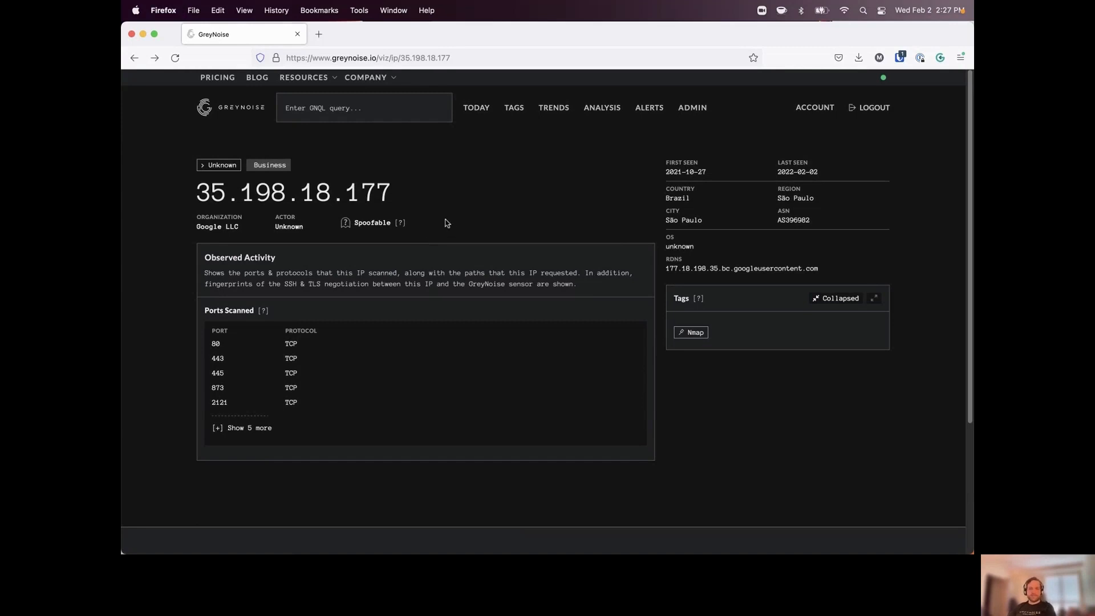
mouse_move(480, 195)
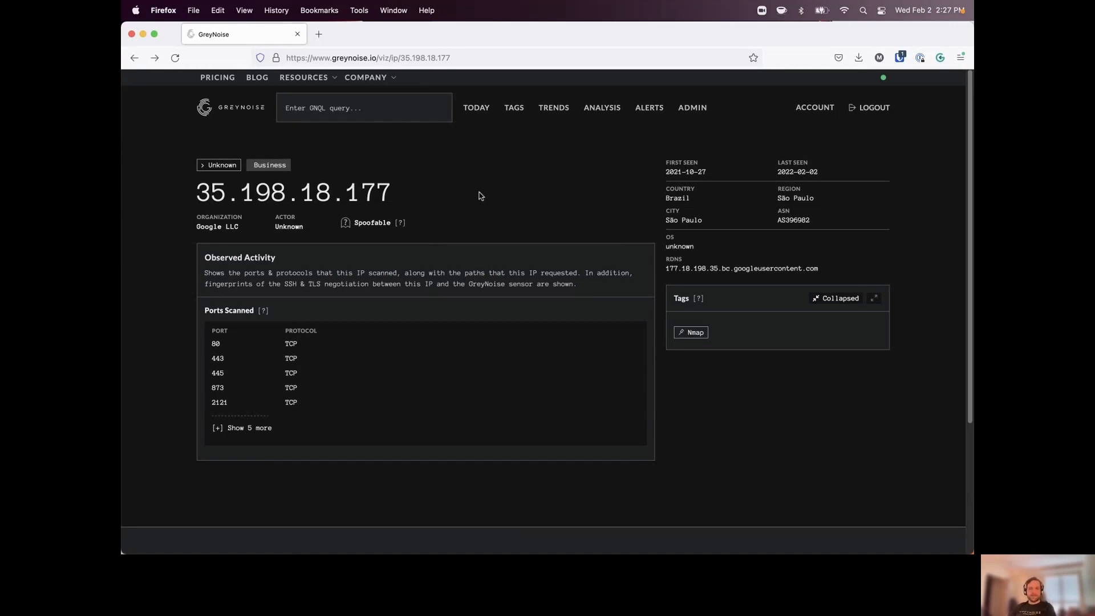
mouse_move(459, 240)
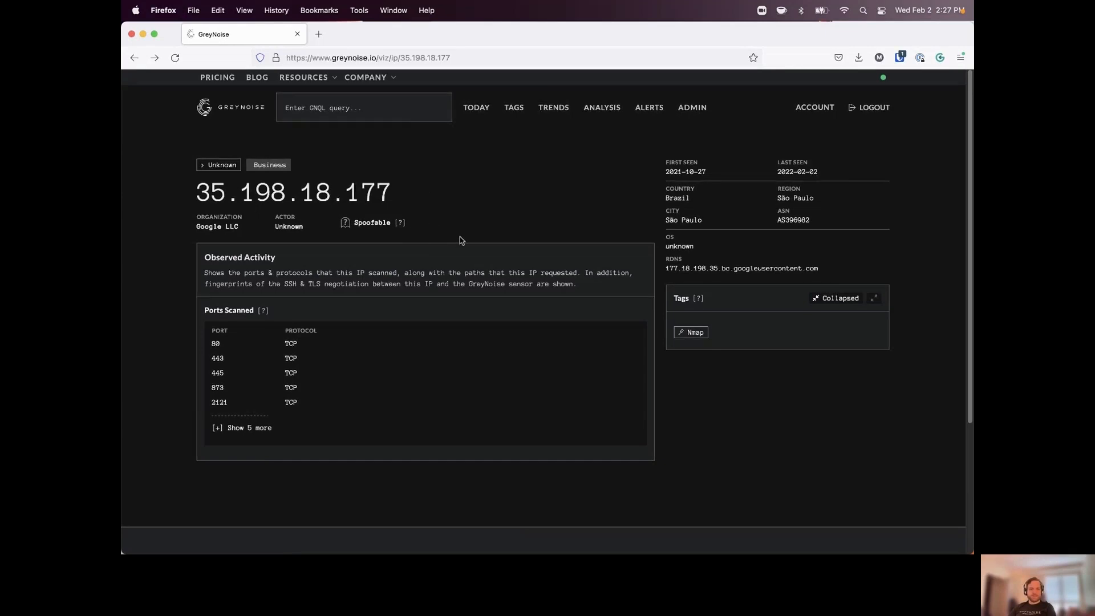
mouse_move(404, 252)
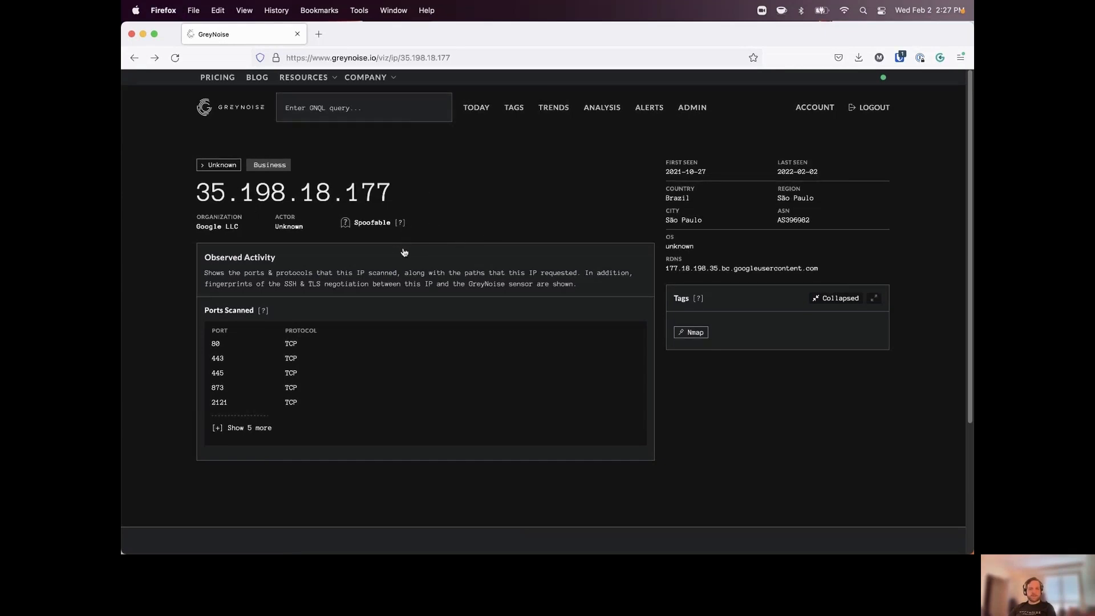
Query spoofable:false, then add classification:malicious from the sidebar facet
left_click(372, 222)
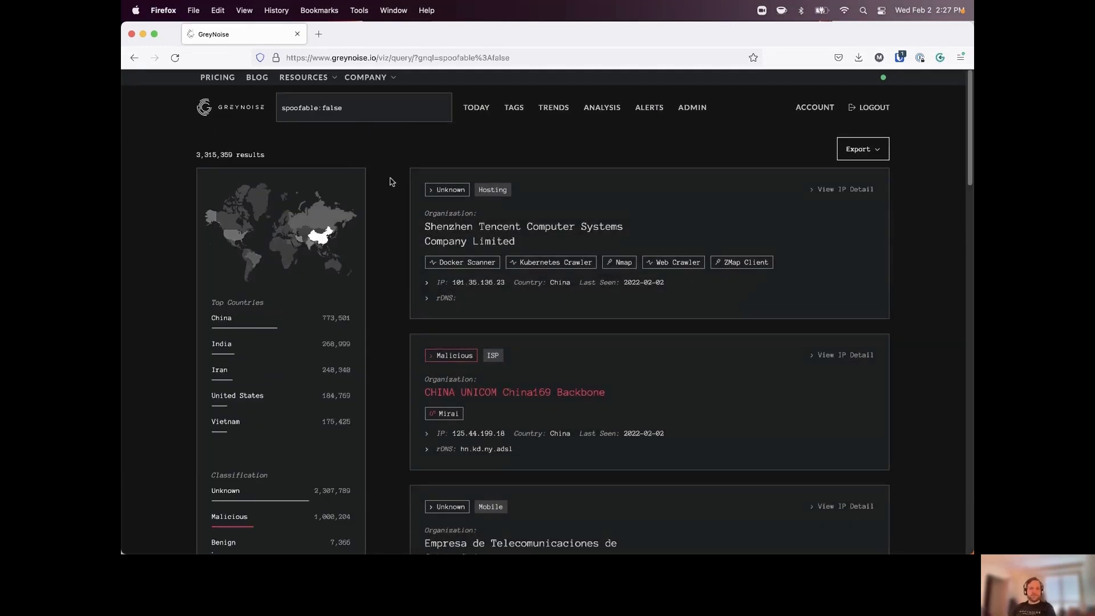
mouse_move(412, 227)
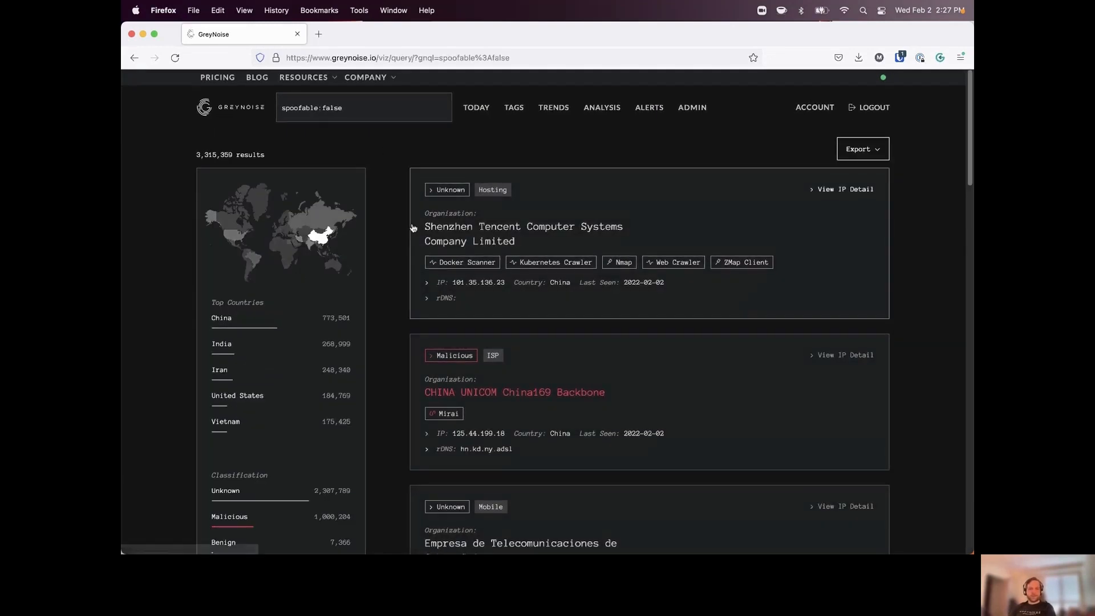
mouse_move(389, 337)
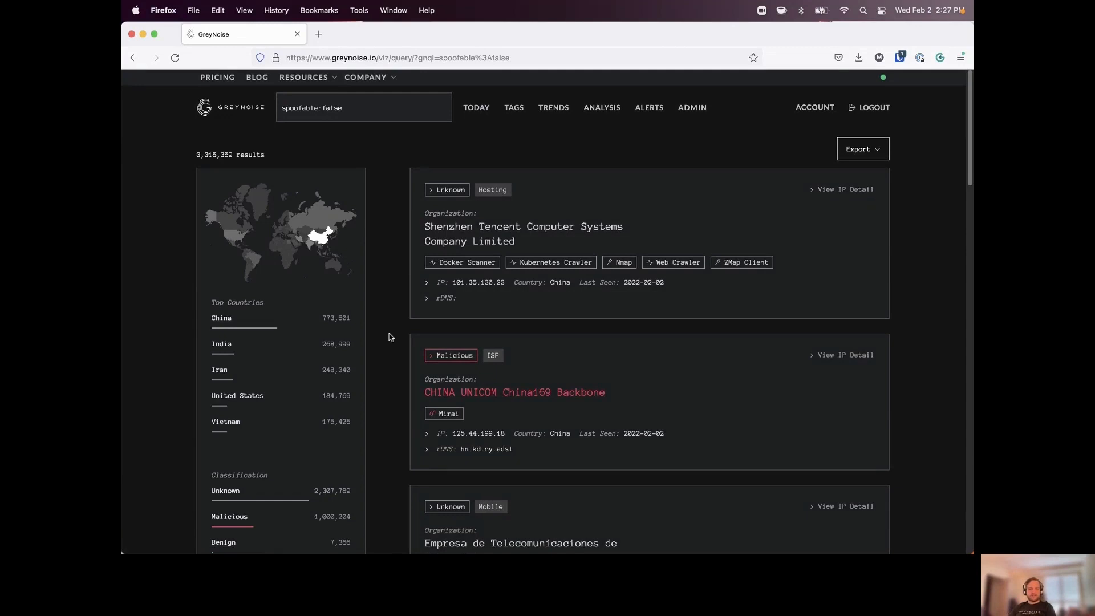
scroll("down", 3)
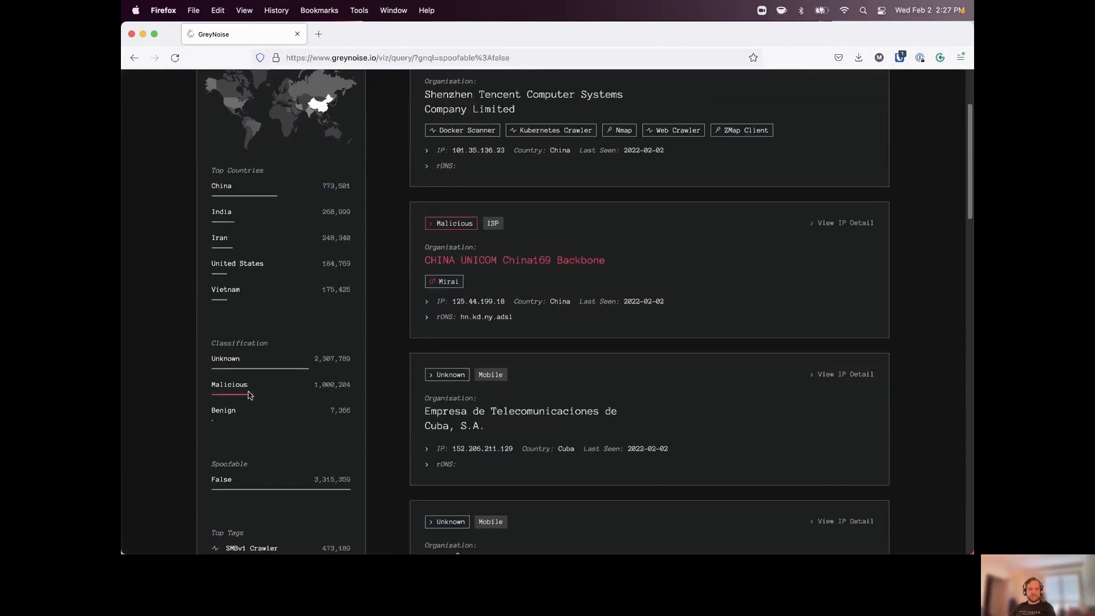
left_click(229, 385)
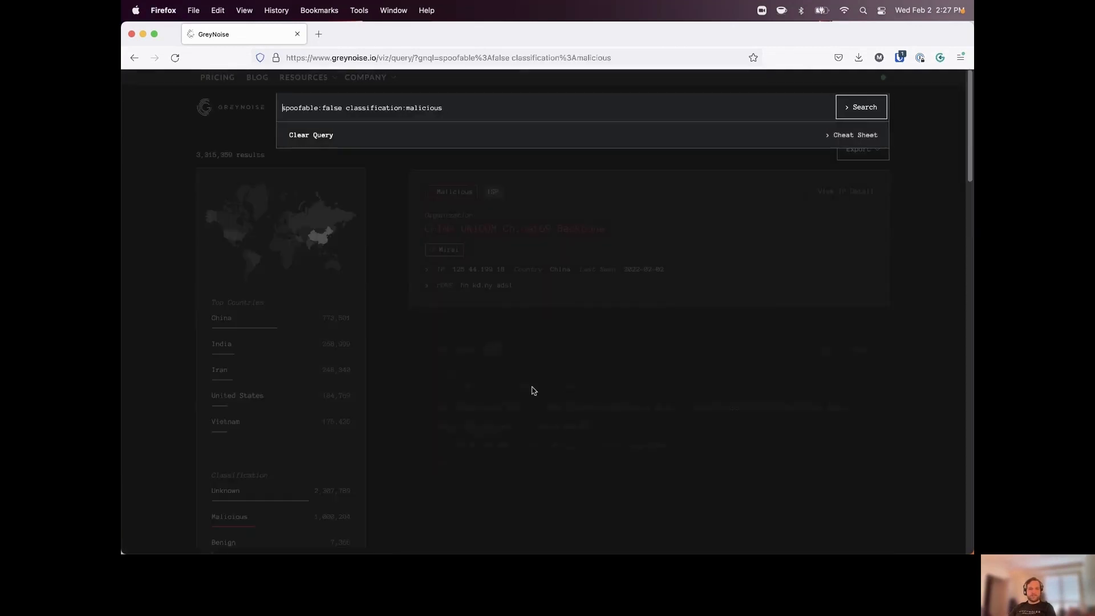
Run the malicious, non-spoofable query (1,000,204 results) and browse the result cards
left_click(860, 107)
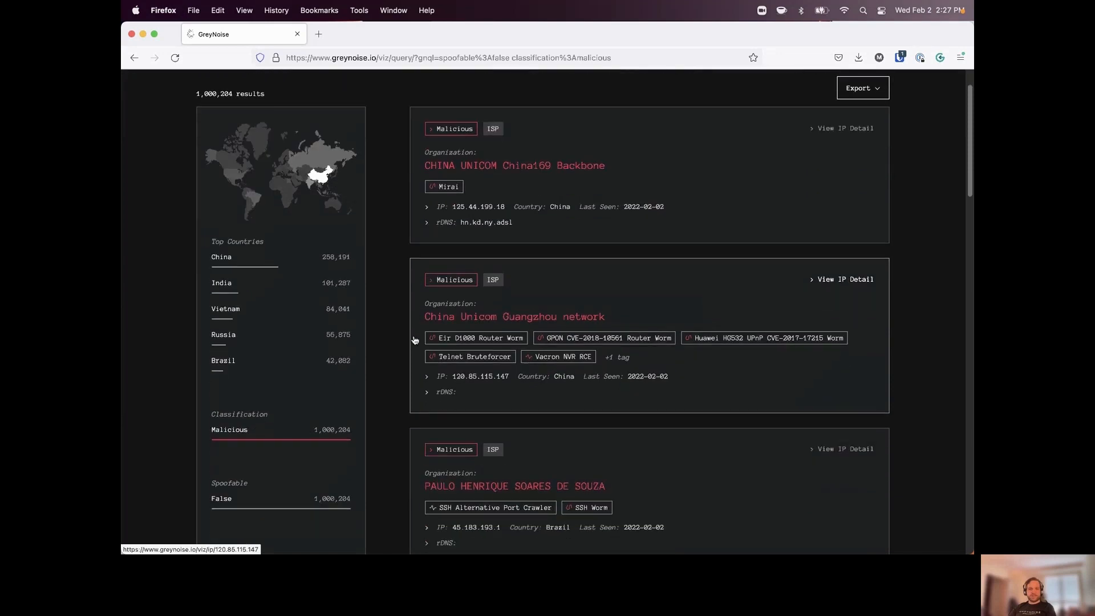
mouse_move(408, 340)
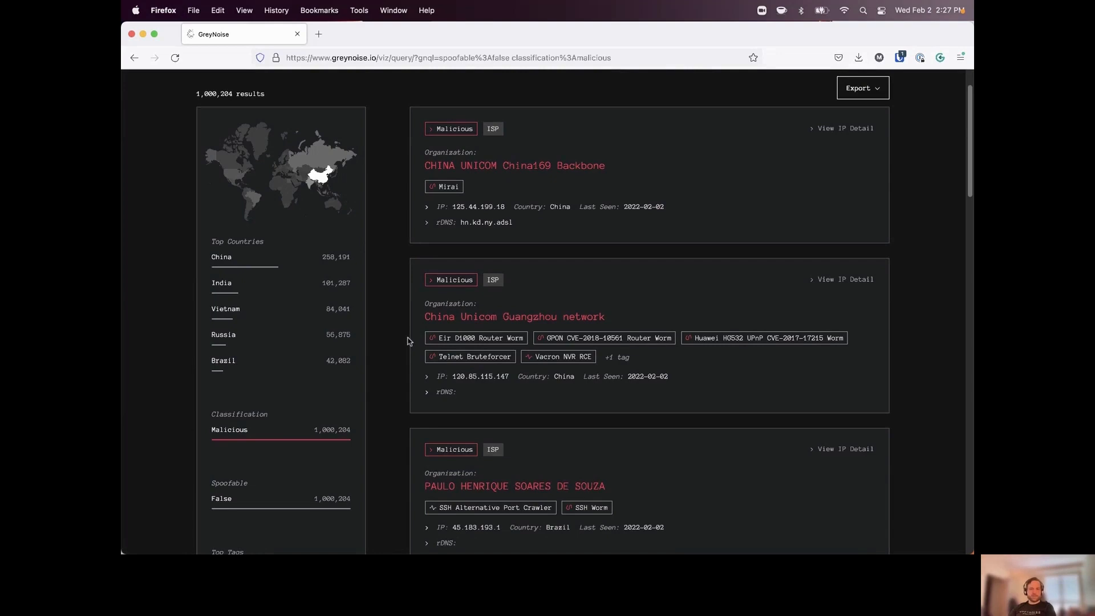
scroll("down", 3)
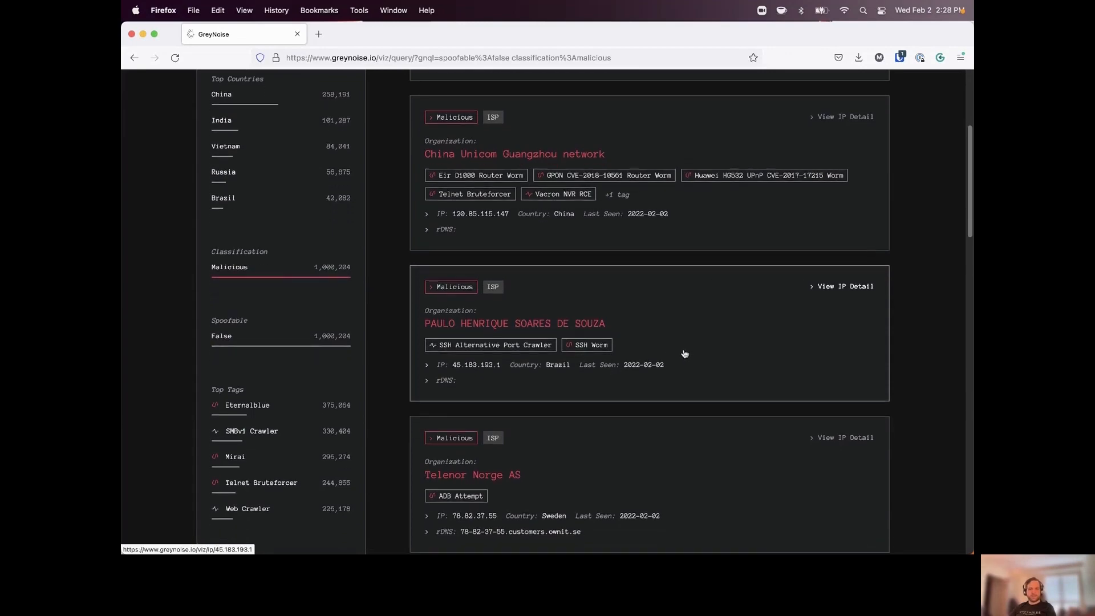
scroll("down", 3)
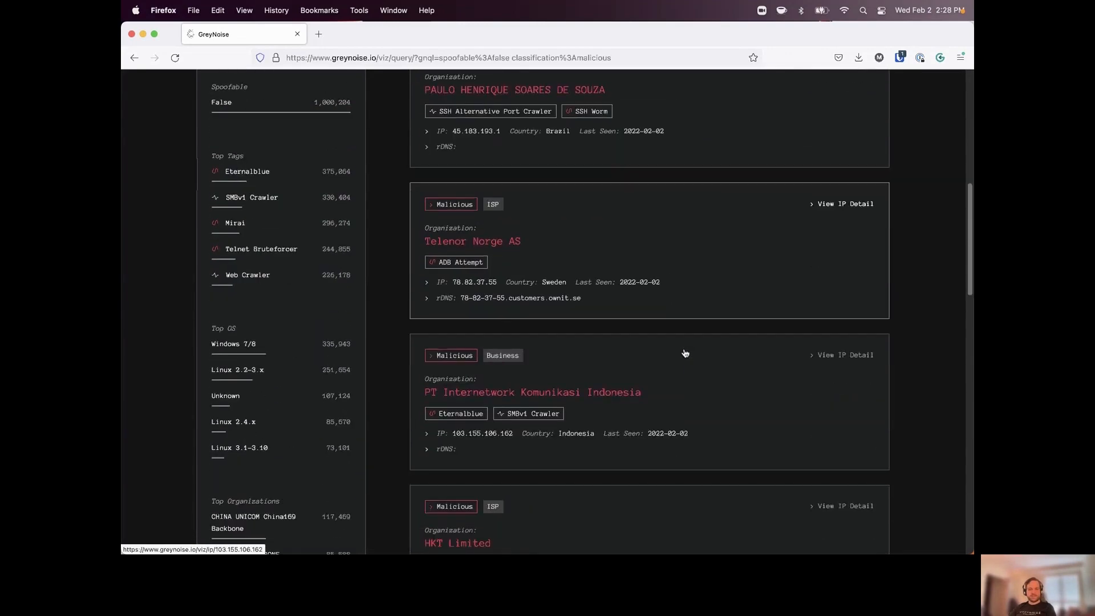
mouse_move(694, 351)
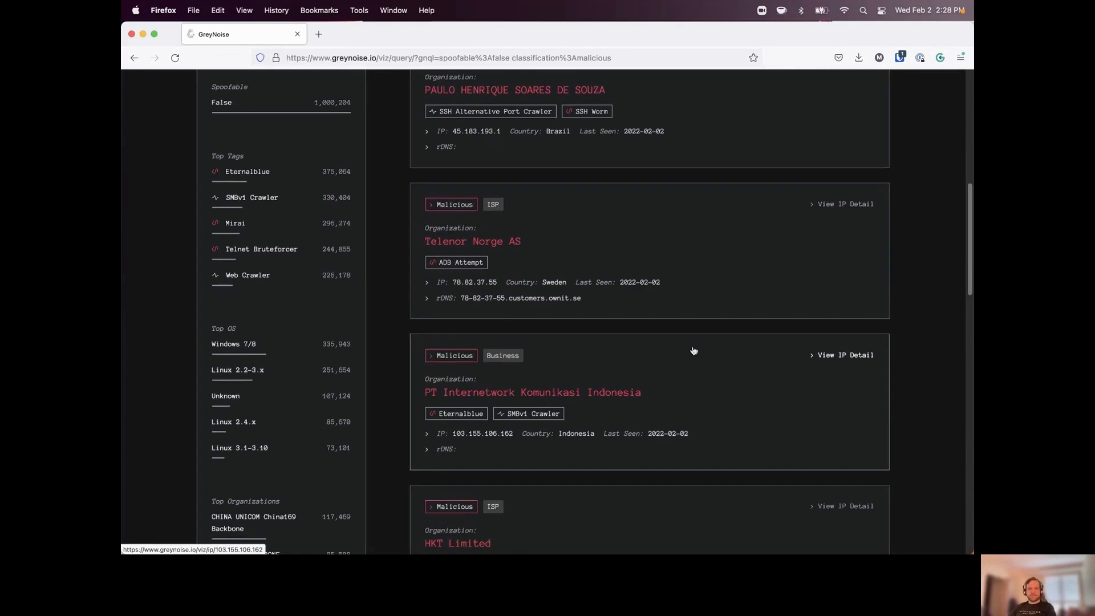
mouse_move(676, 318)
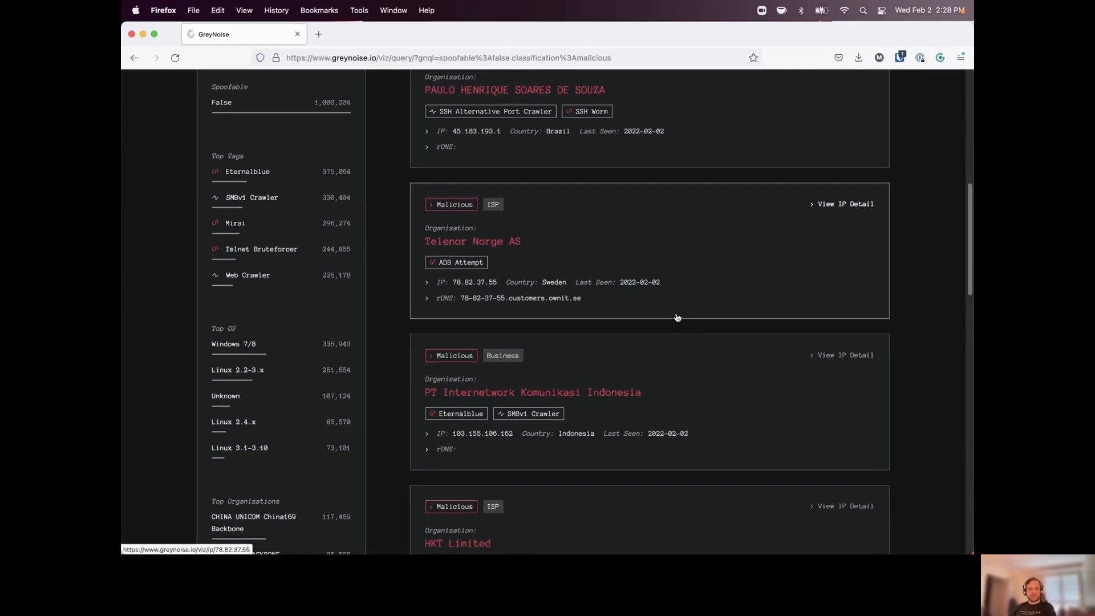
scroll("up", 3)
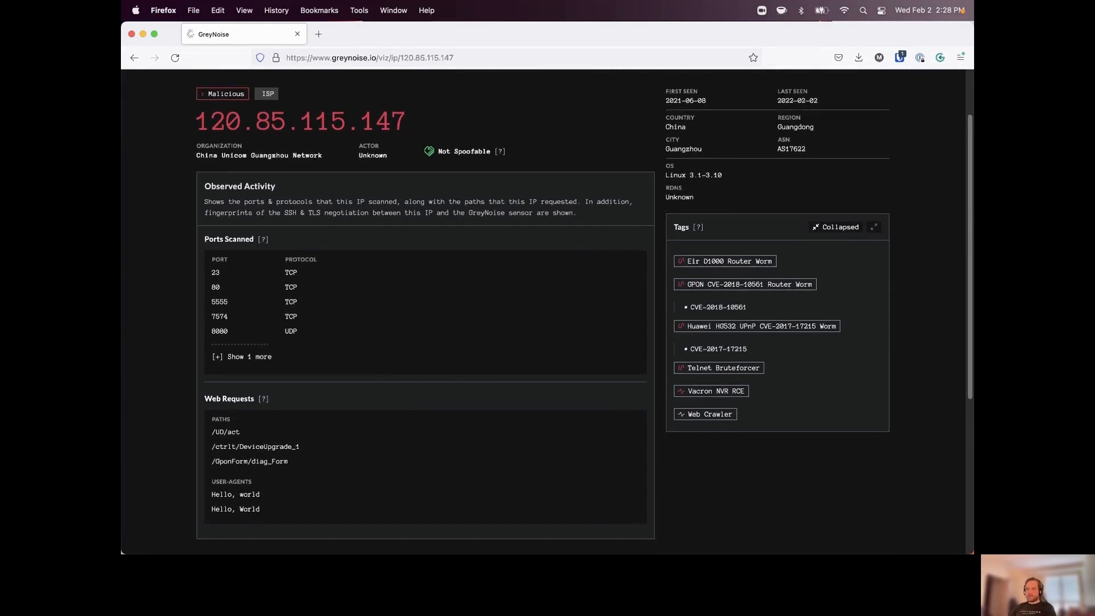
mouse_move(793, 292)
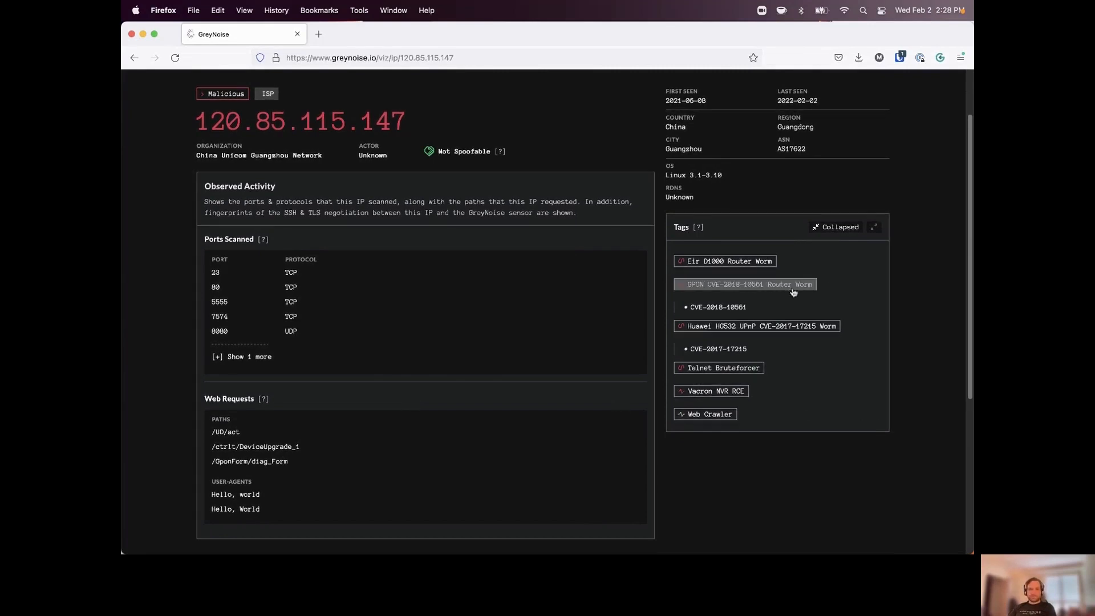
mouse_move(840, 282)
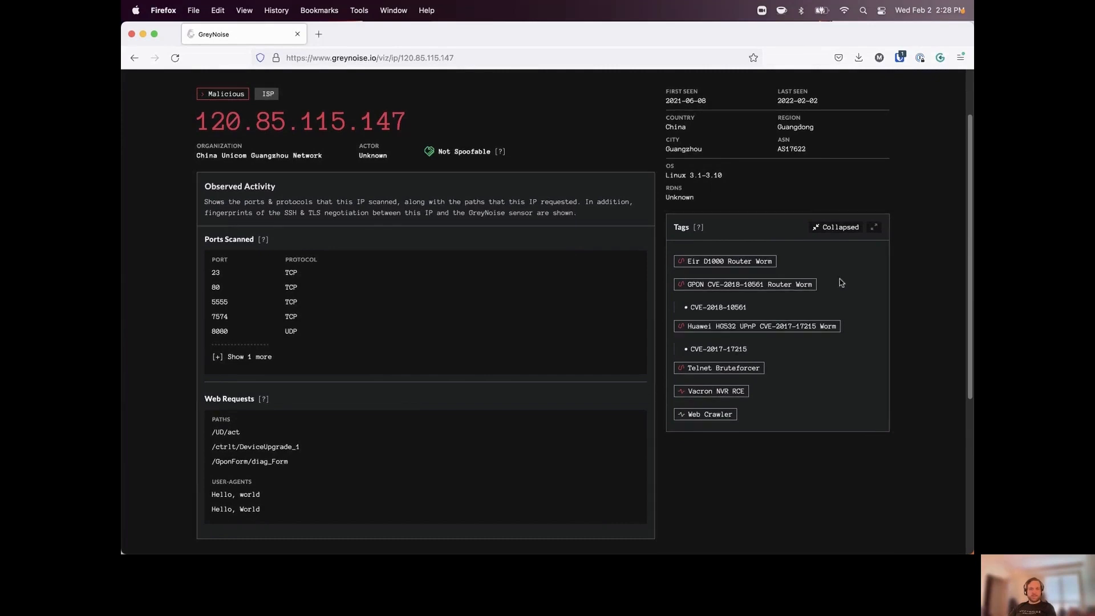
mouse_move(836, 272)
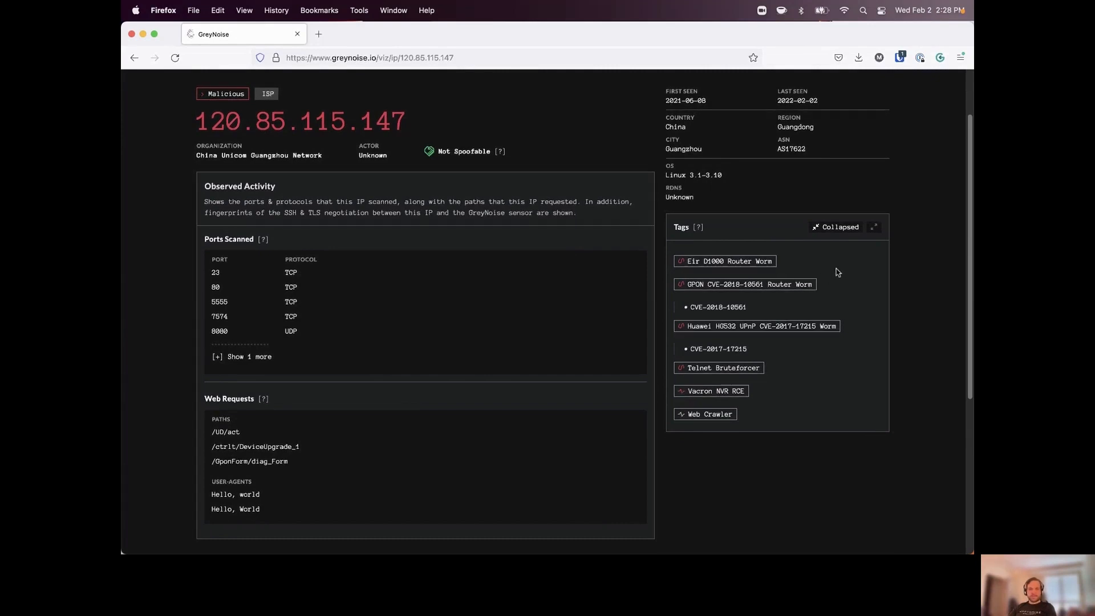
mouse_move(788, 334)
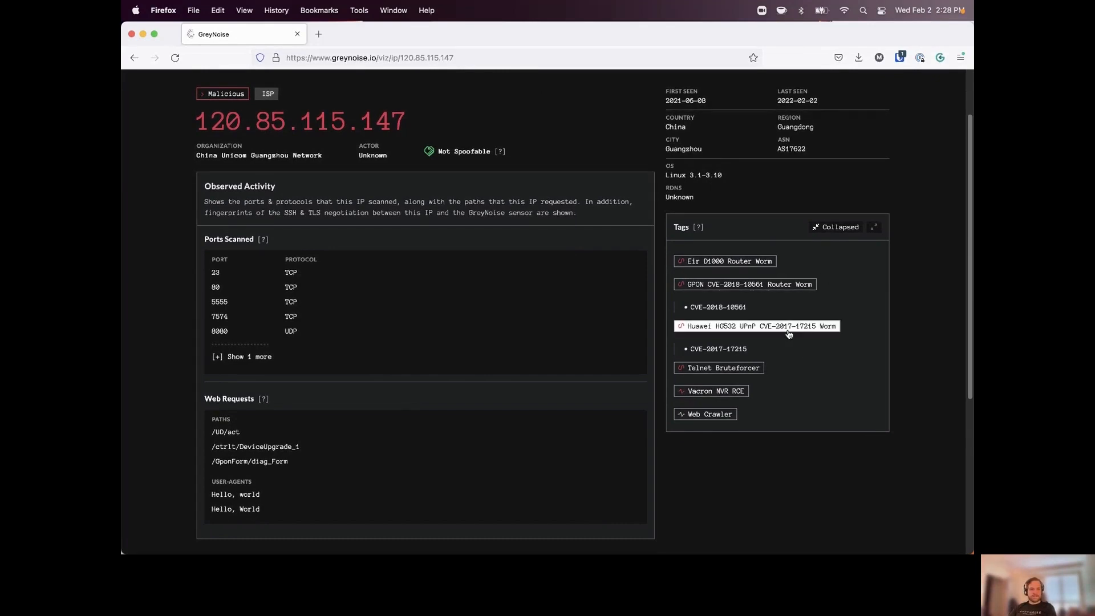
mouse_move(782, 352)
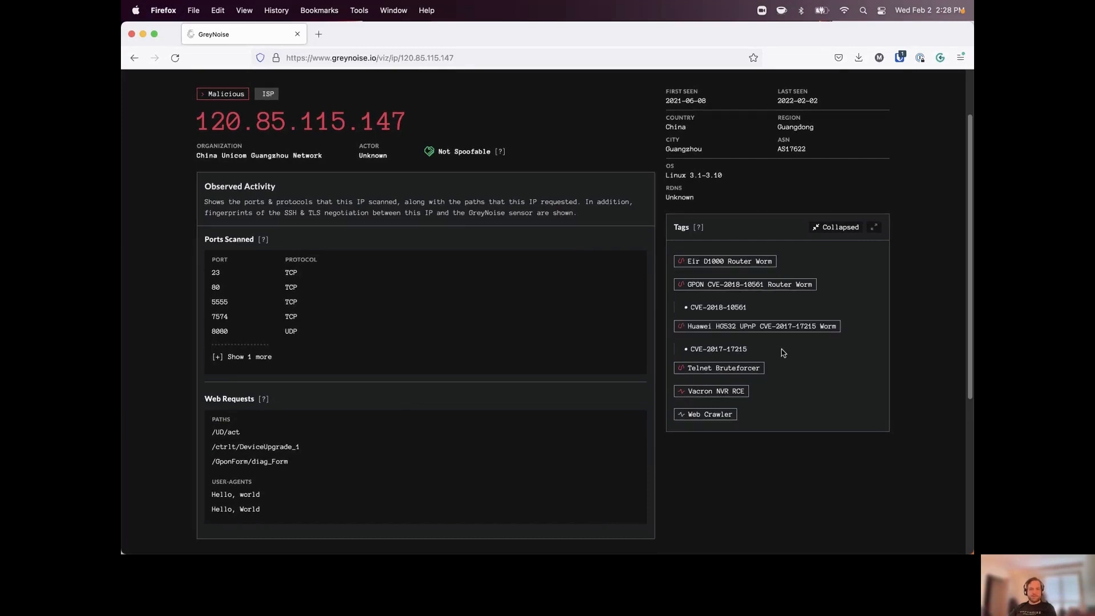
mouse_move(834, 349)
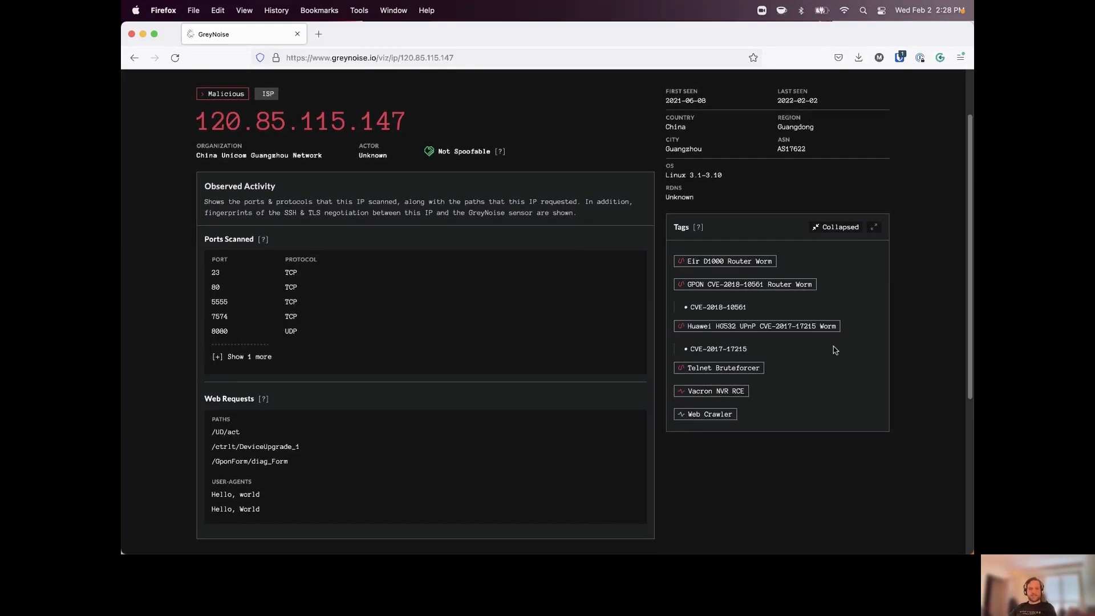
mouse_move(797, 362)
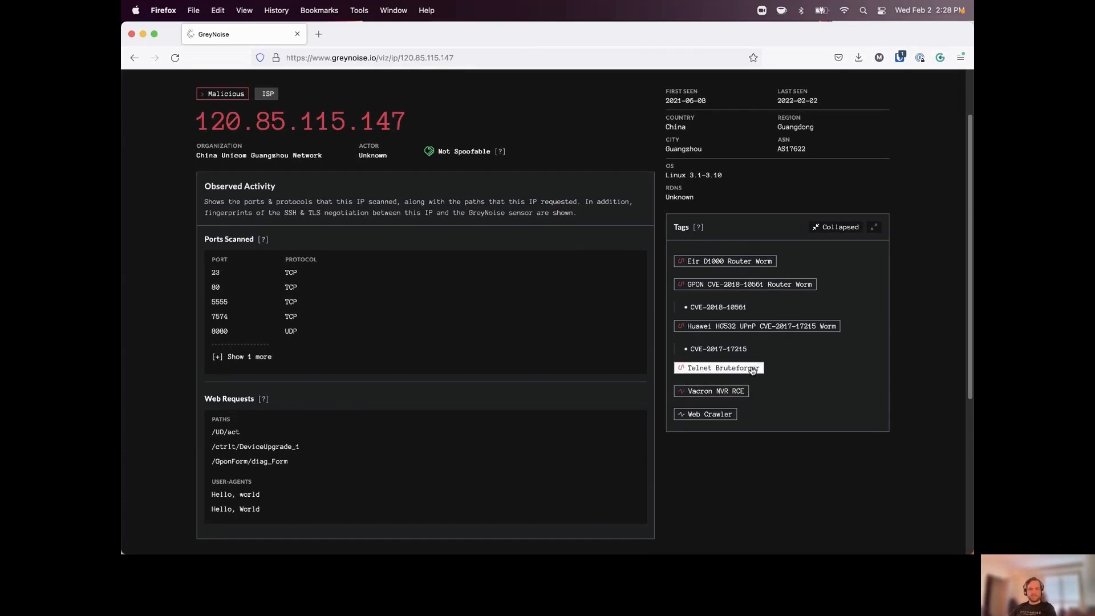
Search tags:"Telnet Bruteforcer" from the IP detail page, returning 245,361 results
left_click(717, 367)
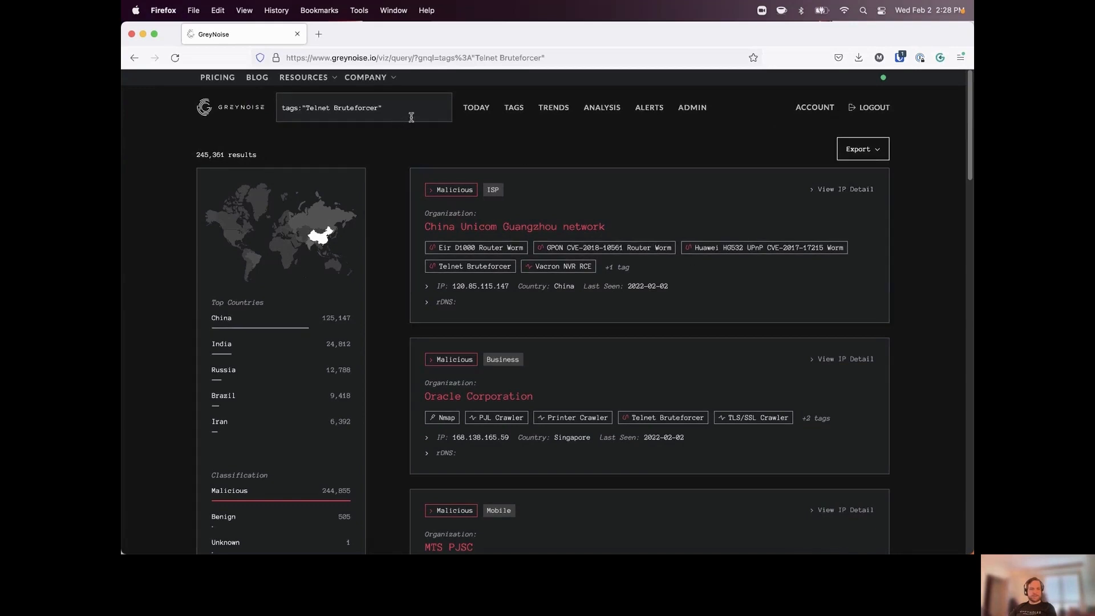
left_click(349, 108)
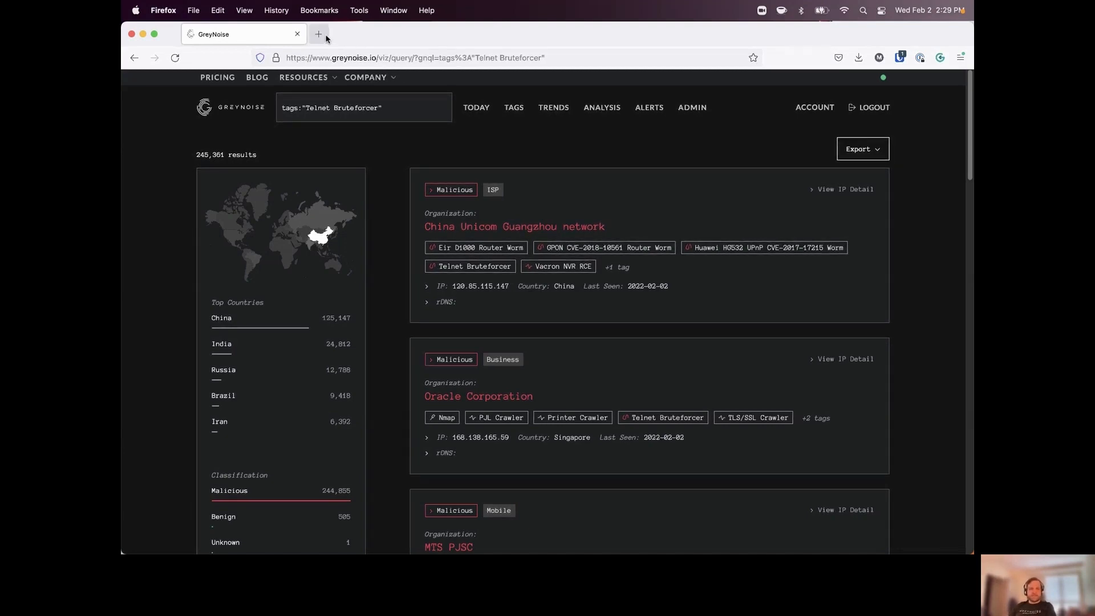
Open docs.greynoise.io/docs in a new Firefox tab
left_click(318, 33)
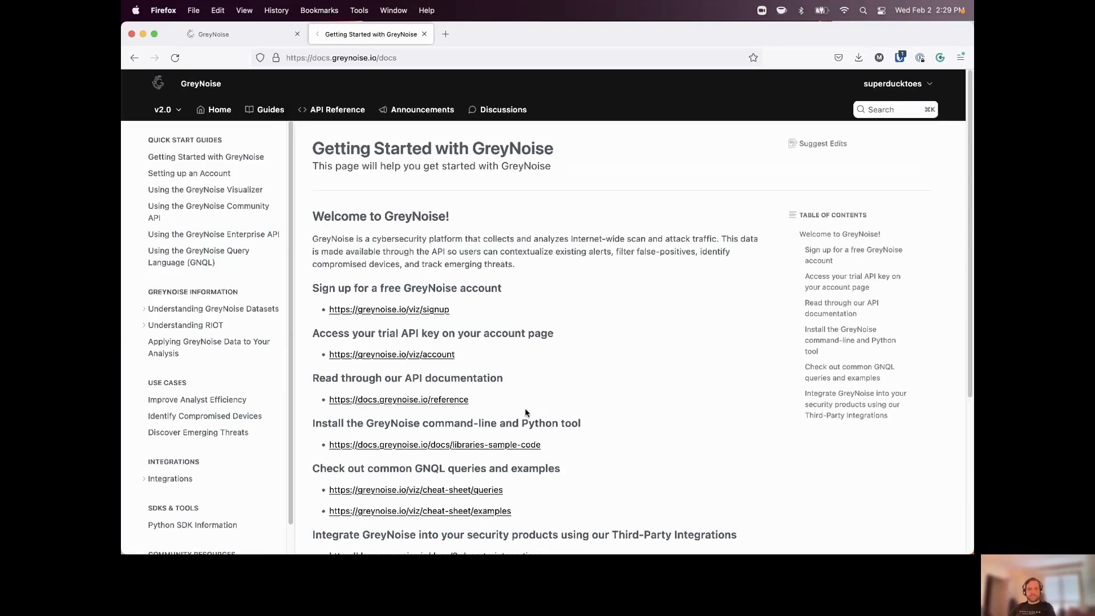
mouse_move(390, 254)
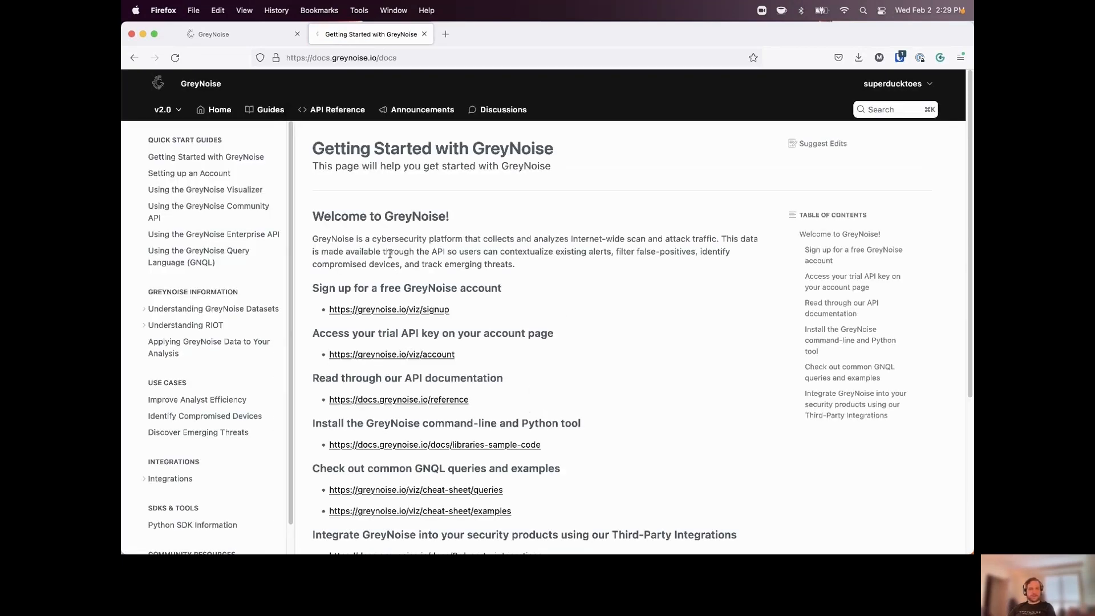
mouse_move(199, 257)
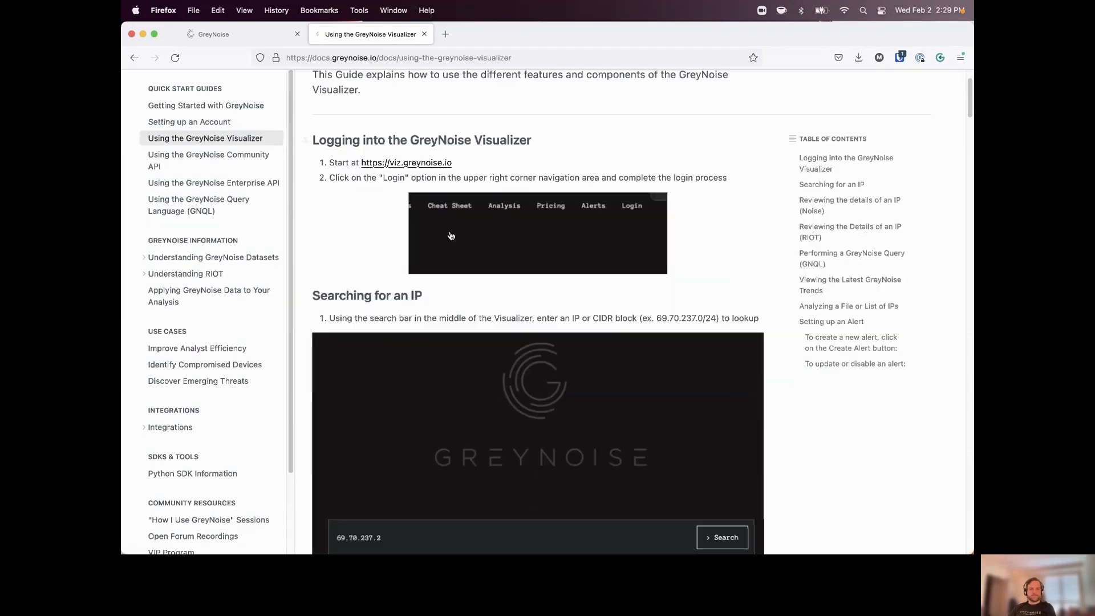
mouse_move(352, 261)
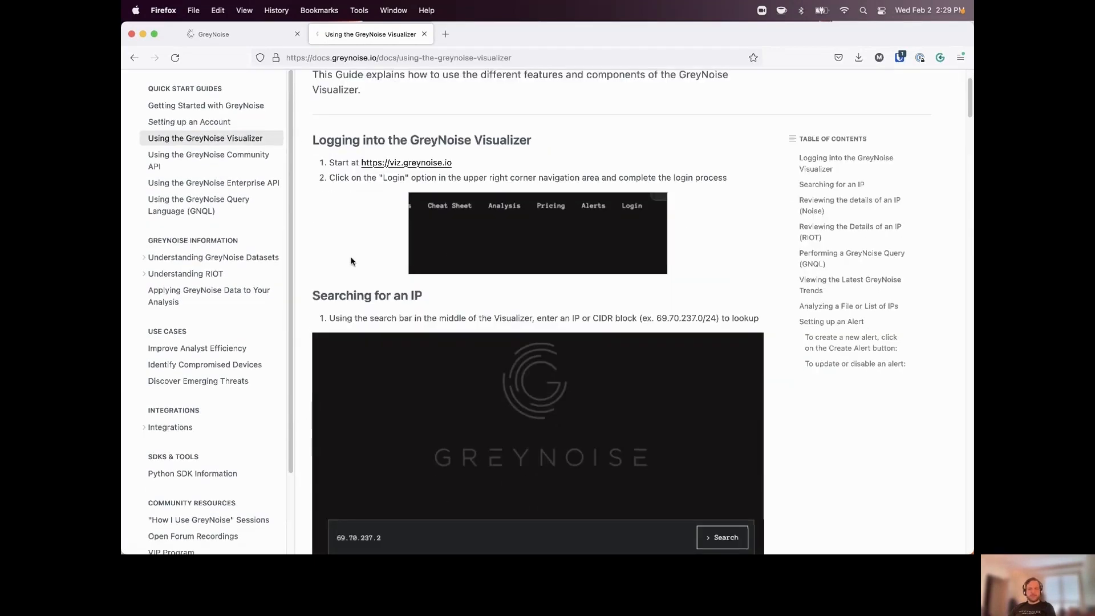
Read down the Getting Started guide, then open the GreyNoise Query Language guide
scroll("down", 3)
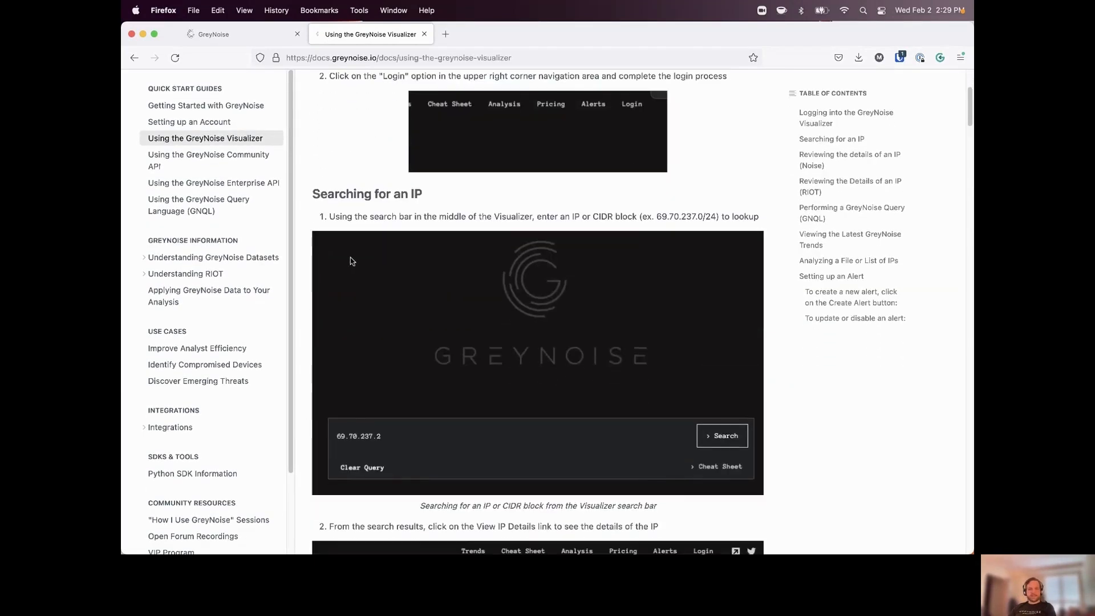
scroll("down", 3)
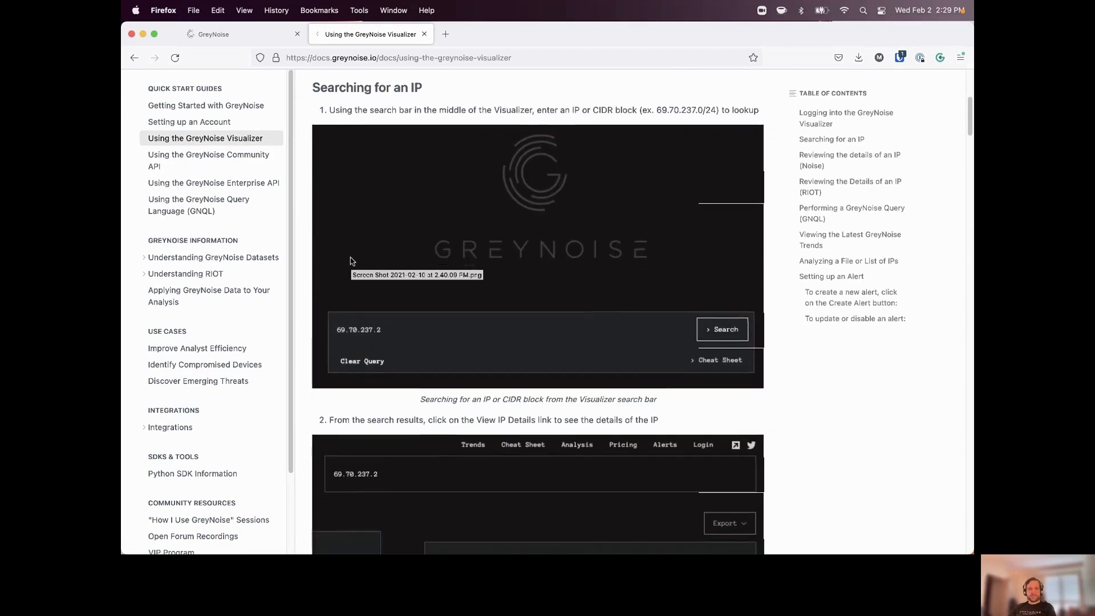
scroll("down", 3)
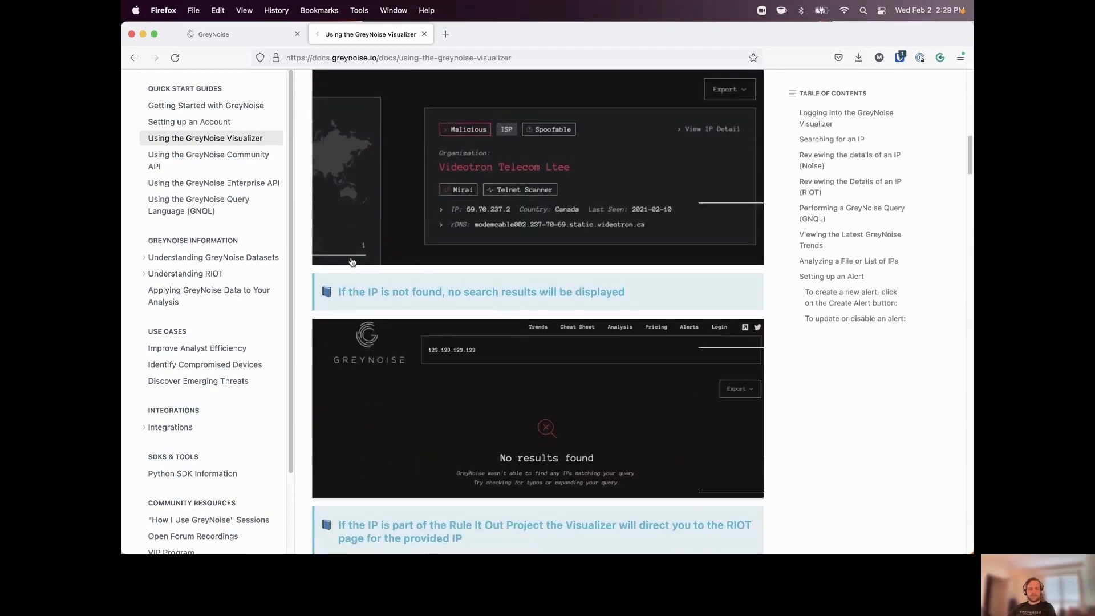
scroll("down", 3)
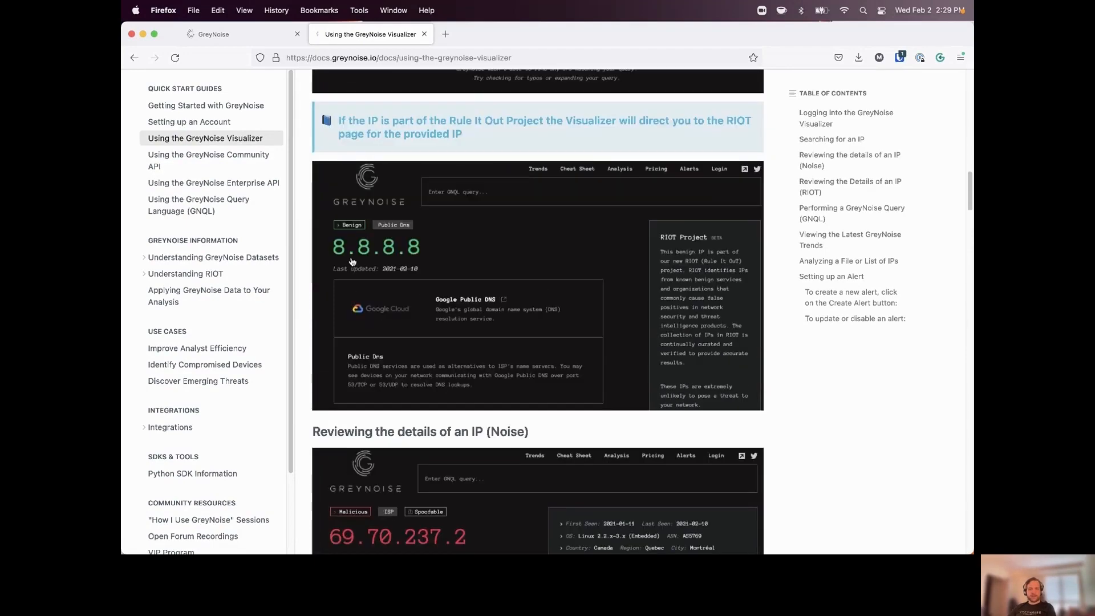
scroll("down", 3)
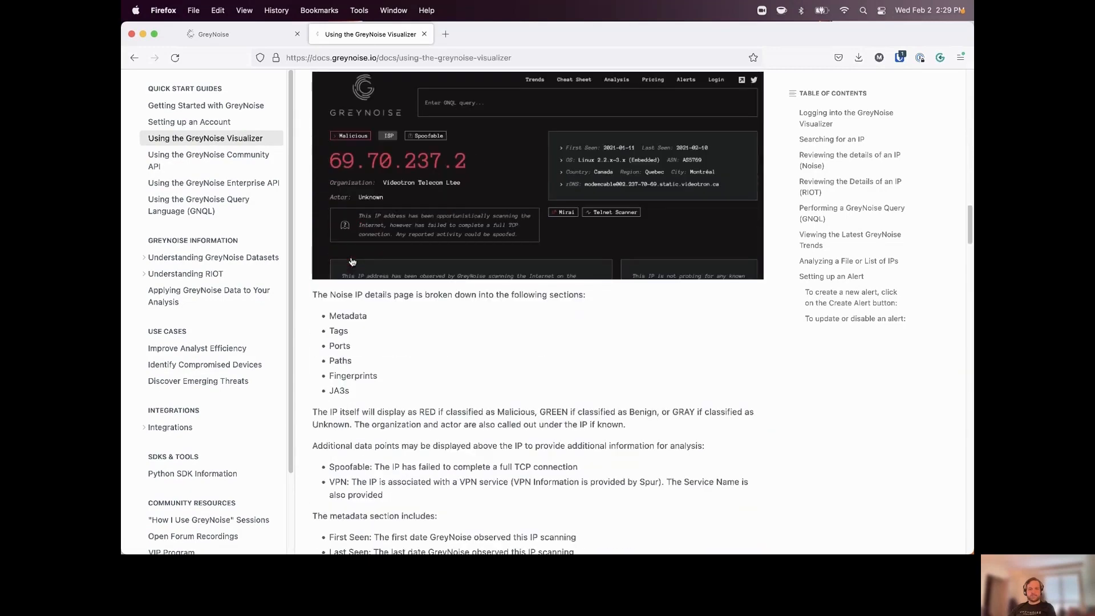
mouse_move(532, 272)
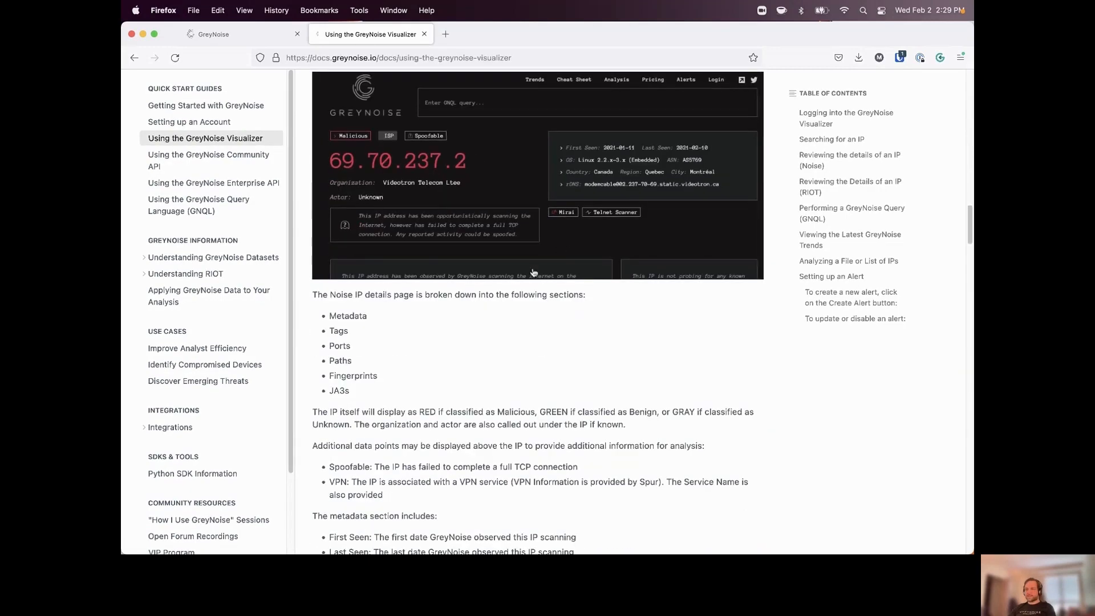
mouse_move(208, 159)
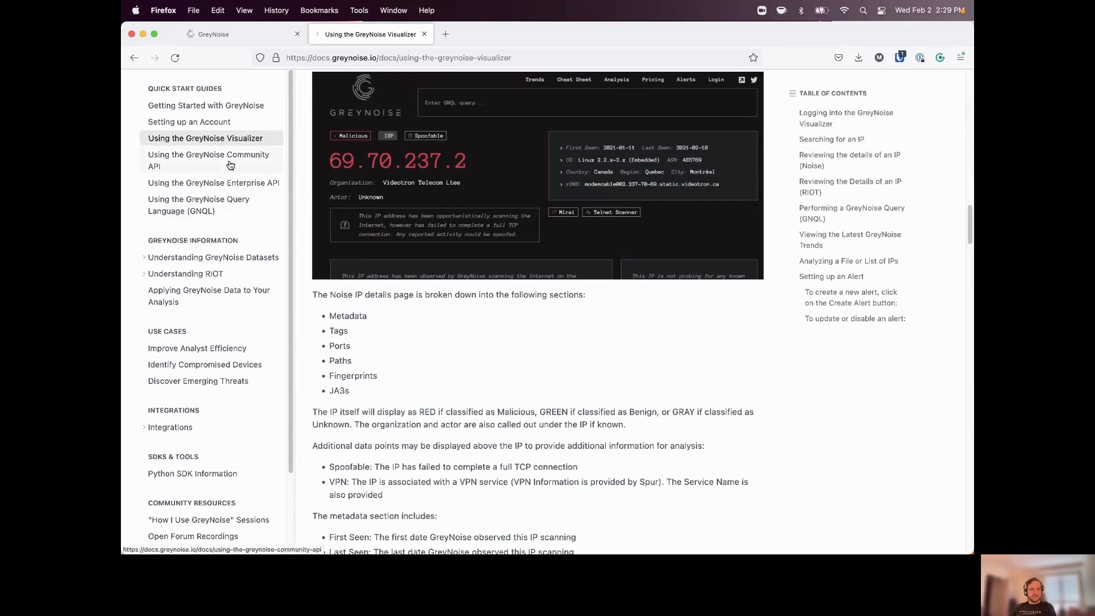
left_click(198, 205)
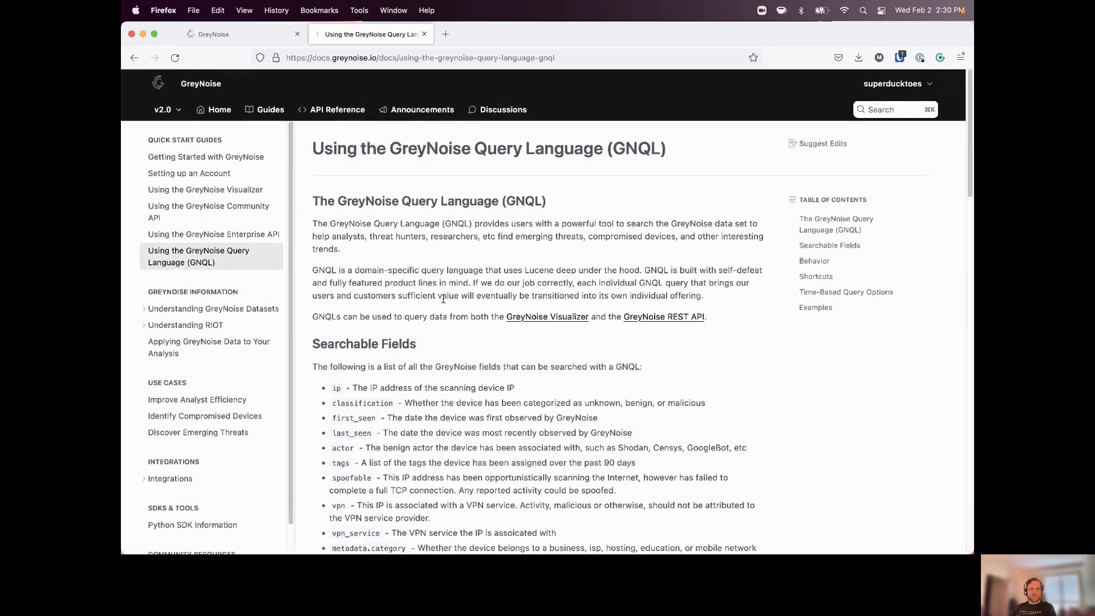
Scroll the GNQL guide to Searchable Fields, then open Understanding GreyNoise Datasets
scroll("down", 3)
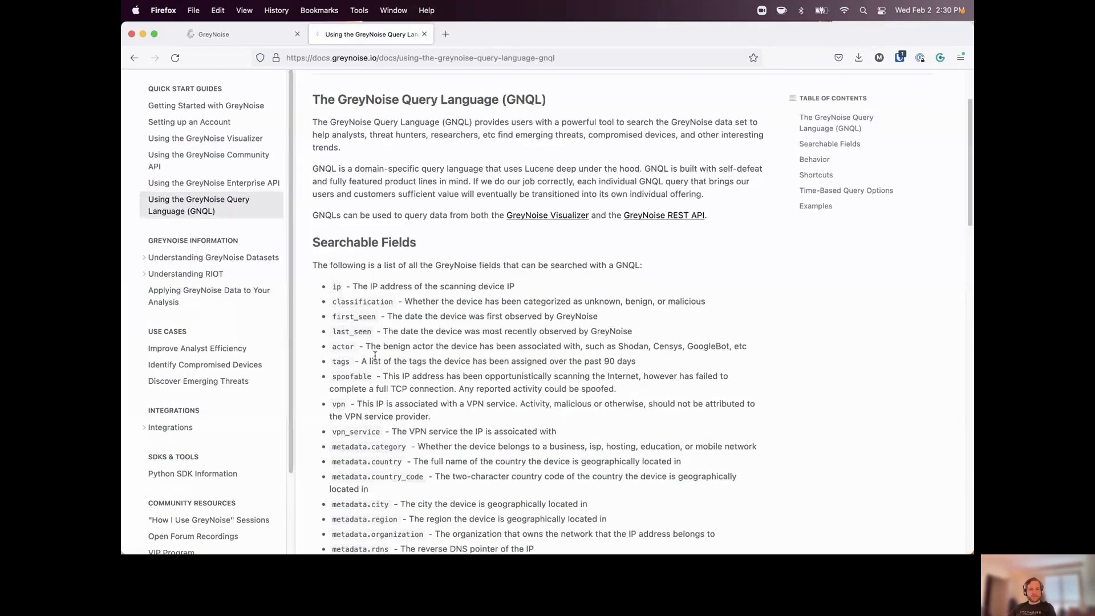
scroll("down", 3)
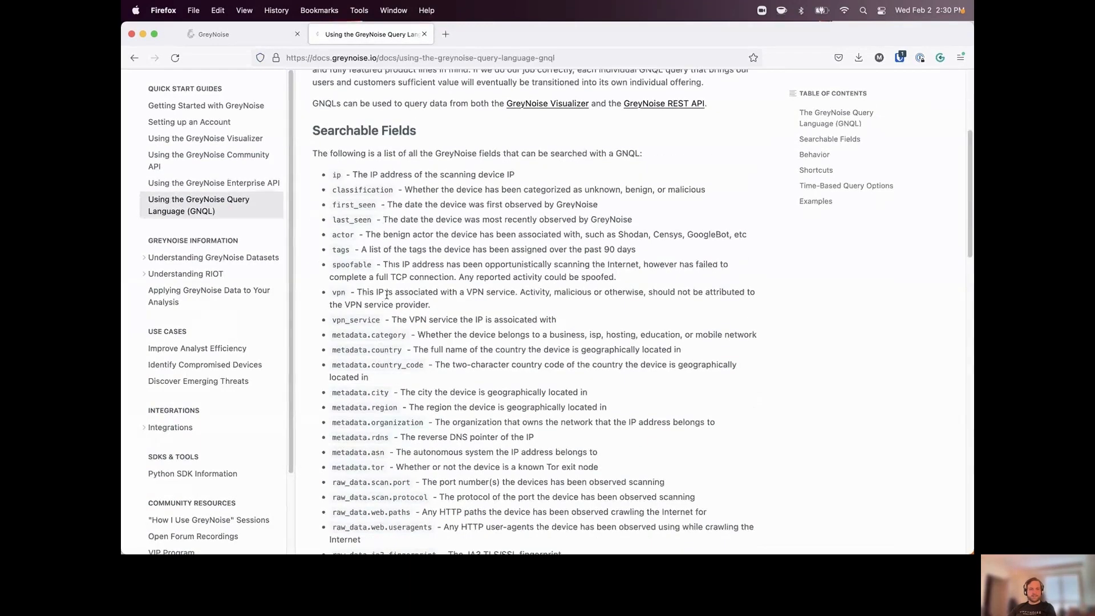
scroll("down", 3)
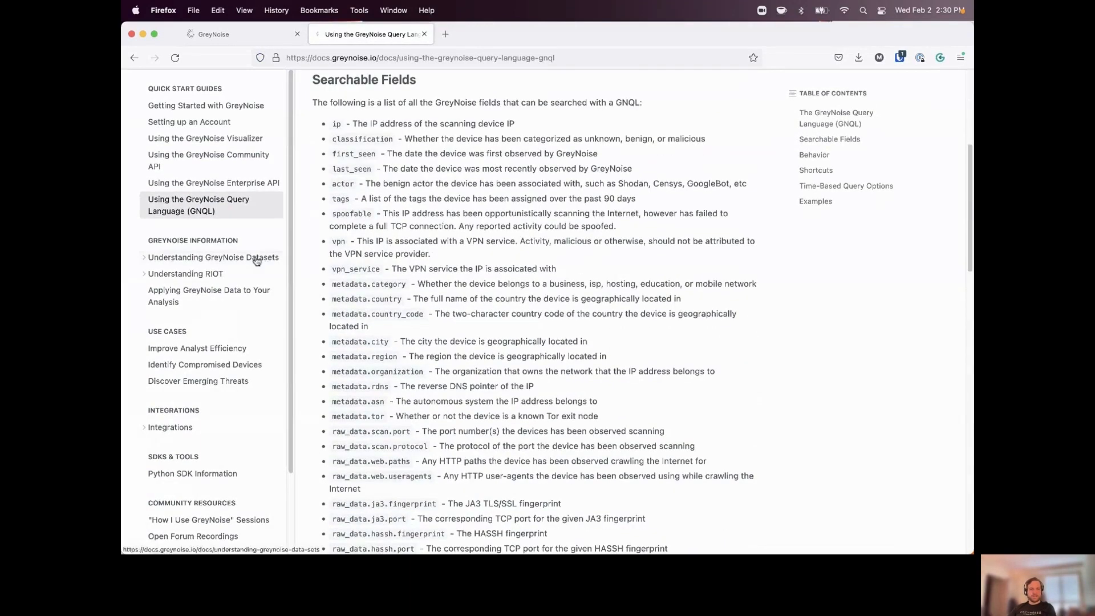
left_click(214, 257)
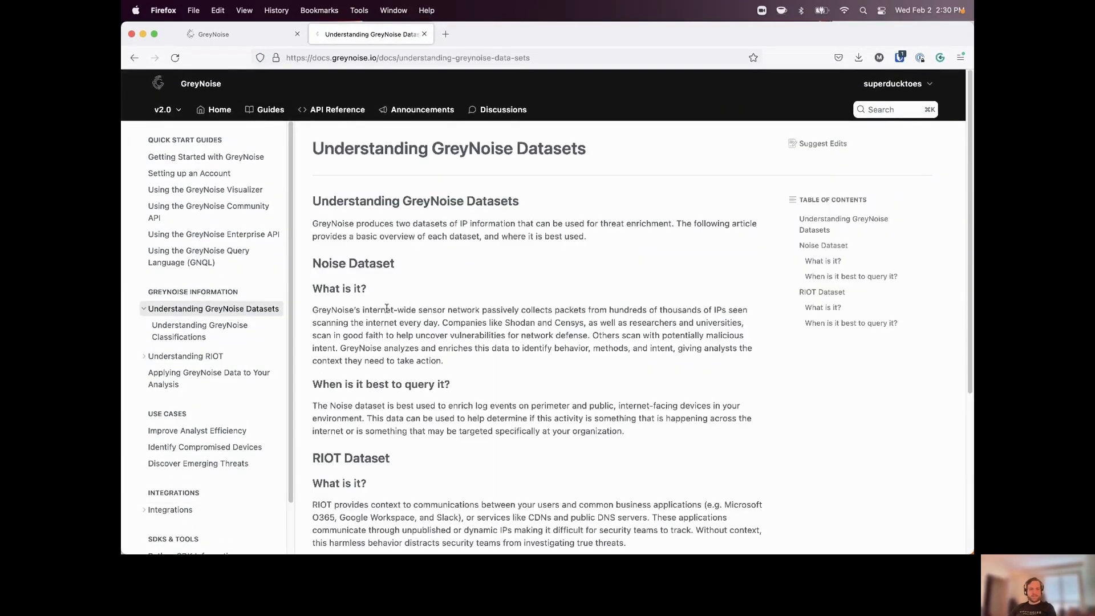
Open Understanding GreyNoise Classifications and scroll to the benign/malicious/unknown flowchart
scroll("down", 3)
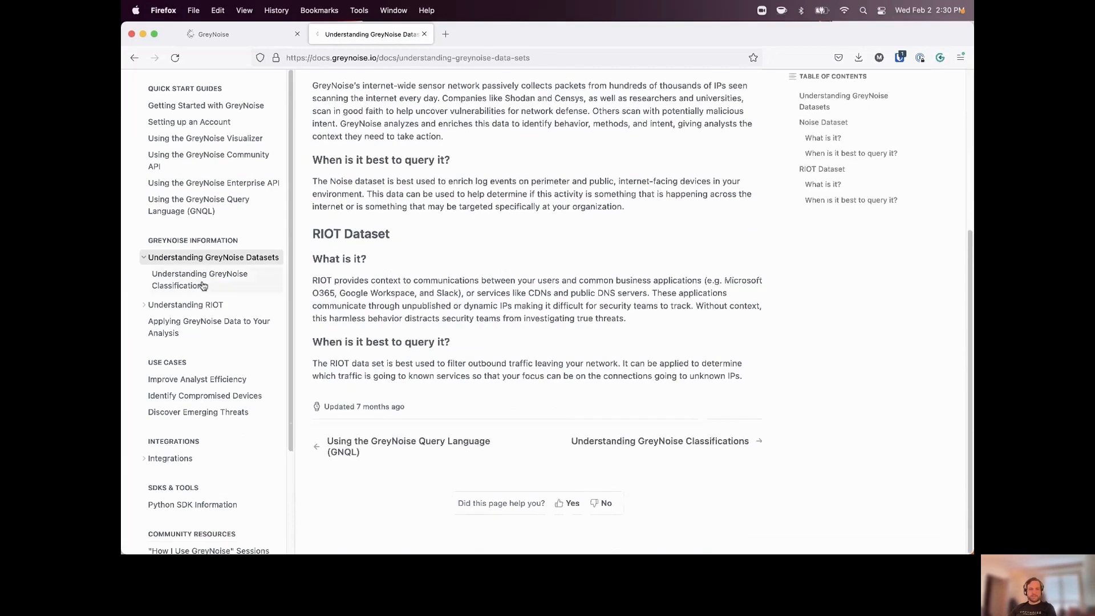
left_click(198, 279)
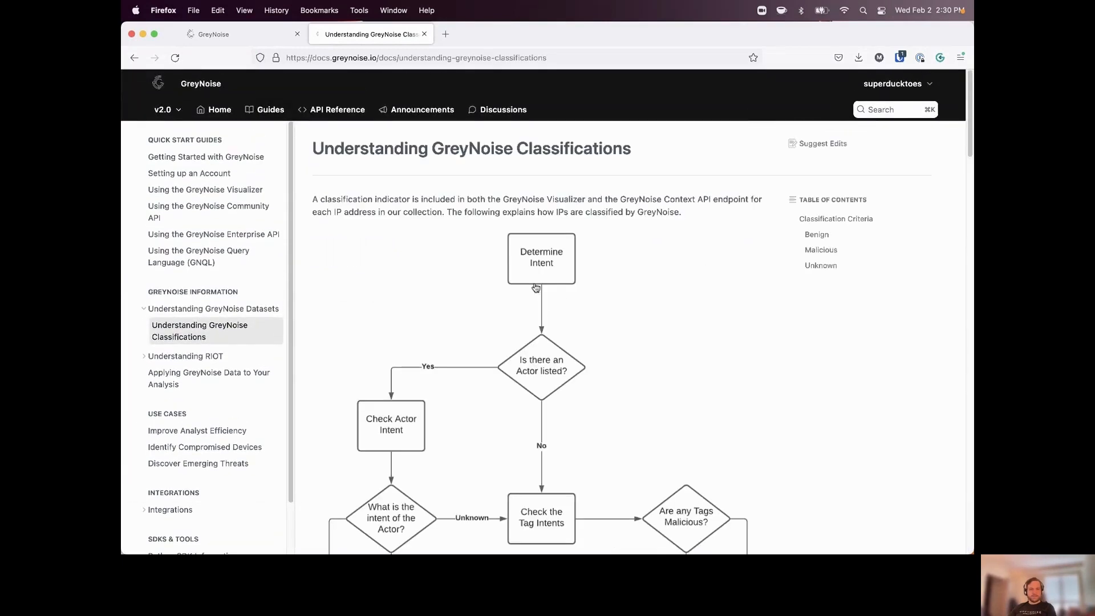
scroll("down", 3)
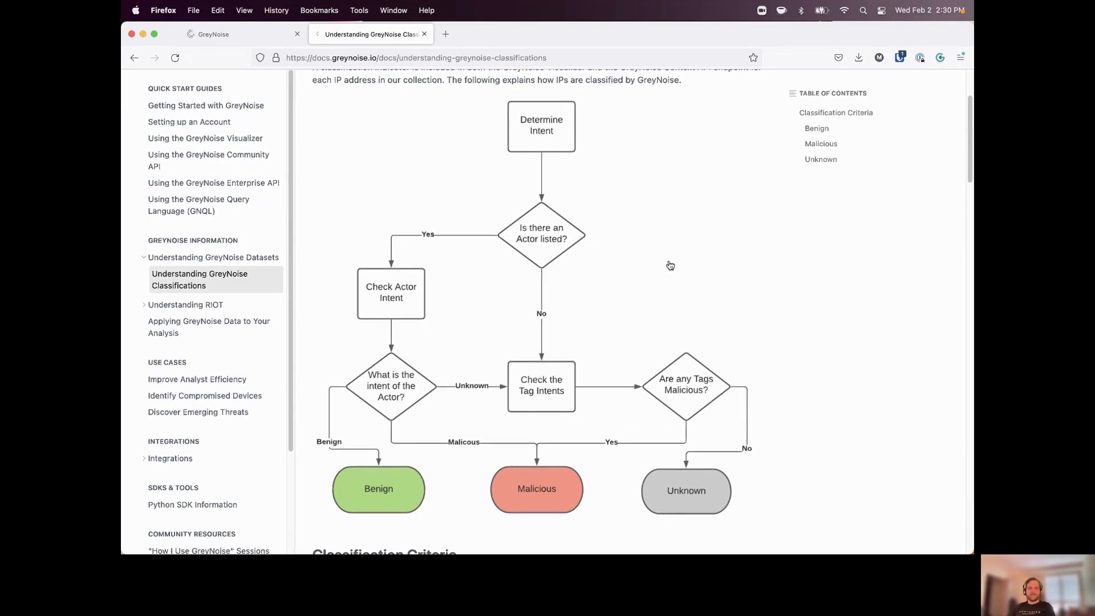
mouse_move(806, 100)
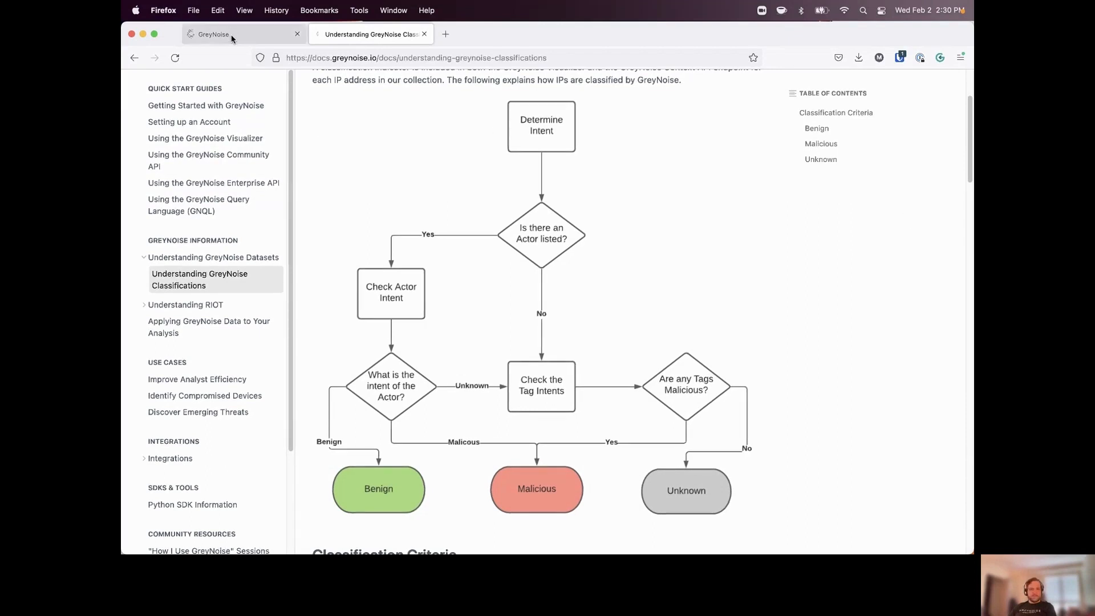
Open the 'GreyNoise Tag Round Up (January)' blog post, then return to the Telnet Bruteforcer results tab
left_click(214, 33)
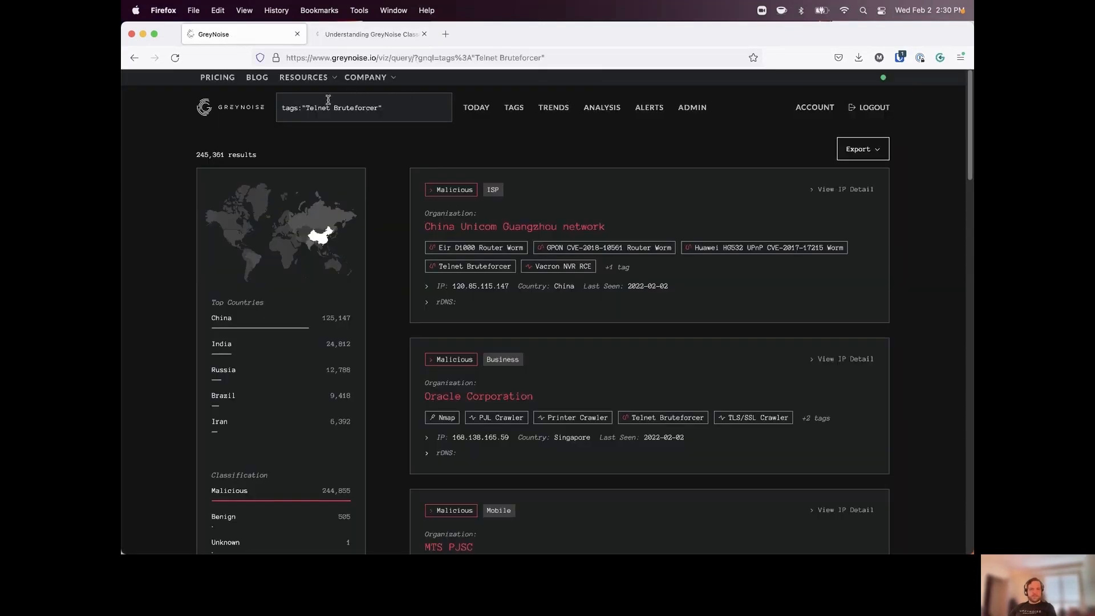
mouse_move(257, 76)
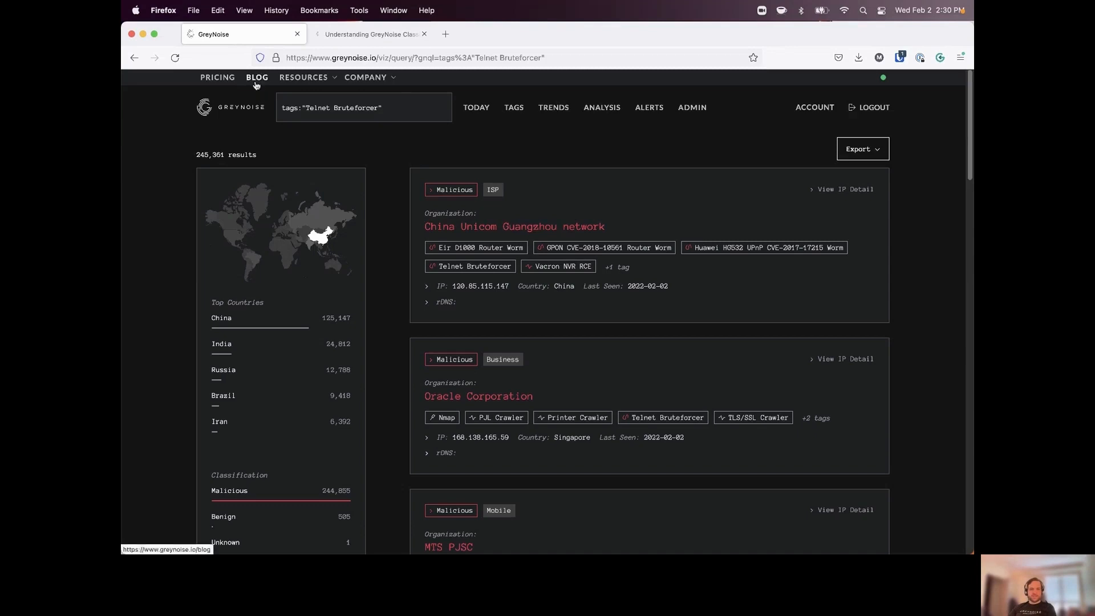
left_click(256, 77)
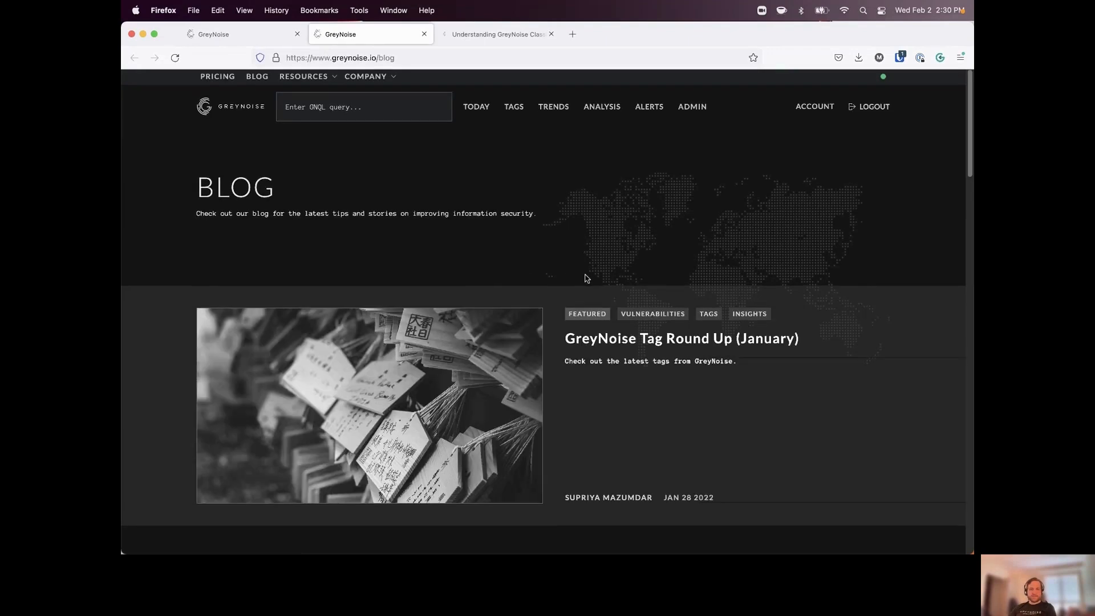
scroll("down", 3)
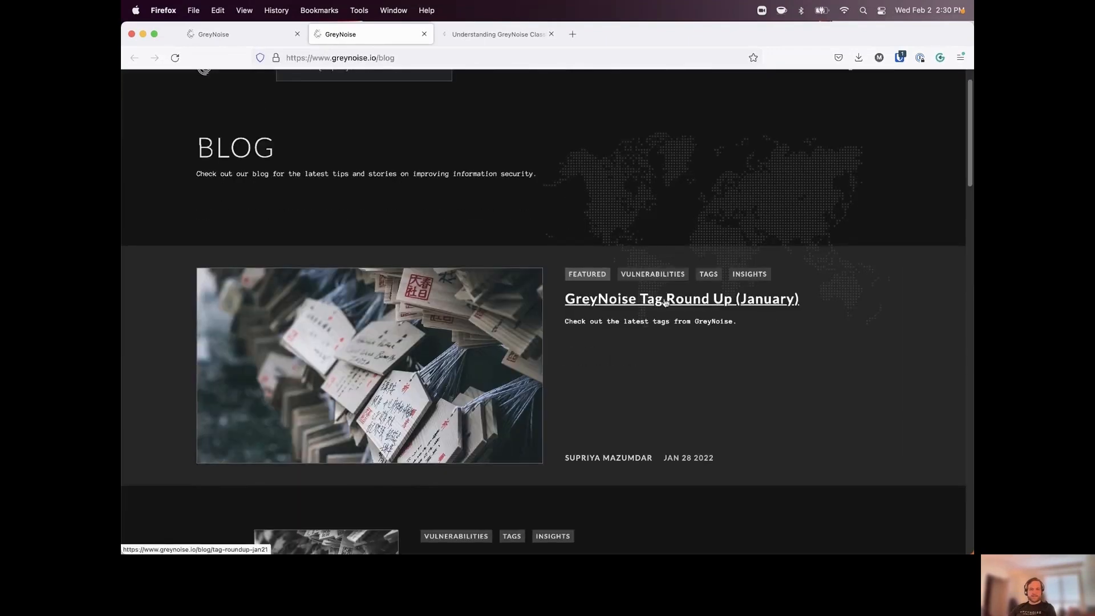
left_click(681, 298)
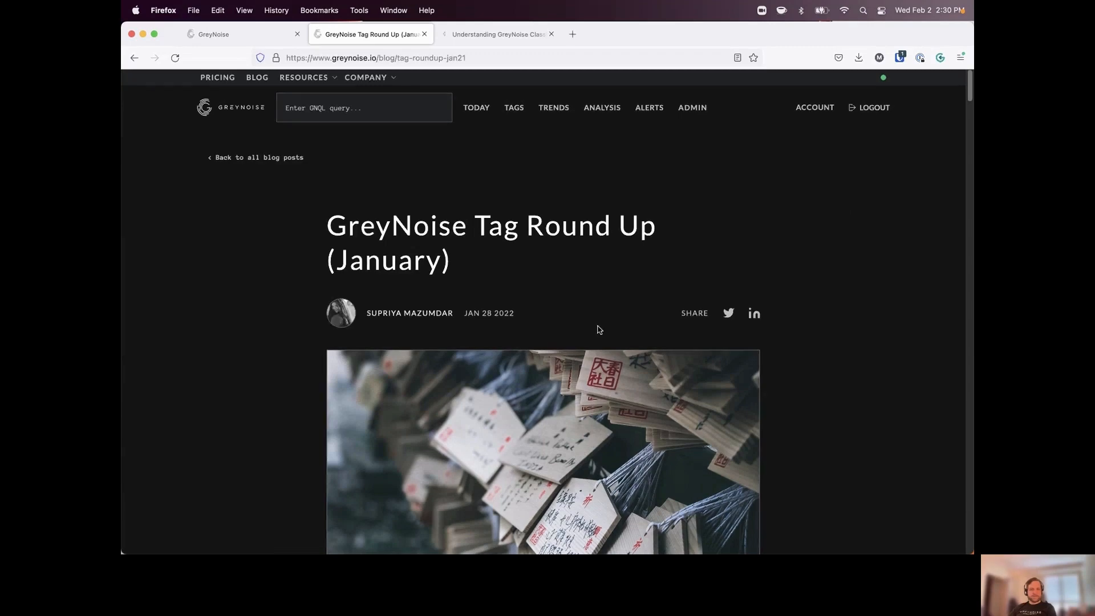
scroll("down", 3)
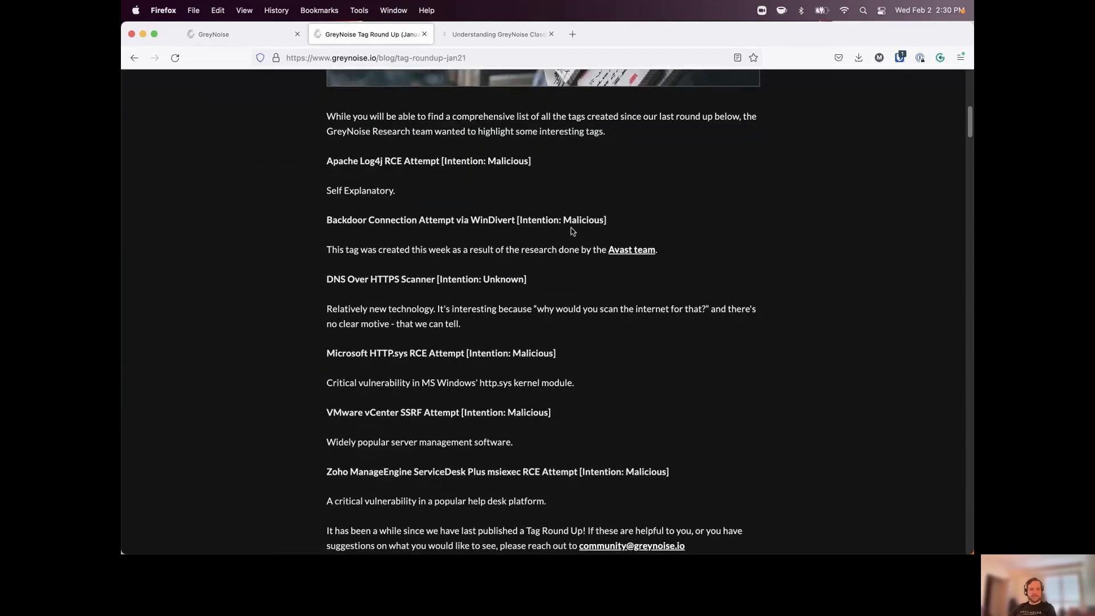
mouse_move(484, 276)
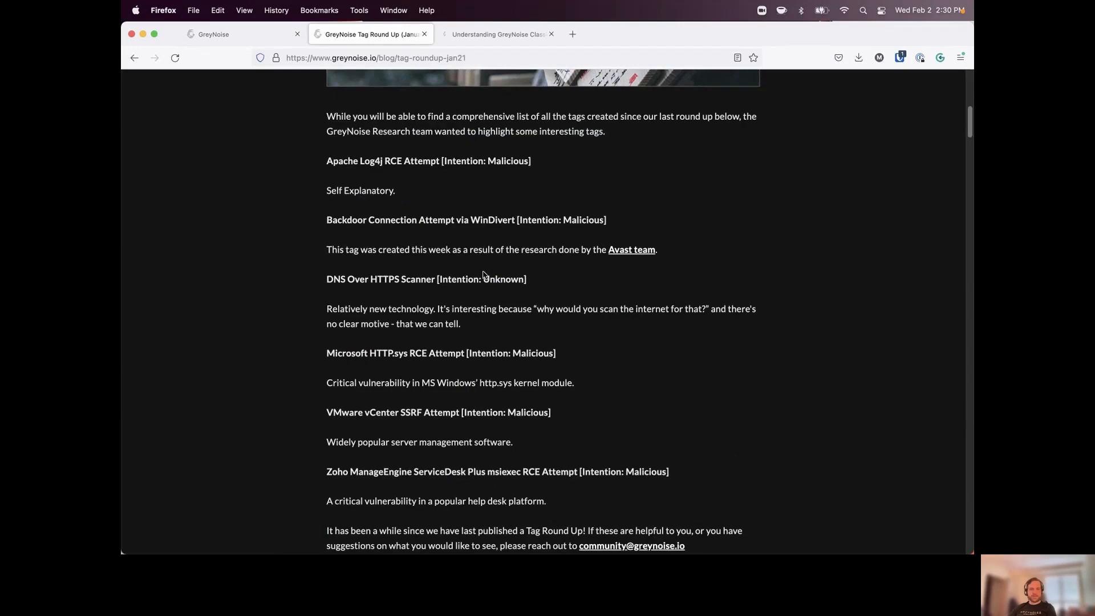
mouse_move(325, 152)
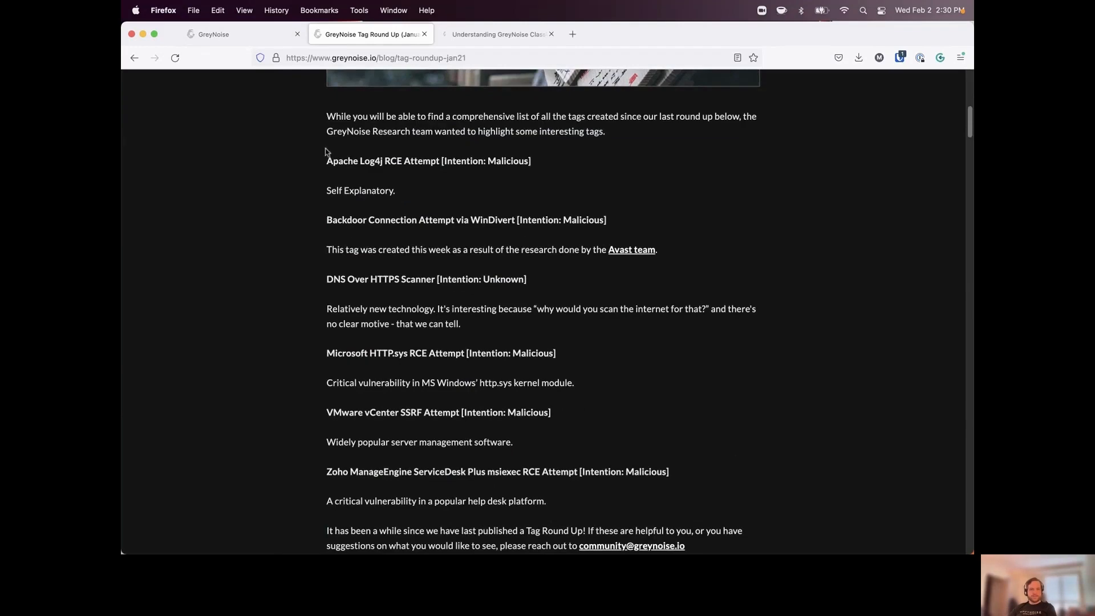
left_click(213, 33)
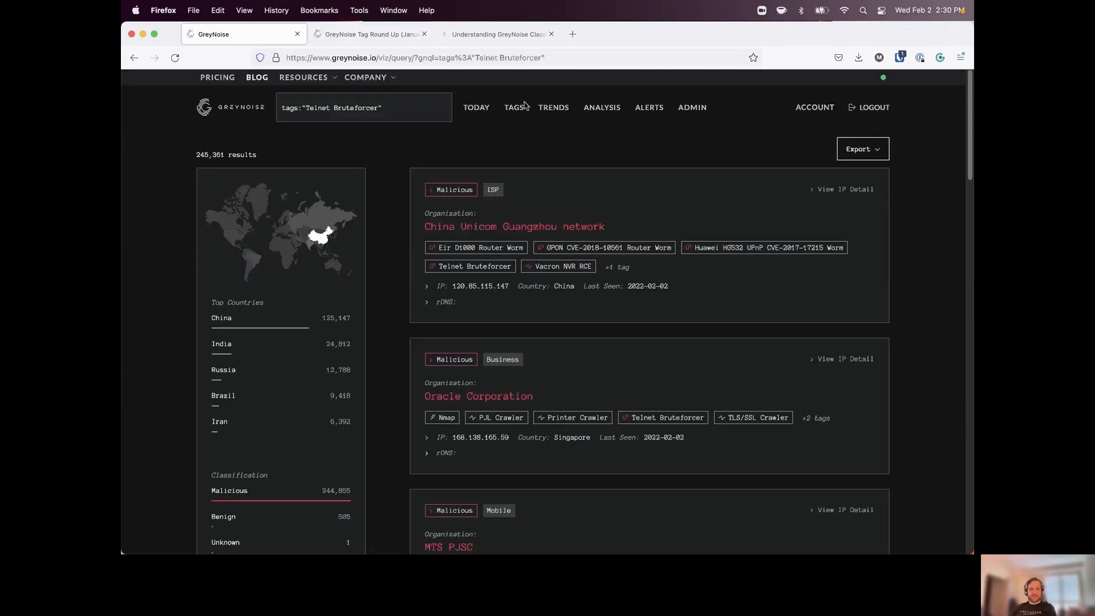
Open the tags cheat sheet search and copy 'DNS Over HTTPS Scanner' from the blog post
left_click(513, 108)
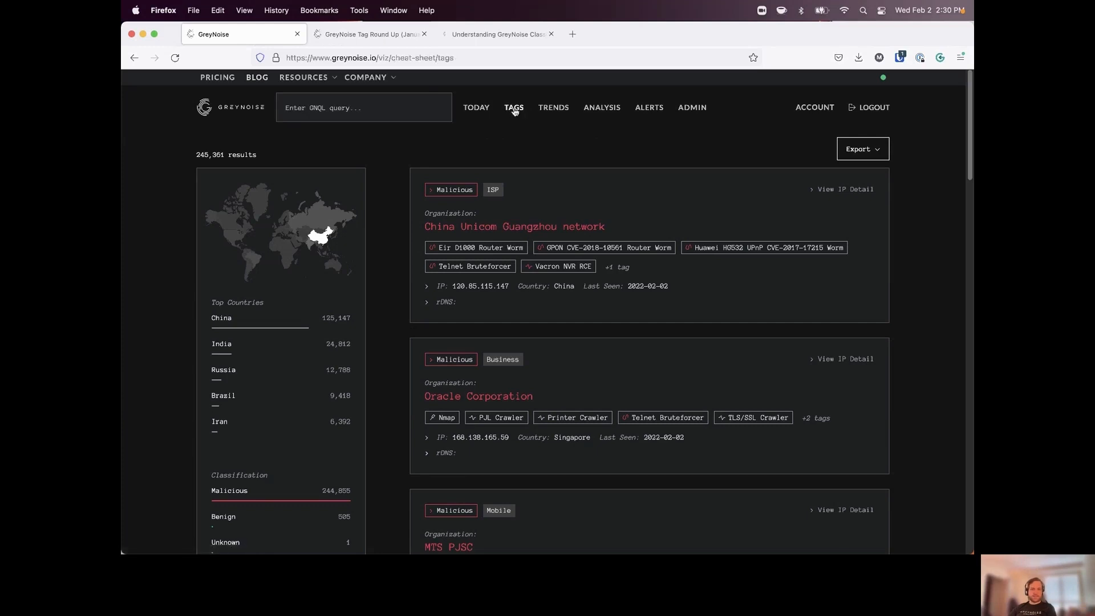
left_click(514, 108)
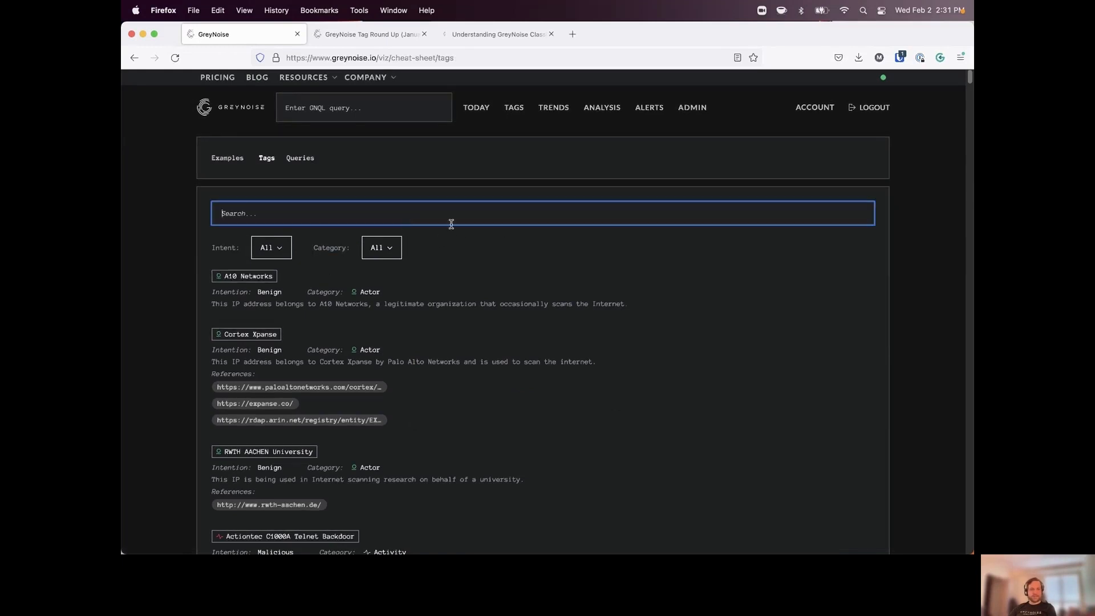
mouse_move(406, 111)
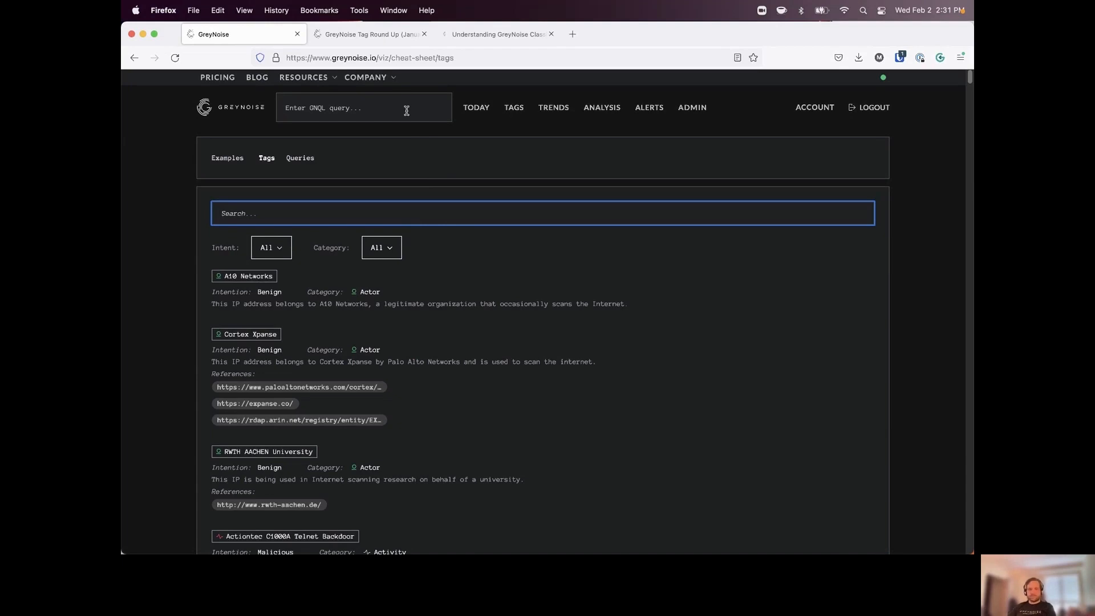
left_click(369, 34)
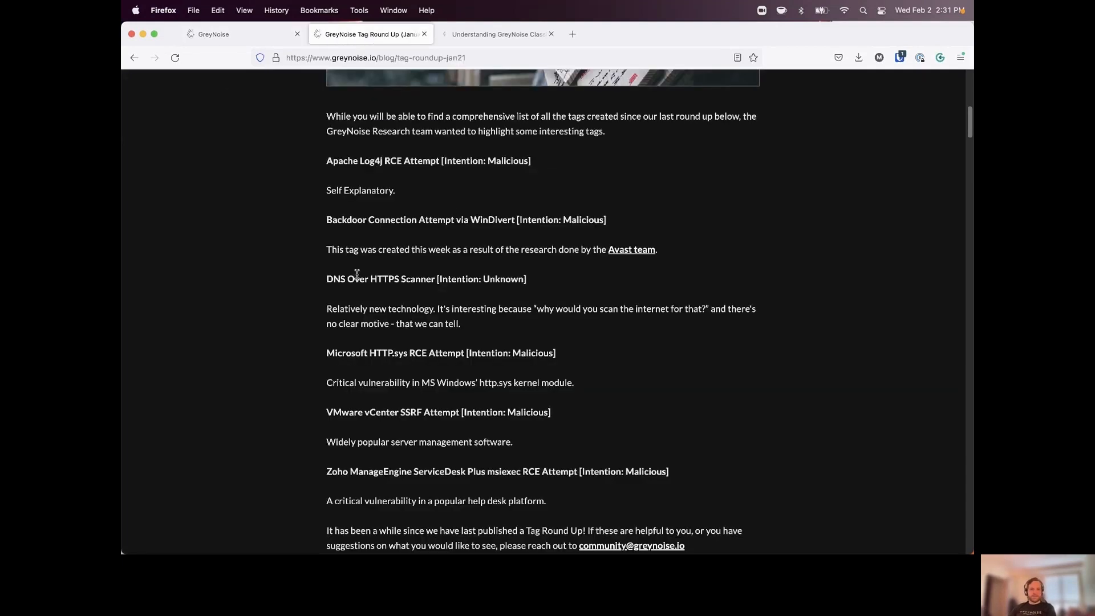
double_click(379, 279)
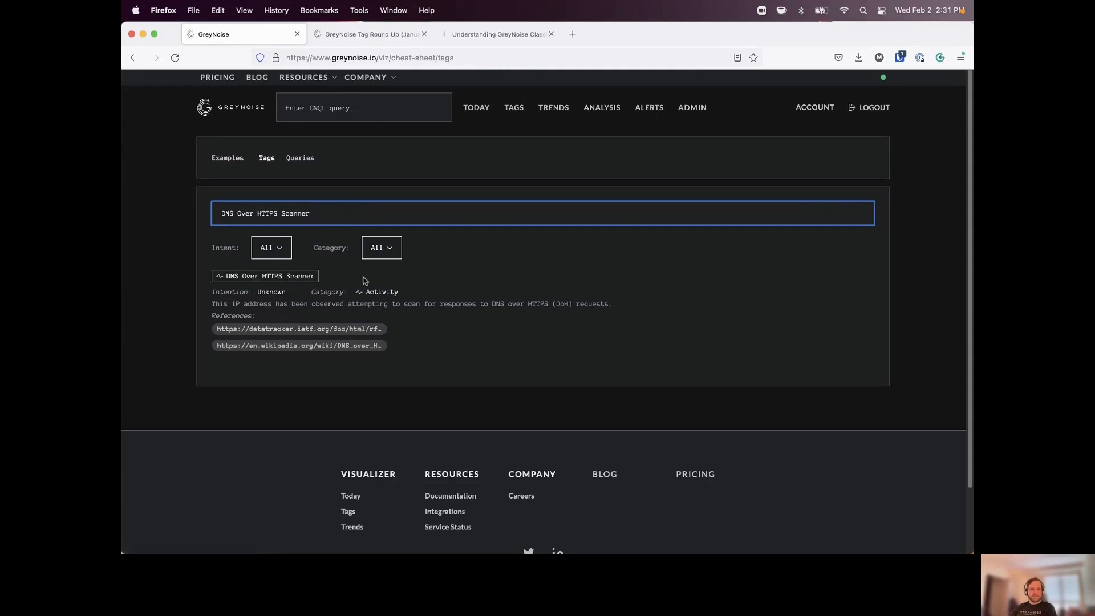
Run tags:"DNS Over HTTPS Scanner" from the cheat sheet, listing 34 unknown IPs
left_click(264, 275)
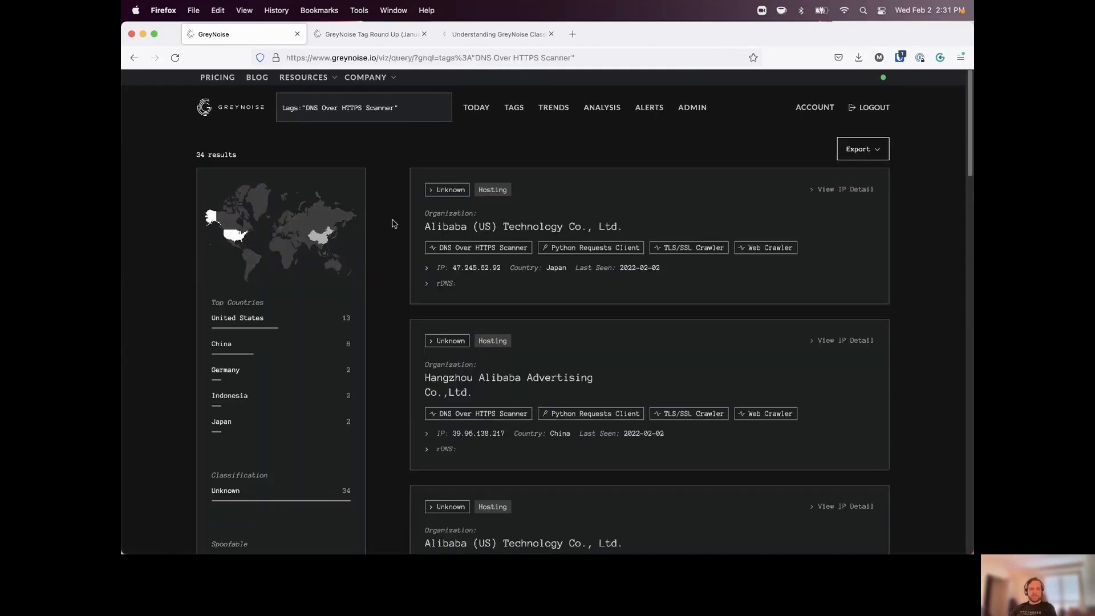
mouse_move(411, 214)
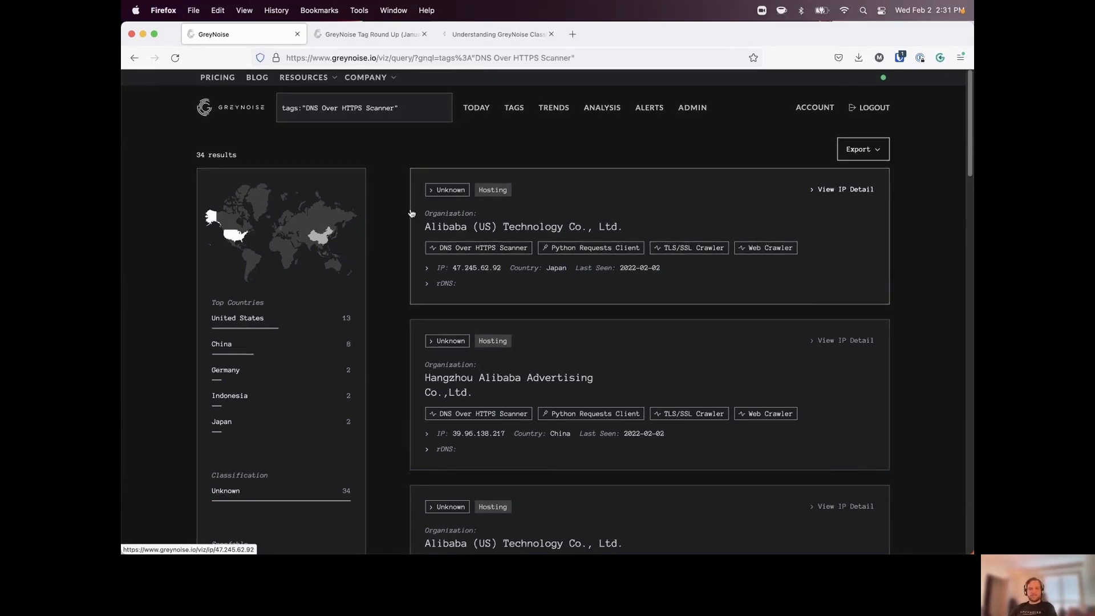
mouse_move(533, 254)
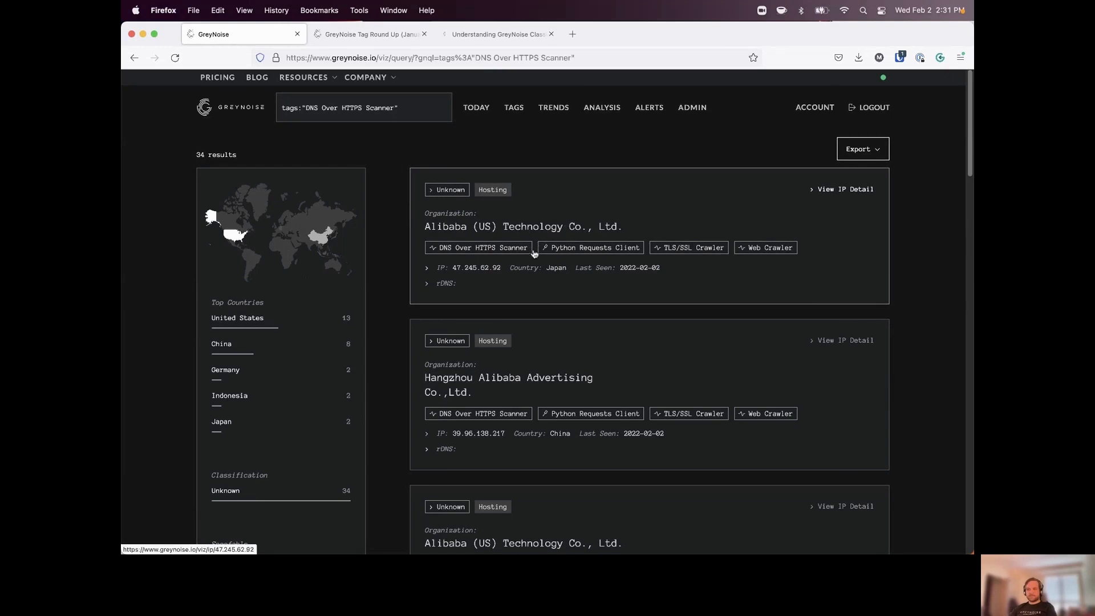
left_click(363, 107)
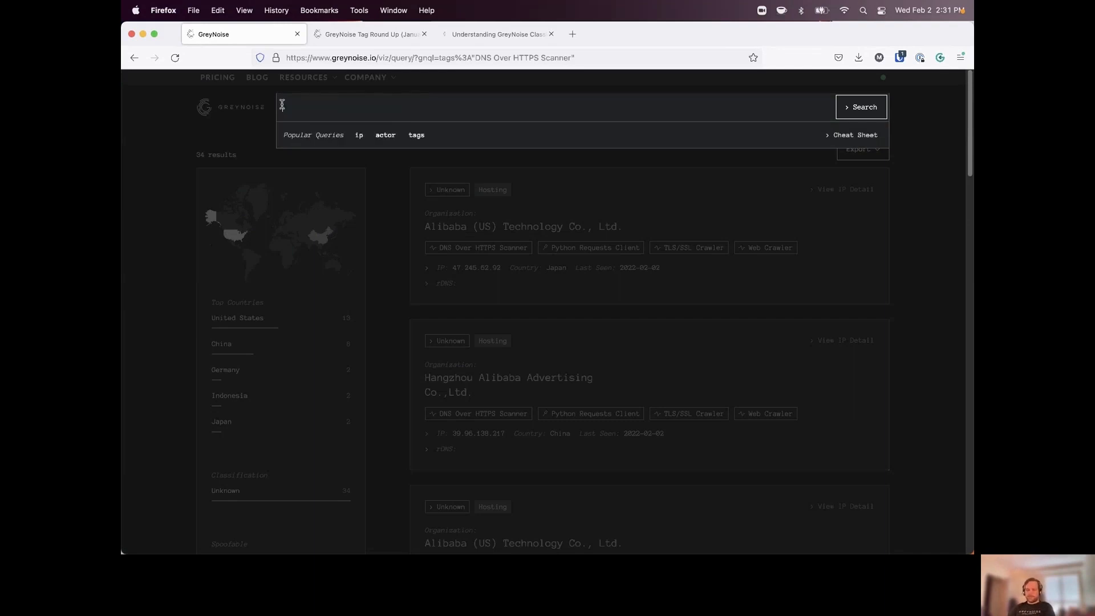
Search tor:true vpn:true, returning 54 IPs that are both Tor exit nodes and VPNs
type("tor:true")
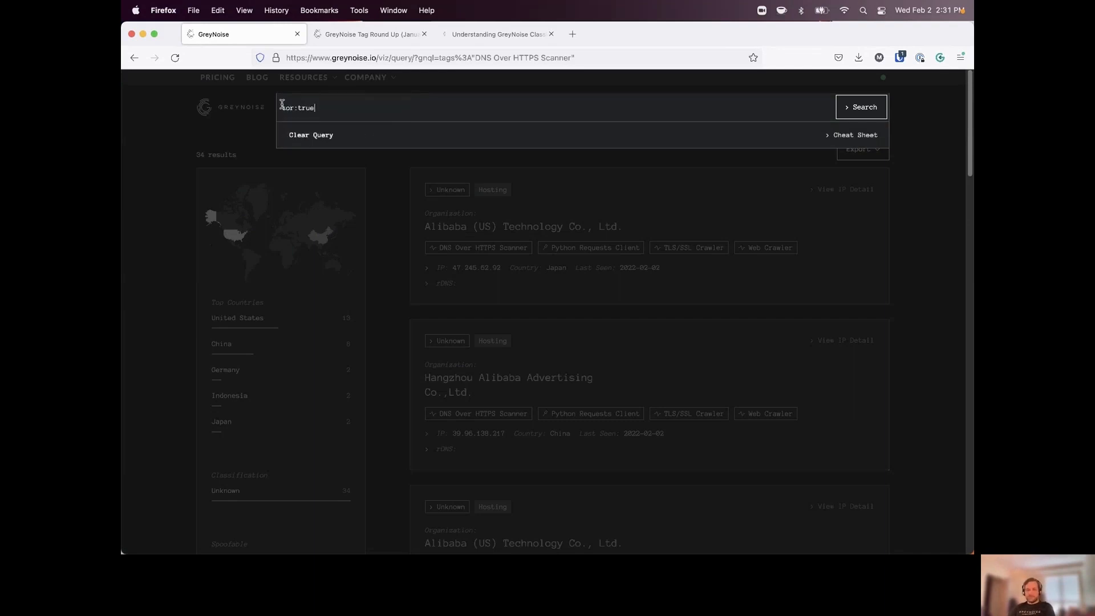
type("vpn")
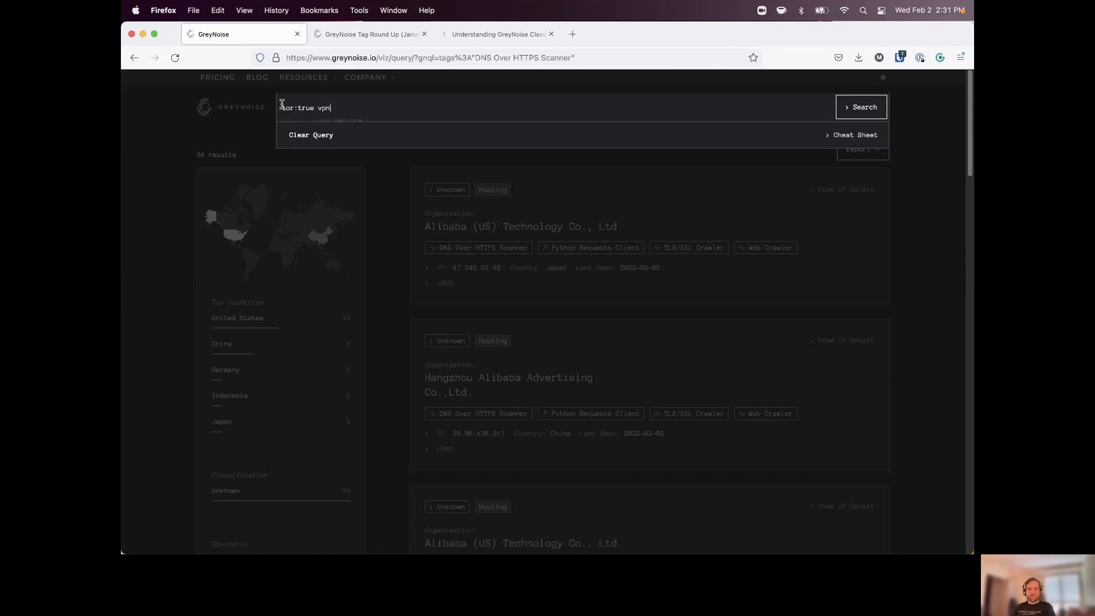
type(":true")
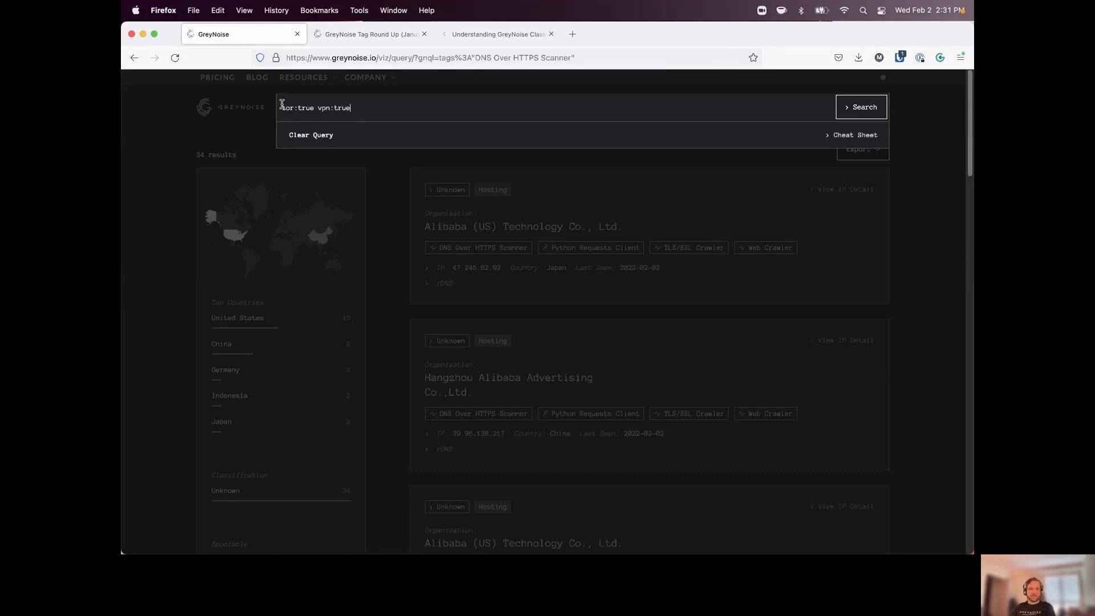
left_click(860, 107)
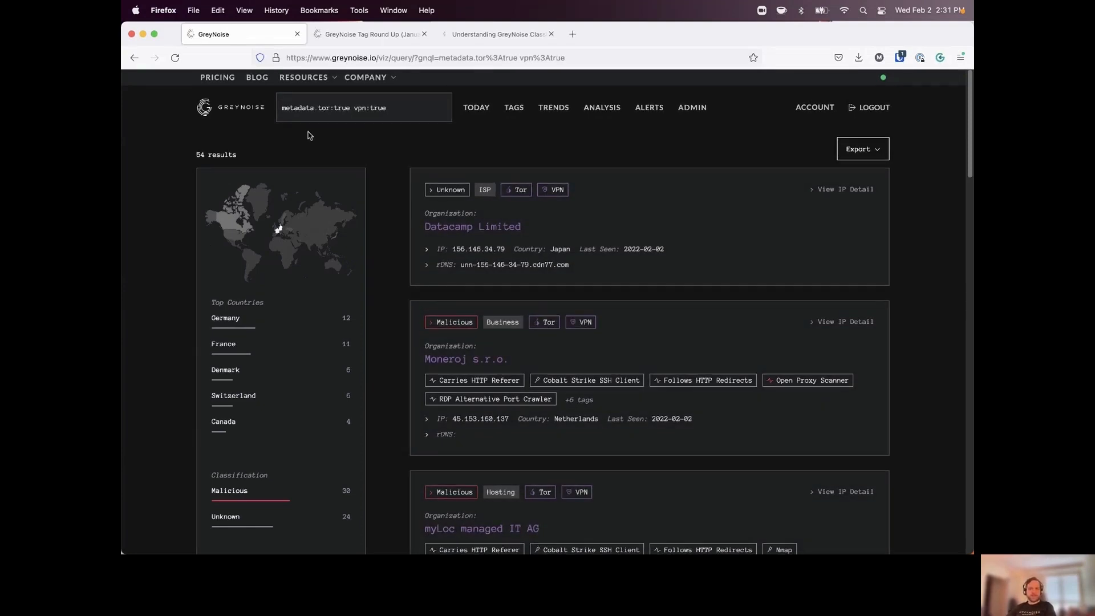
mouse_move(553, 205)
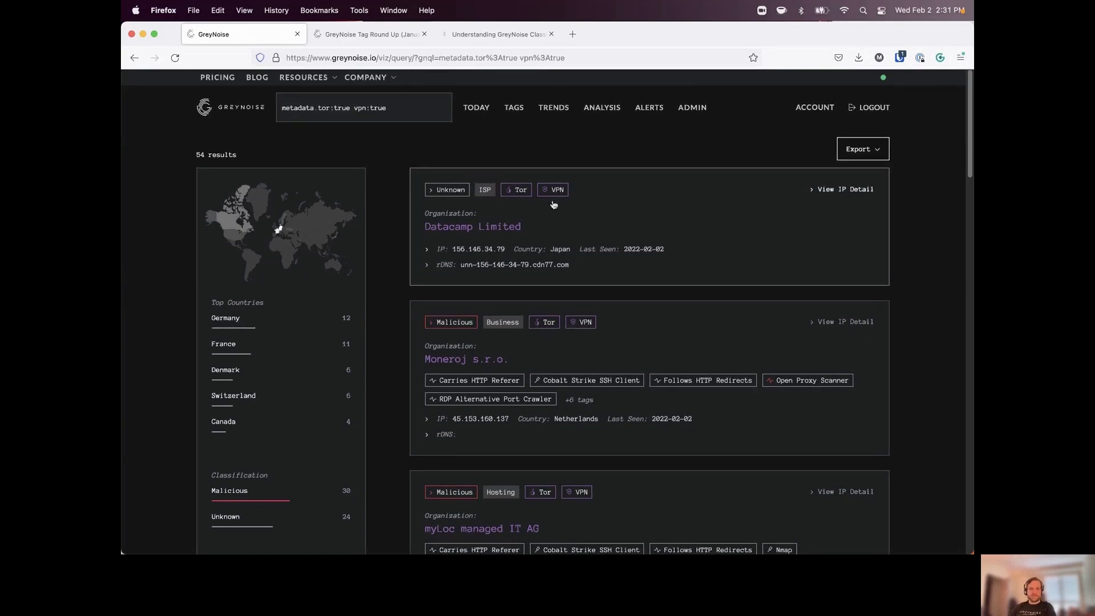
left_click(355, 107)
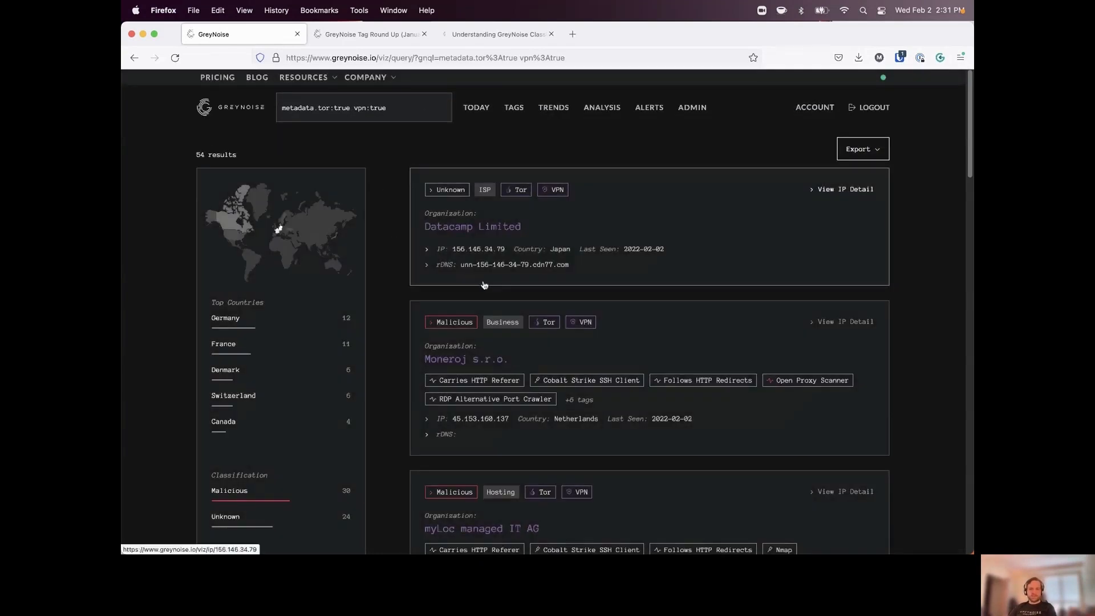
Review the Observed Activity on the 45.153.160.137 Moneroj IP detail page
left_click(844, 321)
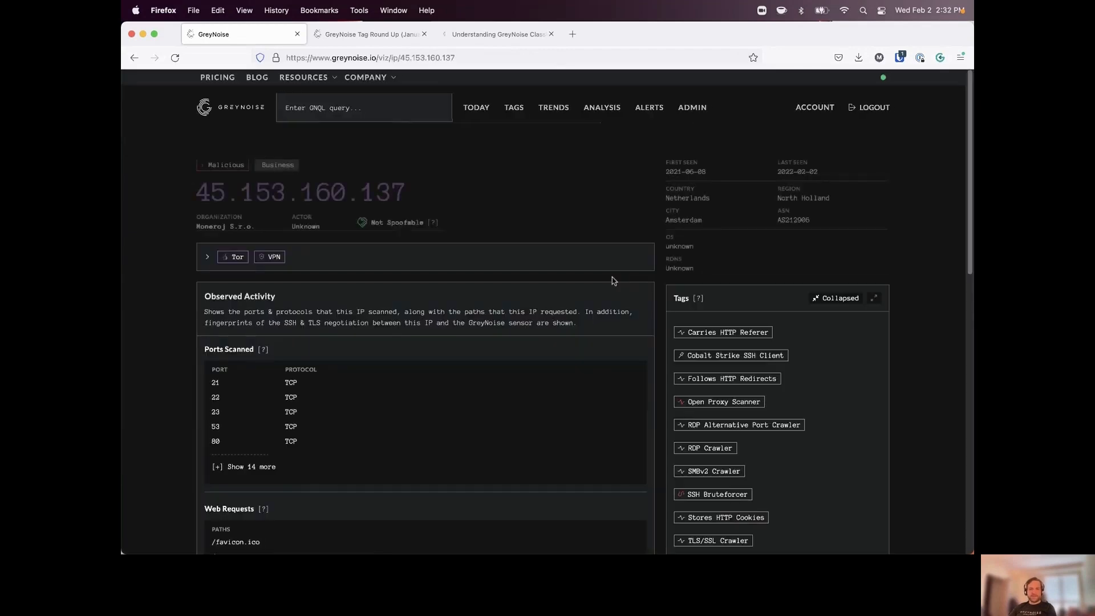
scroll("down", 3)
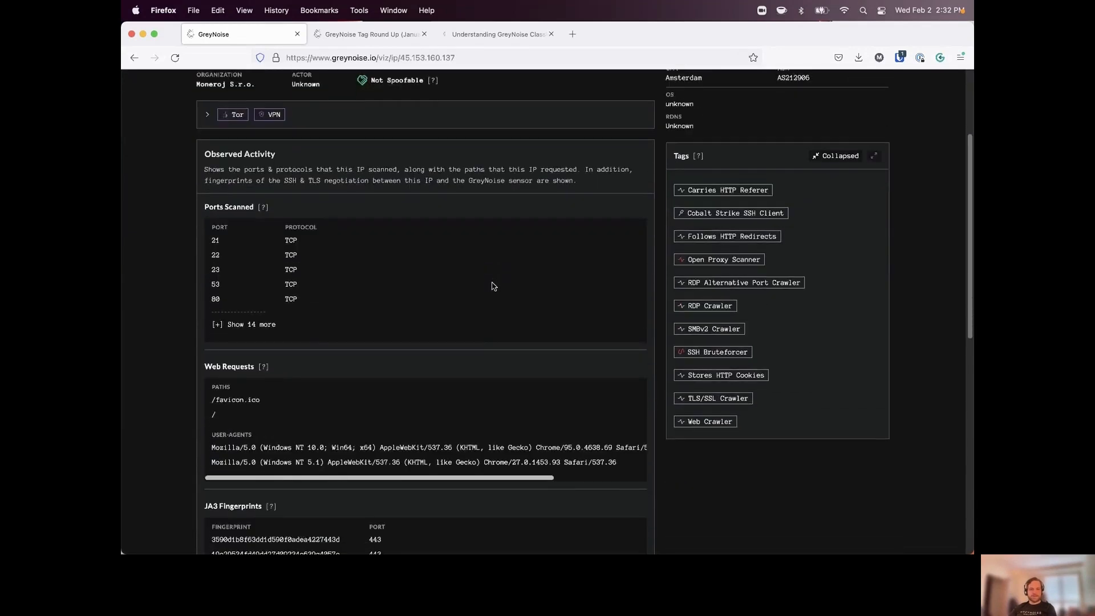
scroll("down", 3)
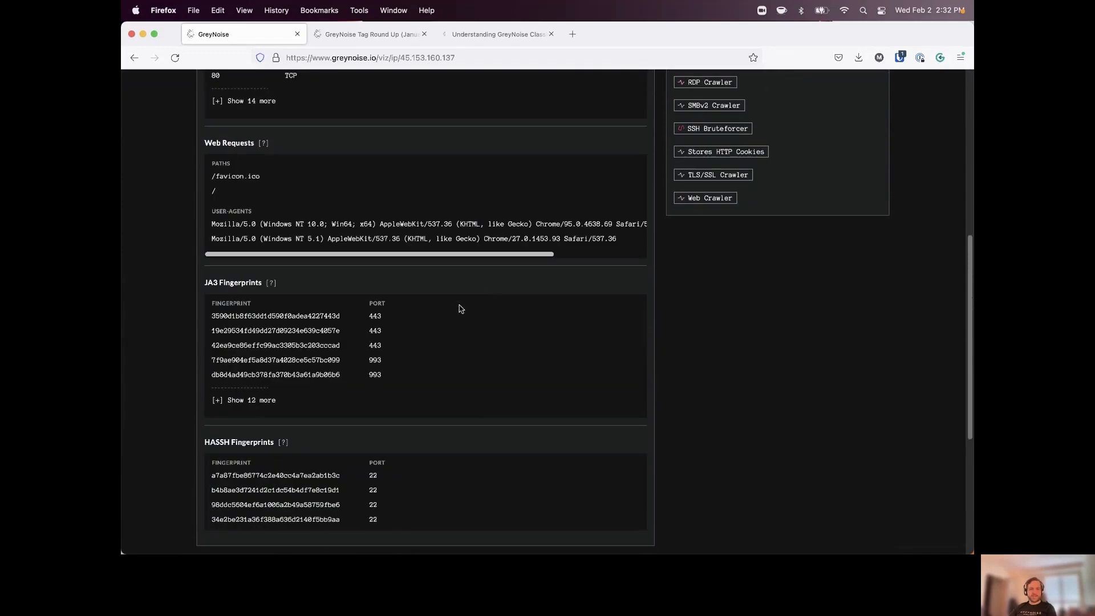
scroll("down", 3)
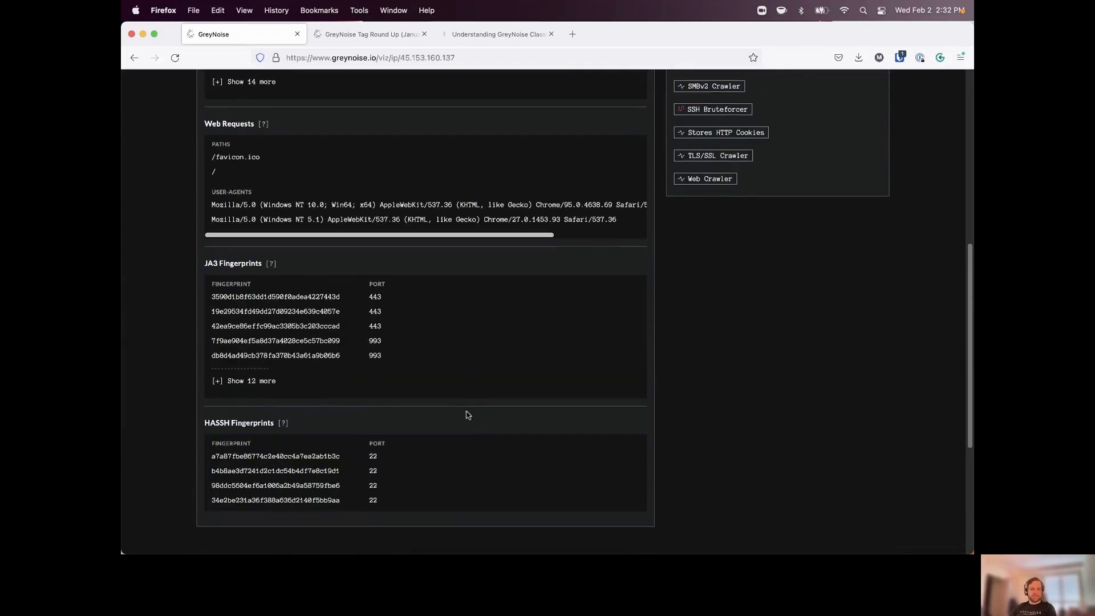
scroll("up", 3)
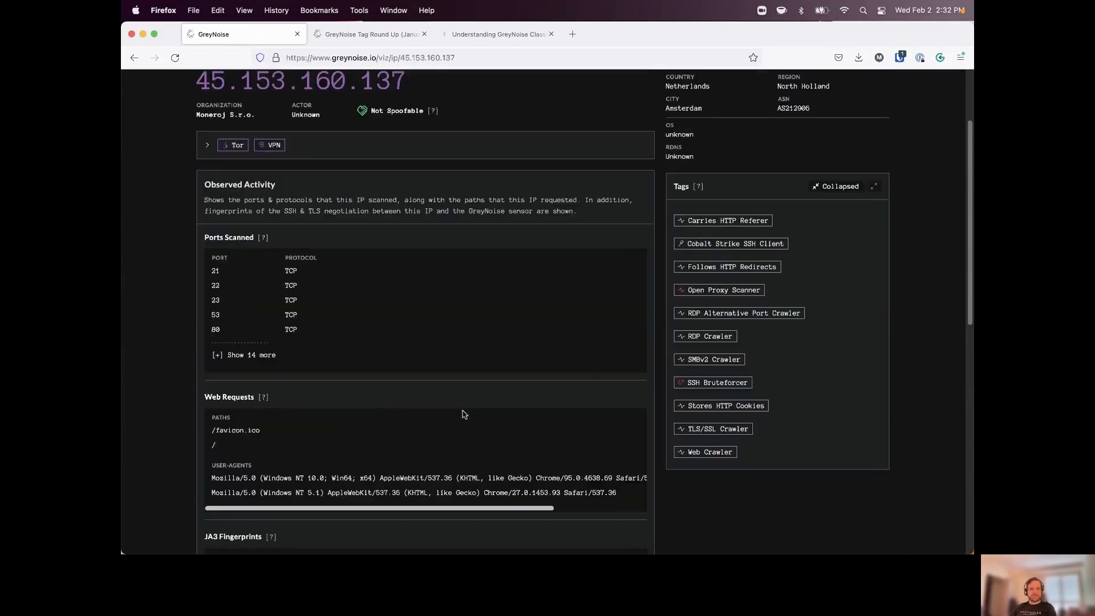
scroll("up", 3)
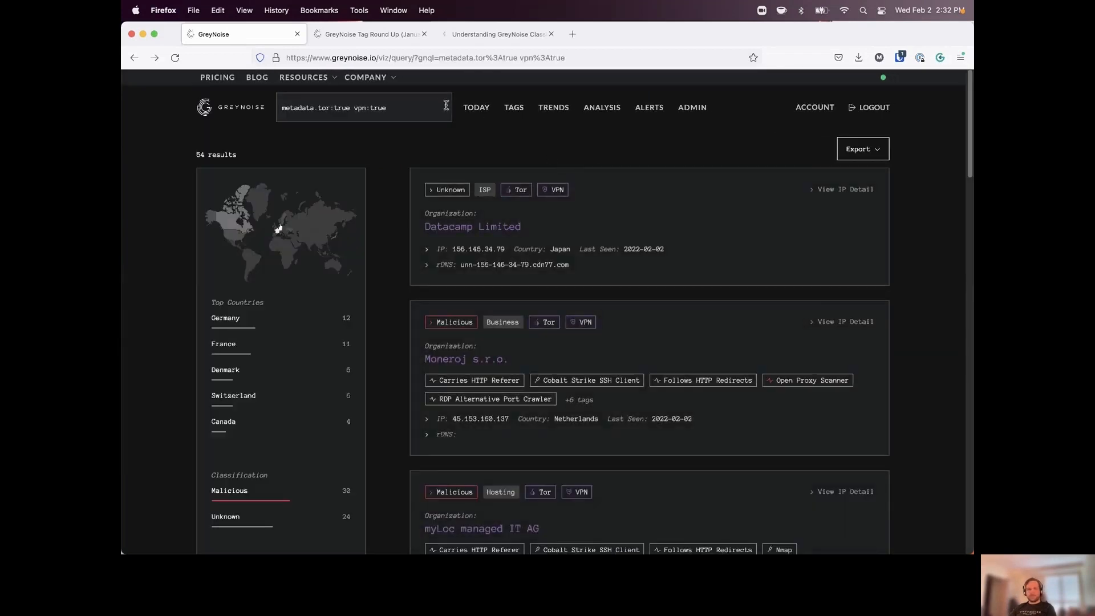
Search cve:CVE-2021-44228, correcting the mistyped CVE number, returning 1,454 results
left_click(363, 107)
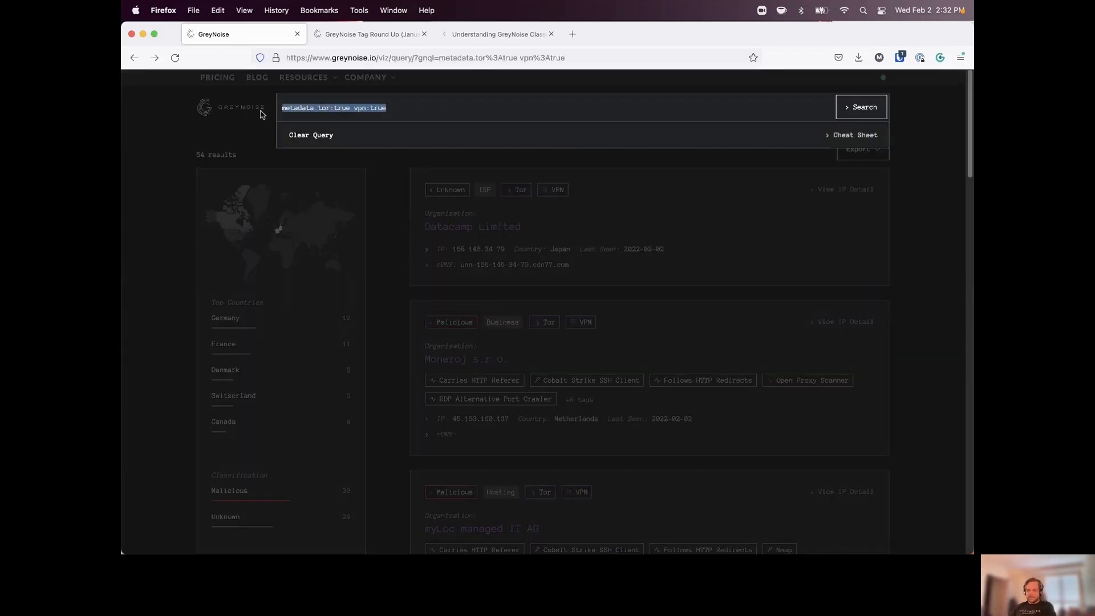
type("cve:CVE-2021-45046")
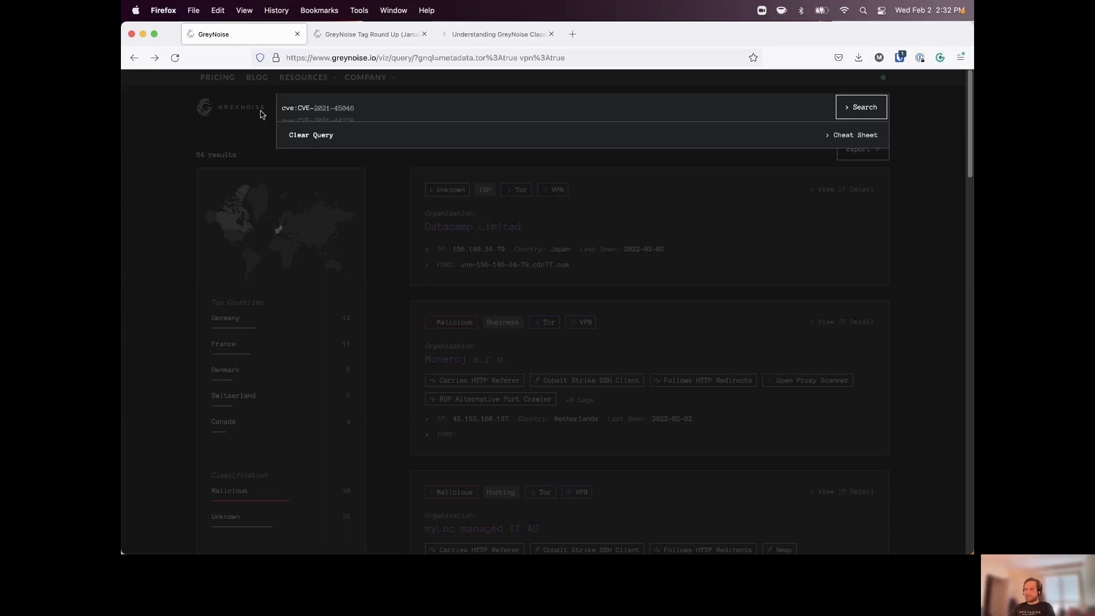
key("Backspace")
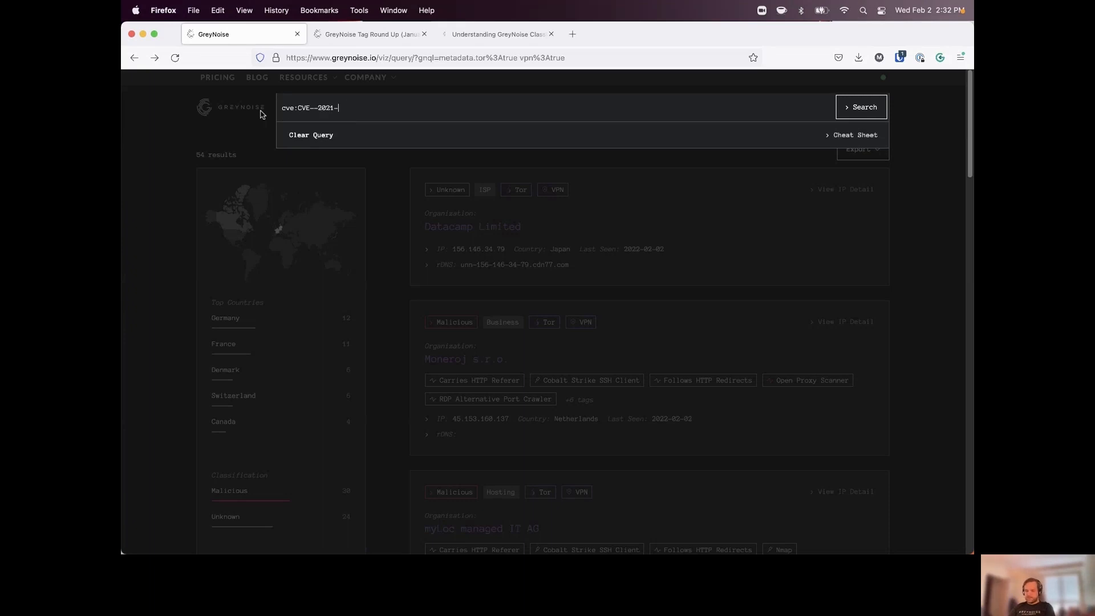
type("44")
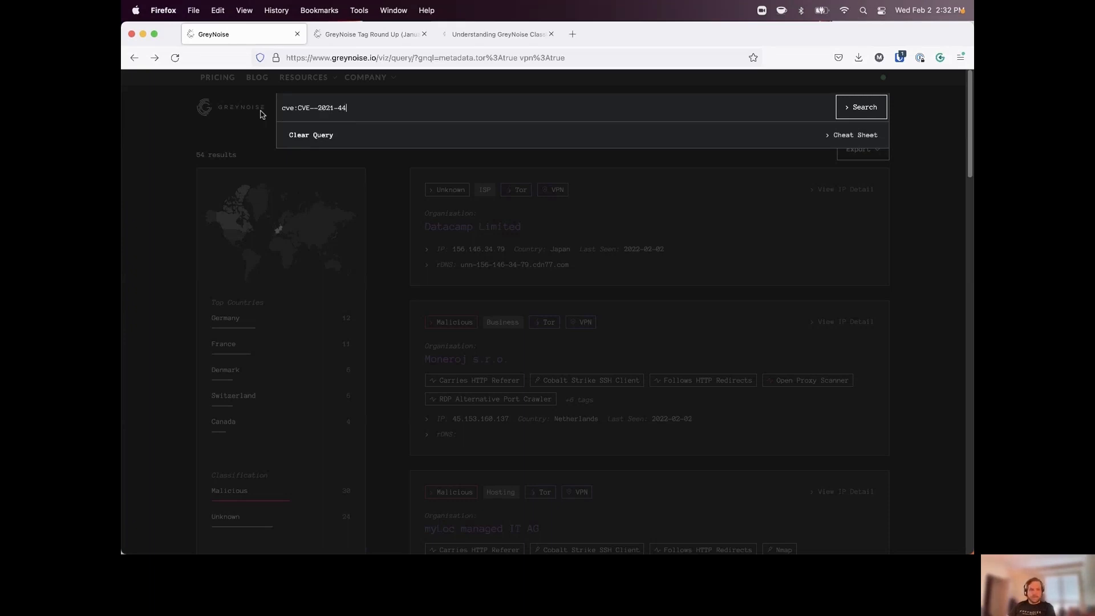
type("22")
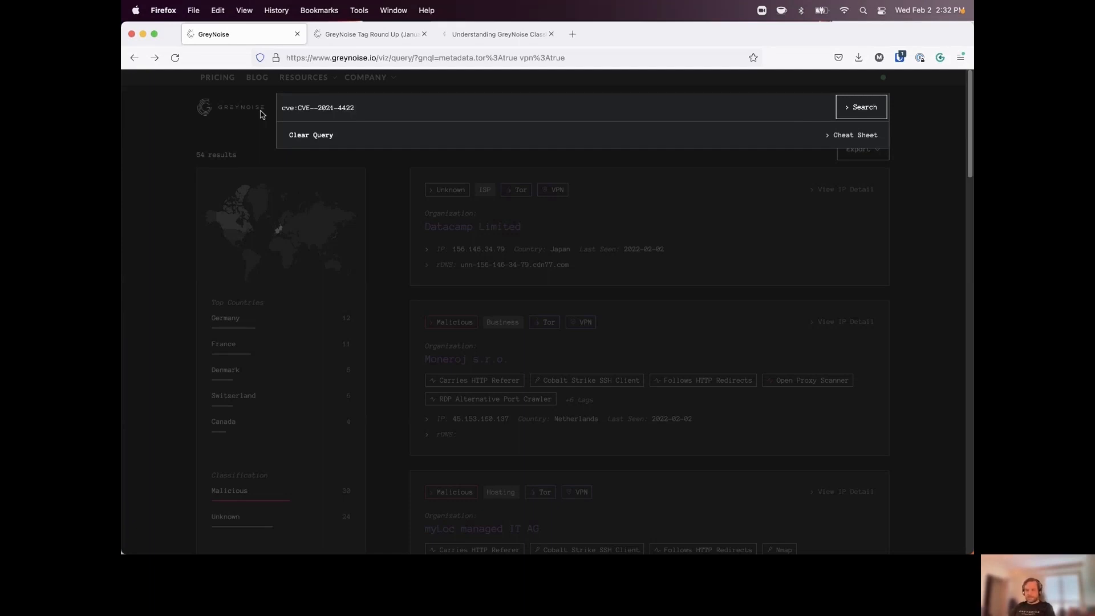
type("228")
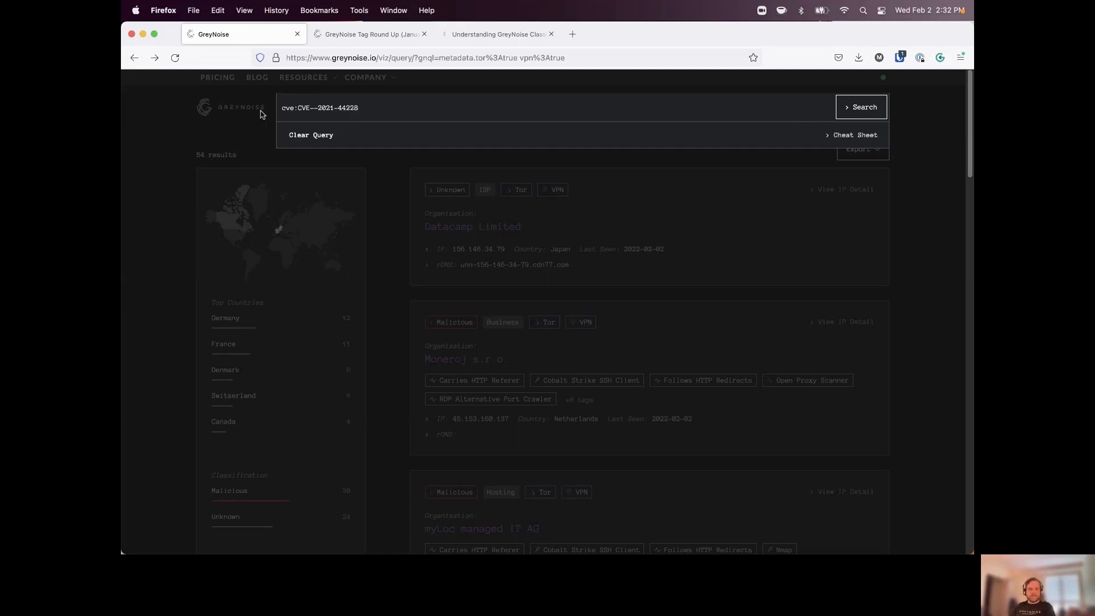
left_click(860, 107)
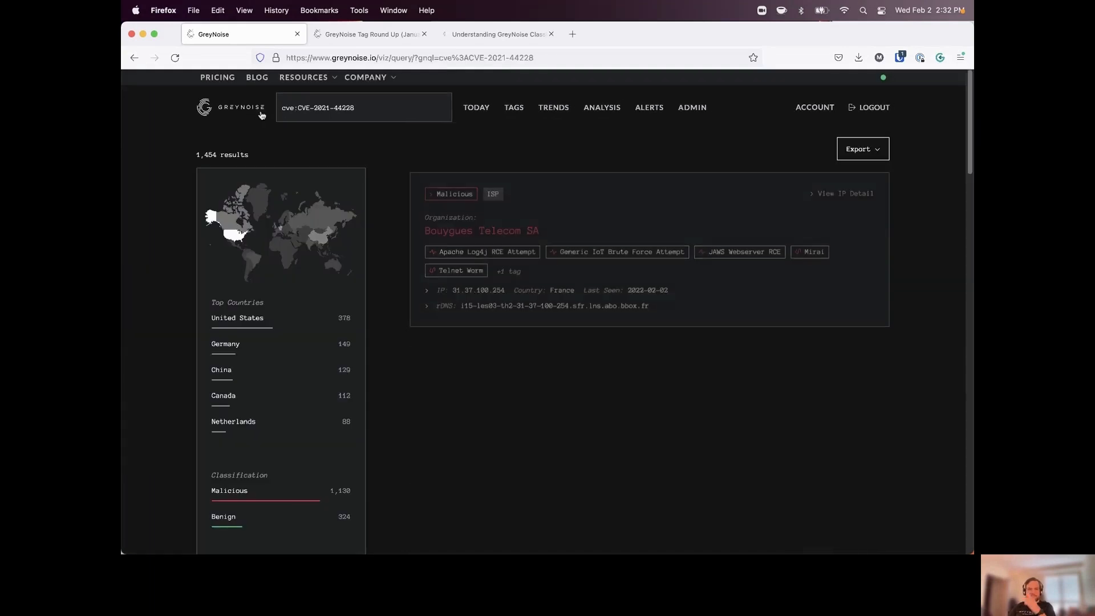
Scroll the CVE-2021-44228 results and start a new query in the GNQL box
scroll("down", 3)
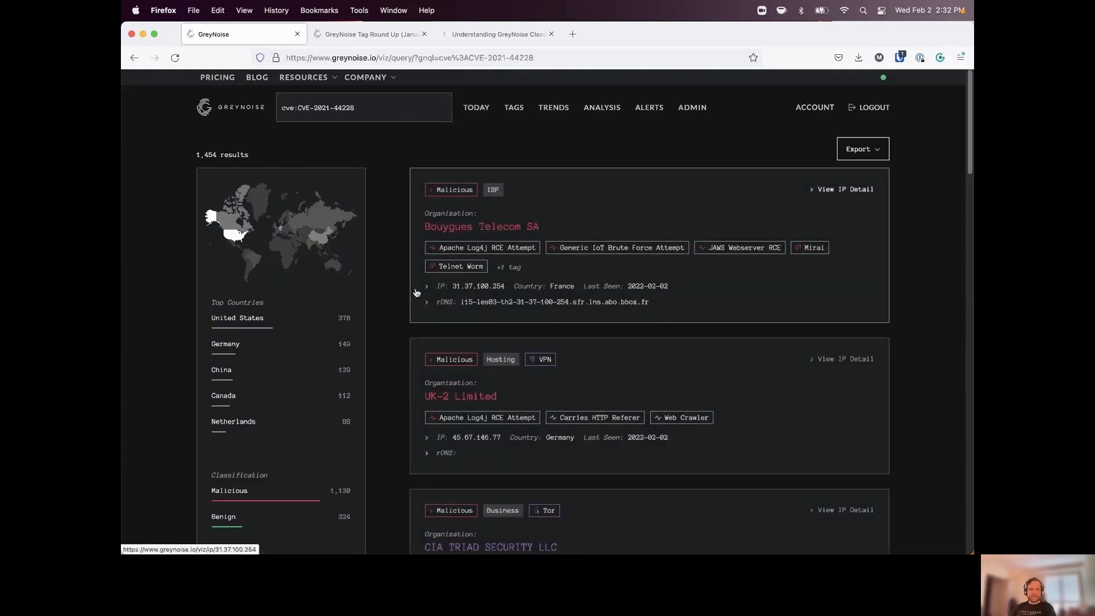
mouse_move(344, 158)
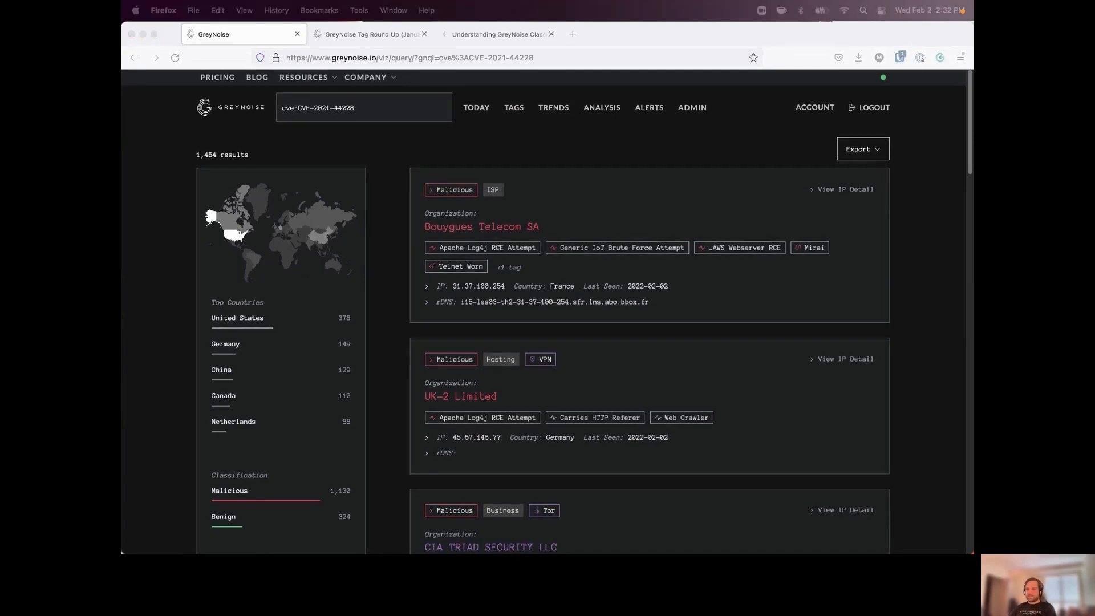
mouse_move(742, 357)
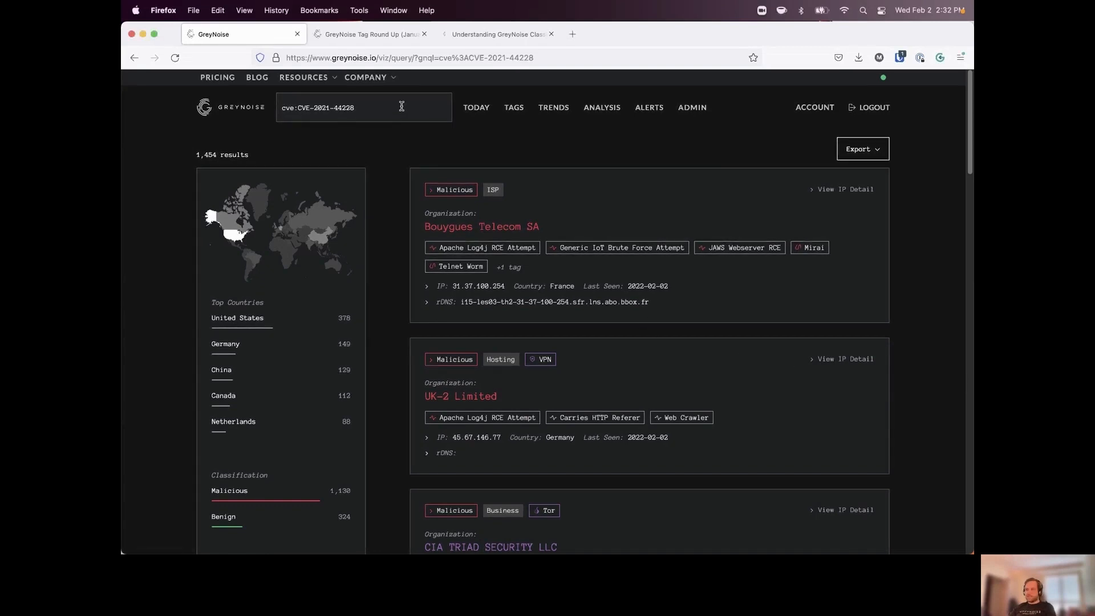
left_click(362, 108)
type("meta")
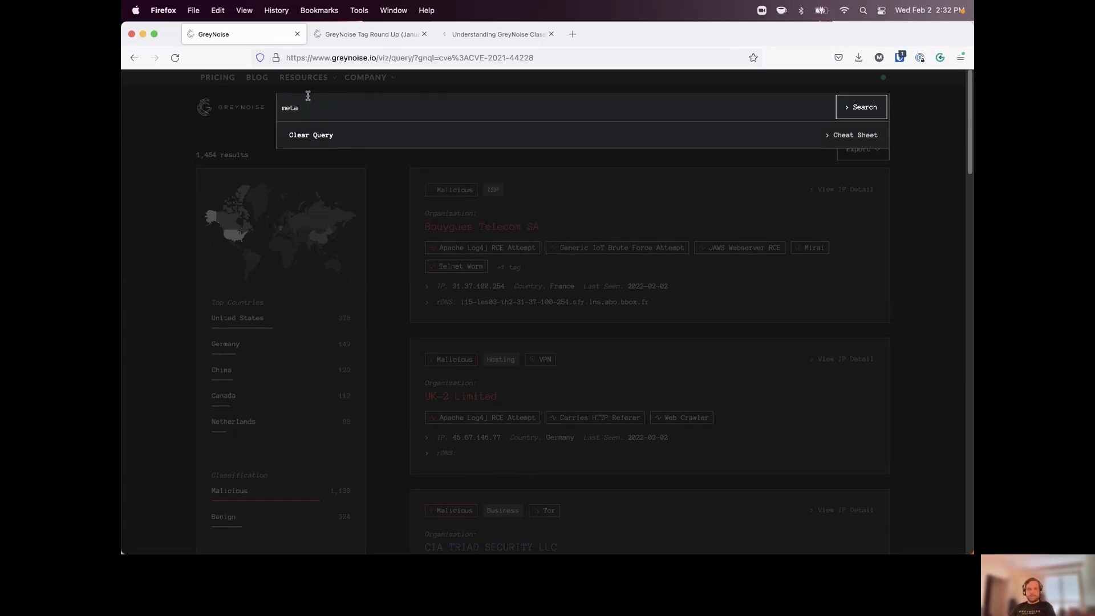
Search metadata.organization:"Media Land LLC" OR metadata.organization:"Shinjiru Technology Sdn Bhd", listing 88 results
type("data")
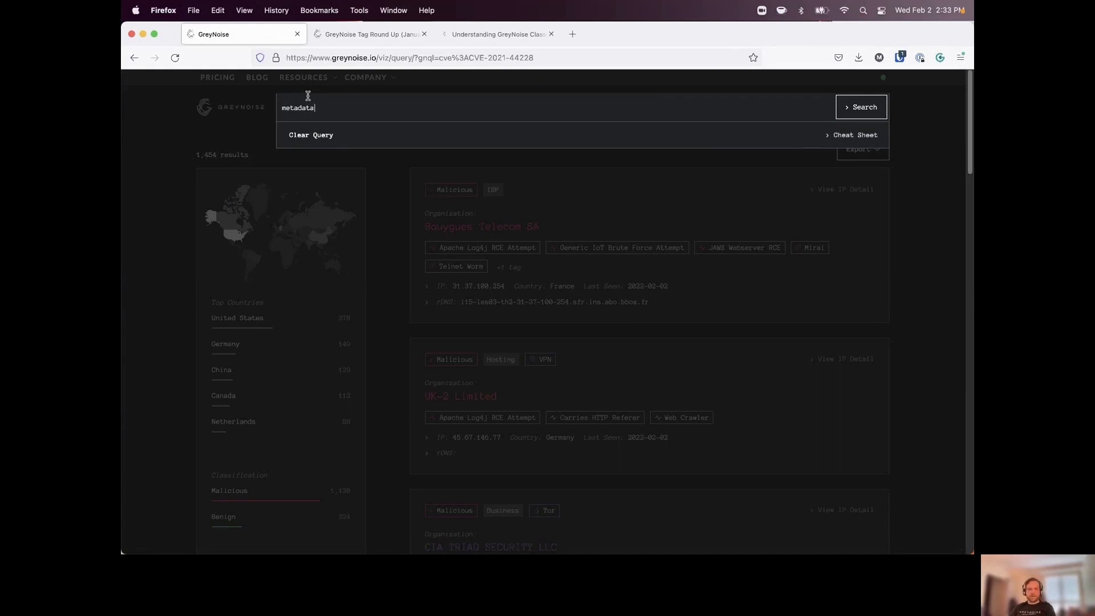
type(".organiza")
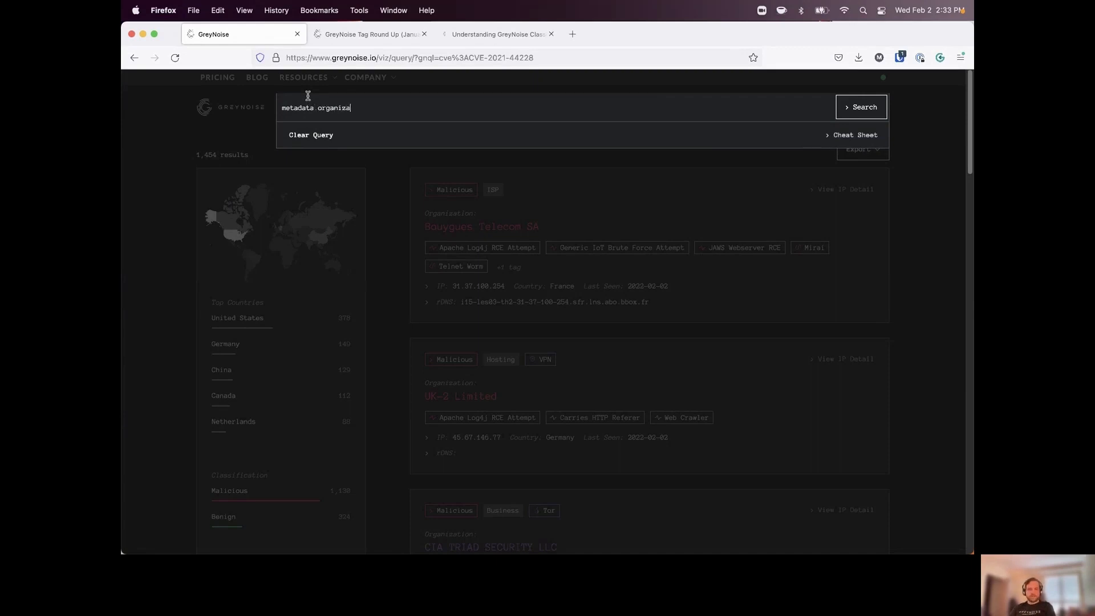
type("tion:")
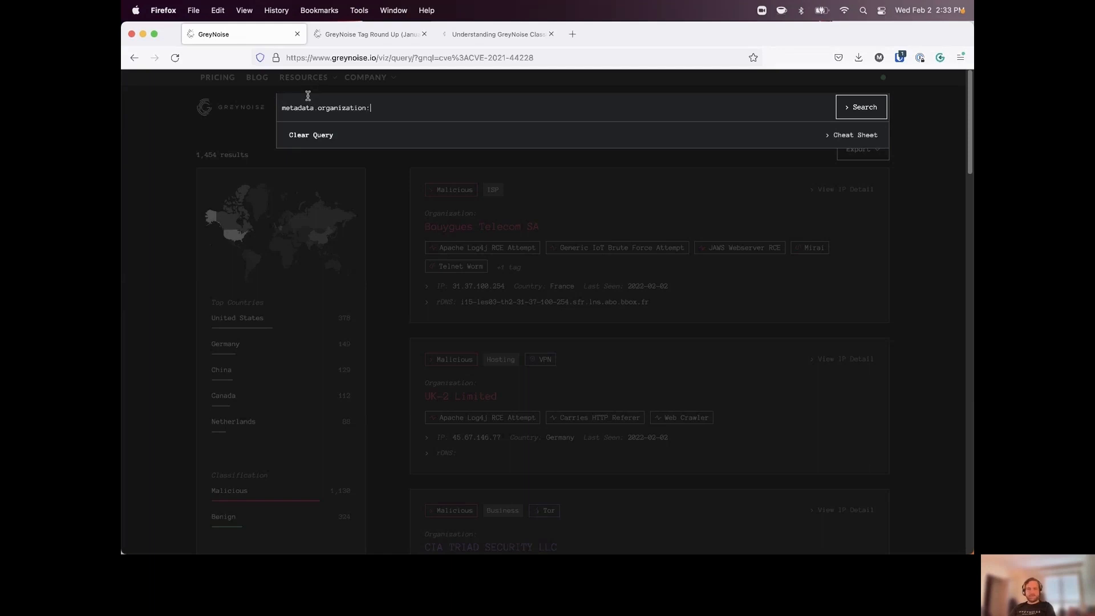
type("\"Media Land LLC\" OR metadata.organization:\"Shinjiru Technology Sdn Bhd\"")
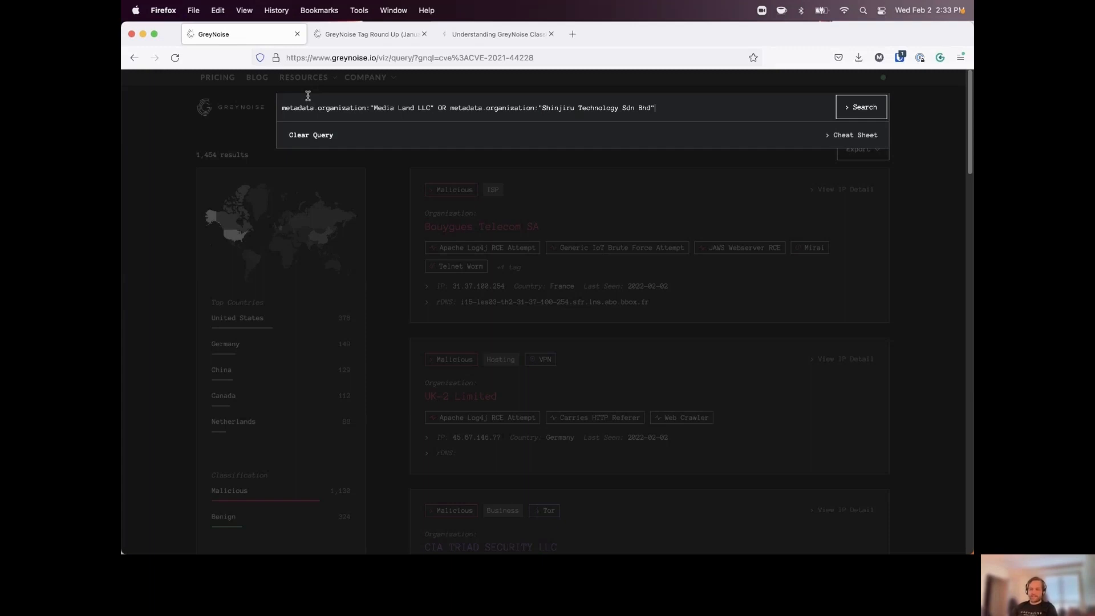
left_click(860, 107)
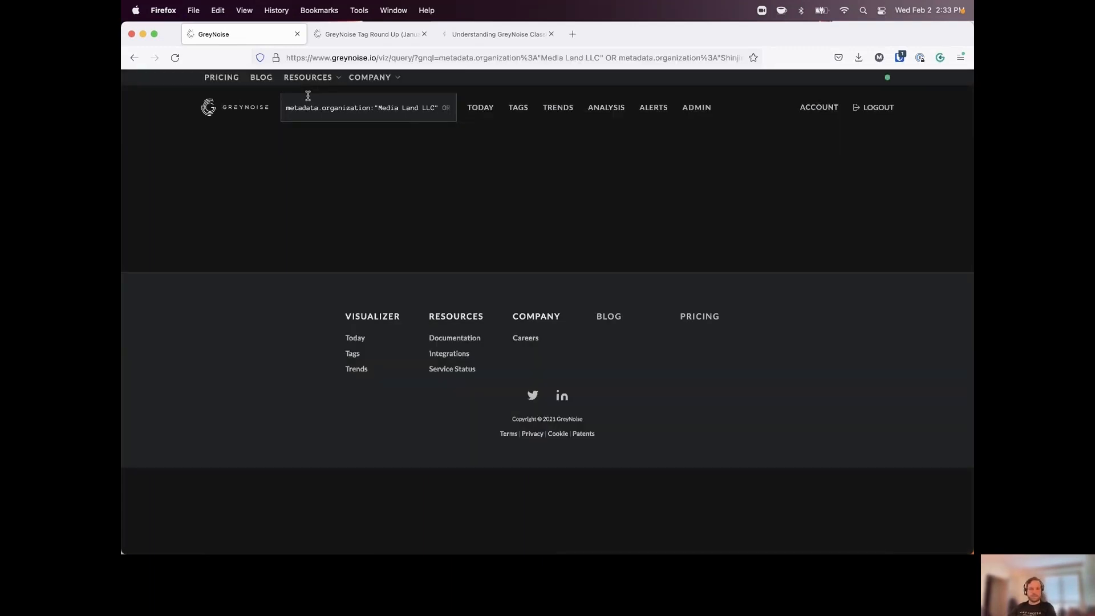
key("Return")
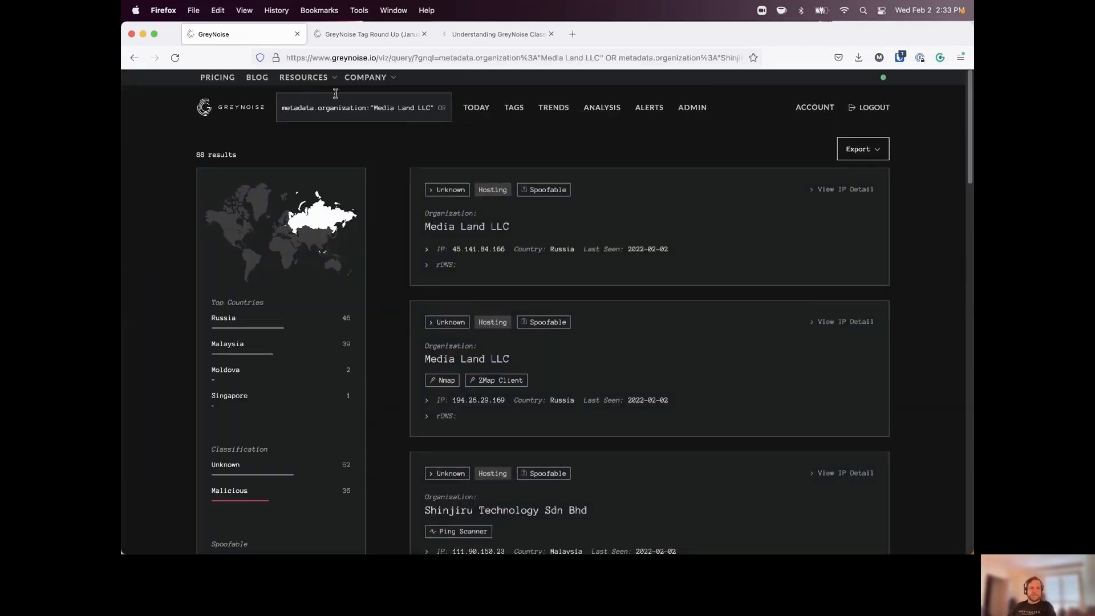
Try appending a tags:"Looks Like Conficker" clause, then dismiss it without running
left_click(363, 107)
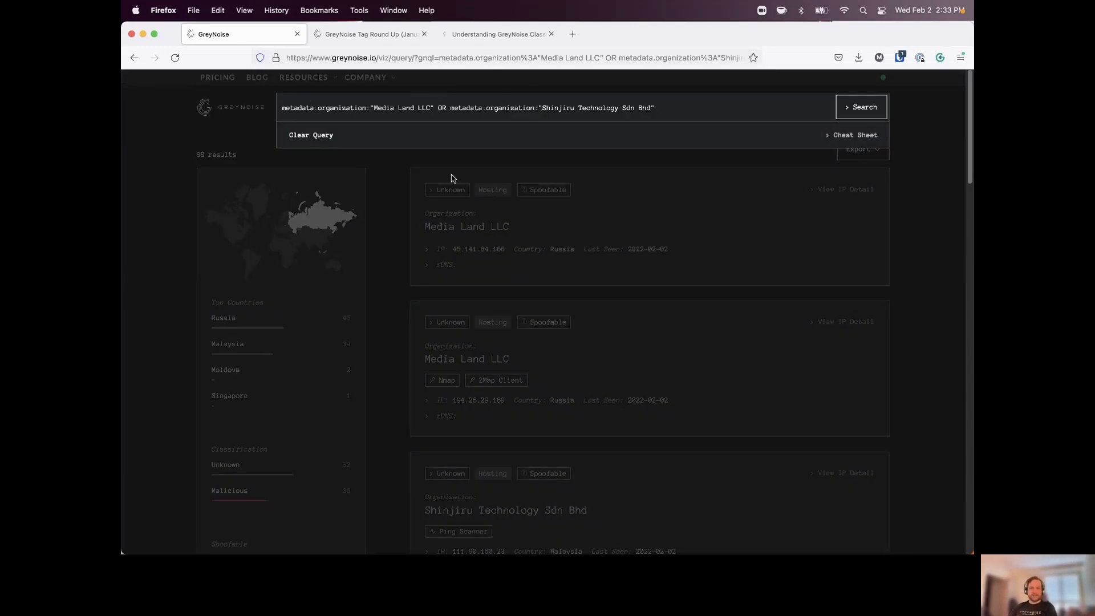
mouse_move(432, 186)
type(" AND")
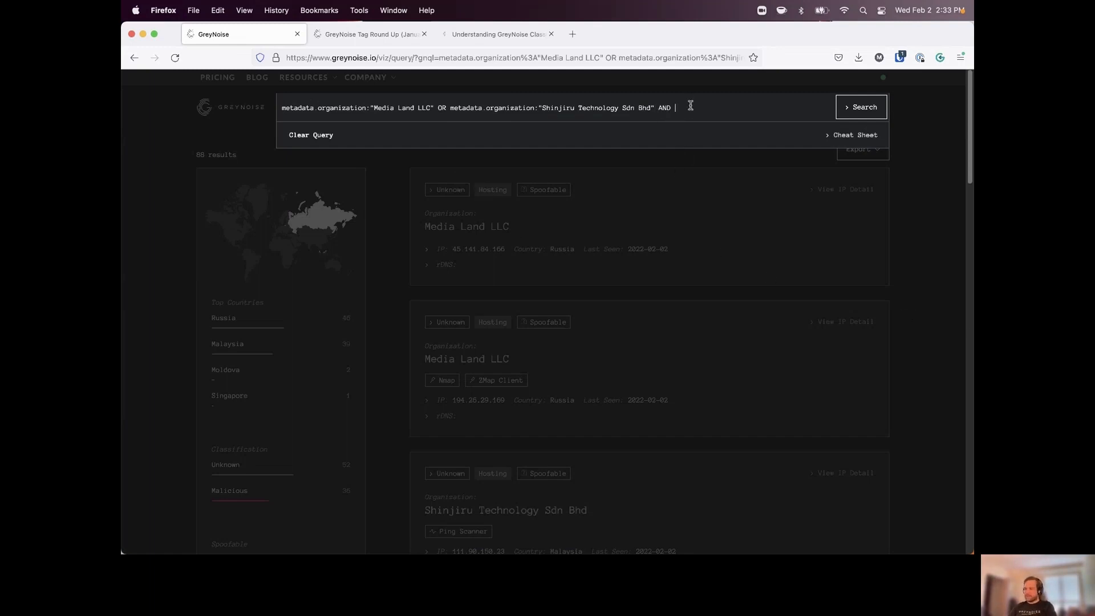
type("tags")
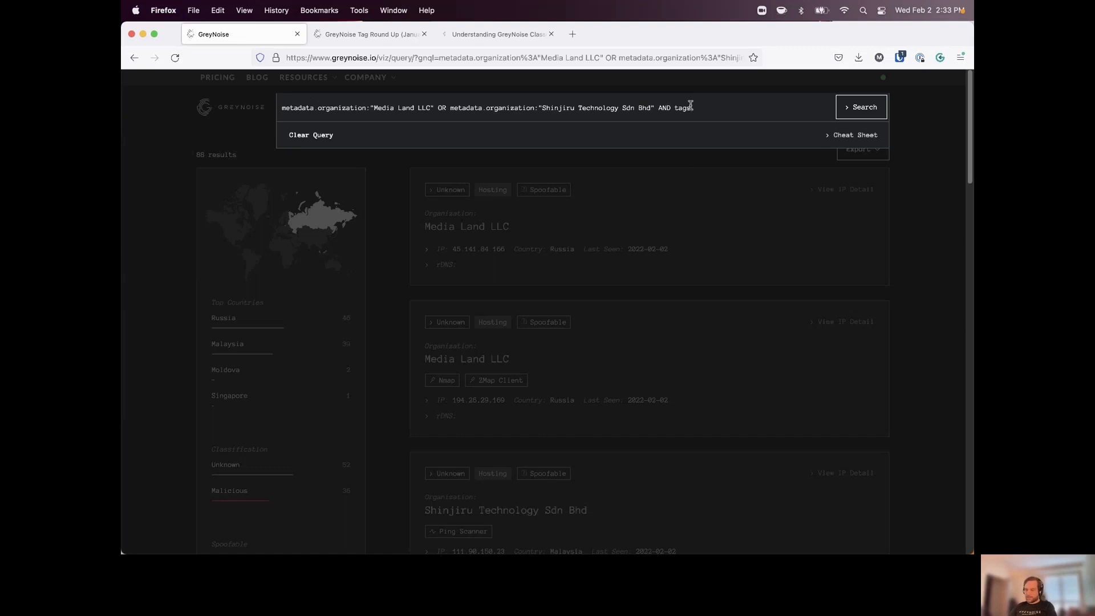
type("\"Looks Like Conficker\"")
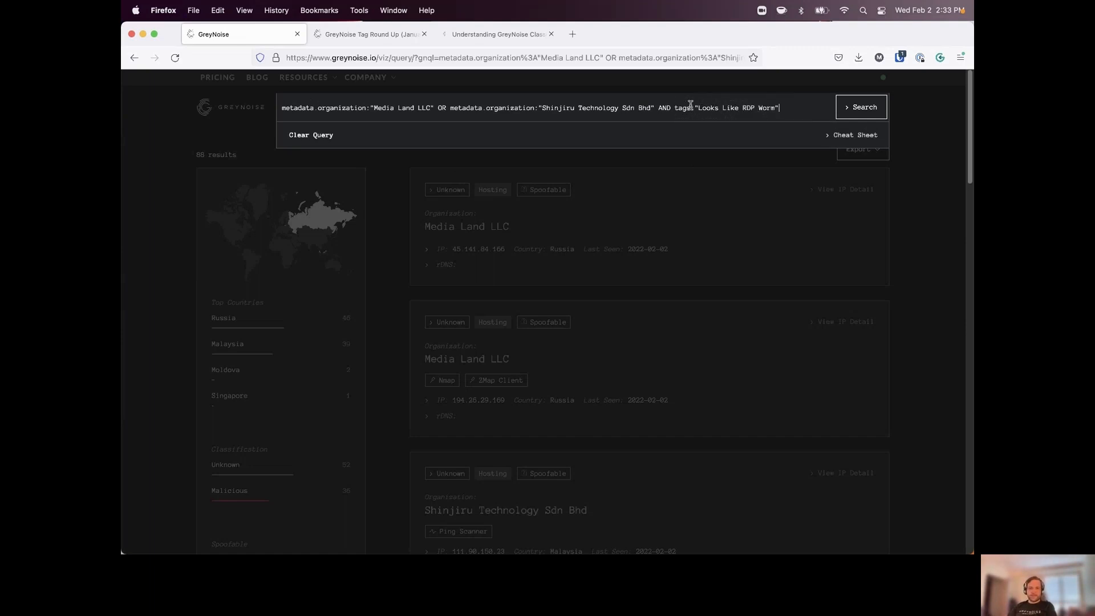
left_click(861, 107)
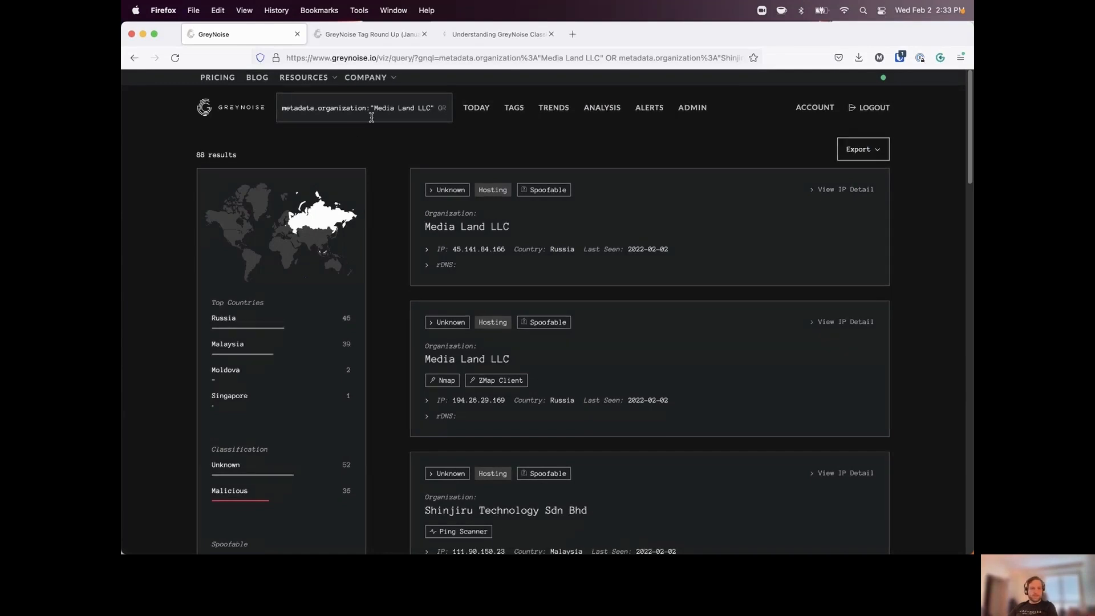
Clear the organization query and enter 8.8.8.8 to look up Google Public DNS
left_click(362, 107)
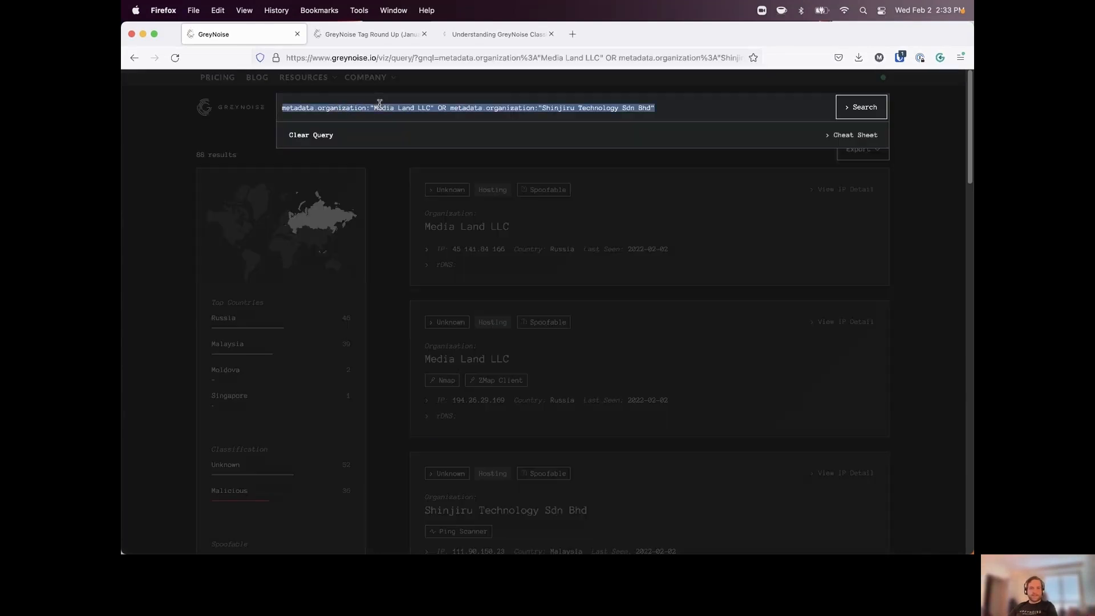
left_click(311, 134)
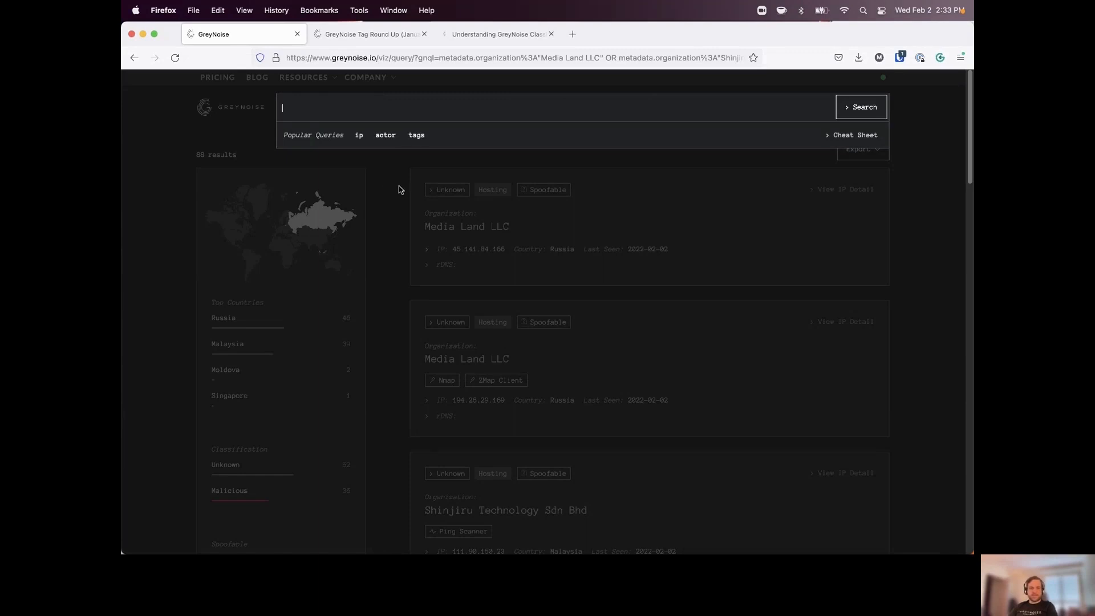
type("8.8")
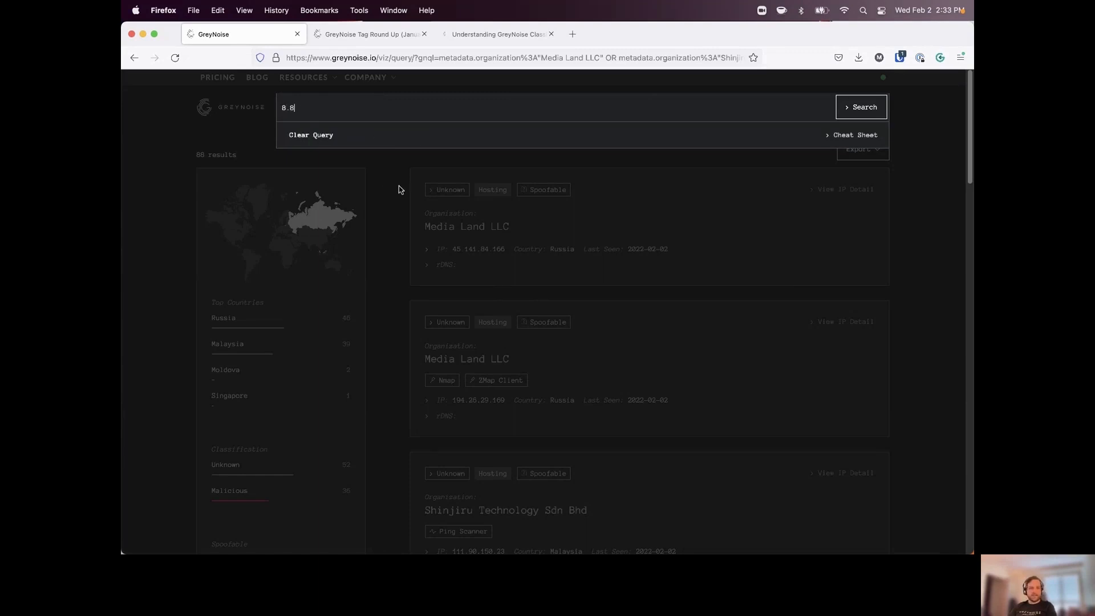
type(".8.8")
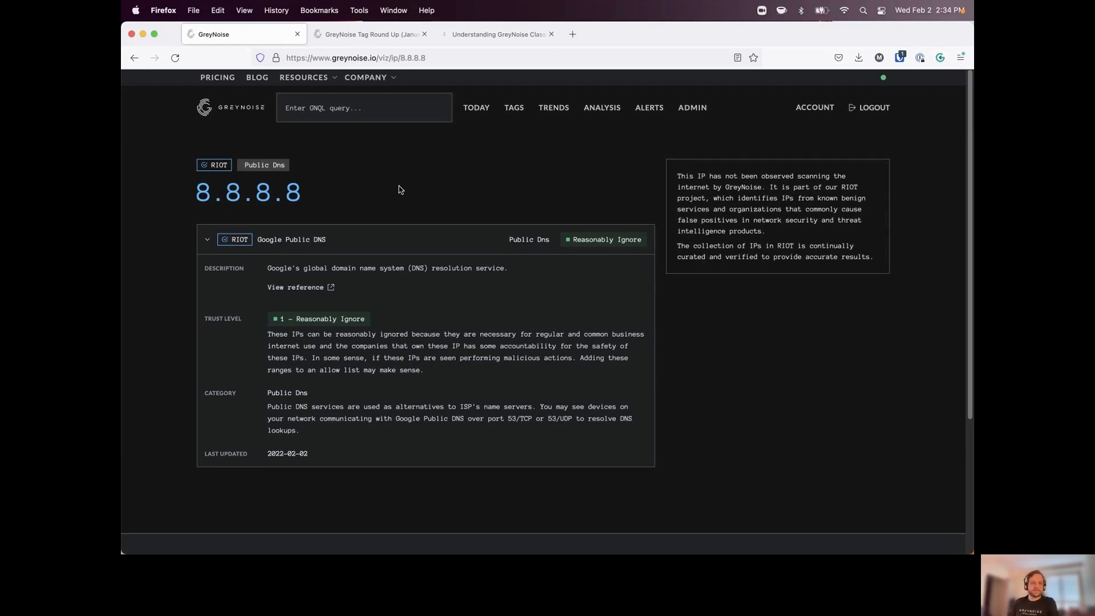
mouse_move(322, 275)
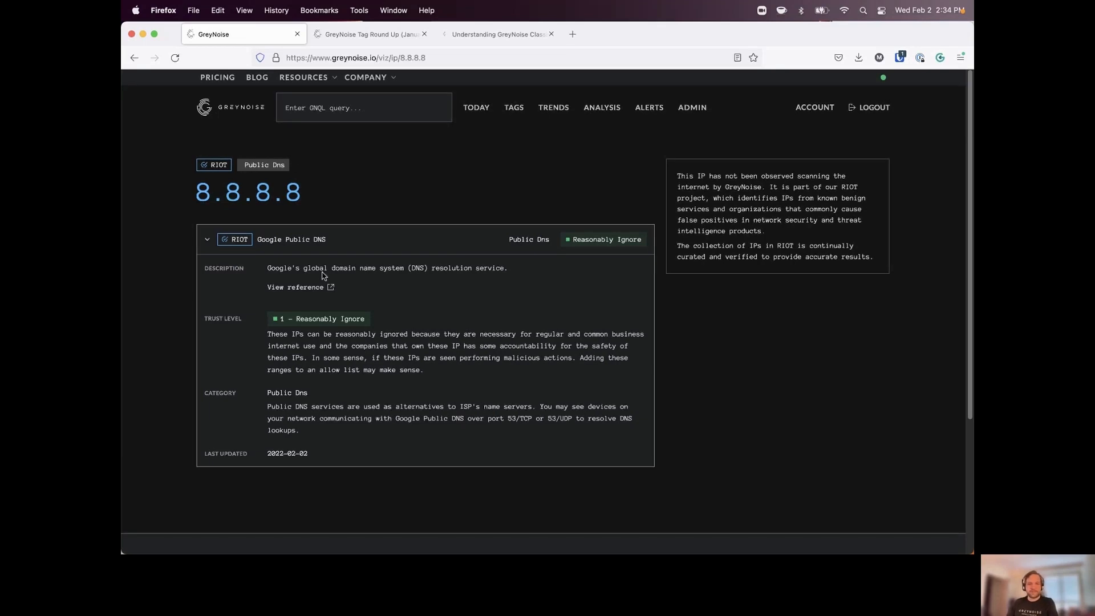
mouse_move(381, 298)
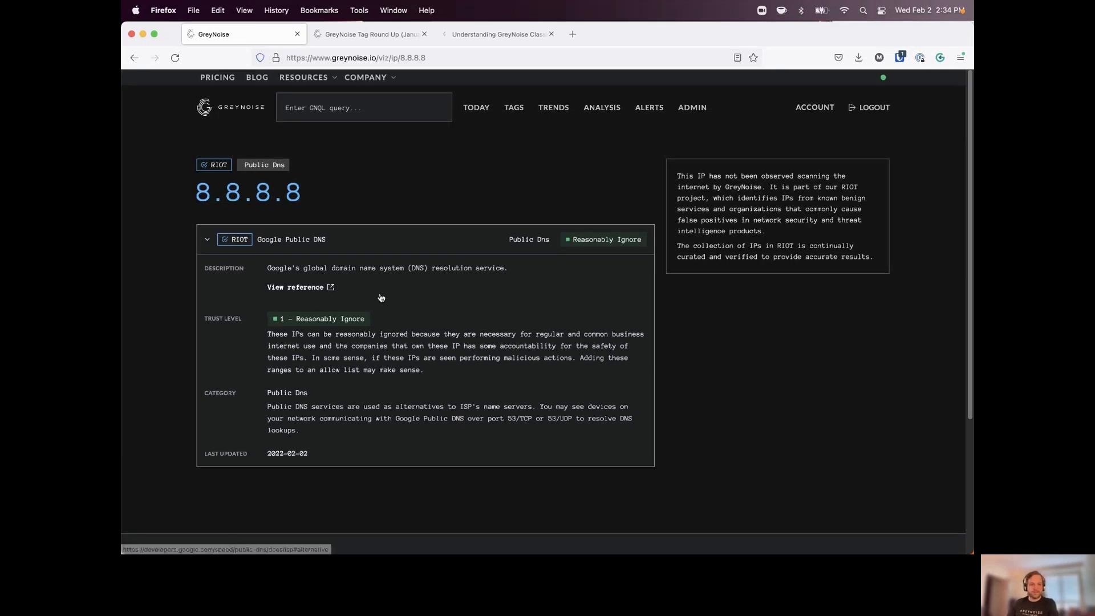
mouse_move(339, 407)
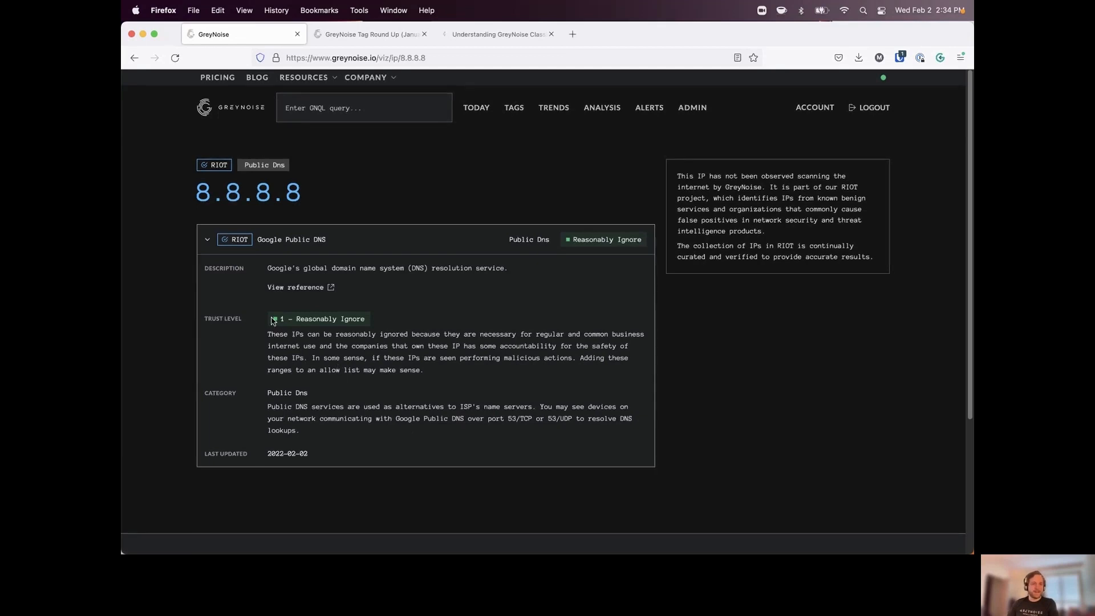
mouse_move(880, 361)
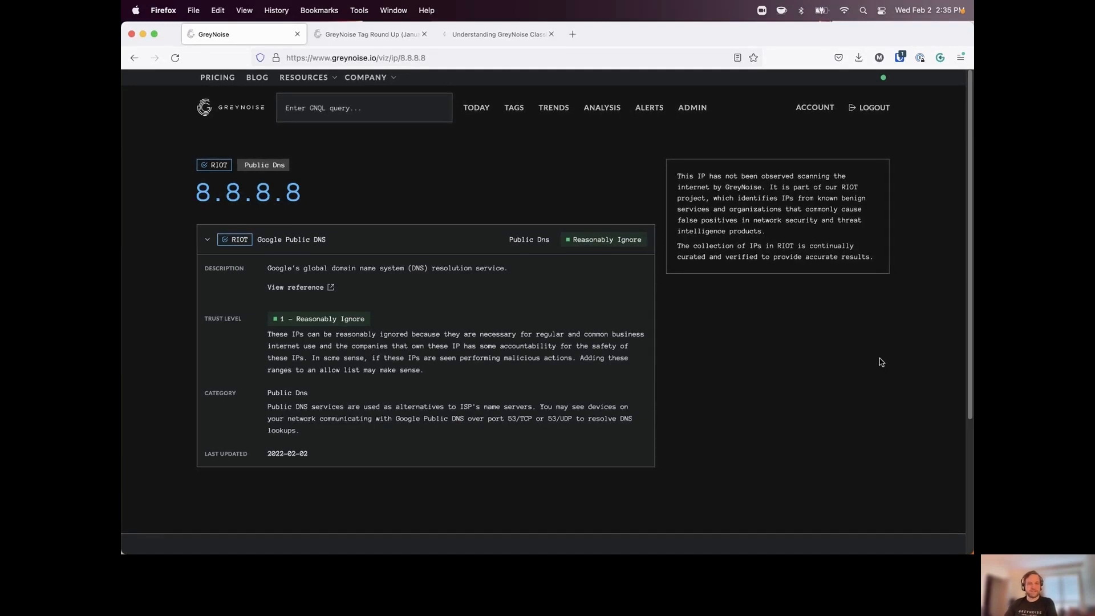
mouse_move(617, 266)
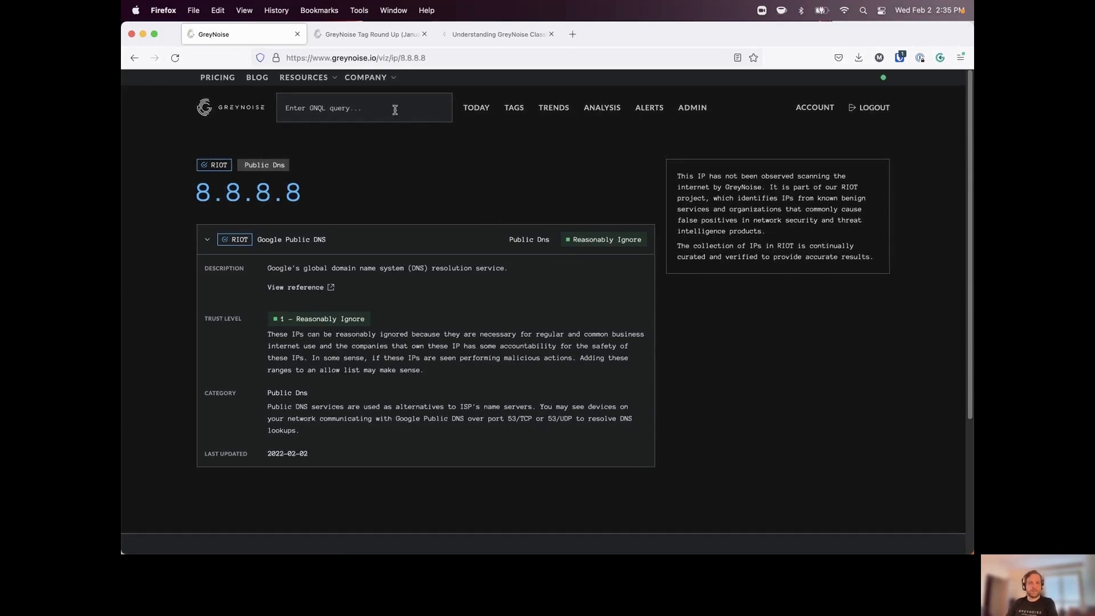
Begin a new lookup by entering the IP 104.101.221.1 in the query bar
left_click(363, 107)
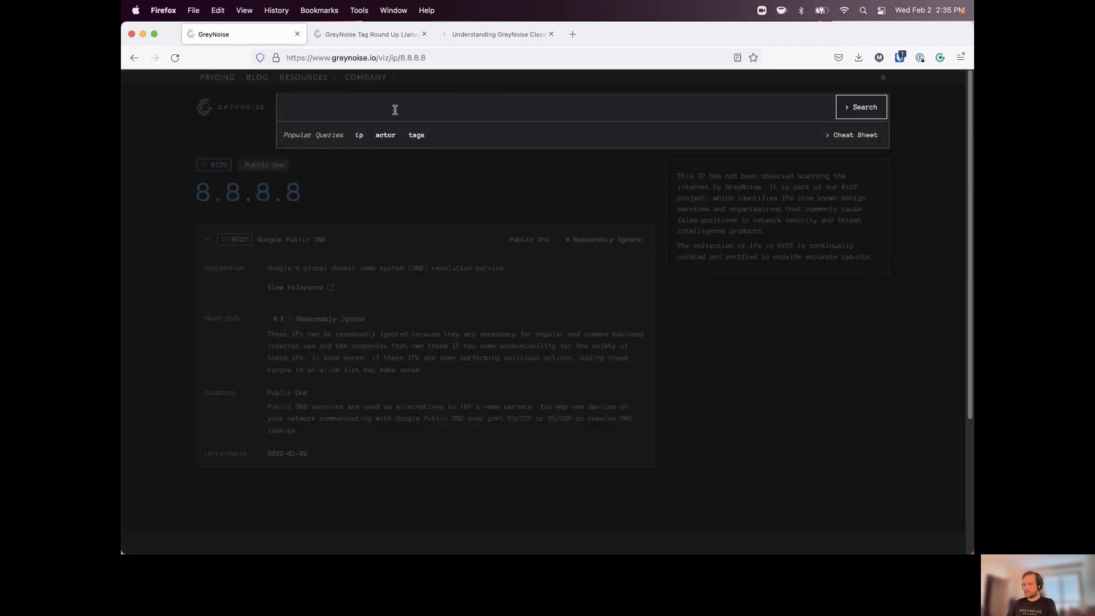
type("104")
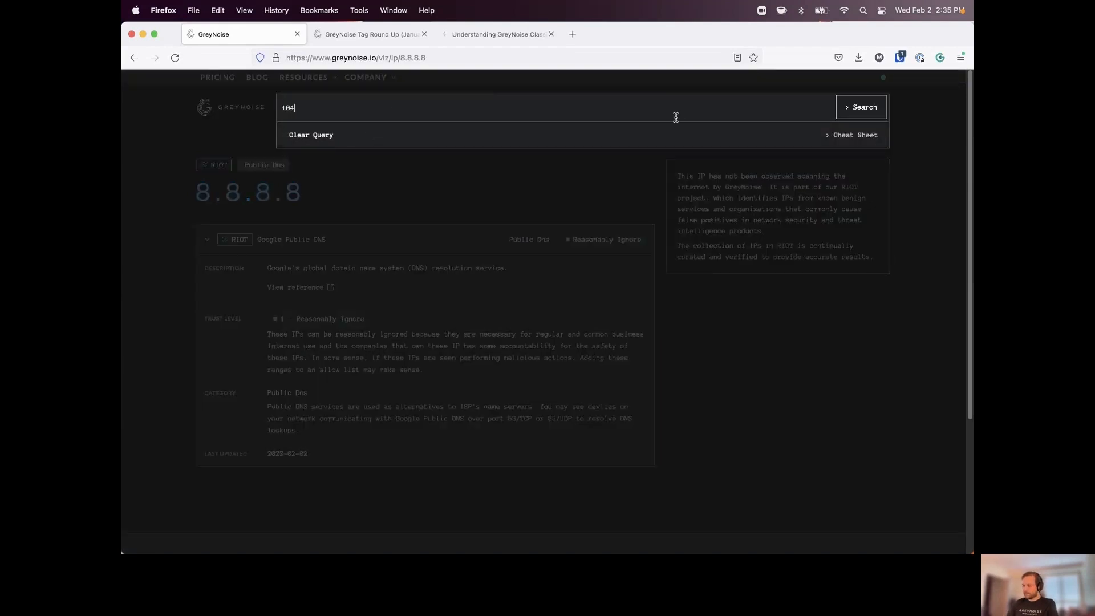
type(".101.")
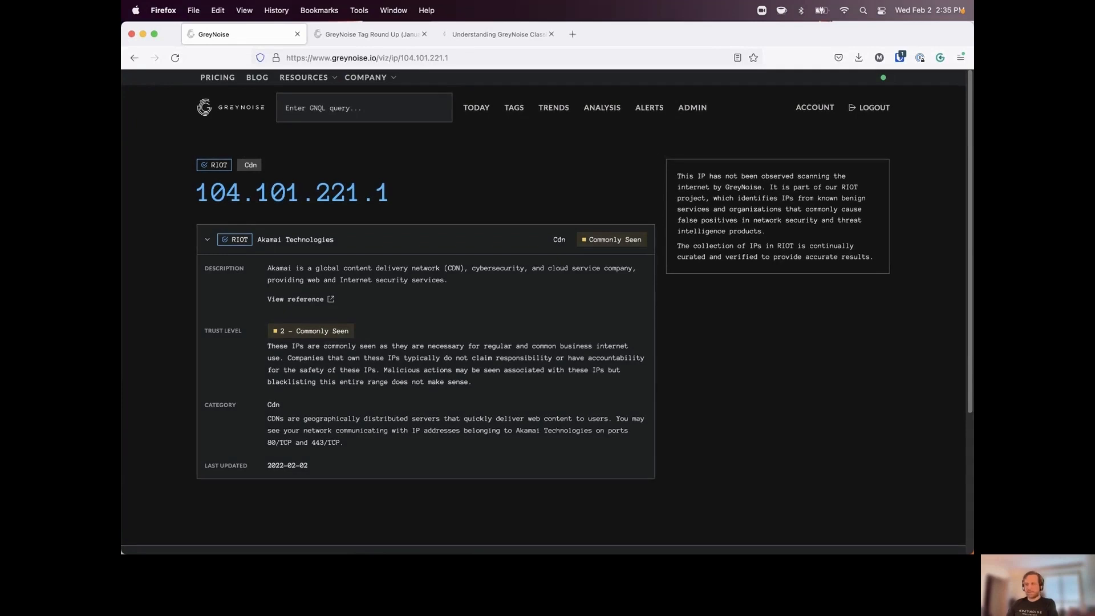
mouse_move(179, 316)
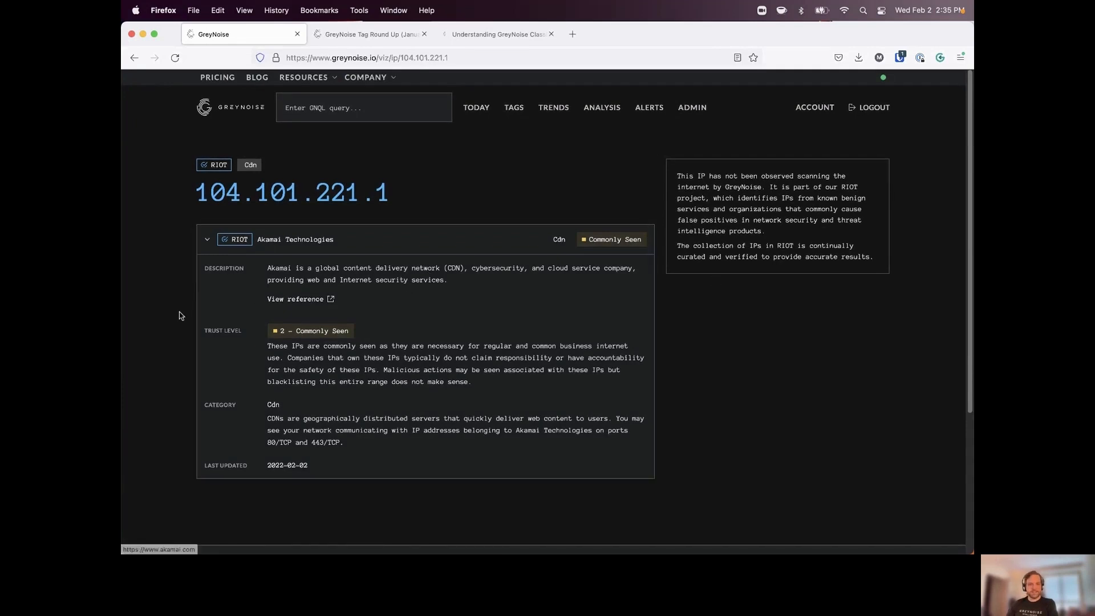
mouse_move(300, 359)
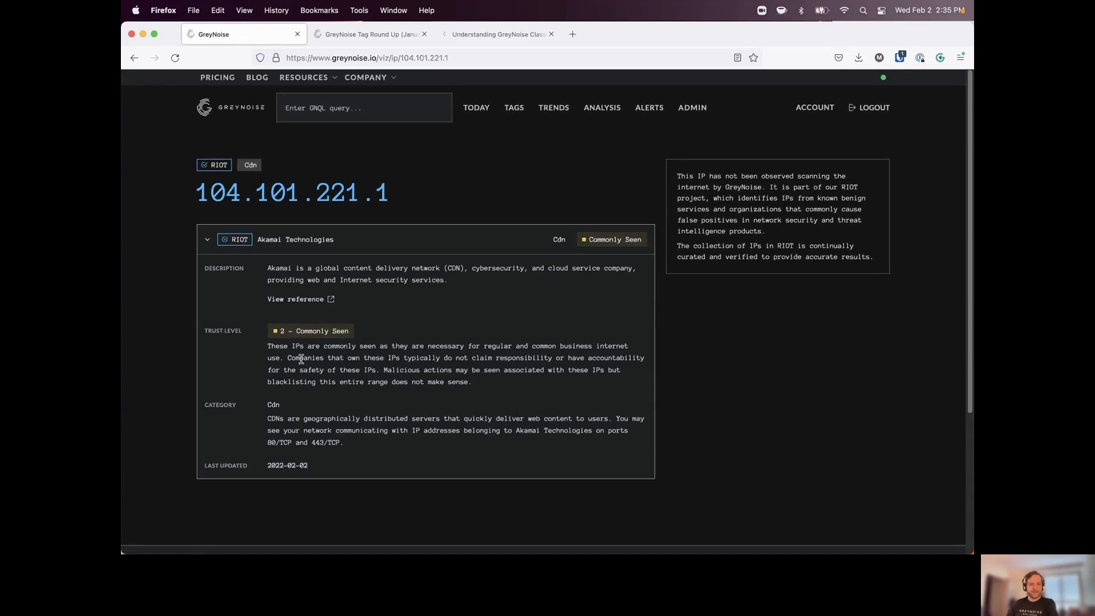
mouse_move(497, 352)
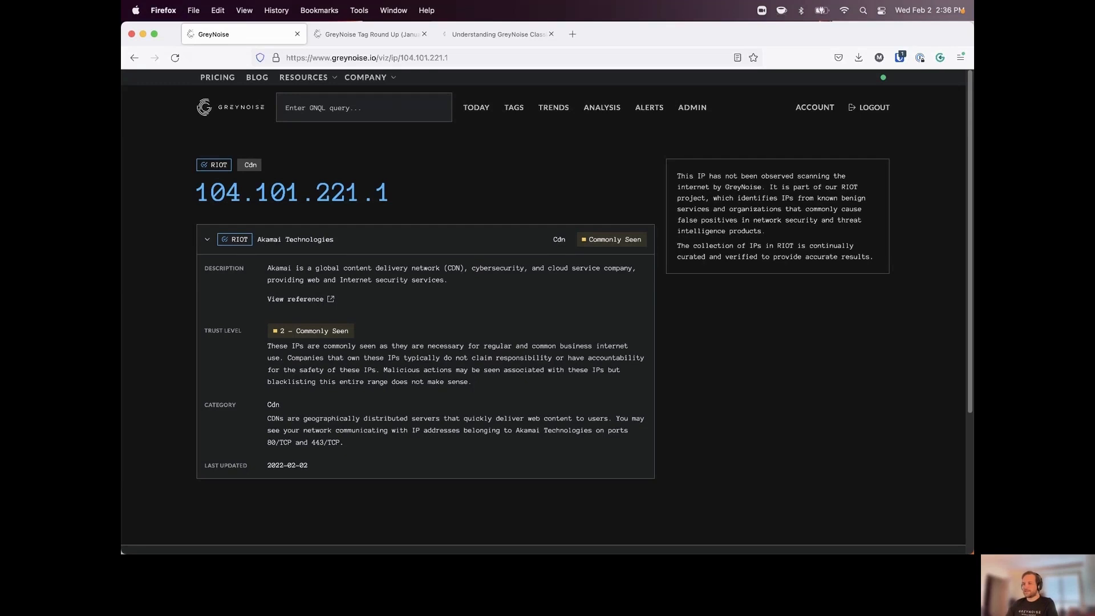
mouse_move(634, 219)
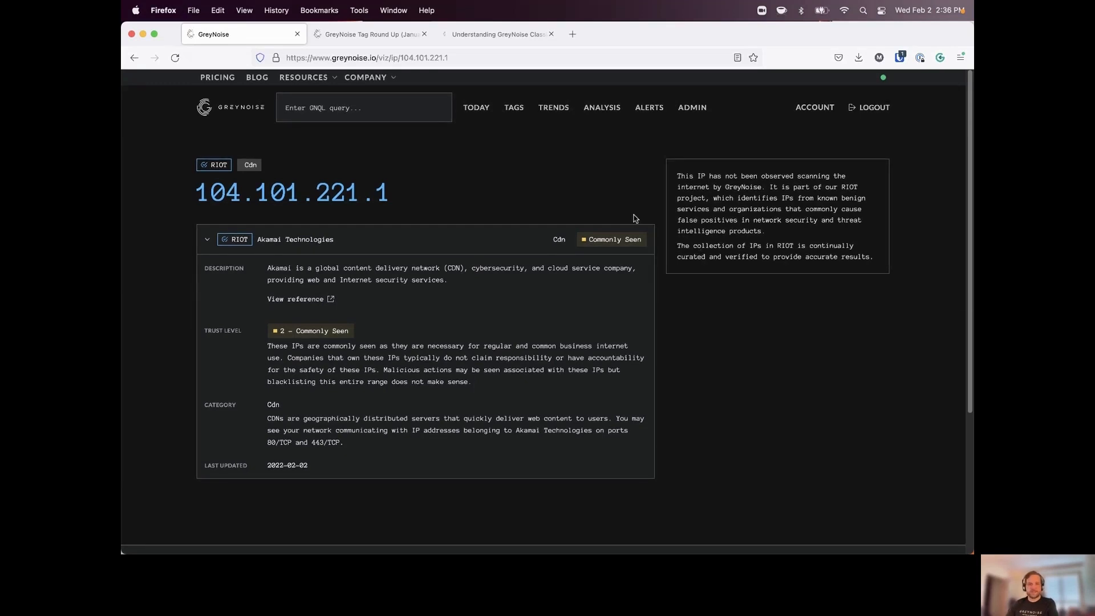
mouse_move(560, 179)
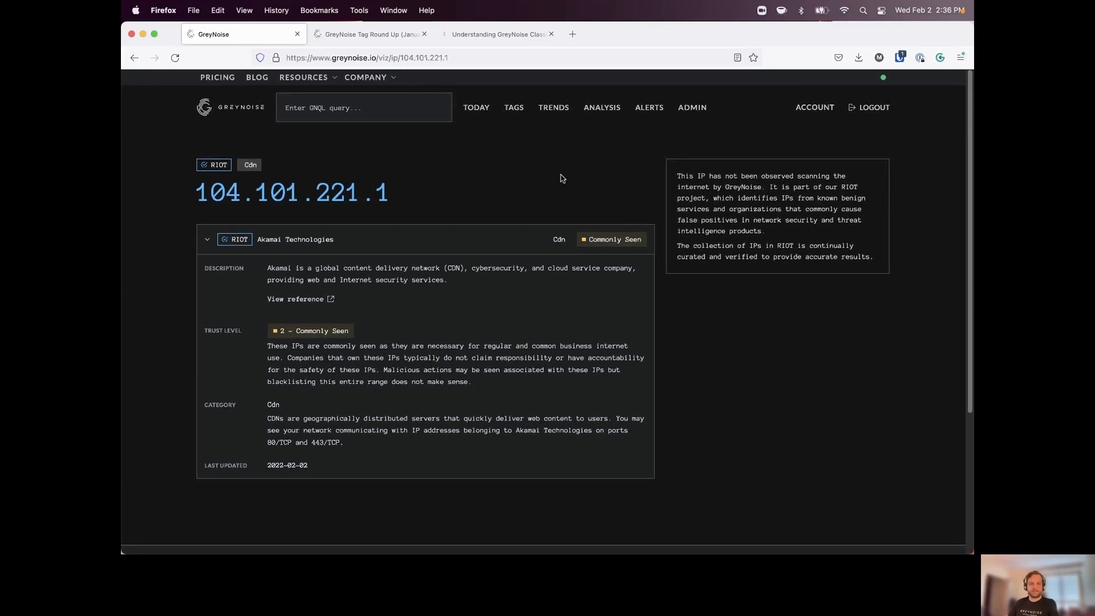
mouse_move(560, 177)
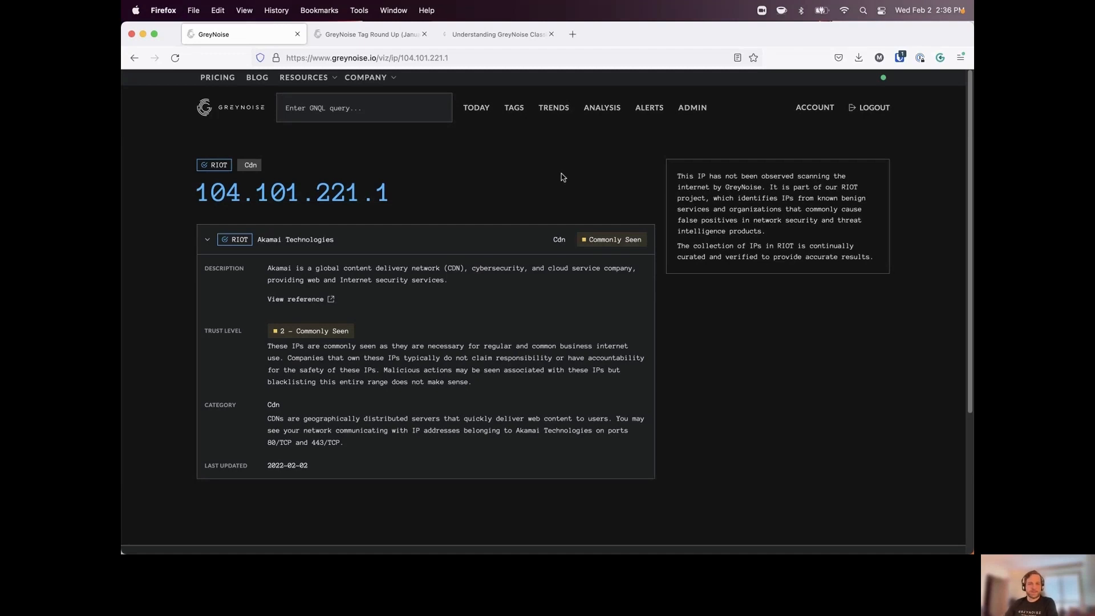
mouse_move(534, 145)
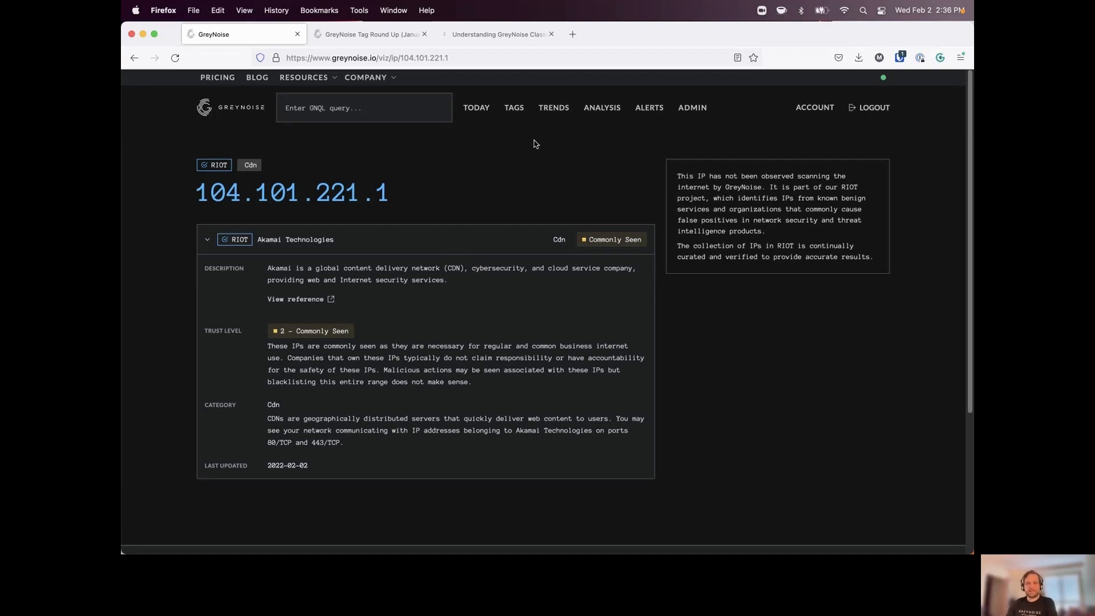
On the Trends page rank the Top list by Tags, then query the 31983/TCP anomaly
left_click(553, 107)
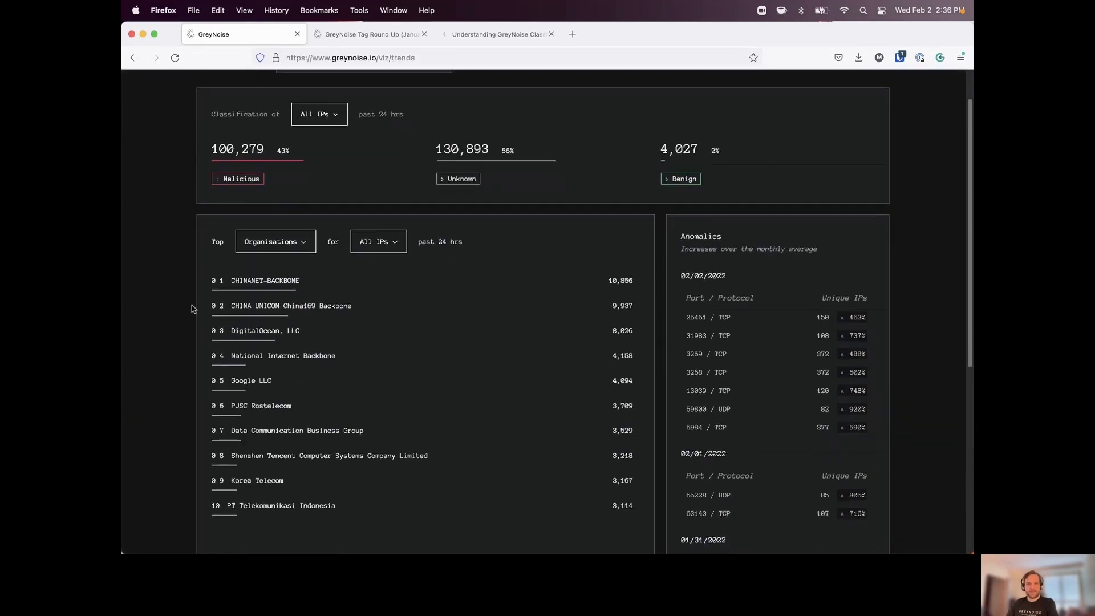
scroll("up", 3)
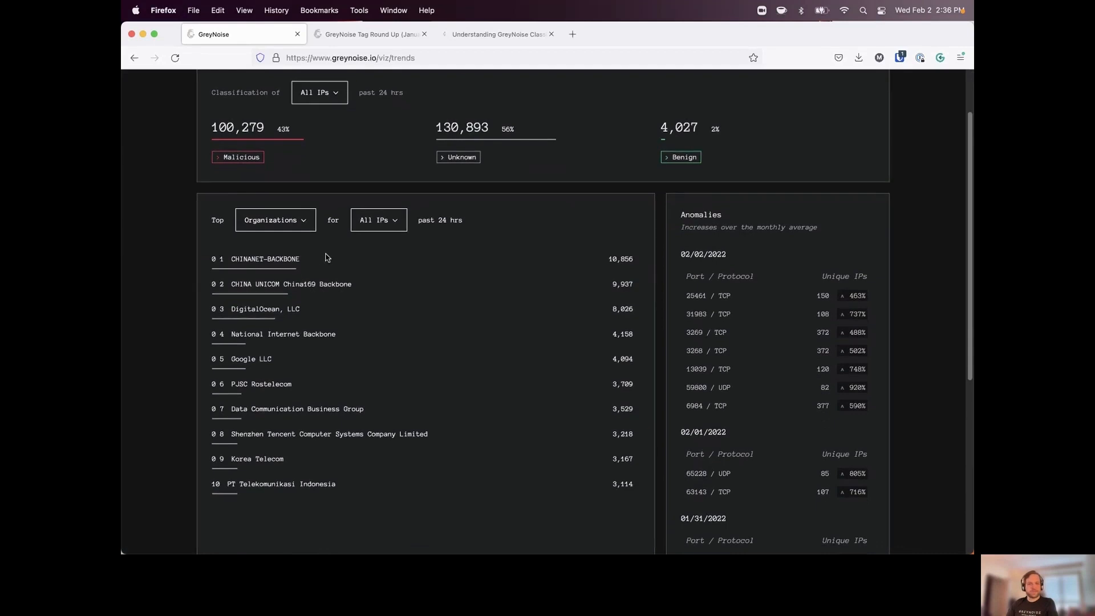
mouse_move(295, 230)
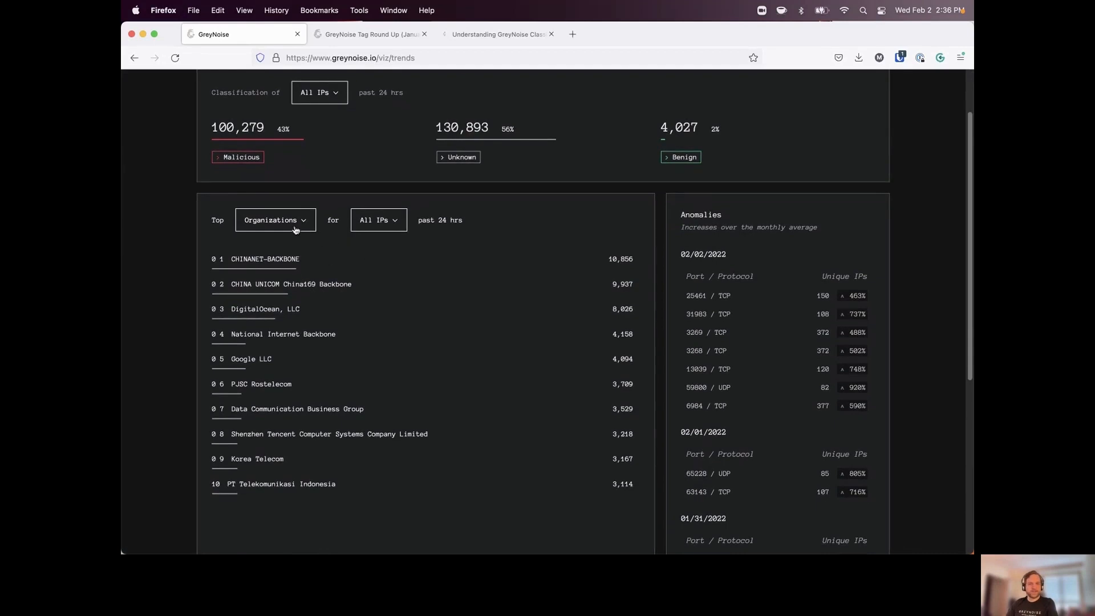
left_click(275, 220)
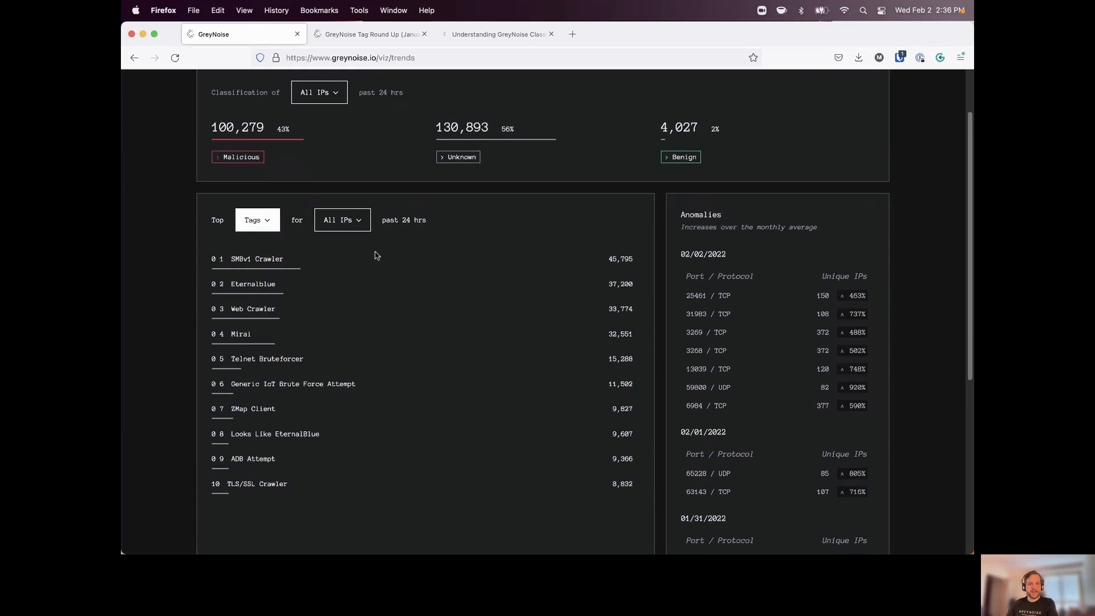
mouse_move(344, 237)
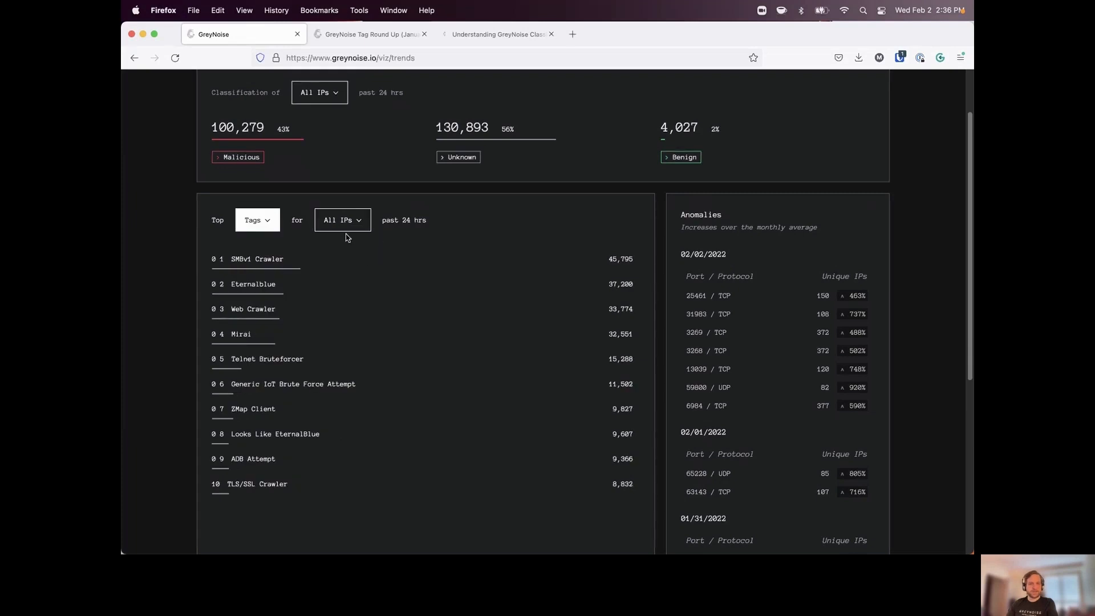
mouse_move(584, 334)
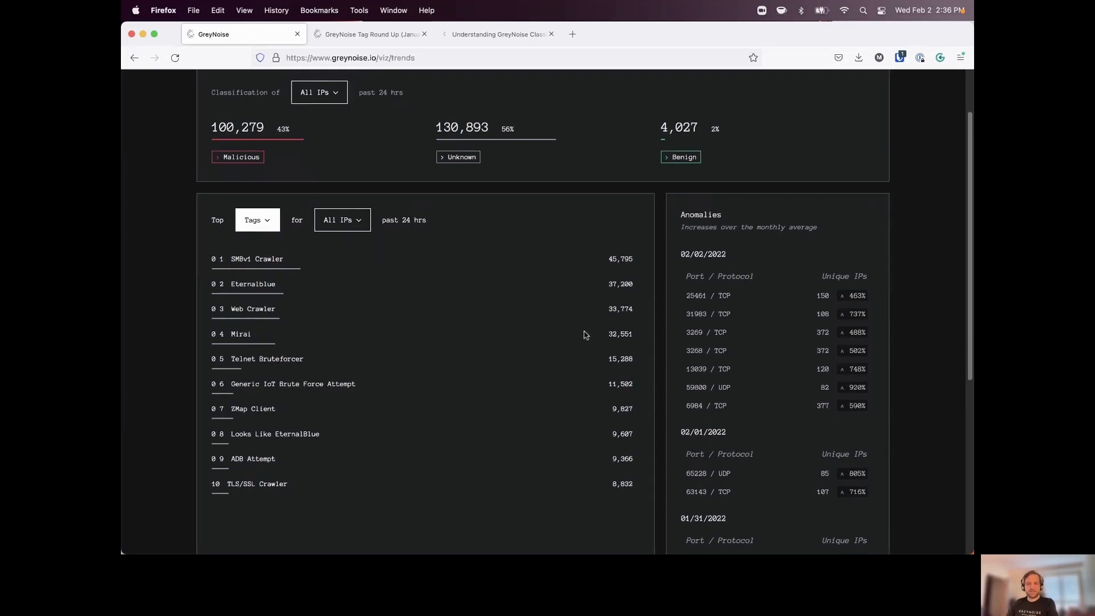
mouse_move(516, 331)
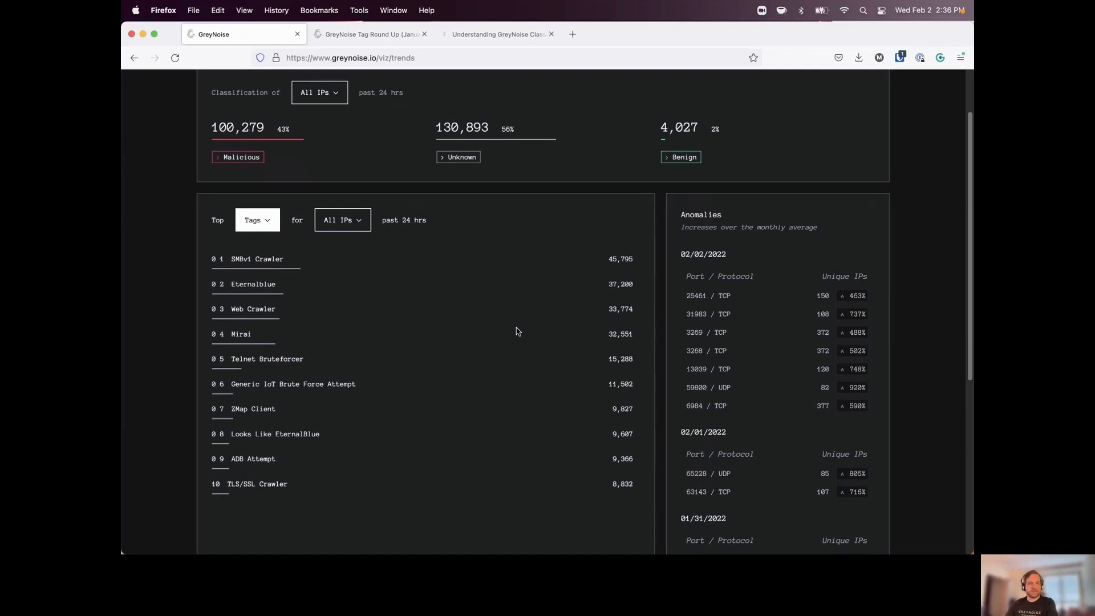
mouse_move(369, 243)
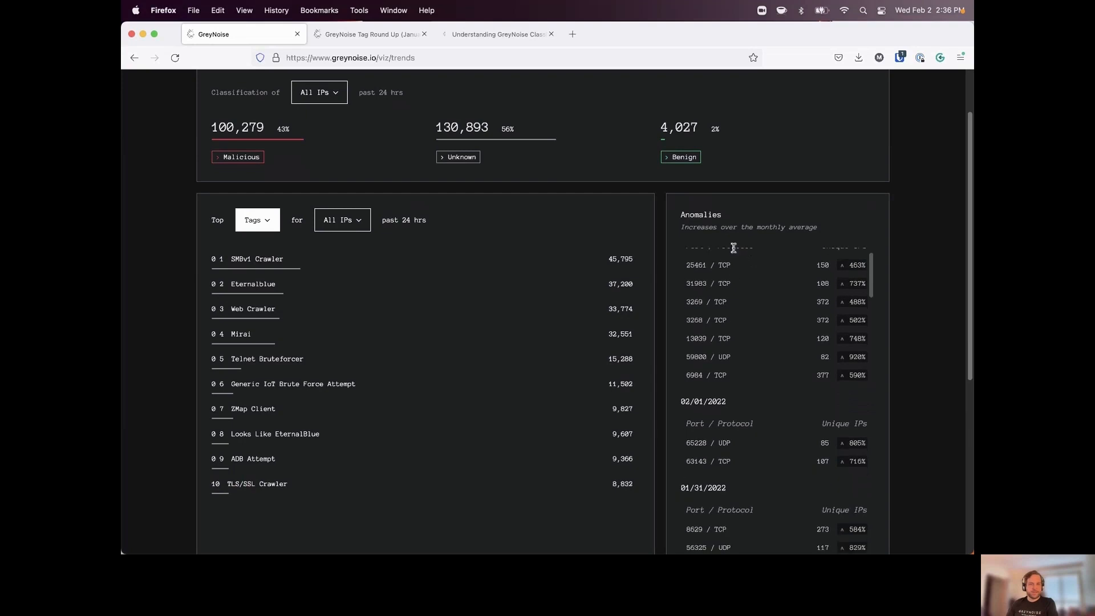
scroll("down", 3)
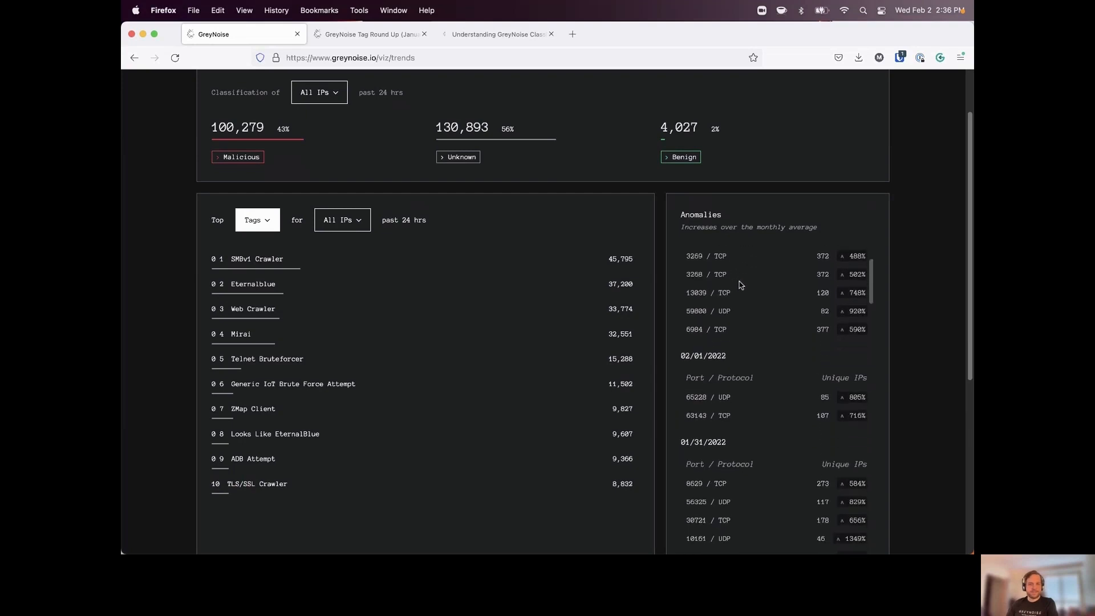
scroll("up", 3)
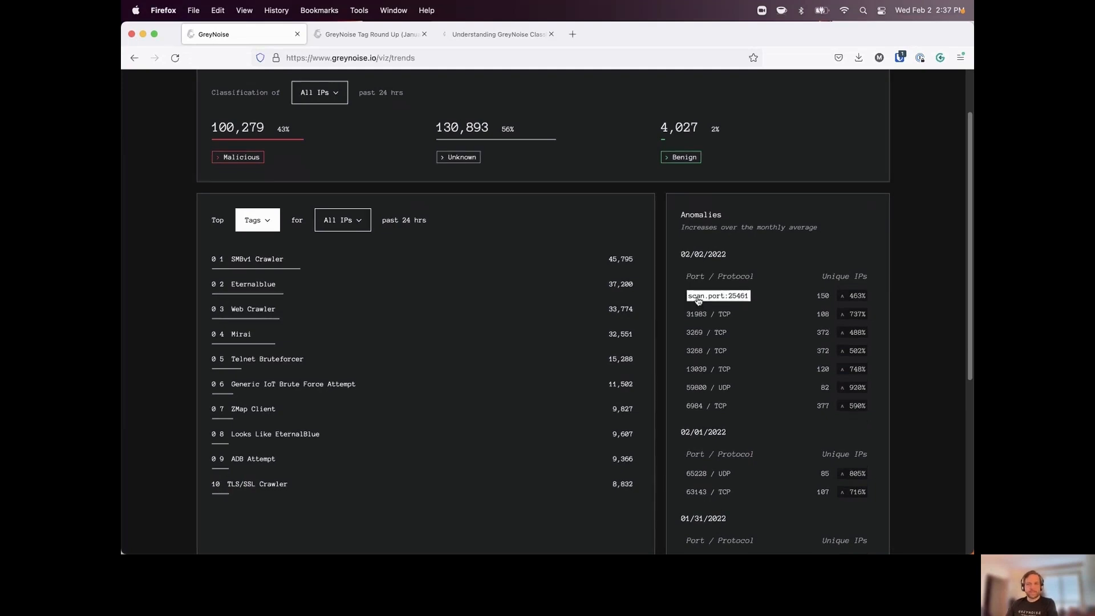
mouse_move(707, 313)
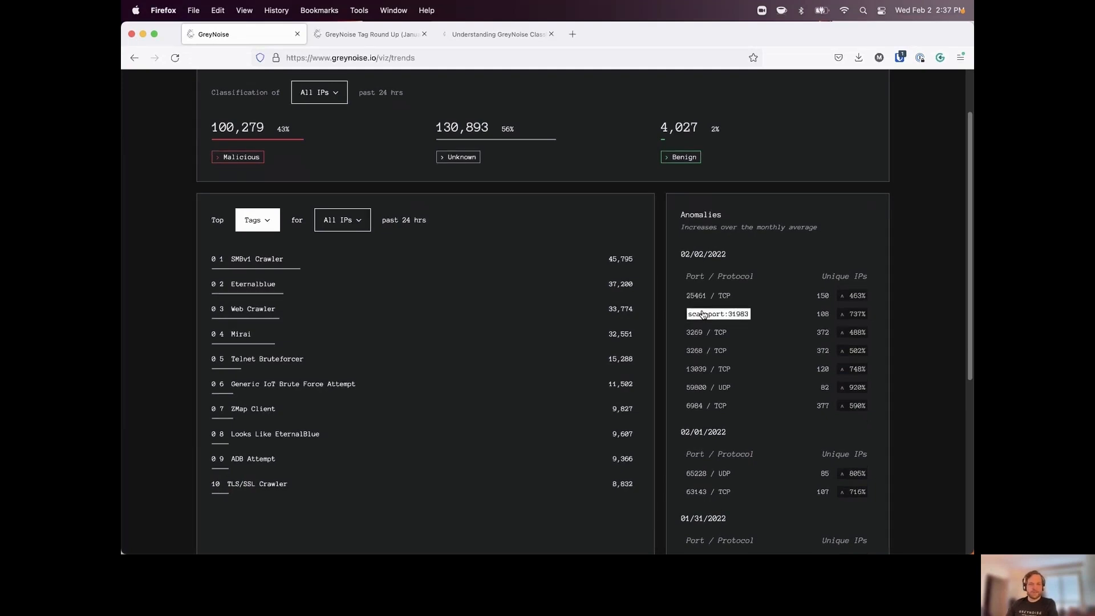
left_click(718, 313)
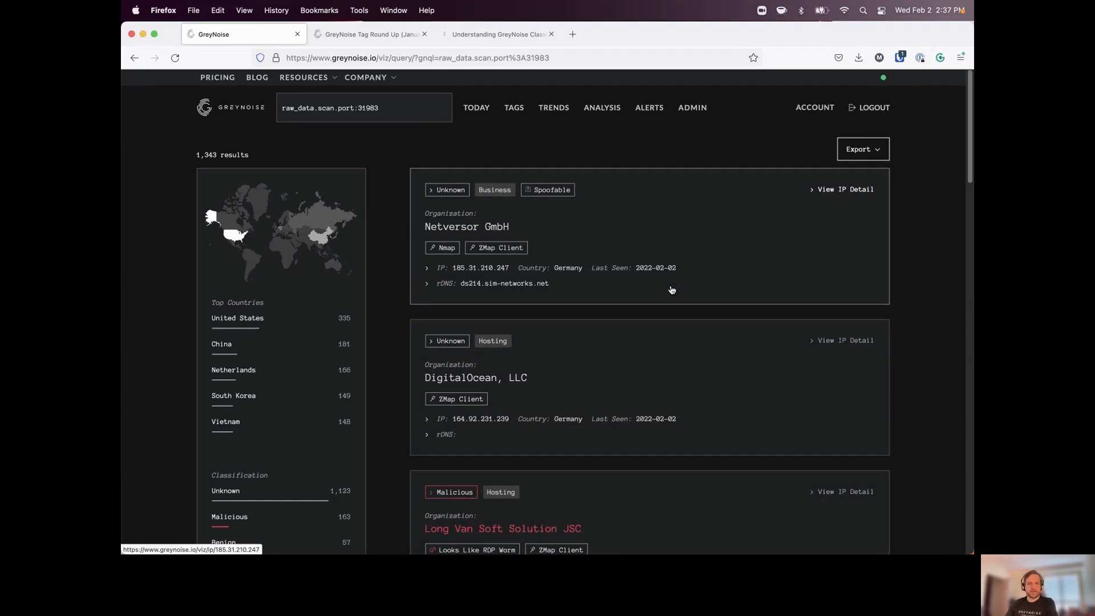
mouse_move(392, 271)
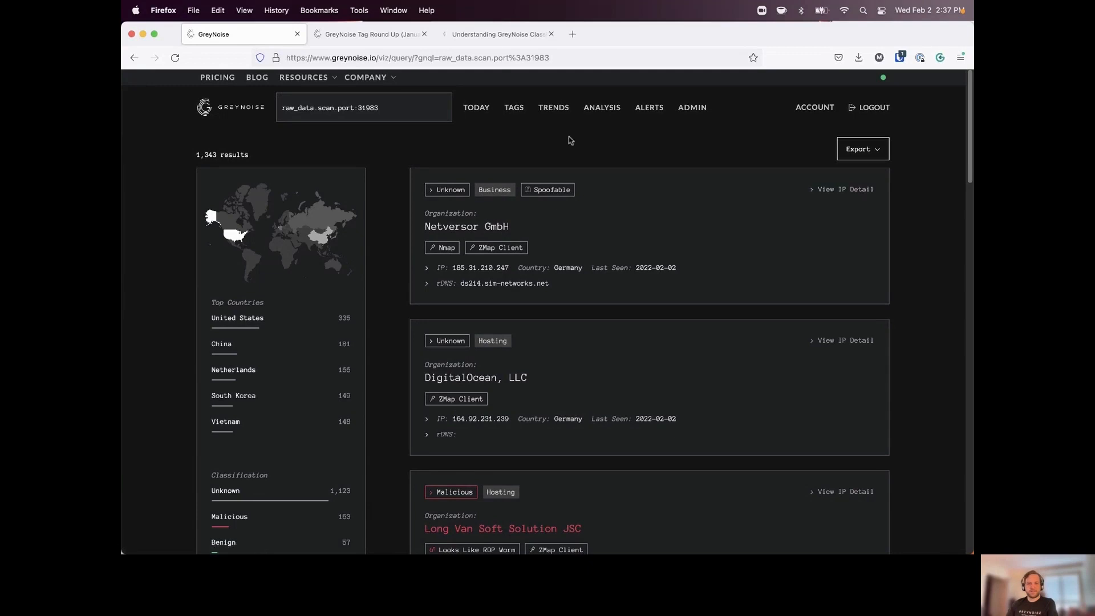
mouse_move(647, 107)
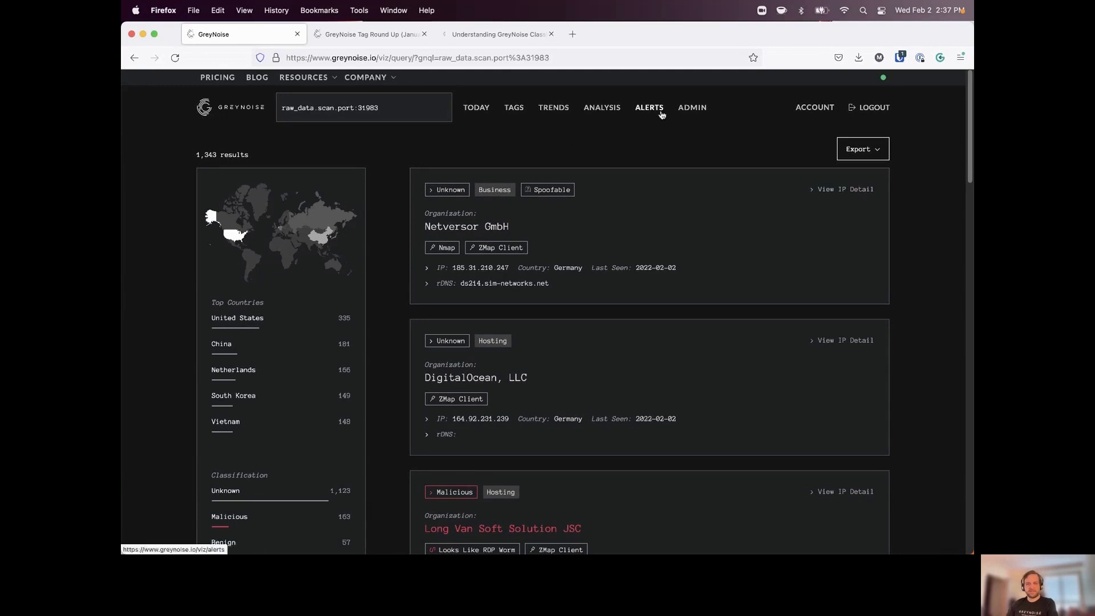
Bring up the Alerts page listing Boston Data Centers, NK Scanning and Rumble Scans
left_click(648, 107)
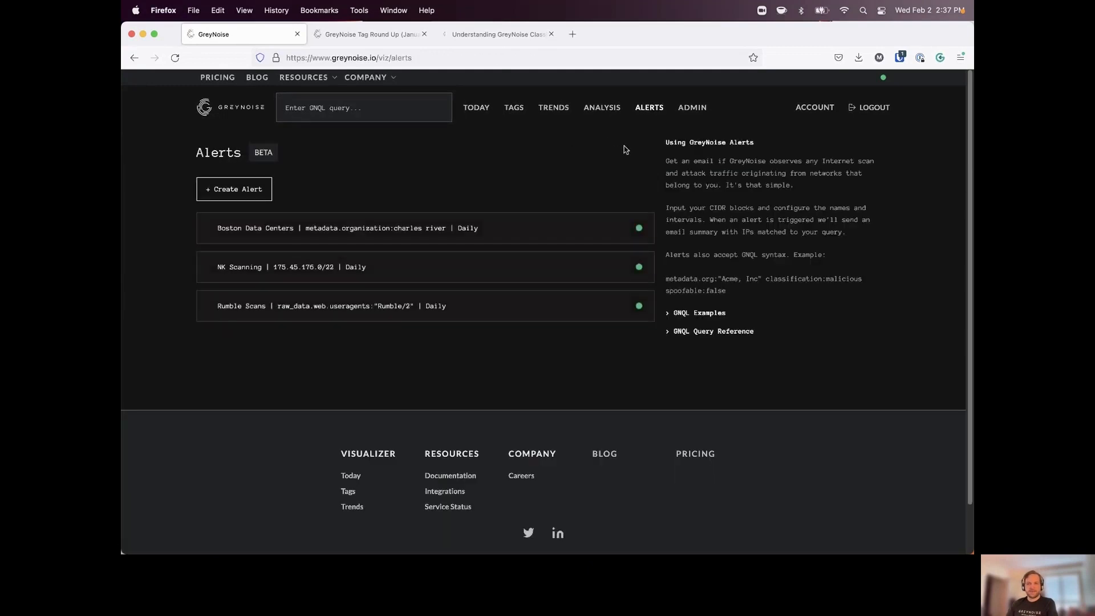
mouse_move(457, 215)
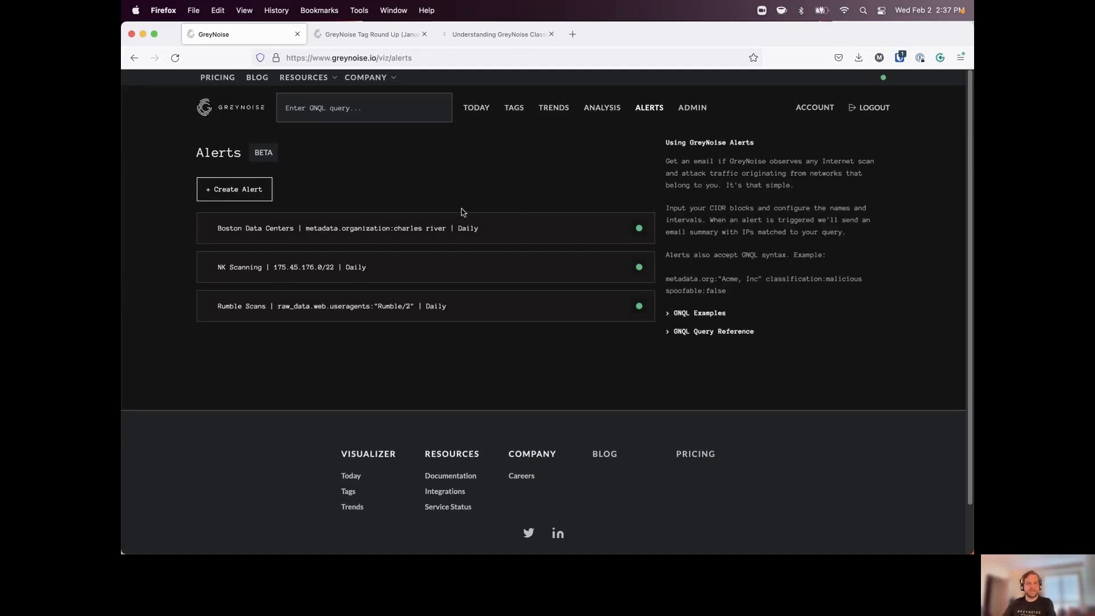
mouse_move(399, 220)
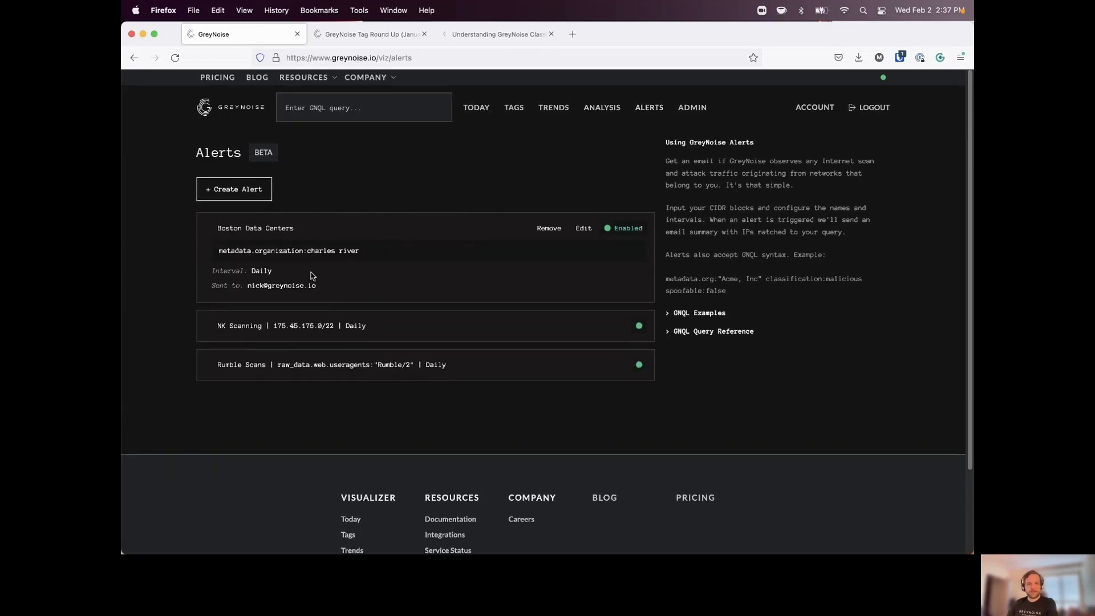
mouse_move(294, 332)
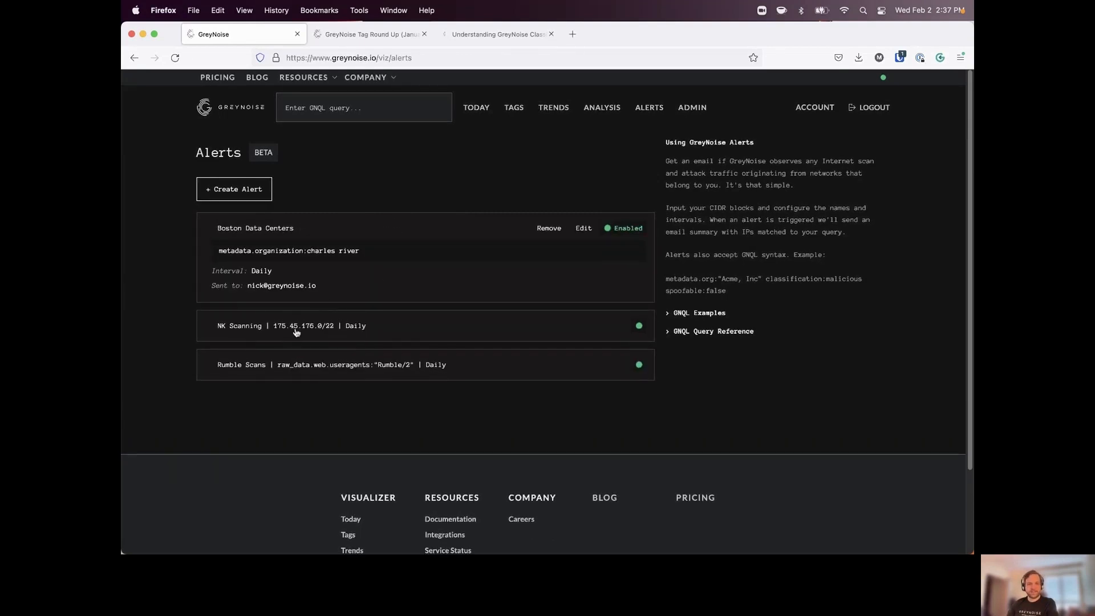
Leave the alerts list for the bulk IP Analysis page with the CSV uploaded
left_click(300, 325)
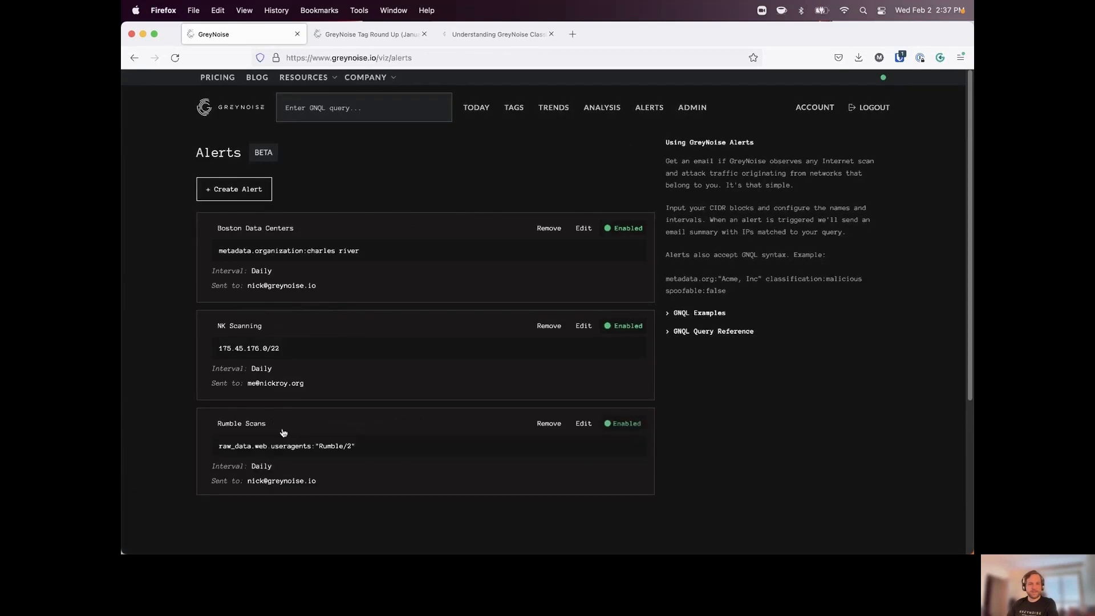
mouse_move(321, 394)
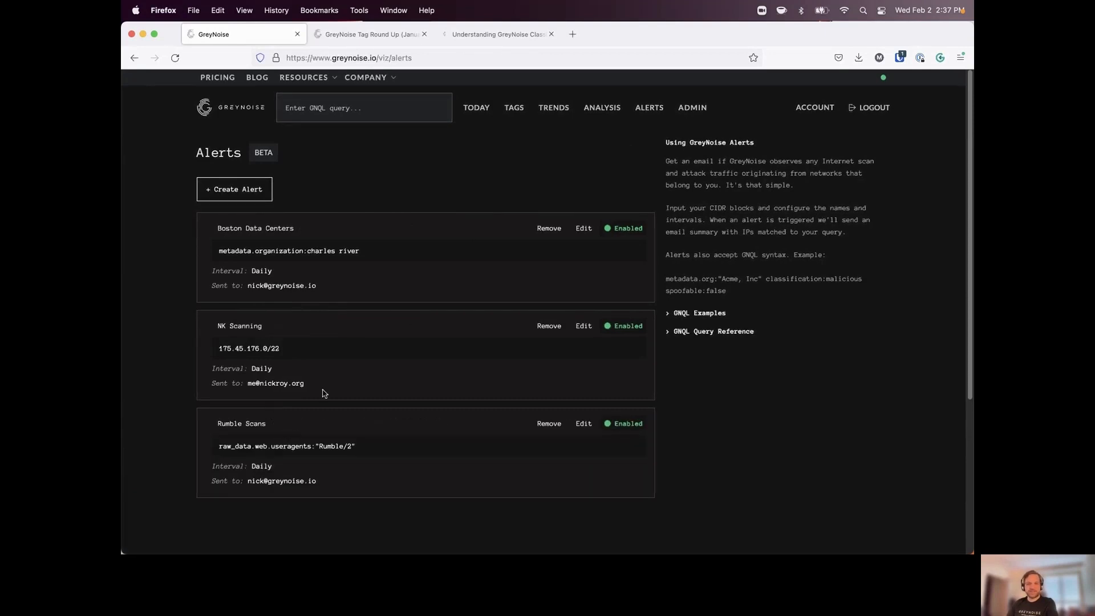
mouse_move(406, 296)
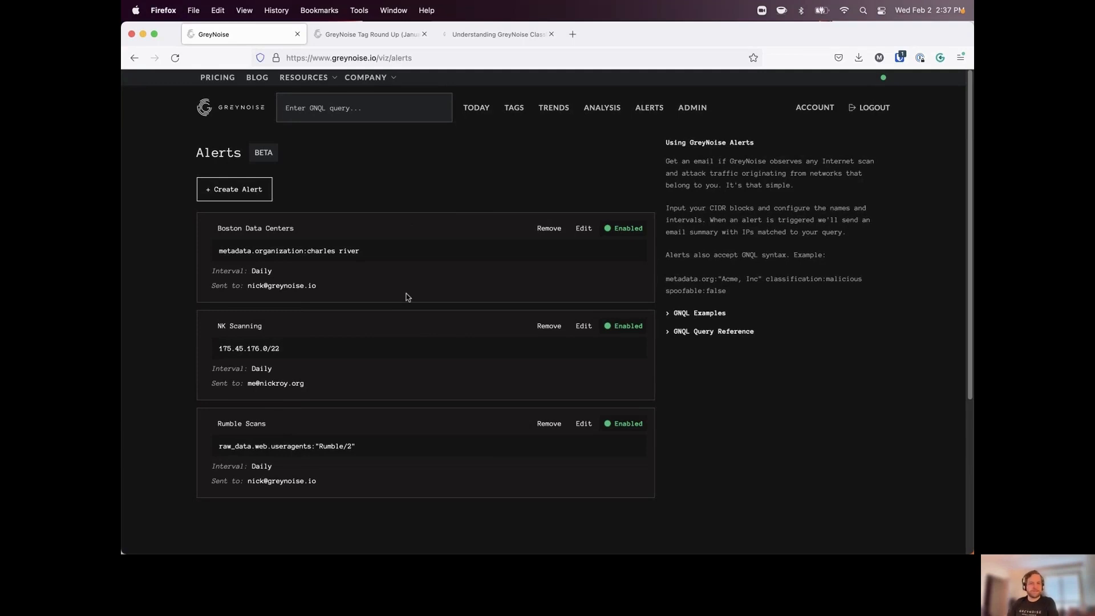
mouse_move(542, 235)
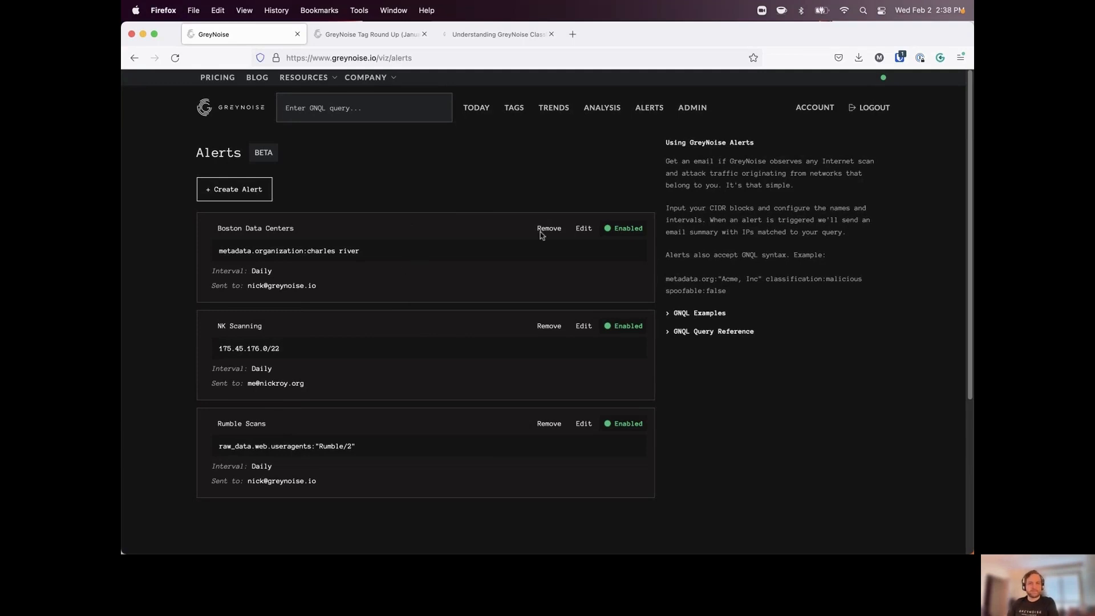
mouse_move(601, 107)
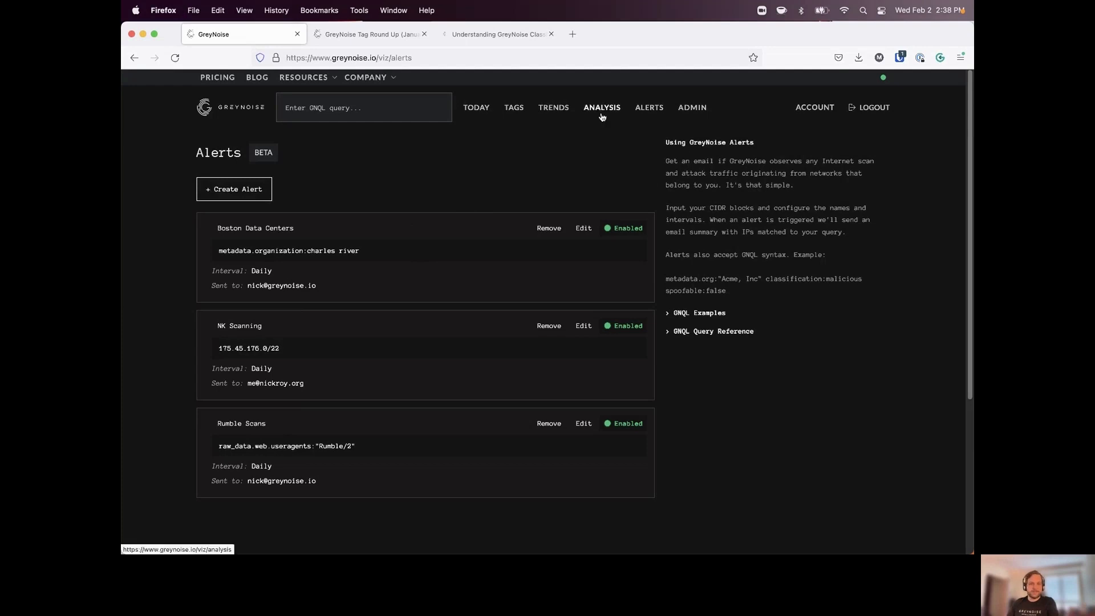
left_click(601, 107)
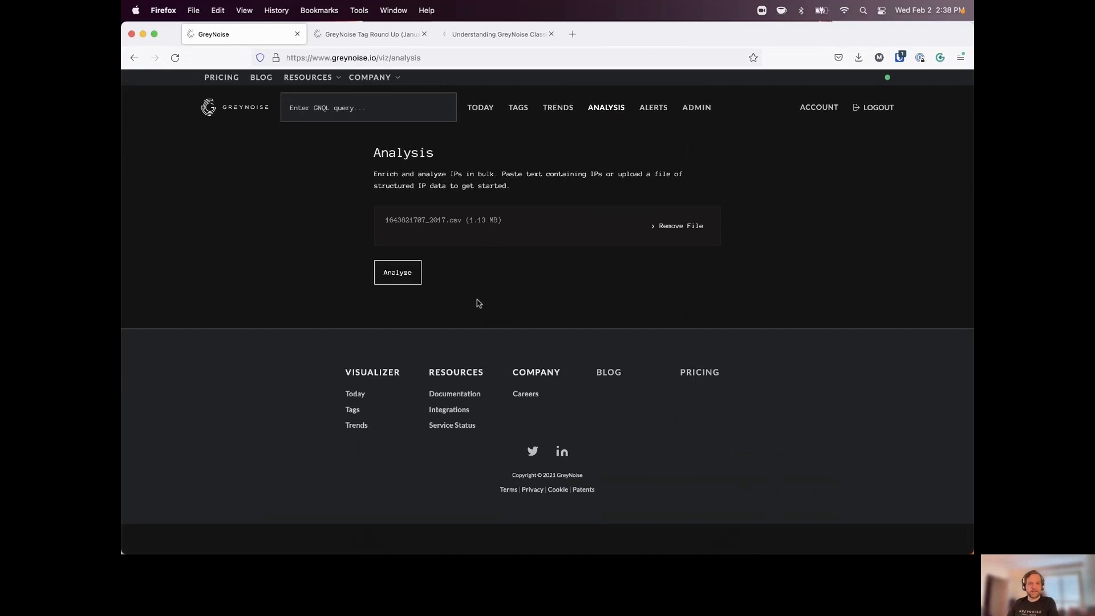
mouse_move(448, 235)
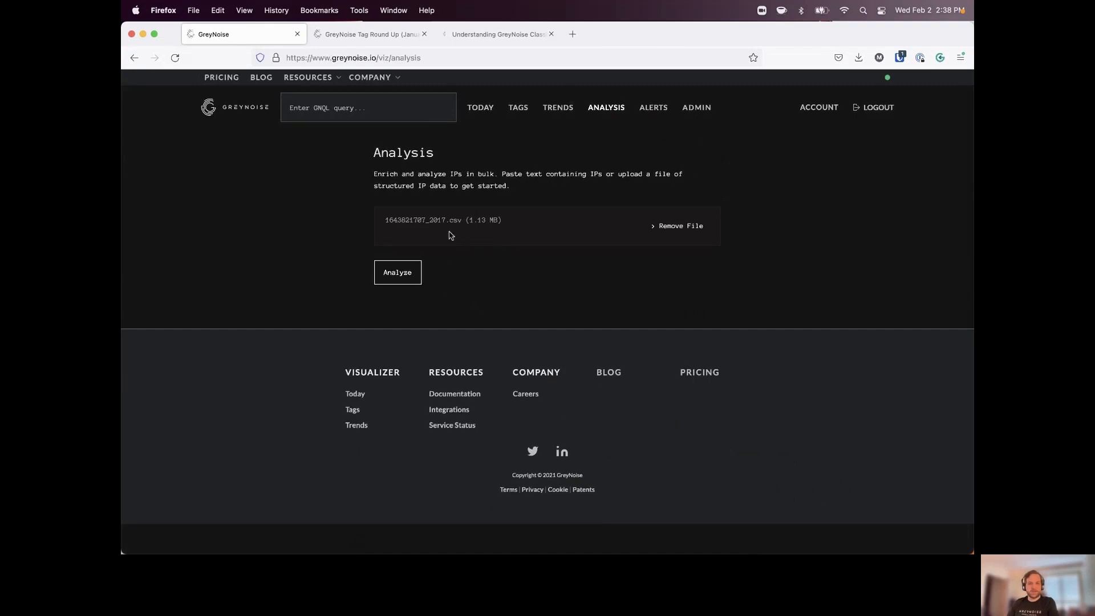
Analyze the uploaded CSV log, finding 613 unique IPs with 605 identified
left_click(397, 272)
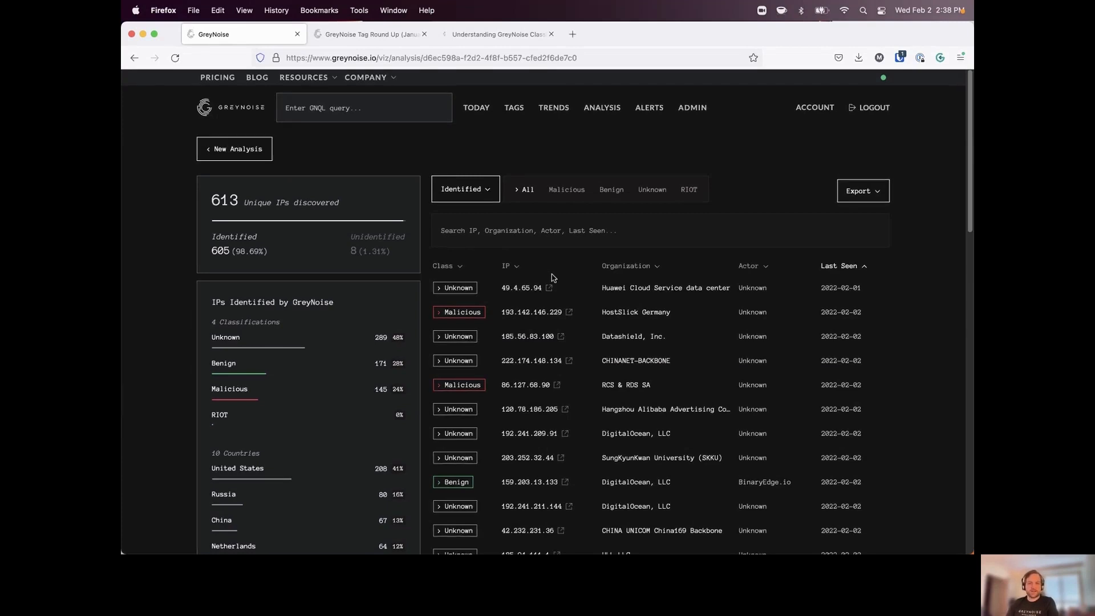
mouse_move(369, 238)
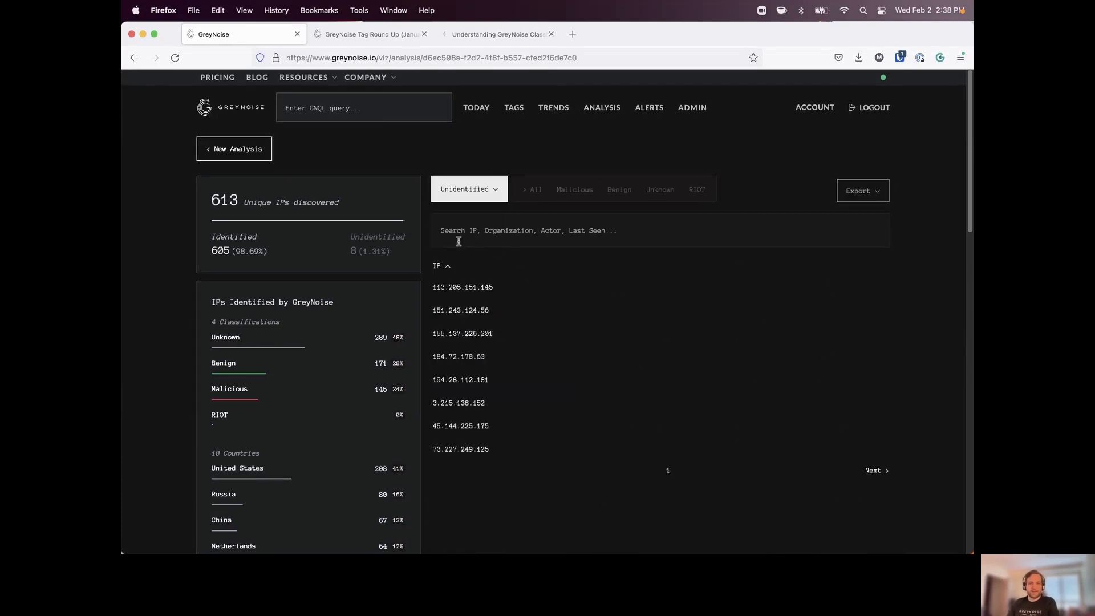
mouse_move(493, 338)
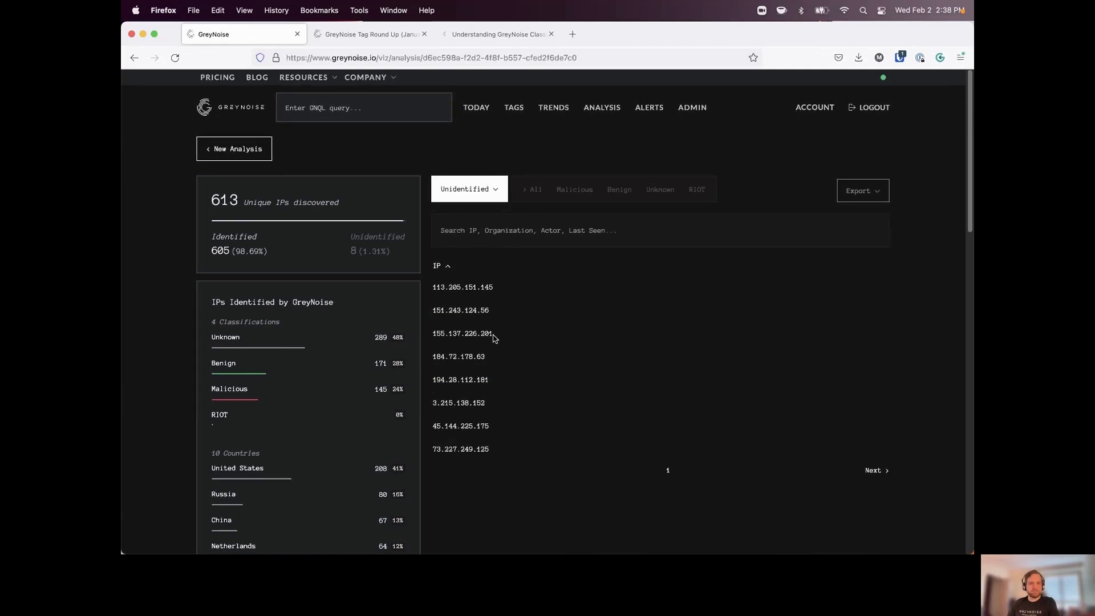
scroll("down", 3)
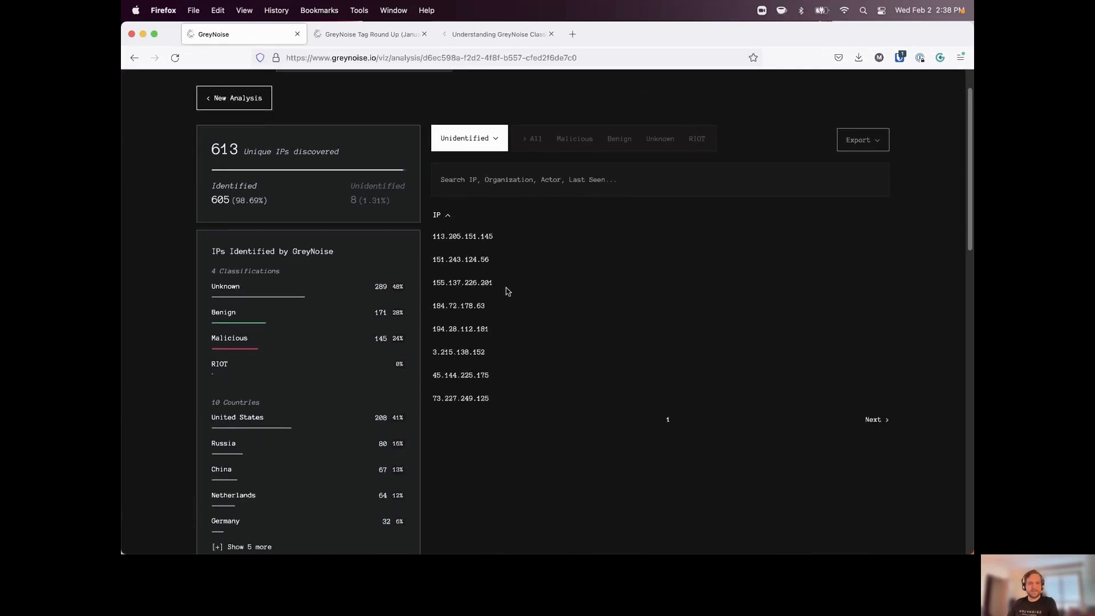
scroll("up", 3)
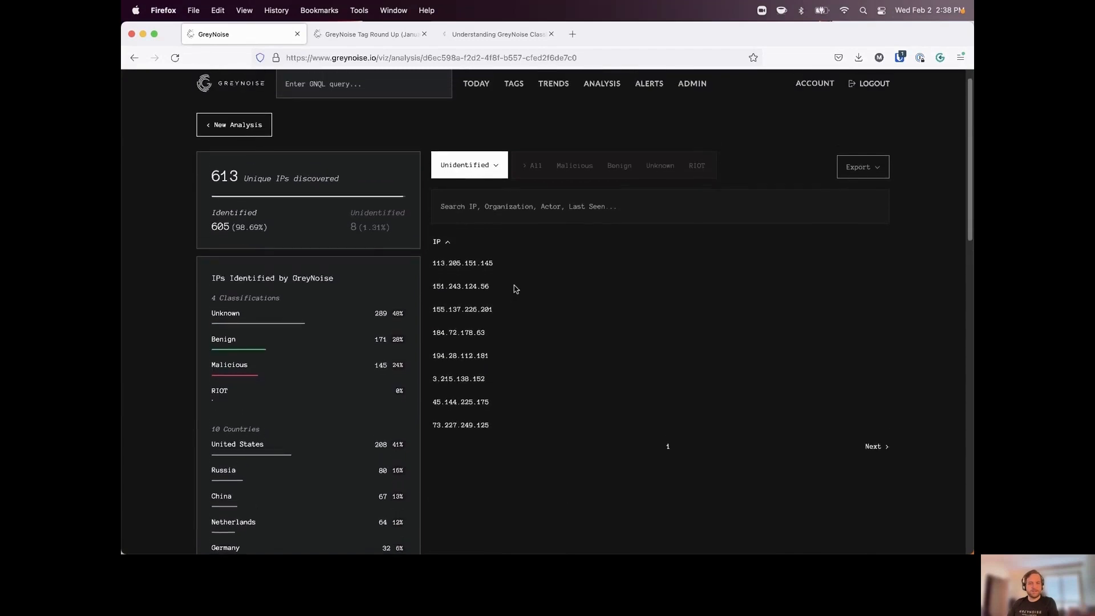
scroll("up", 3)
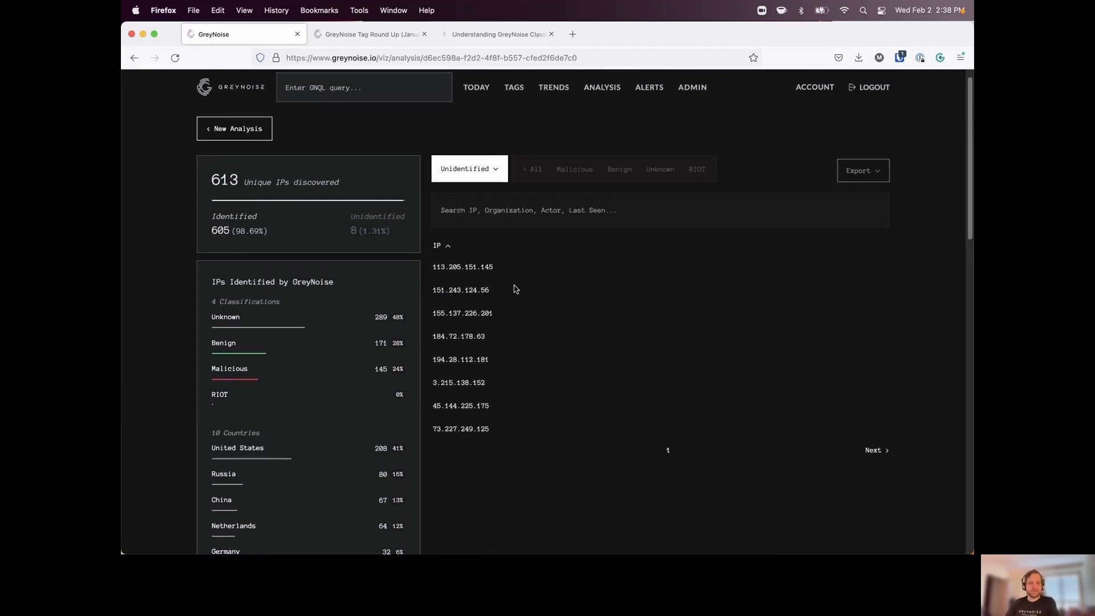
mouse_move(532, 364)
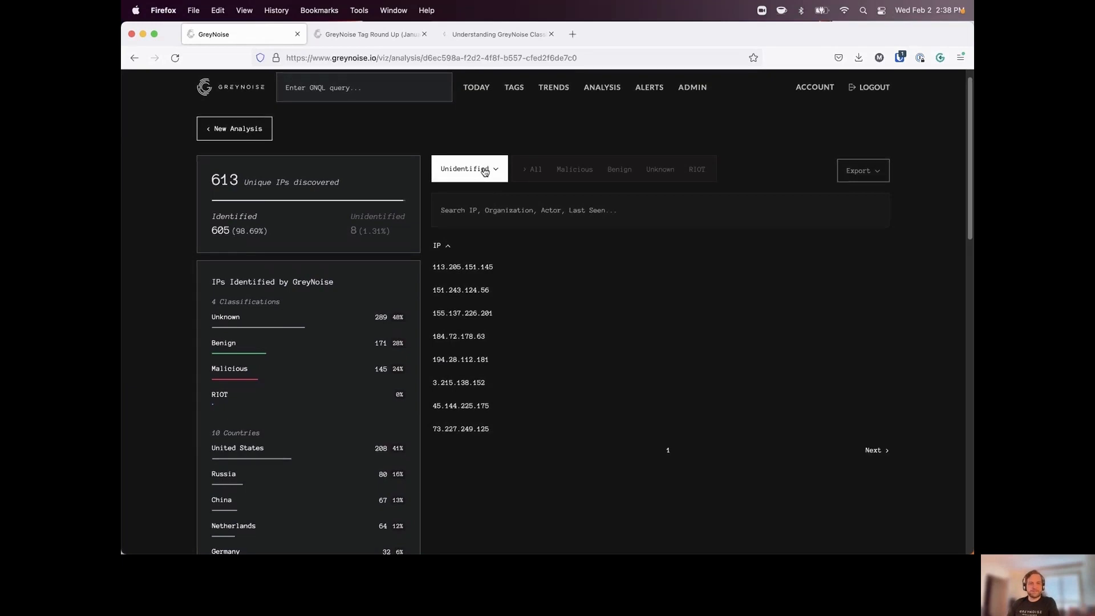
left_click(469, 169)
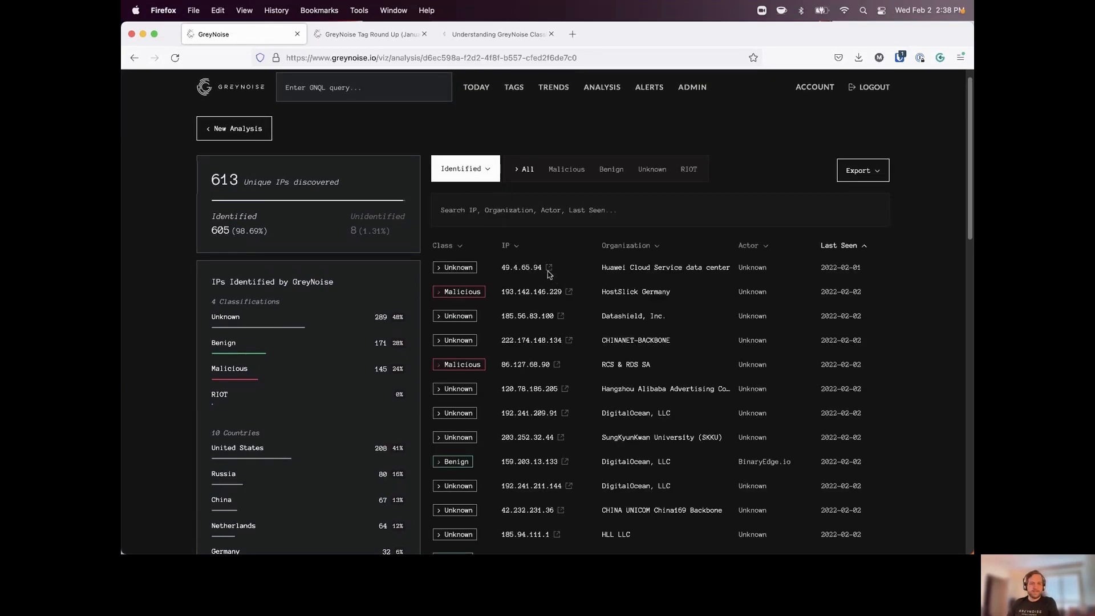
Filter the bulk analysis results to the Malicious classification, leaving 145 malicious identified IPs
scroll("down", 3)
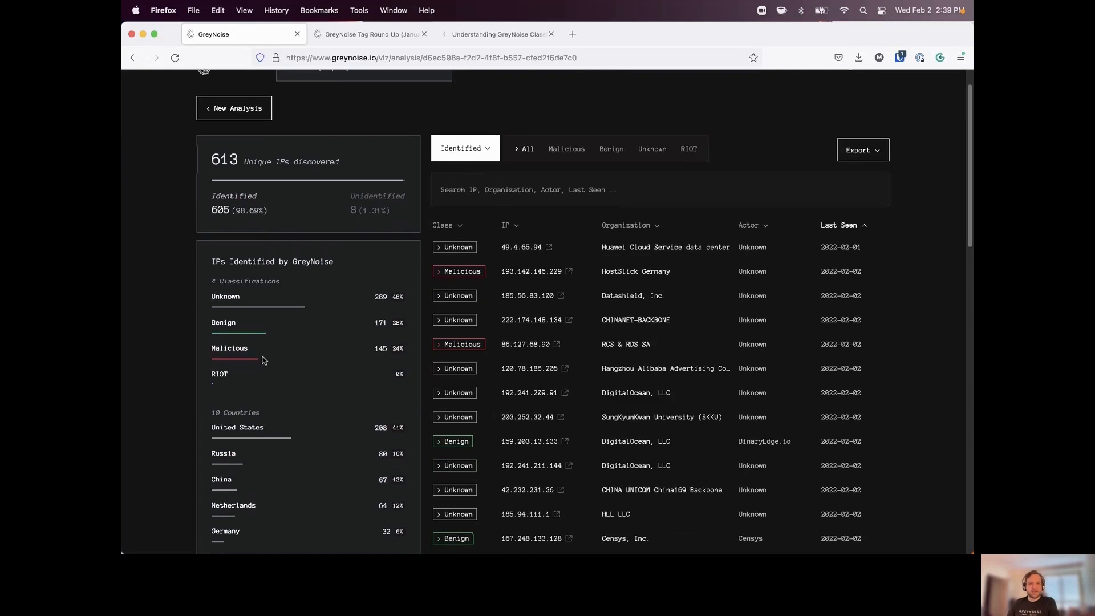
double_click(230, 348)
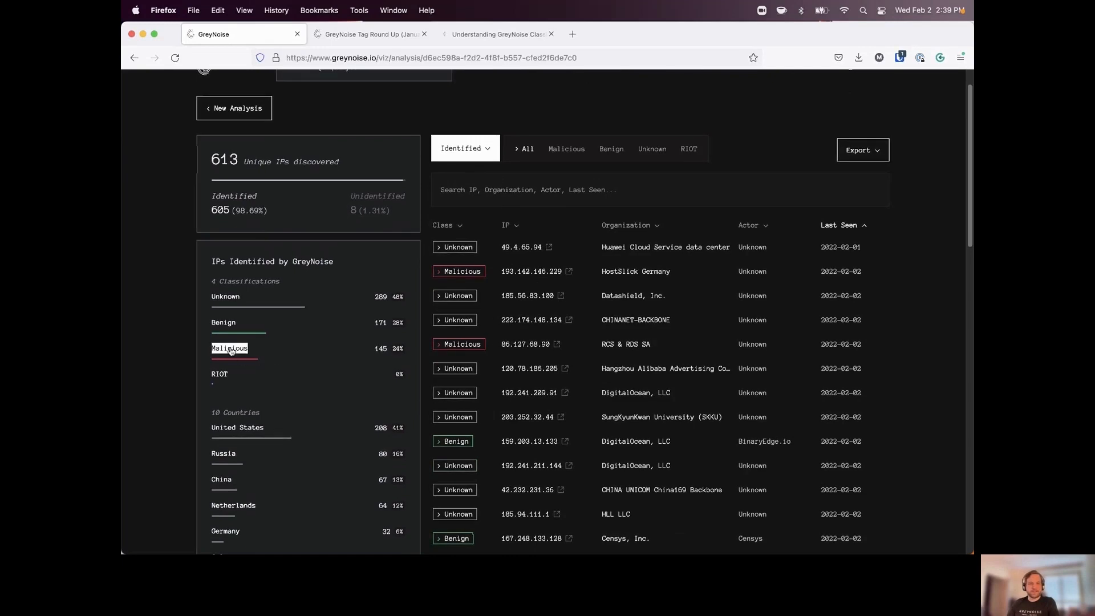
left_click(566, 148)
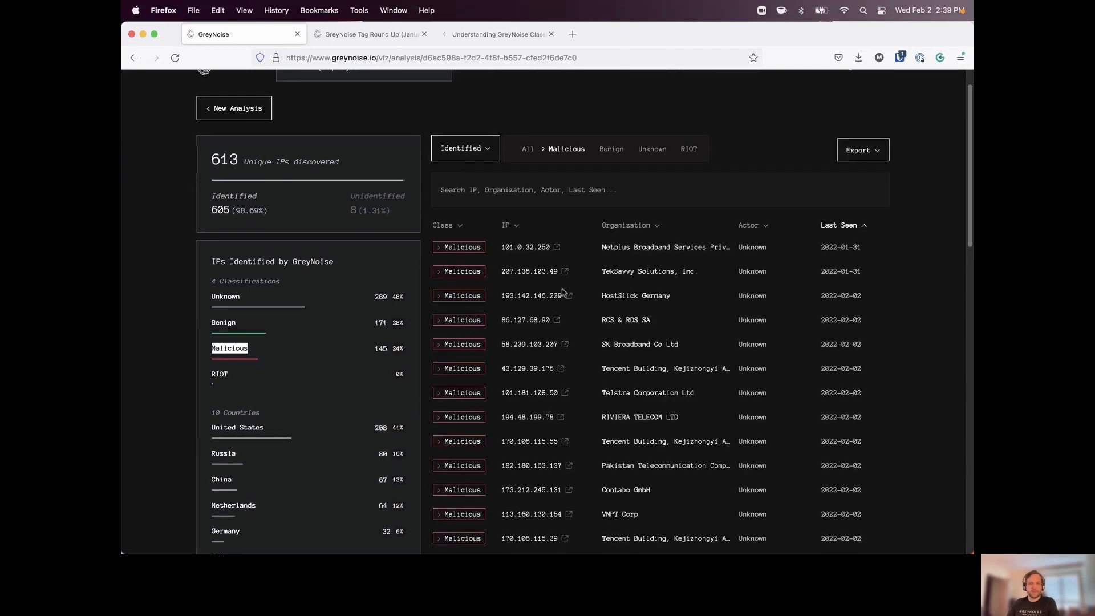
scroll("down", 3)
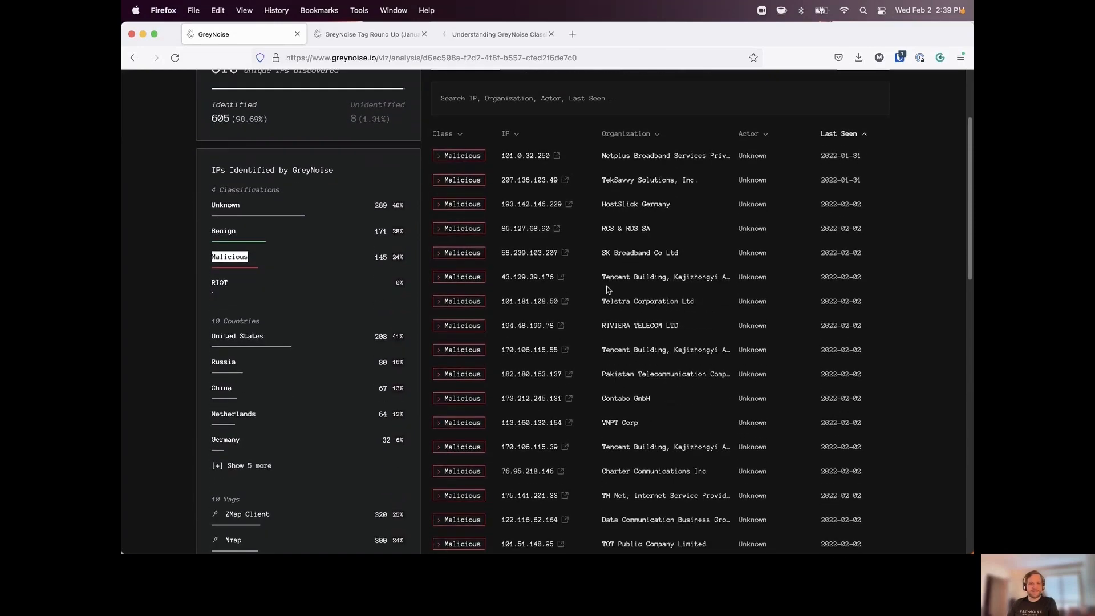
mouse_move(606, 290)
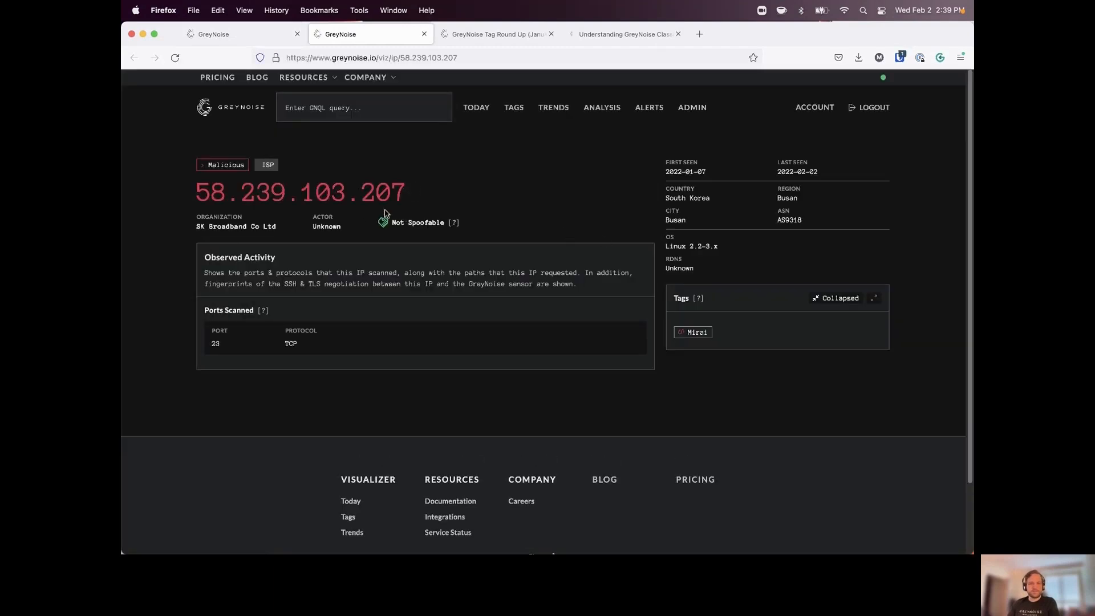
mouse_move(779, 345)
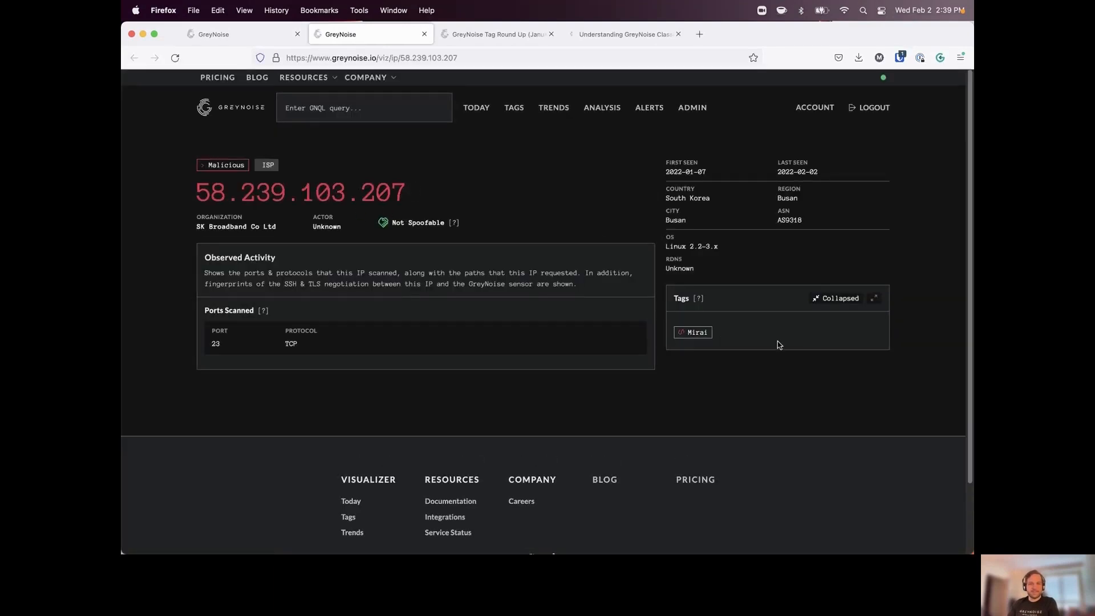
mouse_move(733, 342)
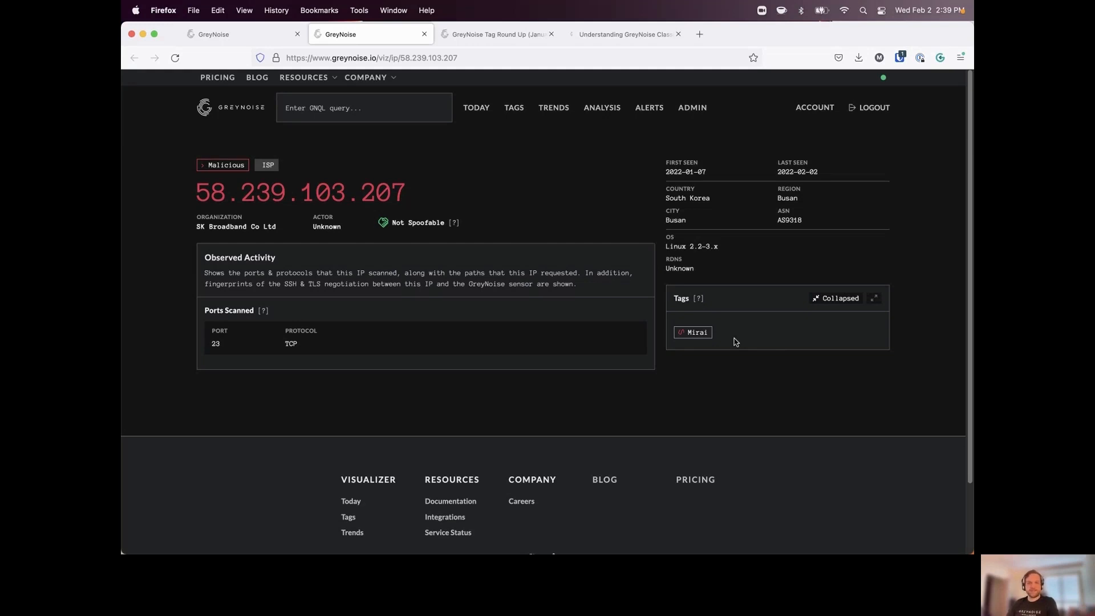
mouse_move(473, 170)
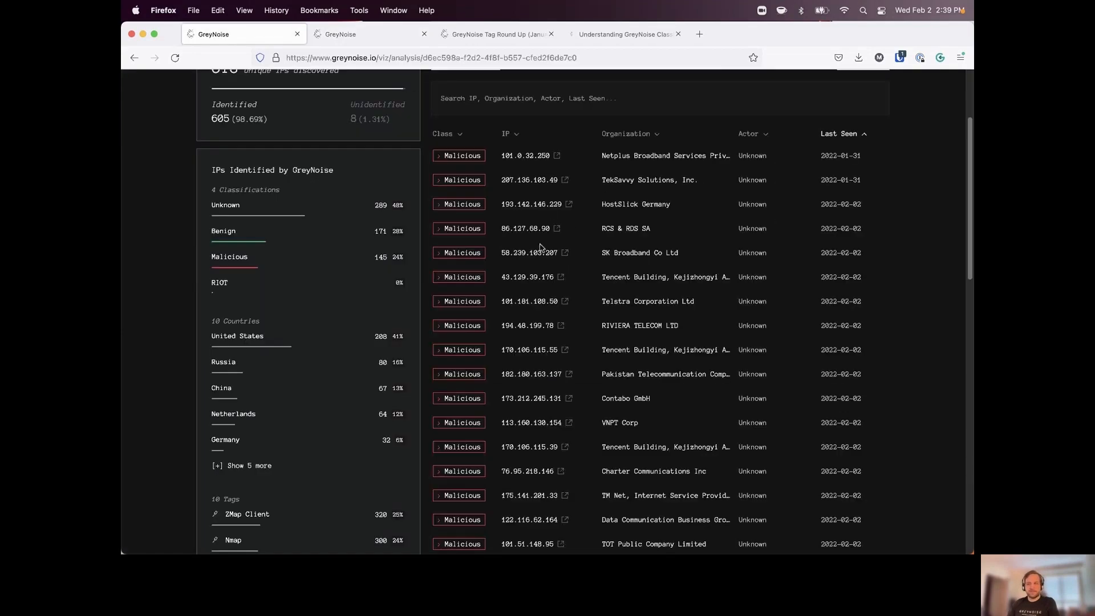
scroll("up", 3)
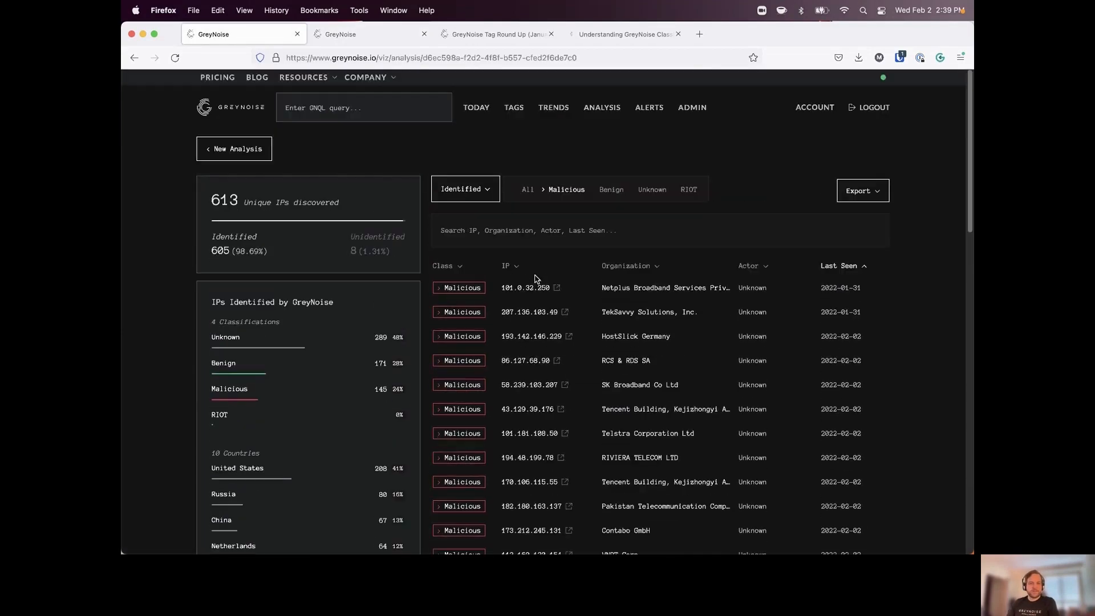
mouse_move(386, 169)
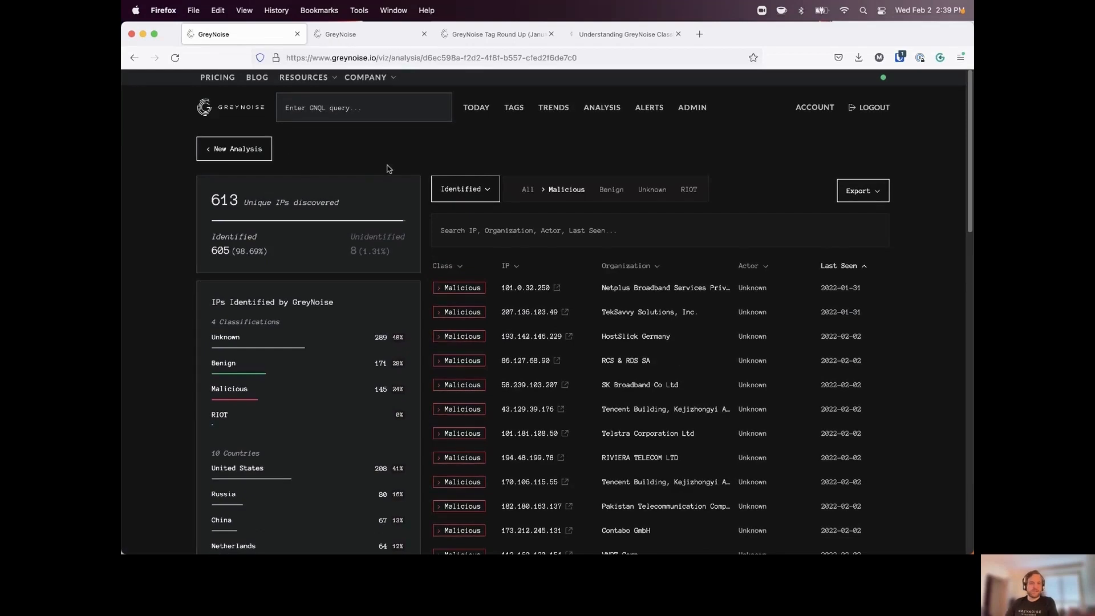